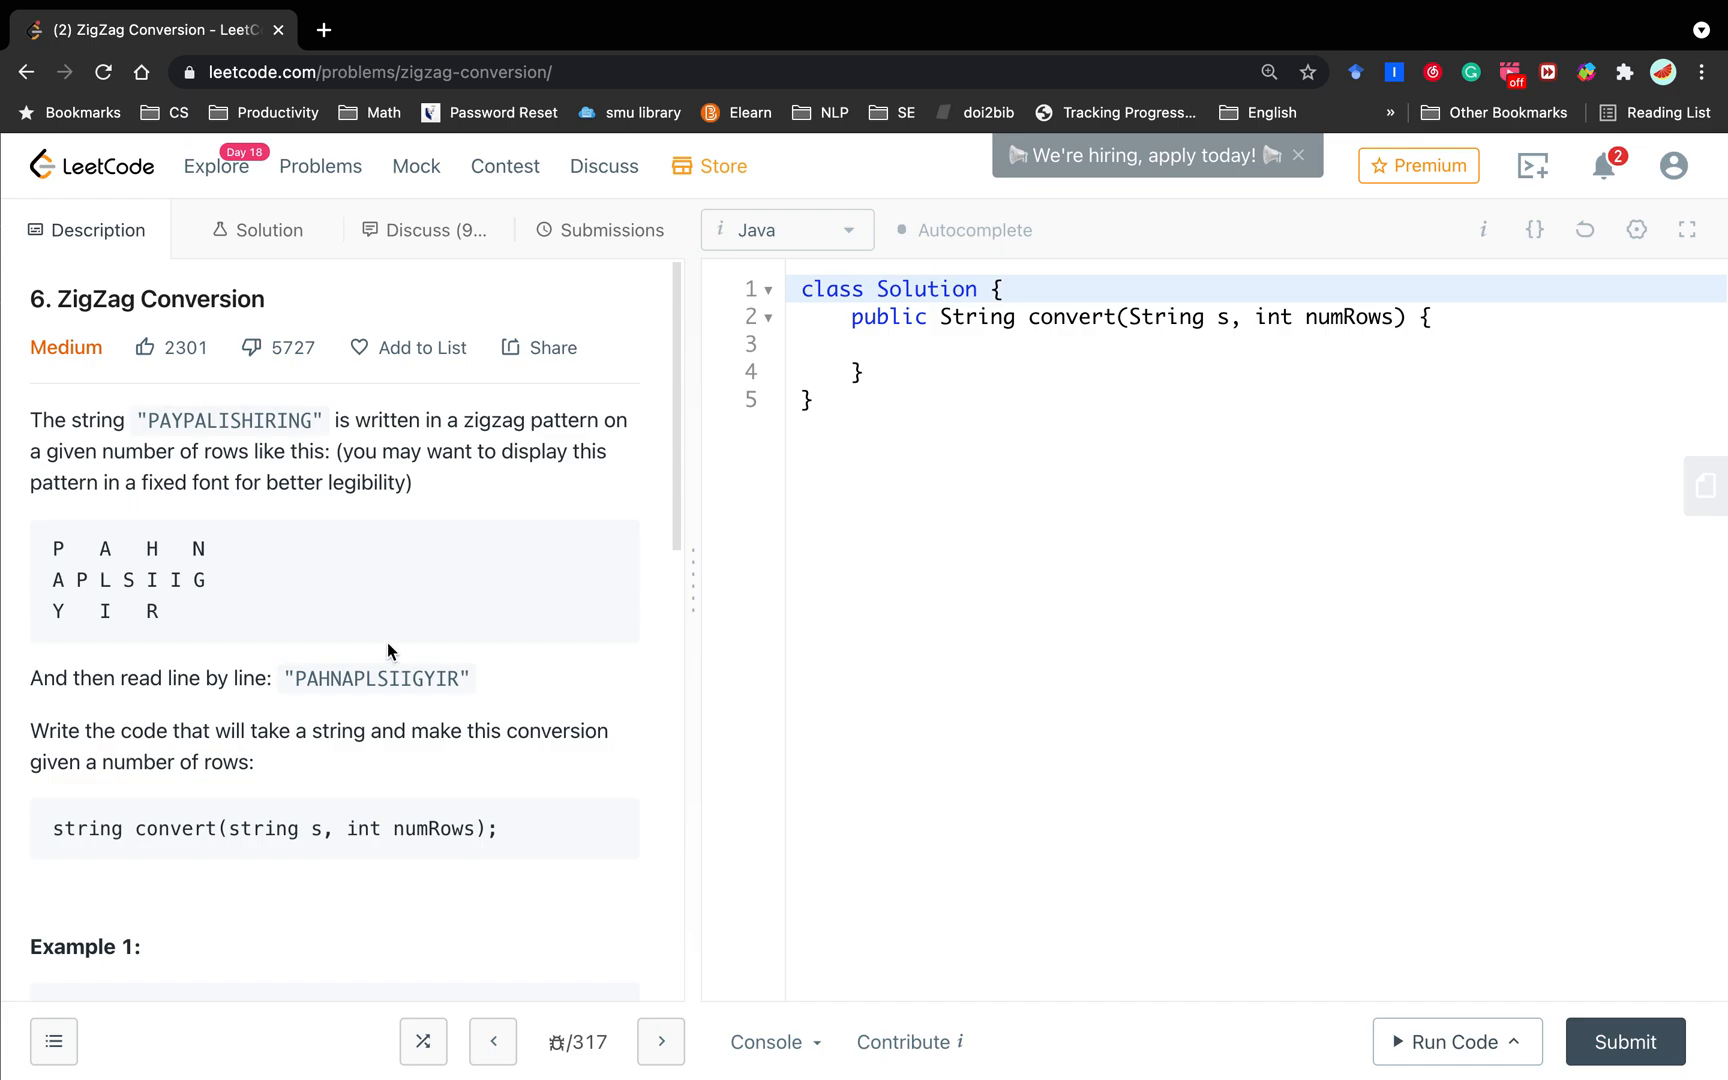
mouse_move(402, 646)
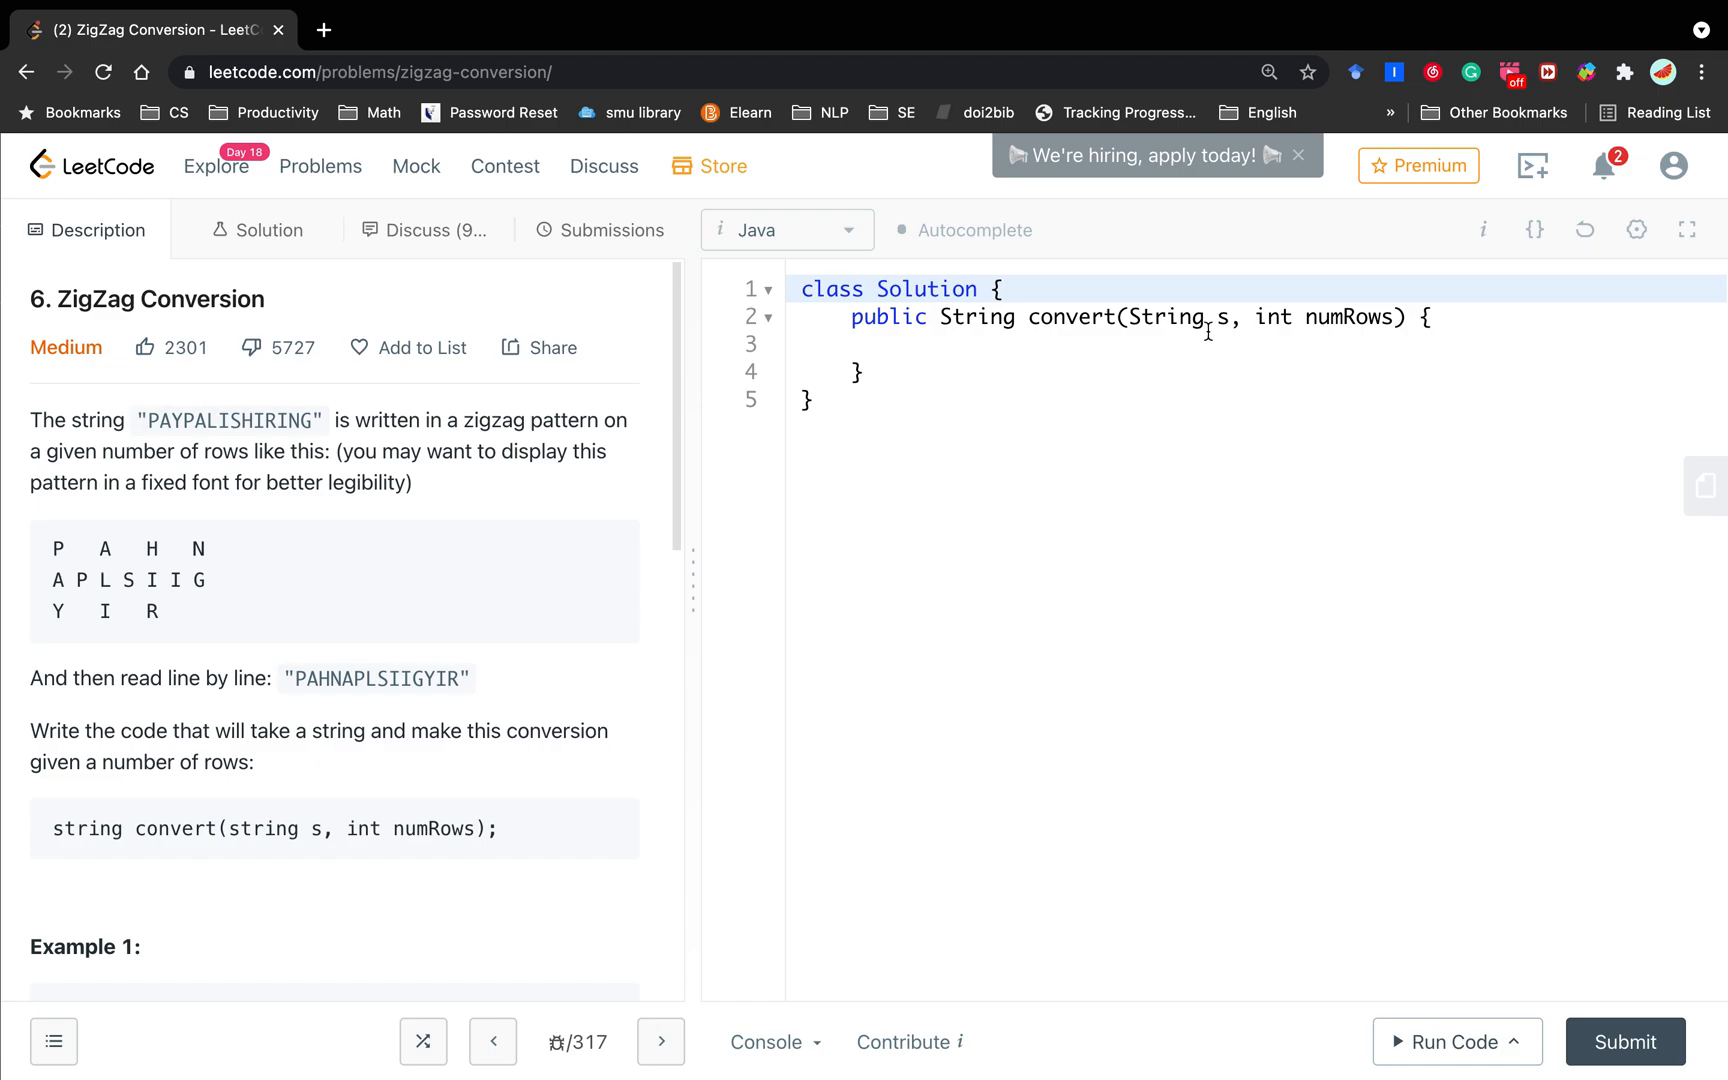
mouse_move(1330, 336)
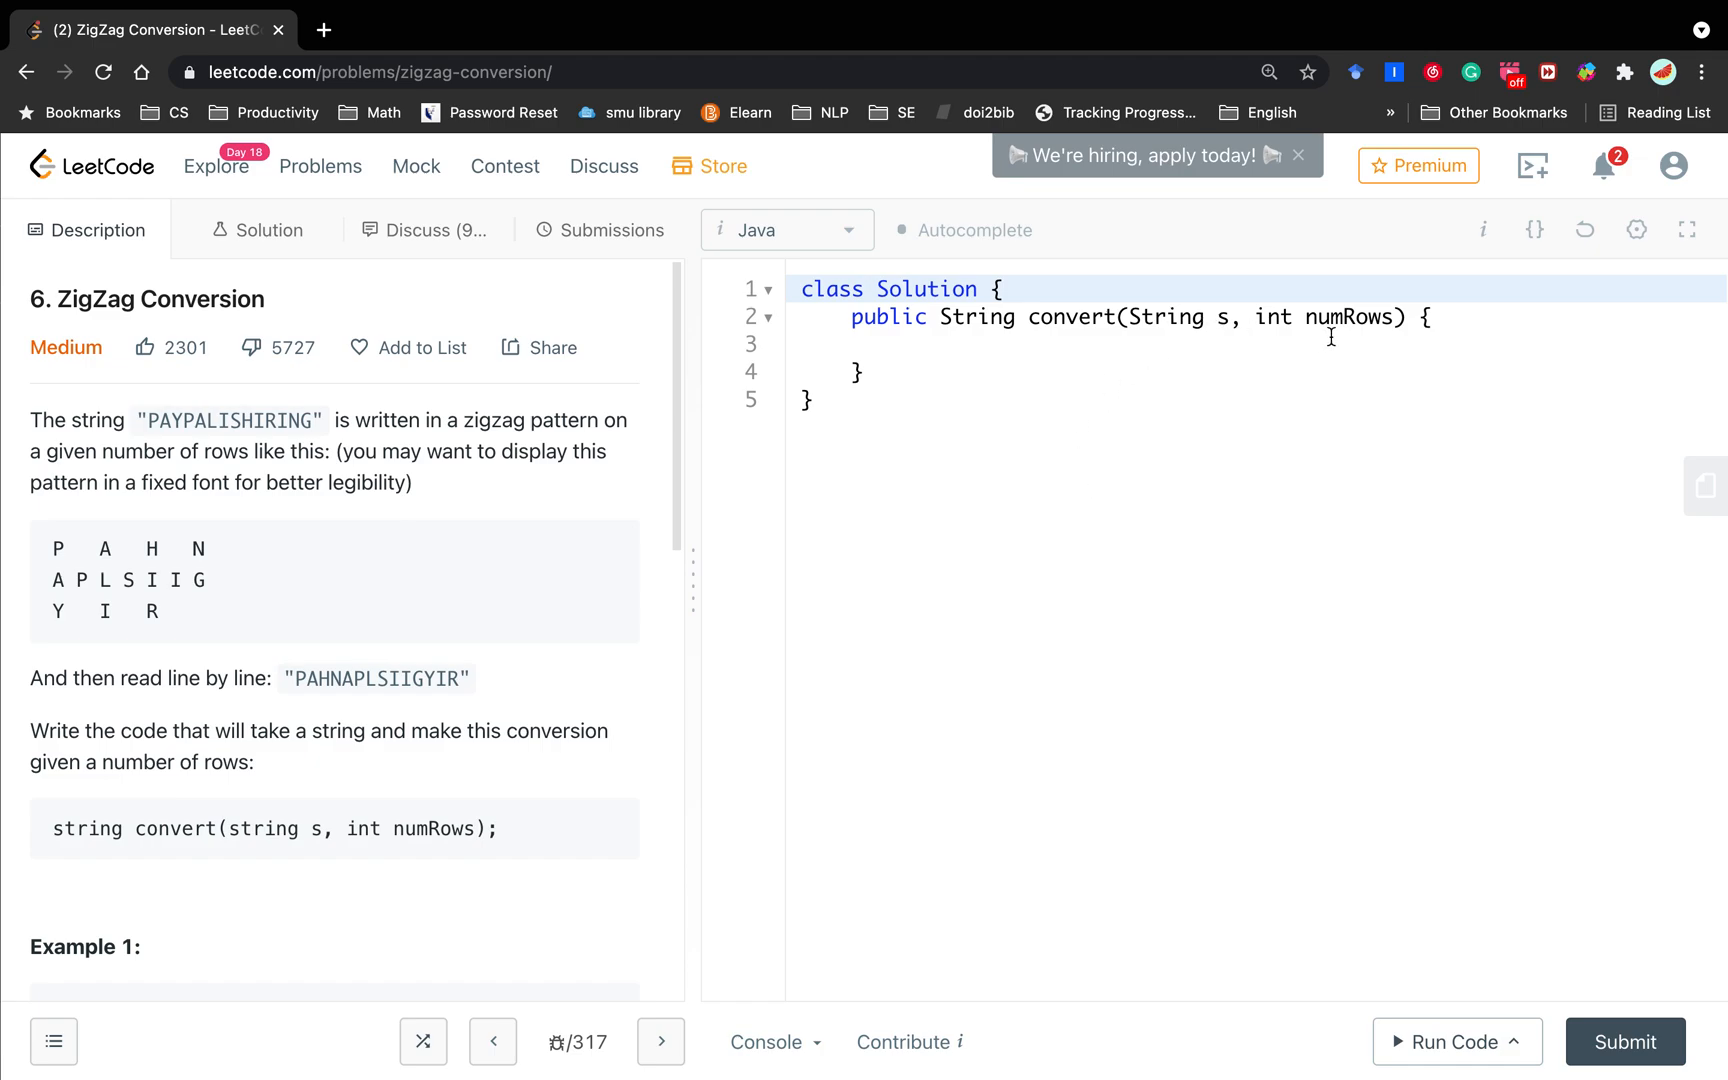
mouse_move(468, 794)
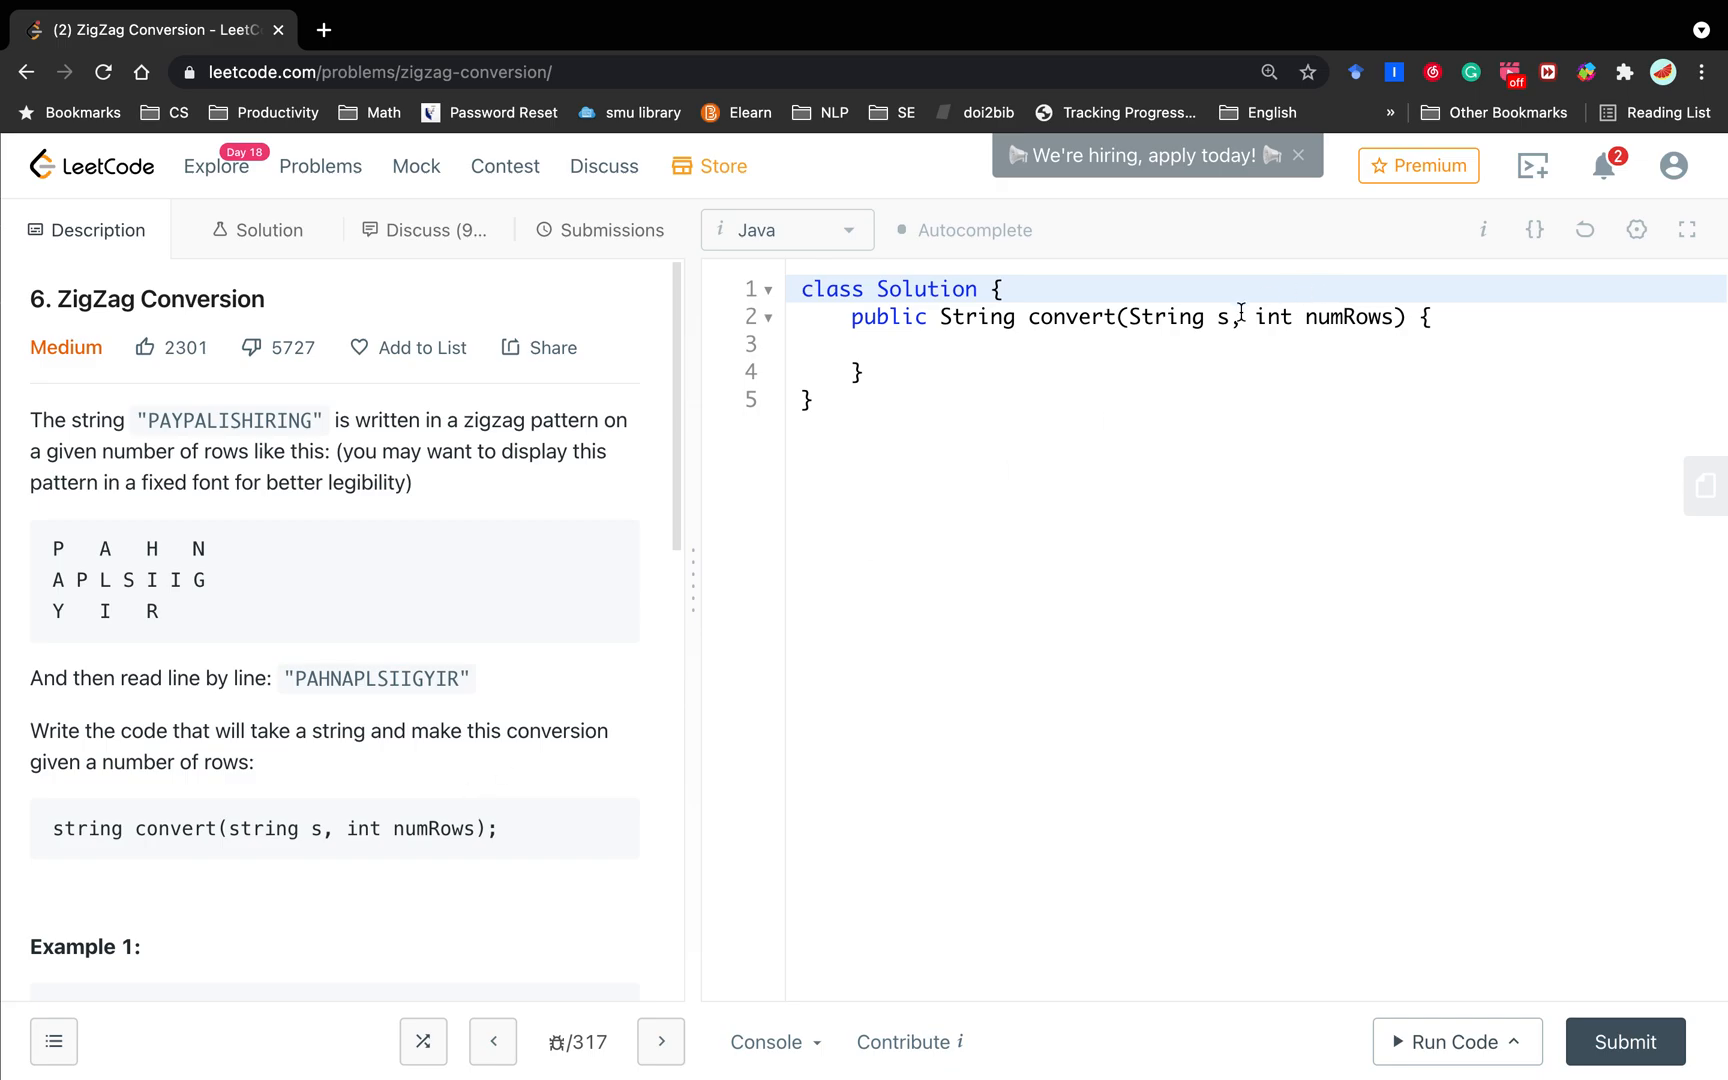
Step: Scroll the Description panel down until the ZigZag Conversion worked examples are in view
scroll("down", 3)
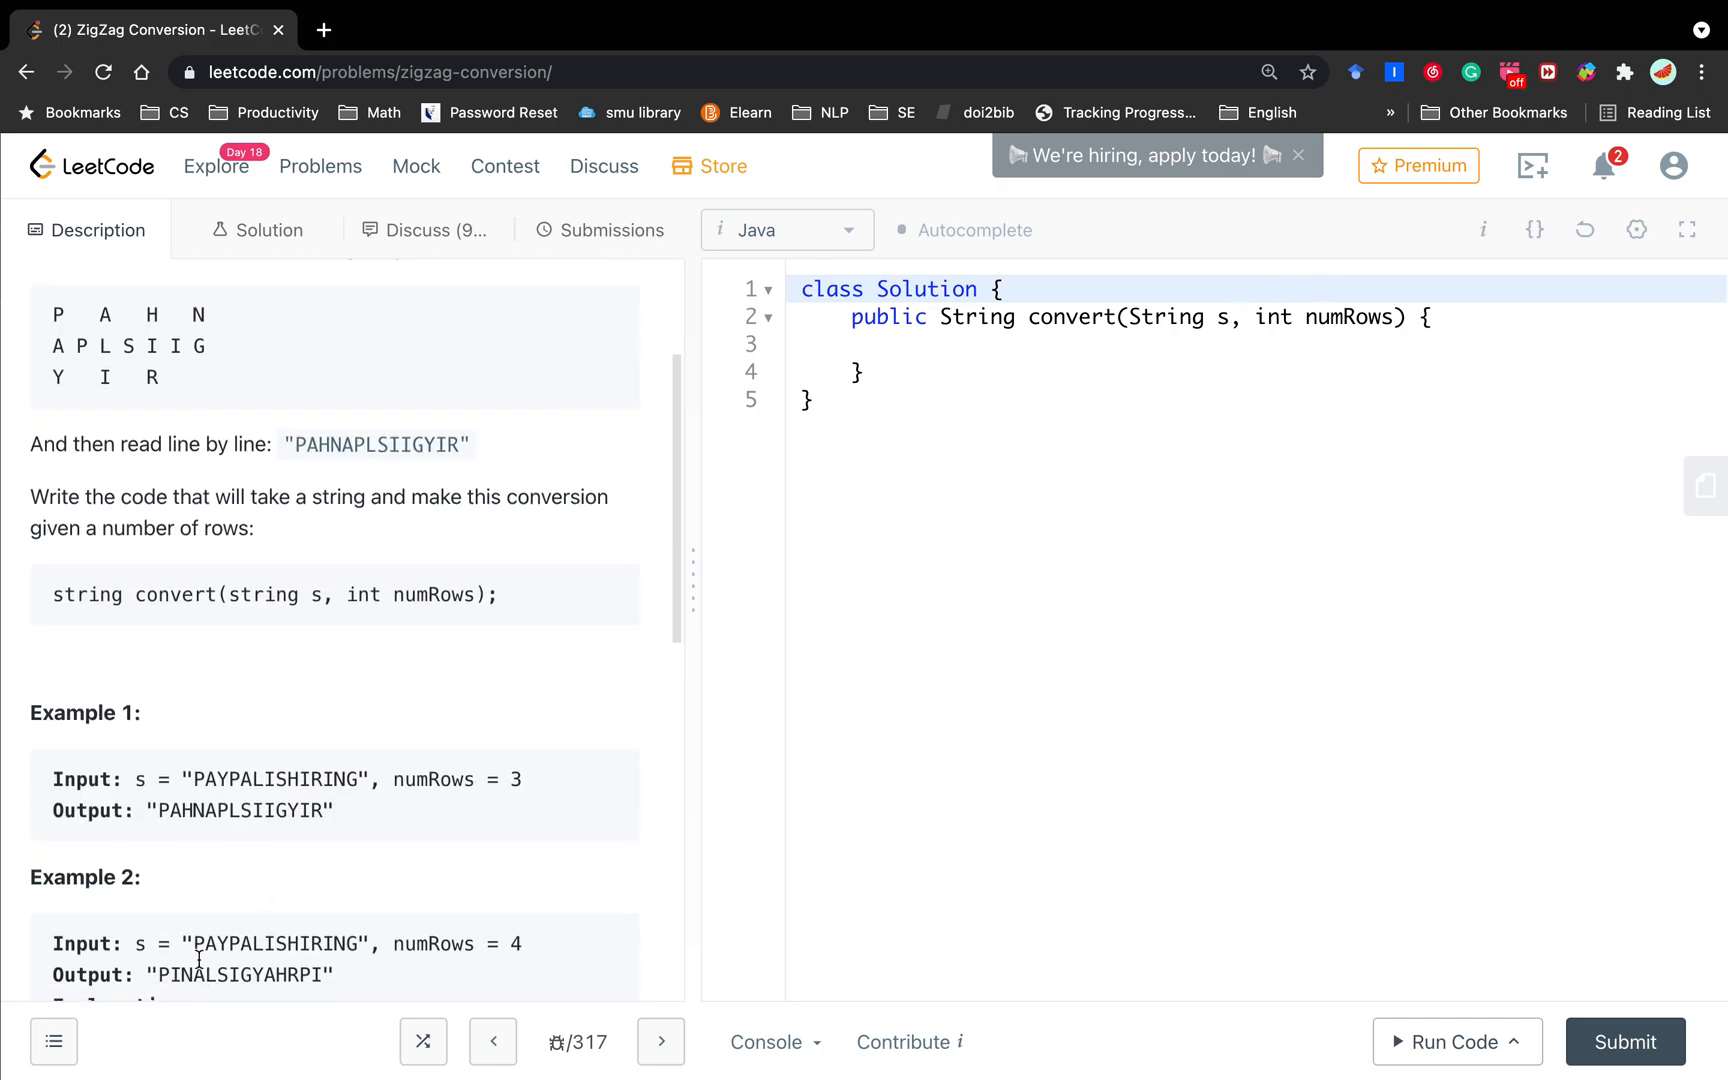
scroll("down", 3)
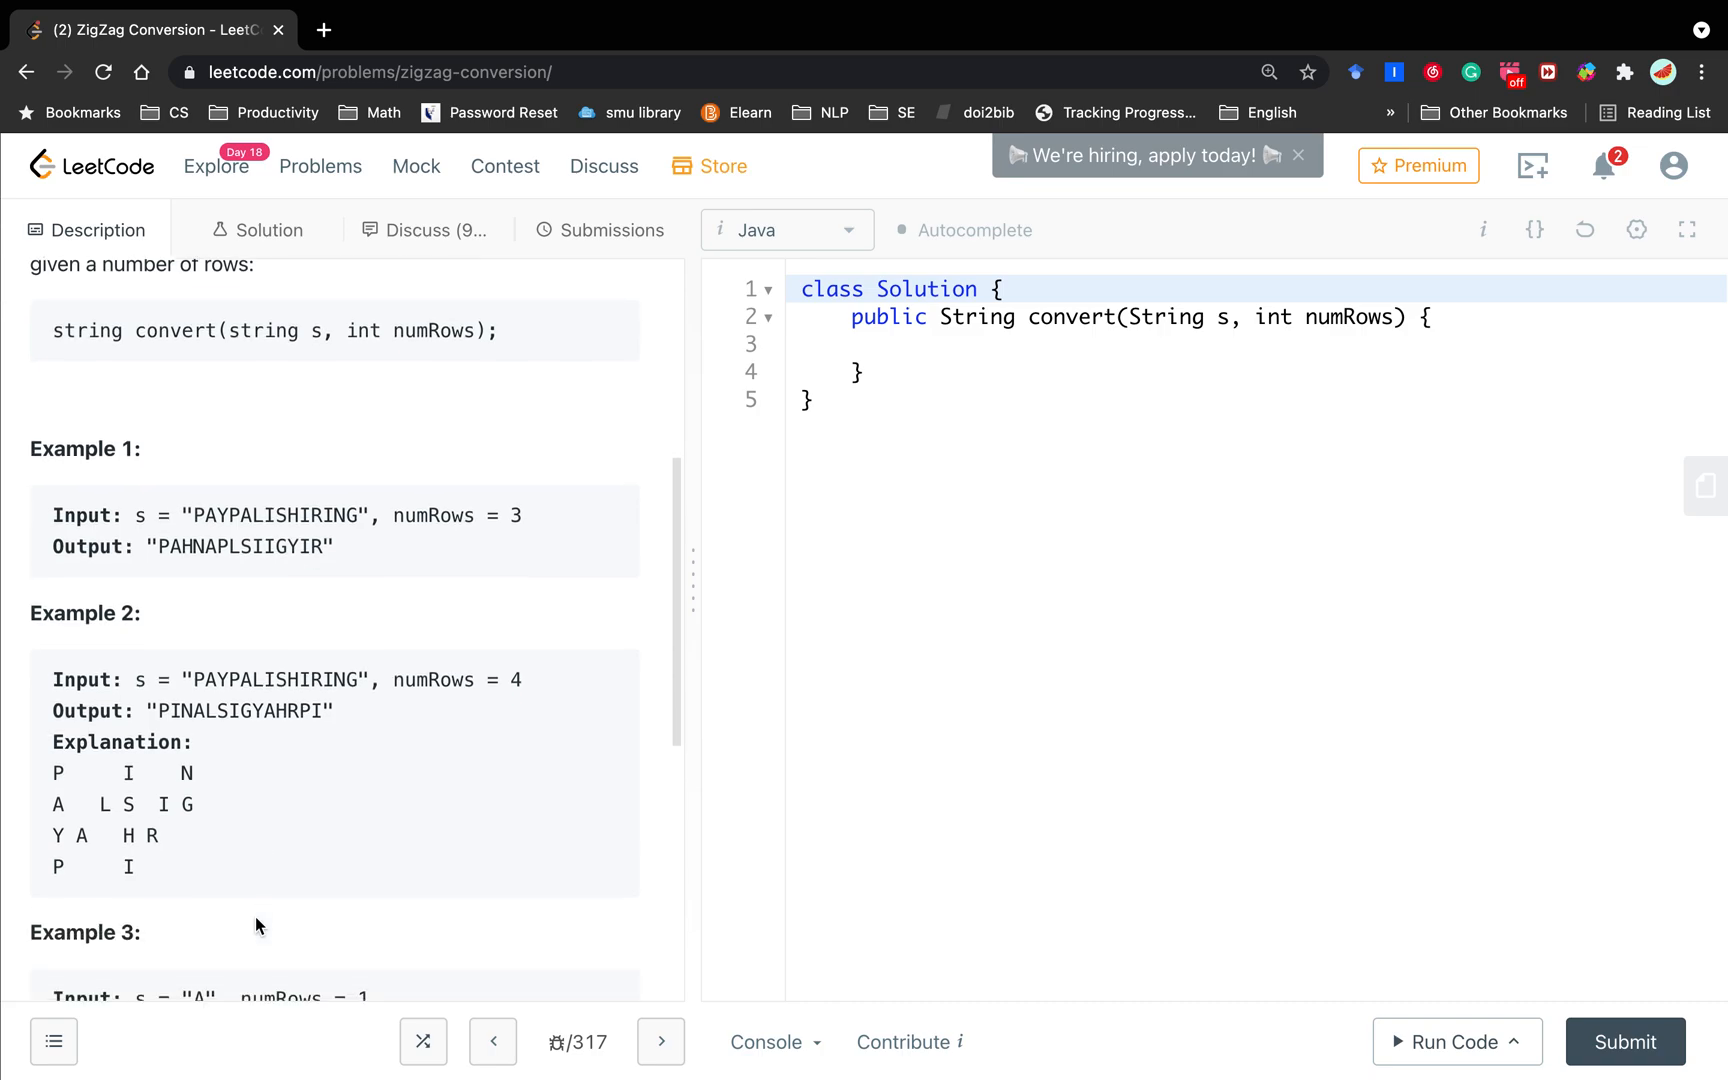
mouse_move(440, 706)
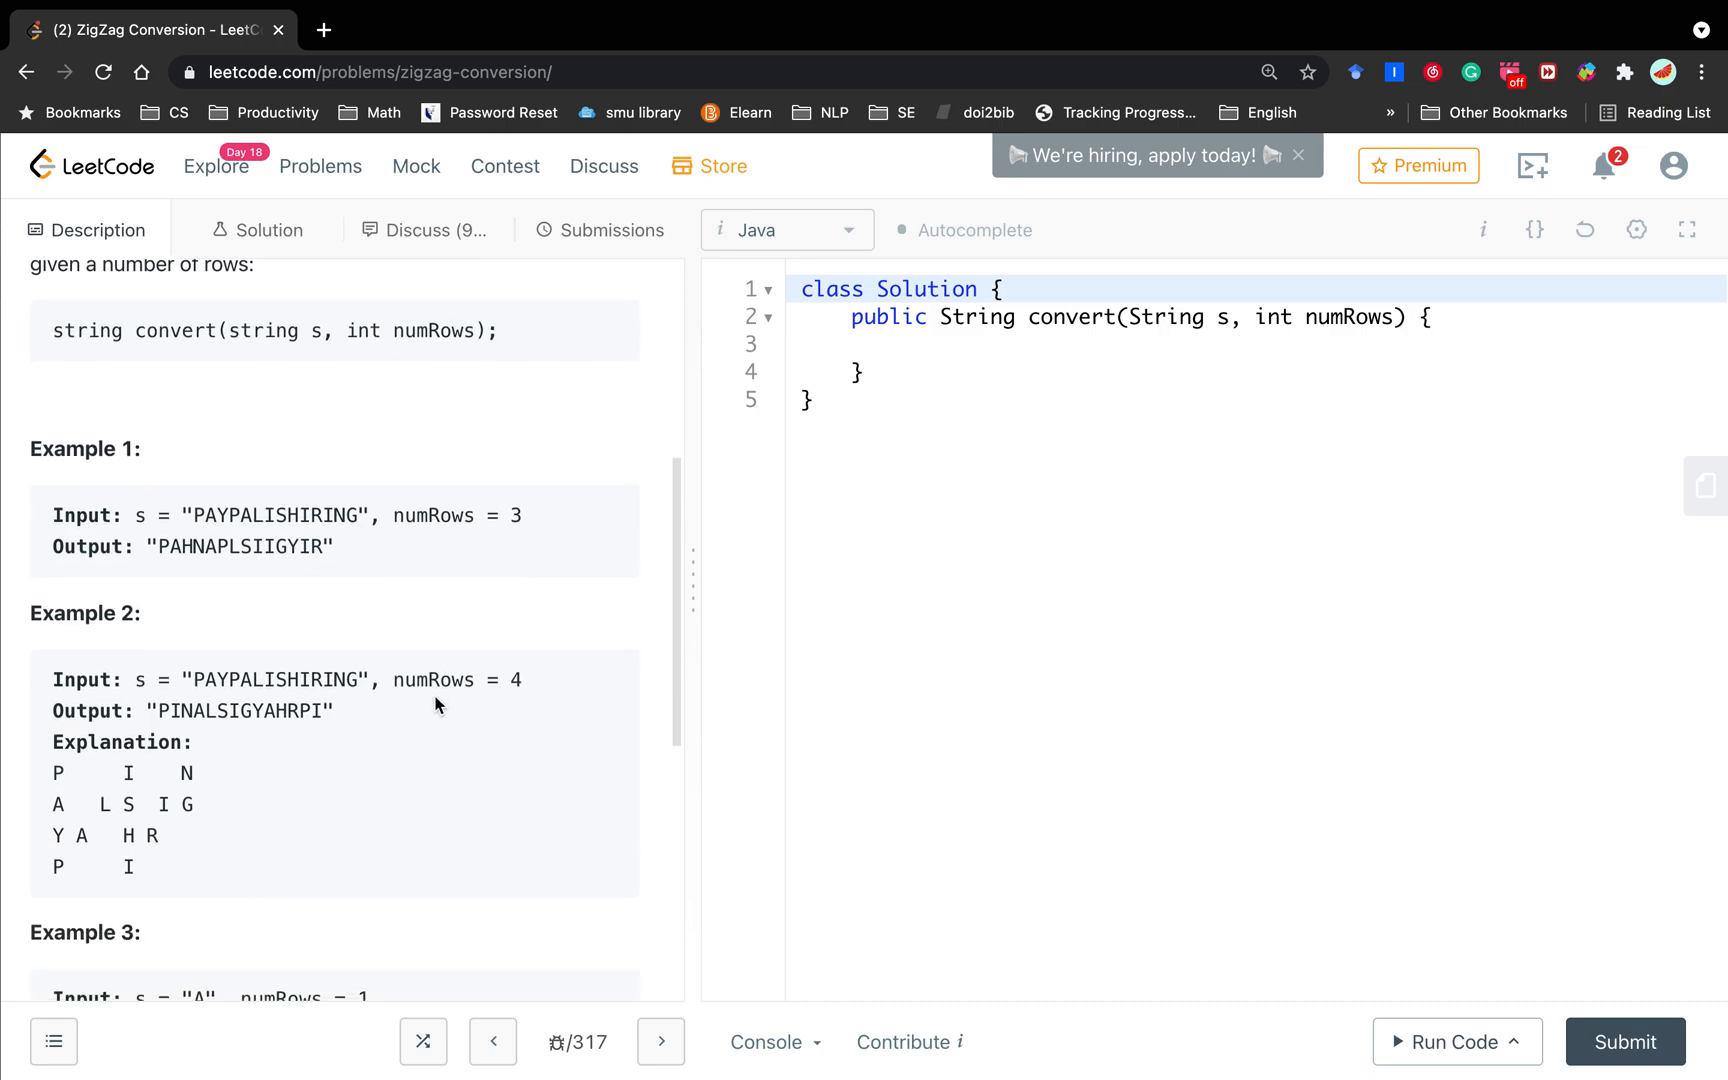
scroll("down", 3)
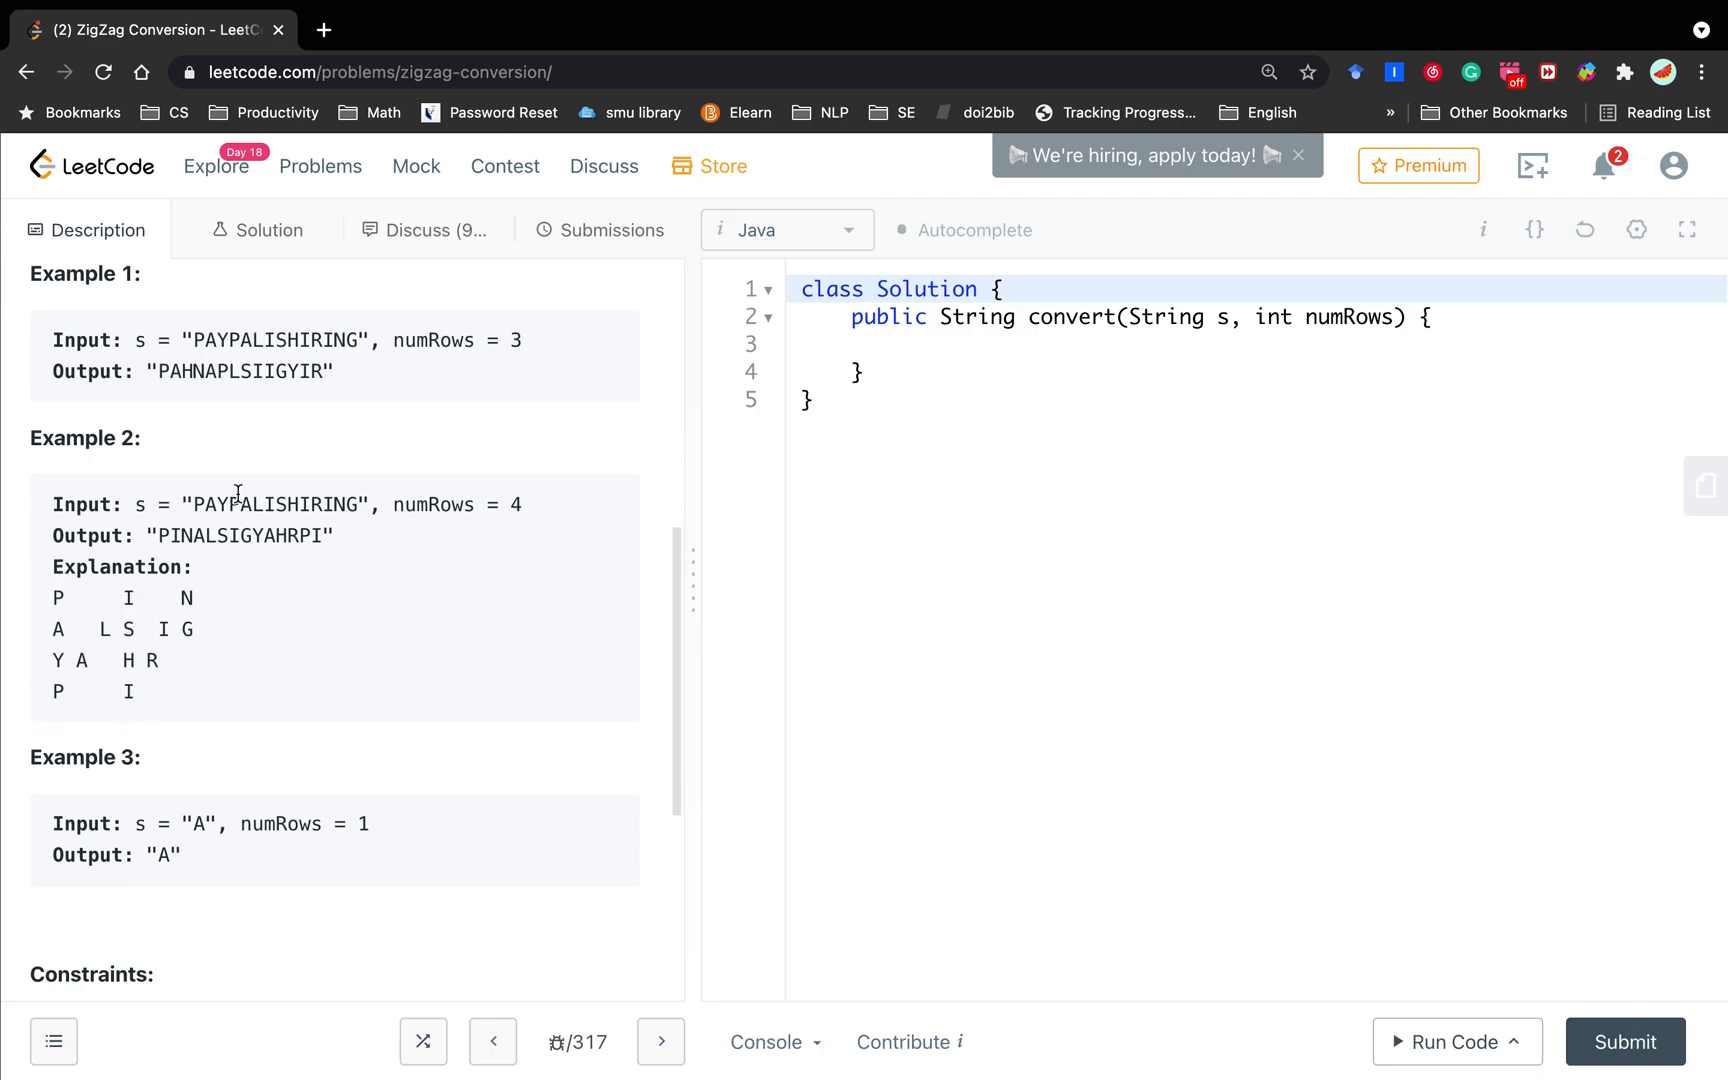
mouse_move(52, 688)
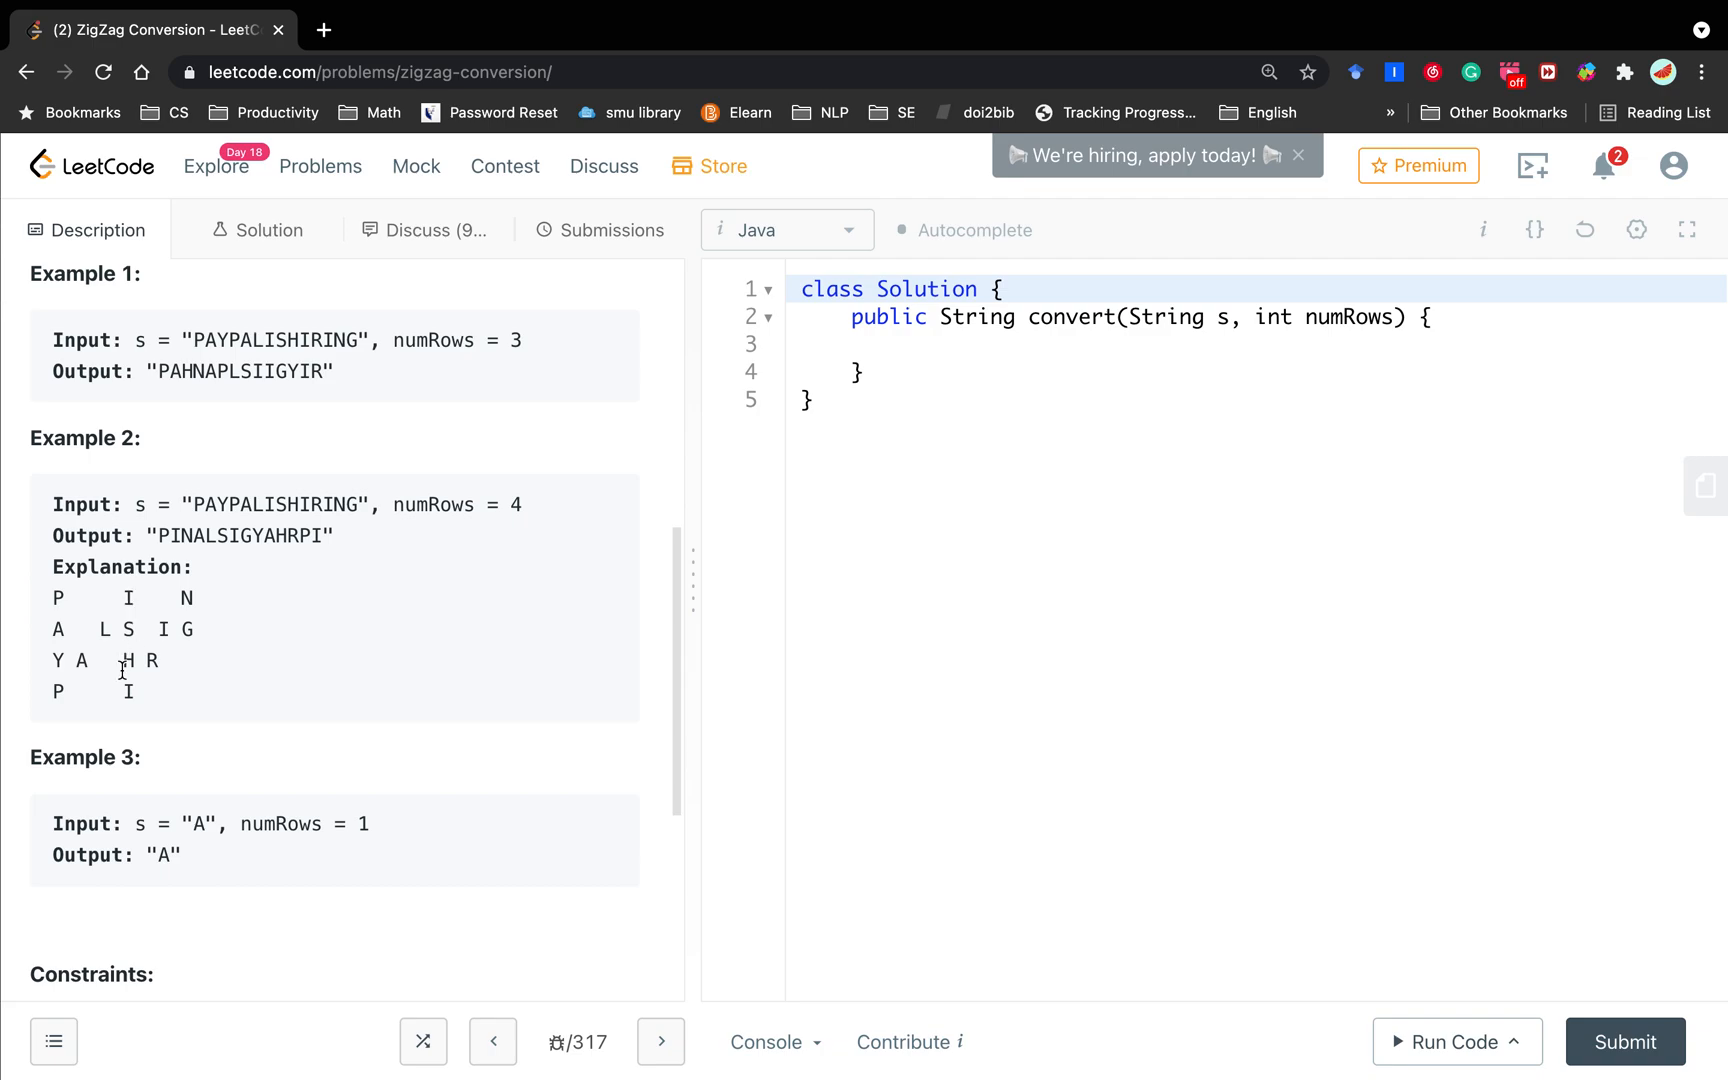
mouse_move(240, 642)
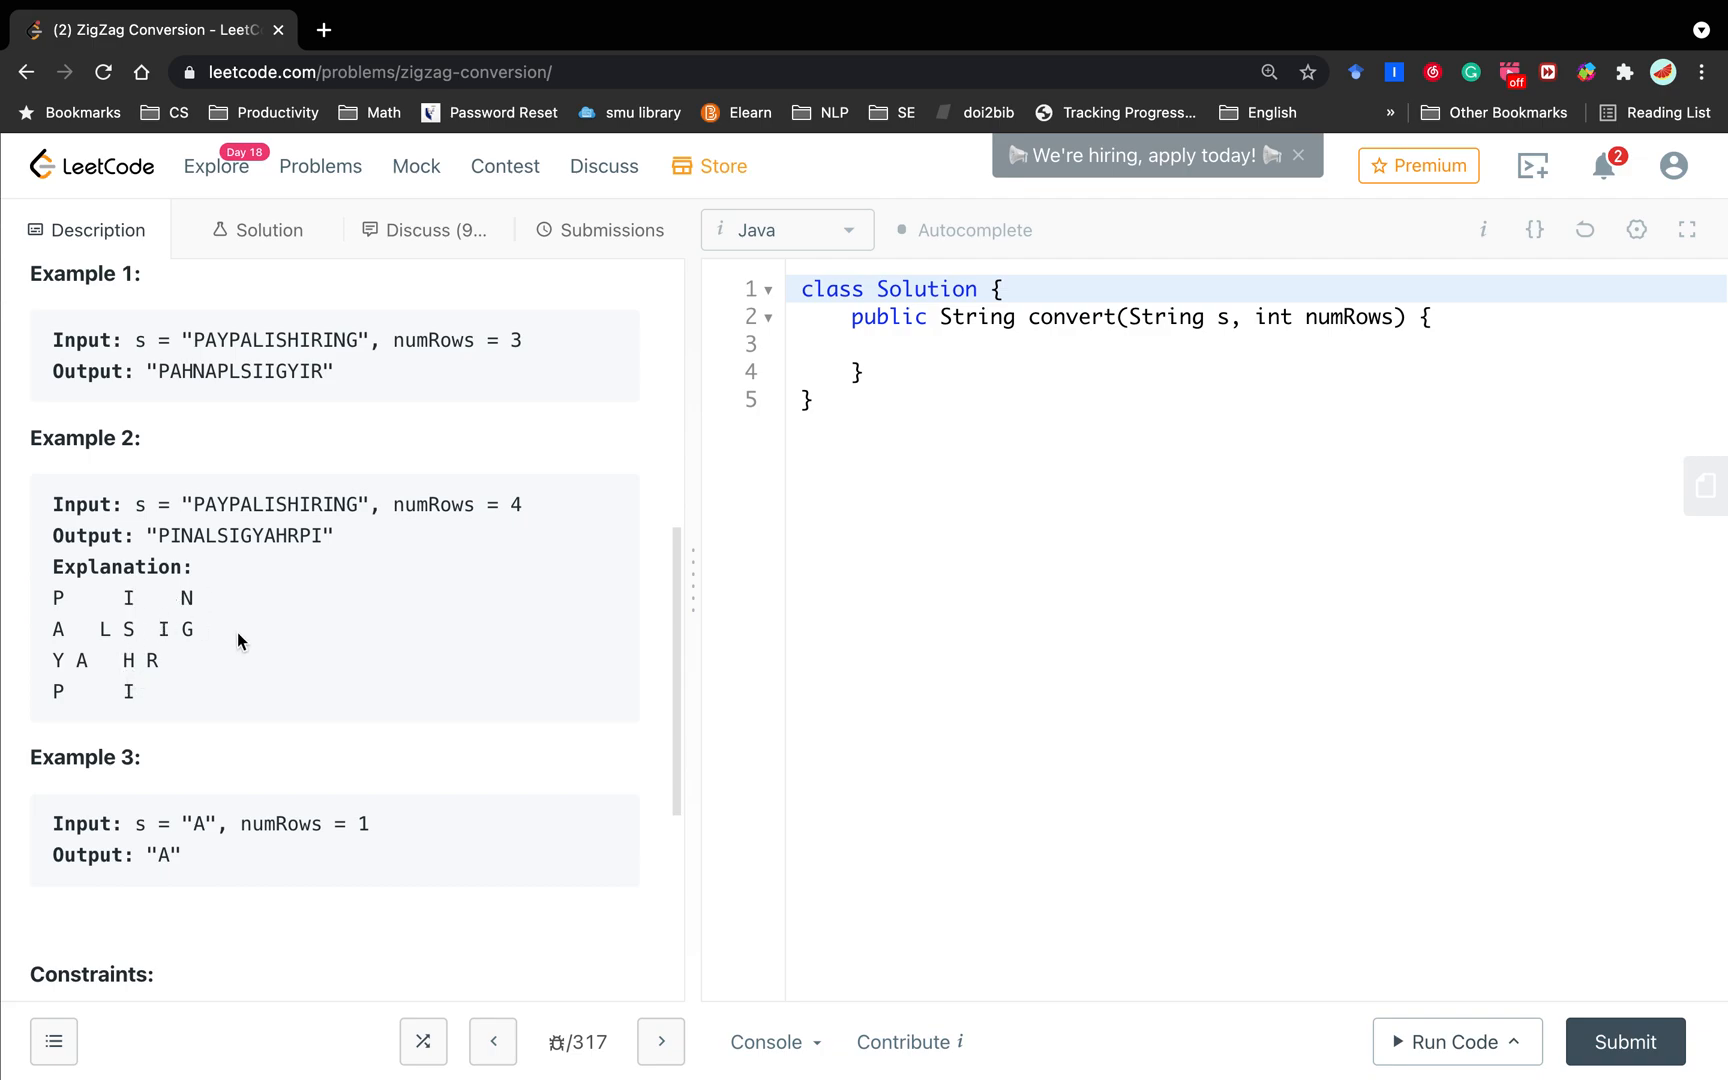
mouse_move(188, 626)
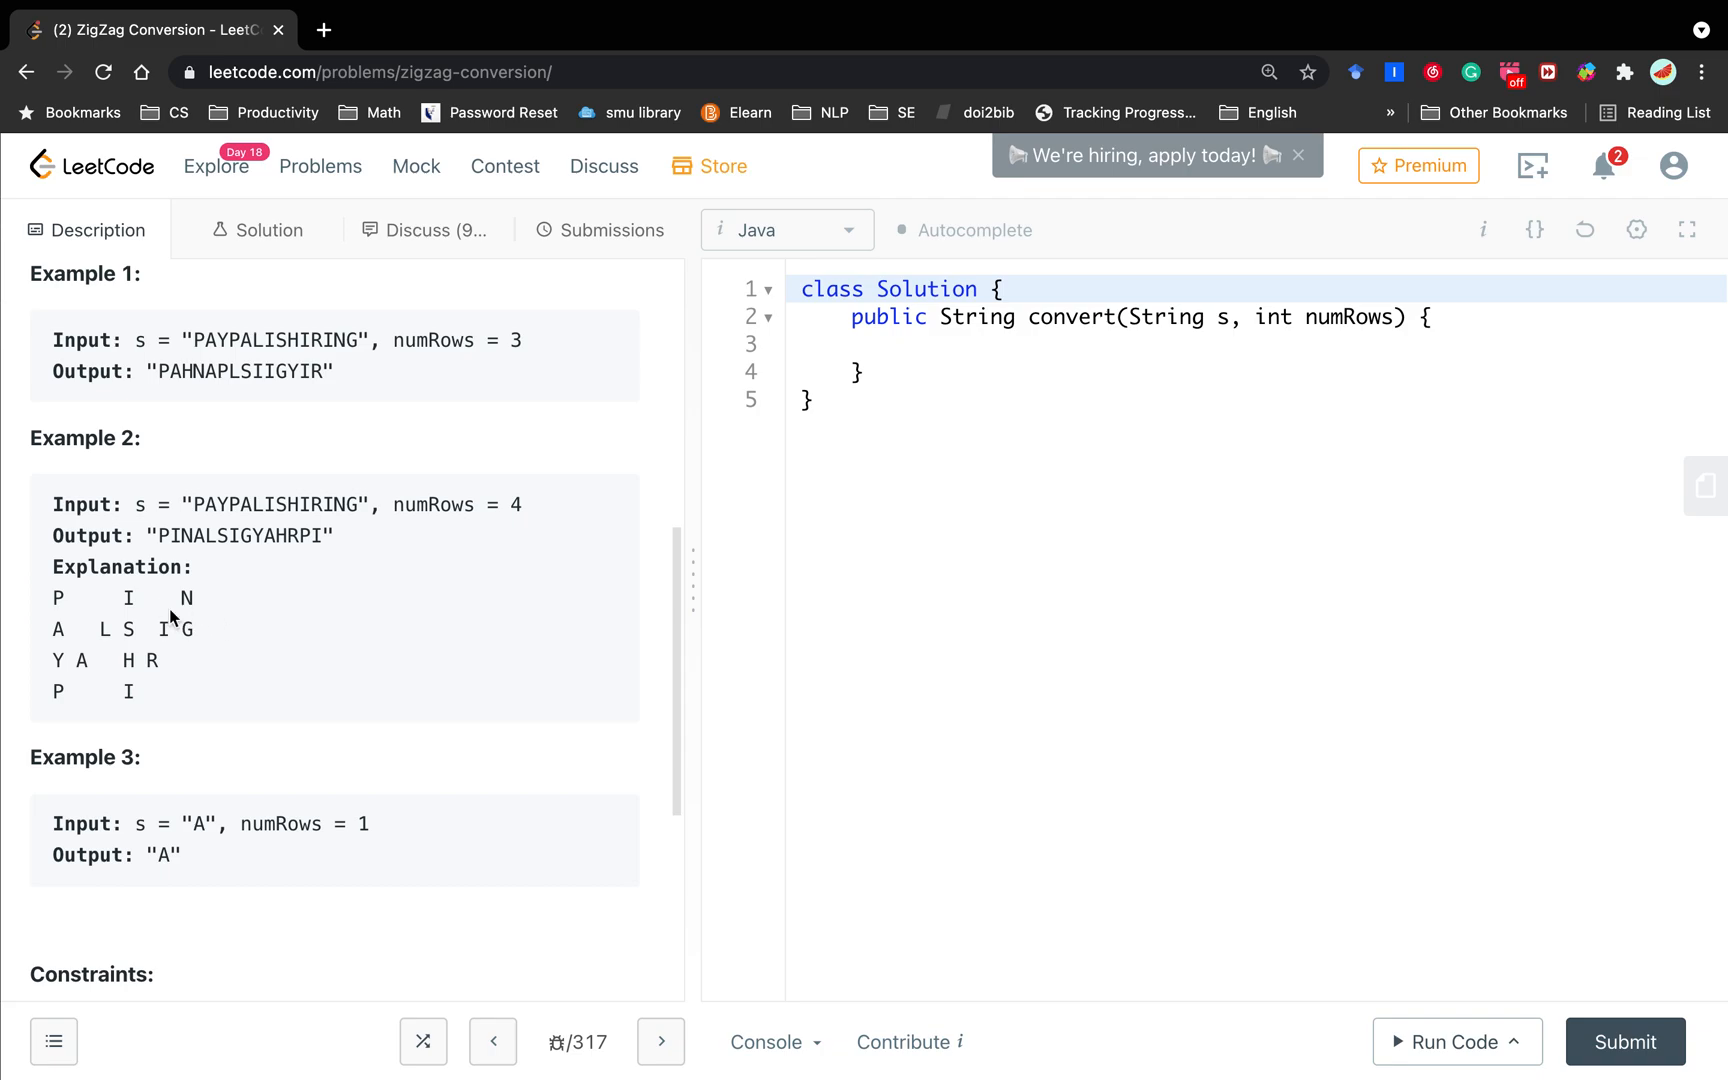
mouse_move(262, 632)
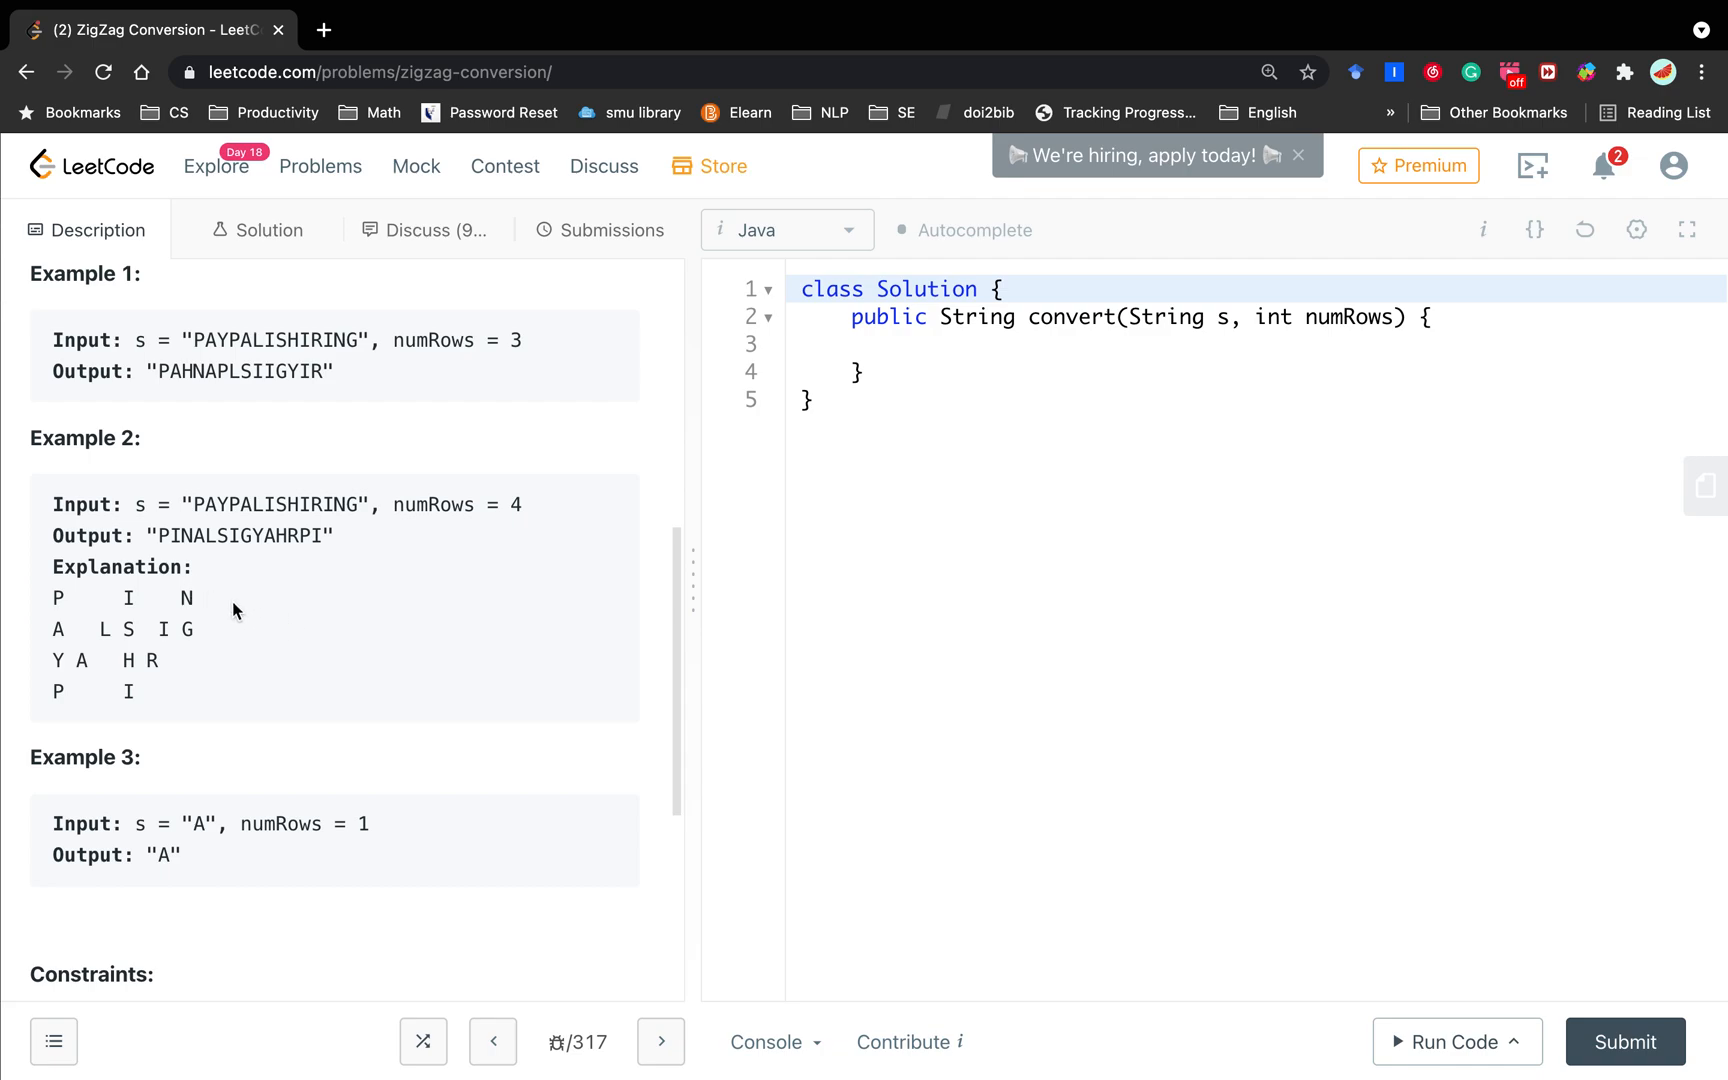
mouse_move(254, 644)
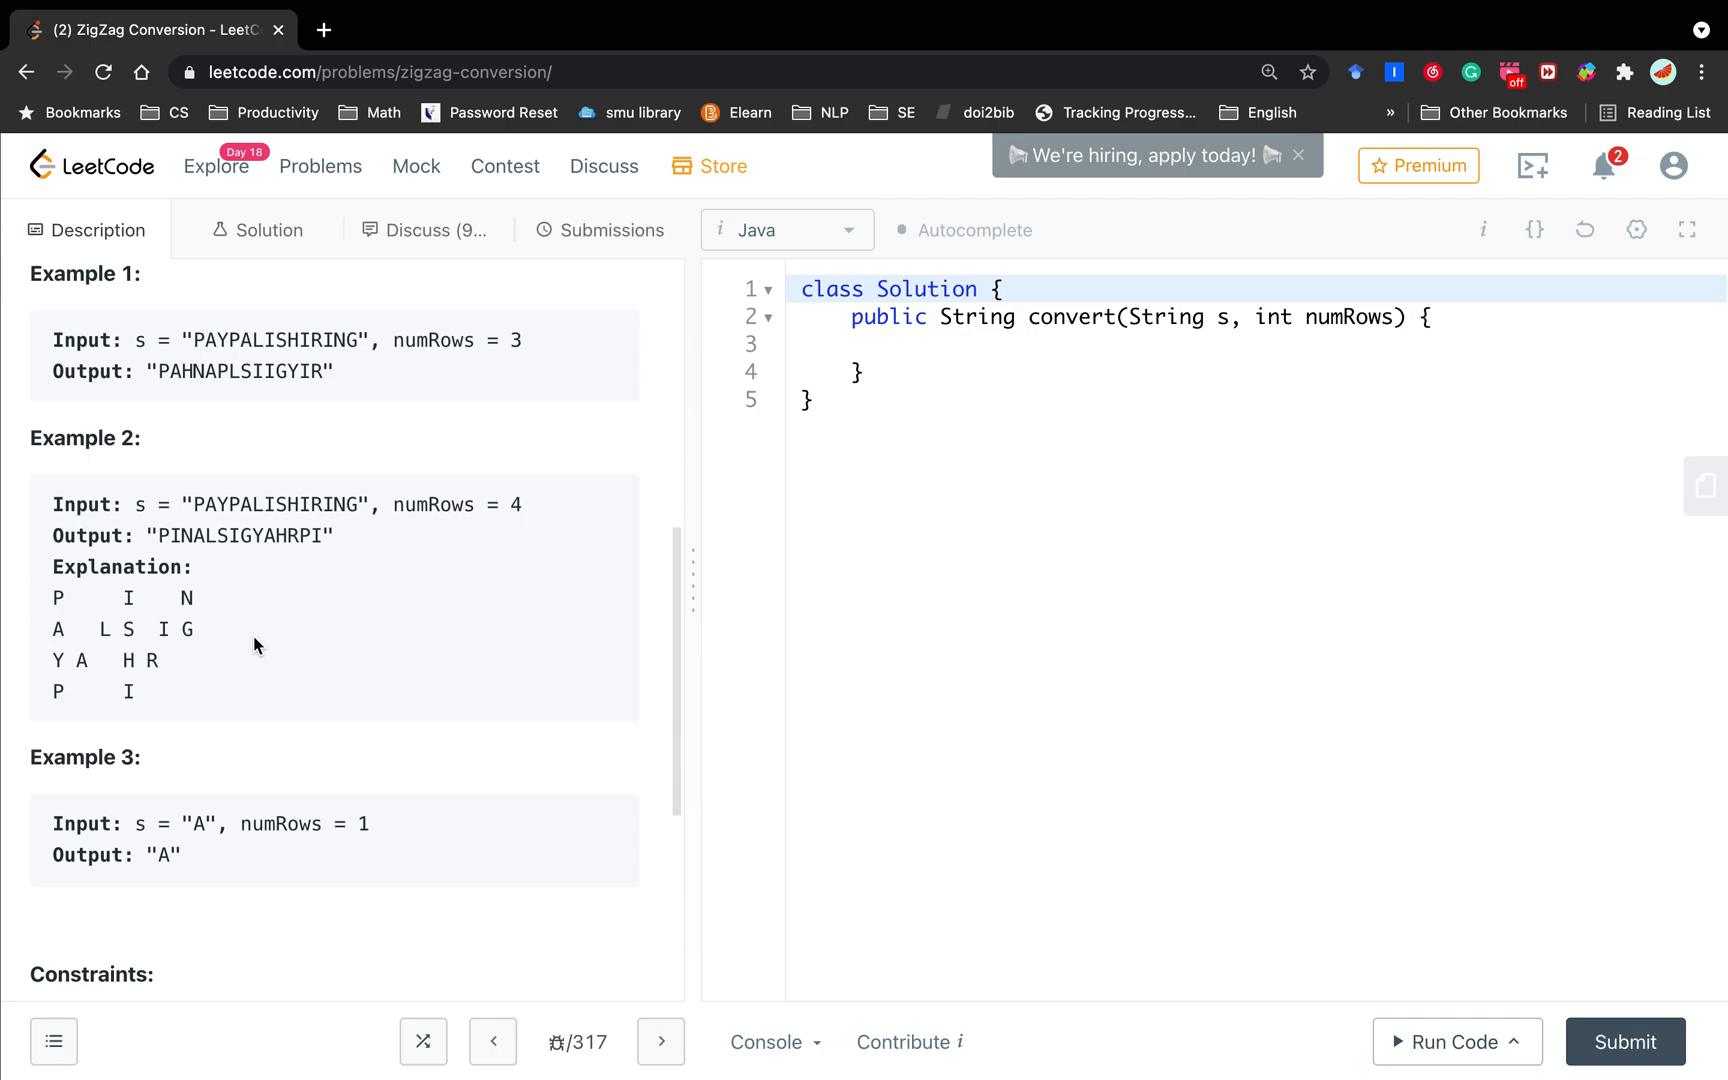
mouse_move(52, 714)
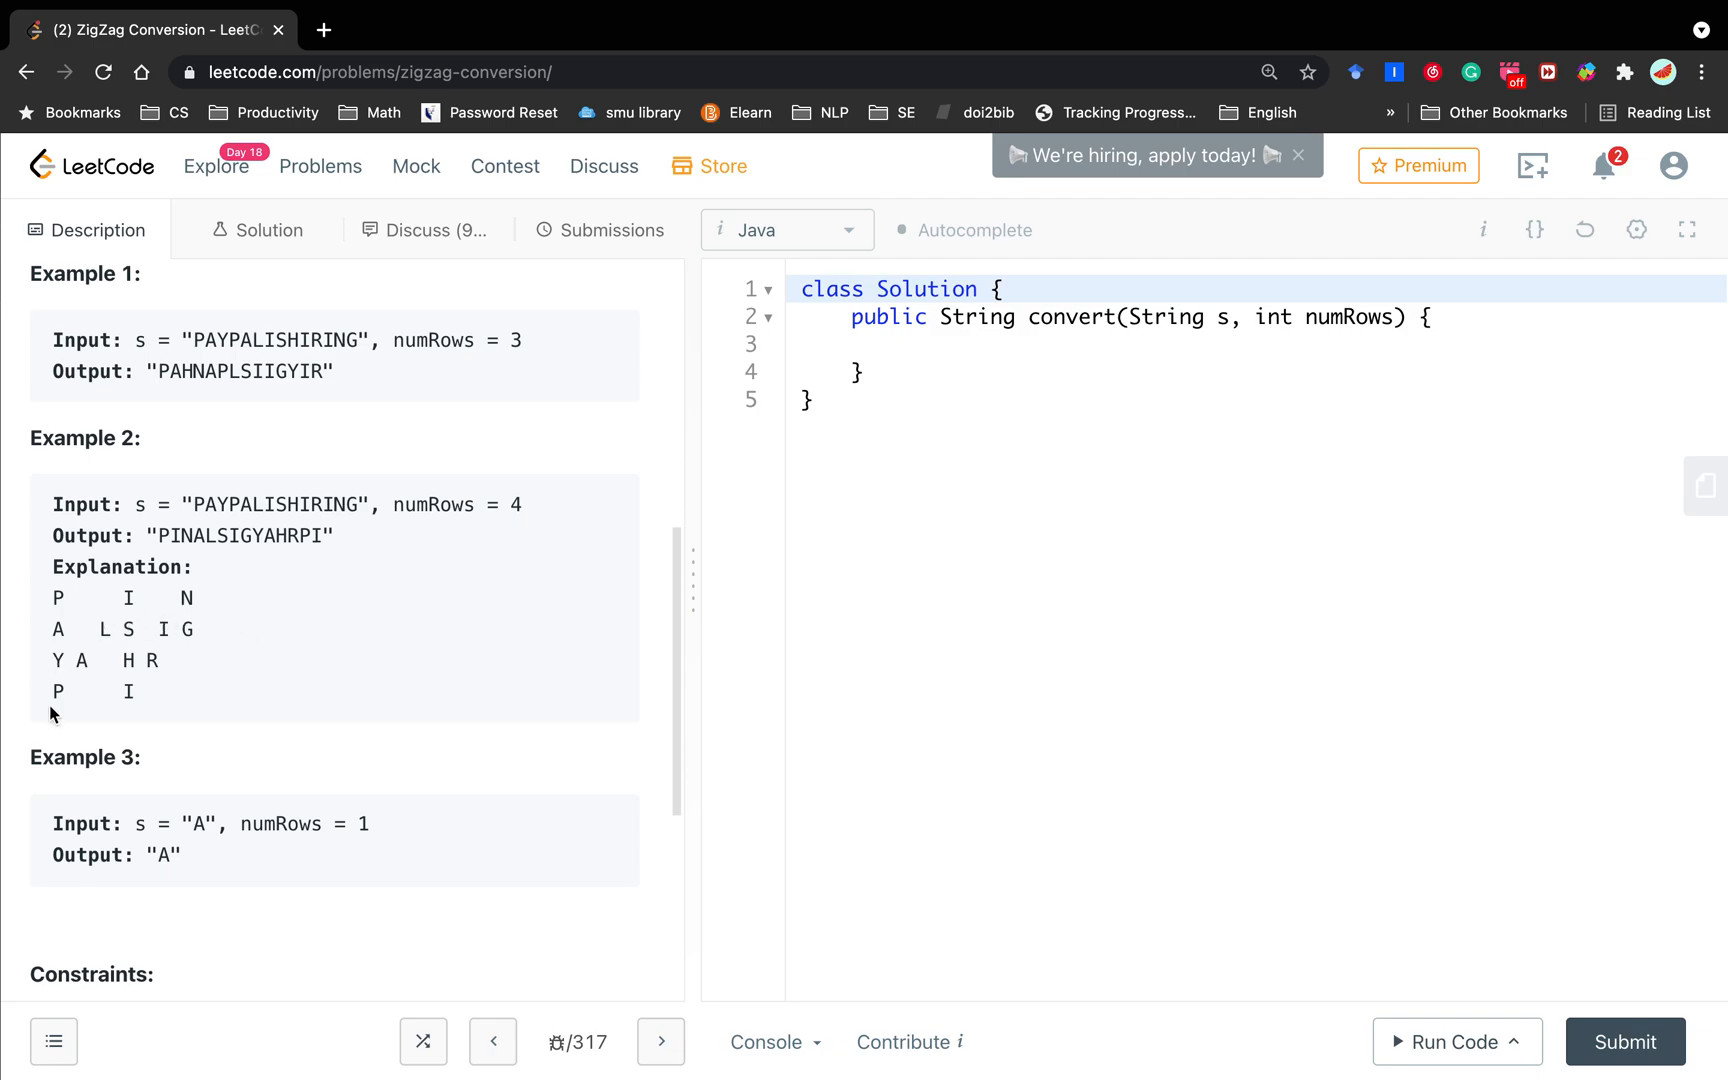
mouse_move(82, 652)
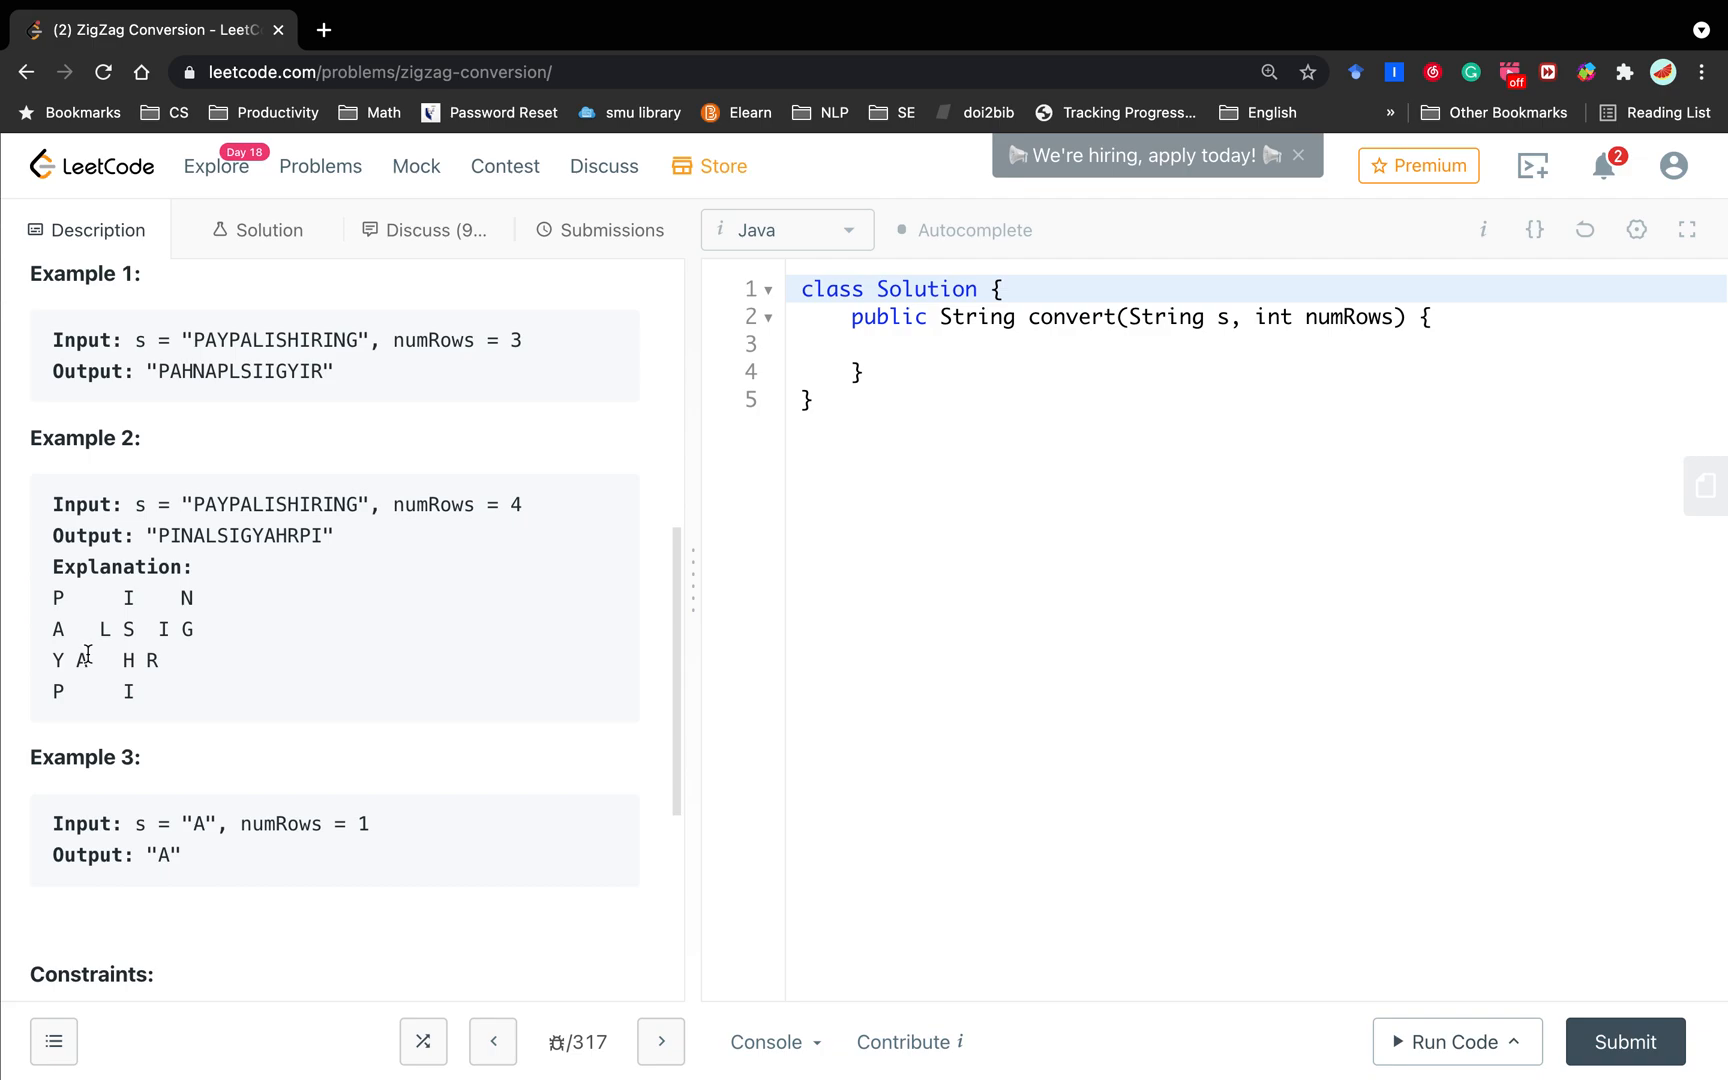
mouse_move(176, 660)
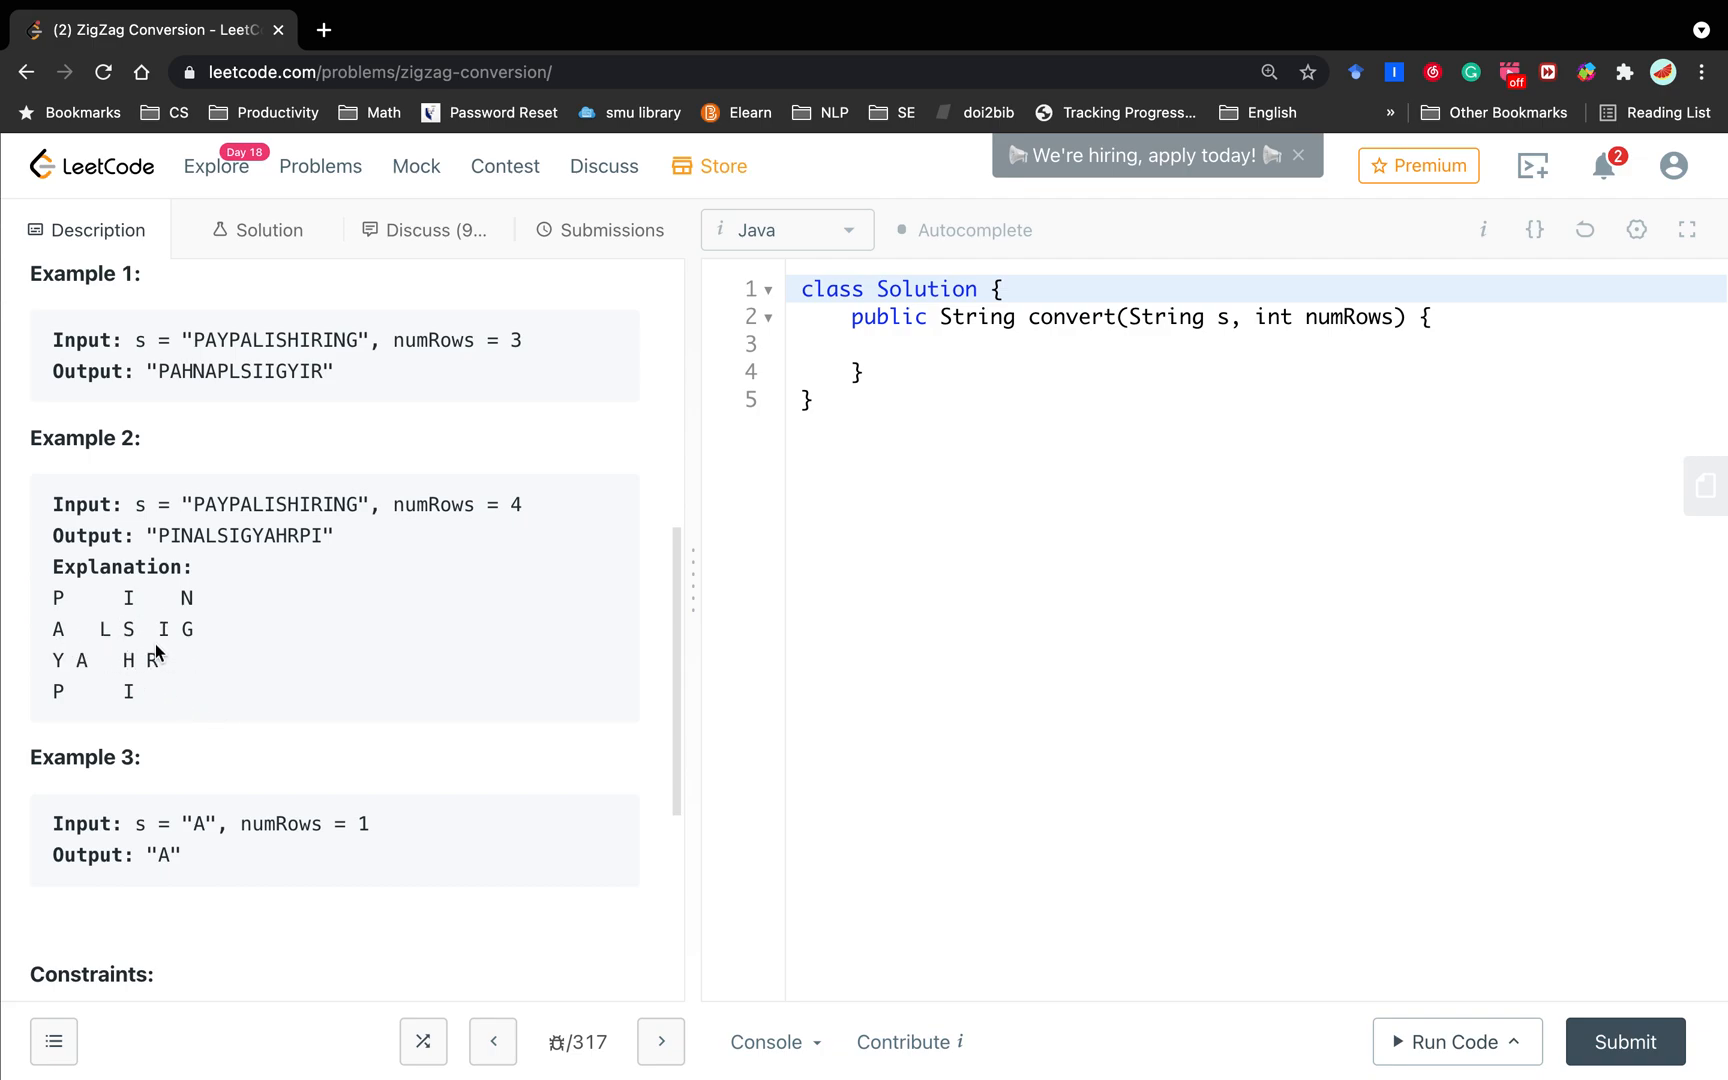
mouse_move(62, 600)
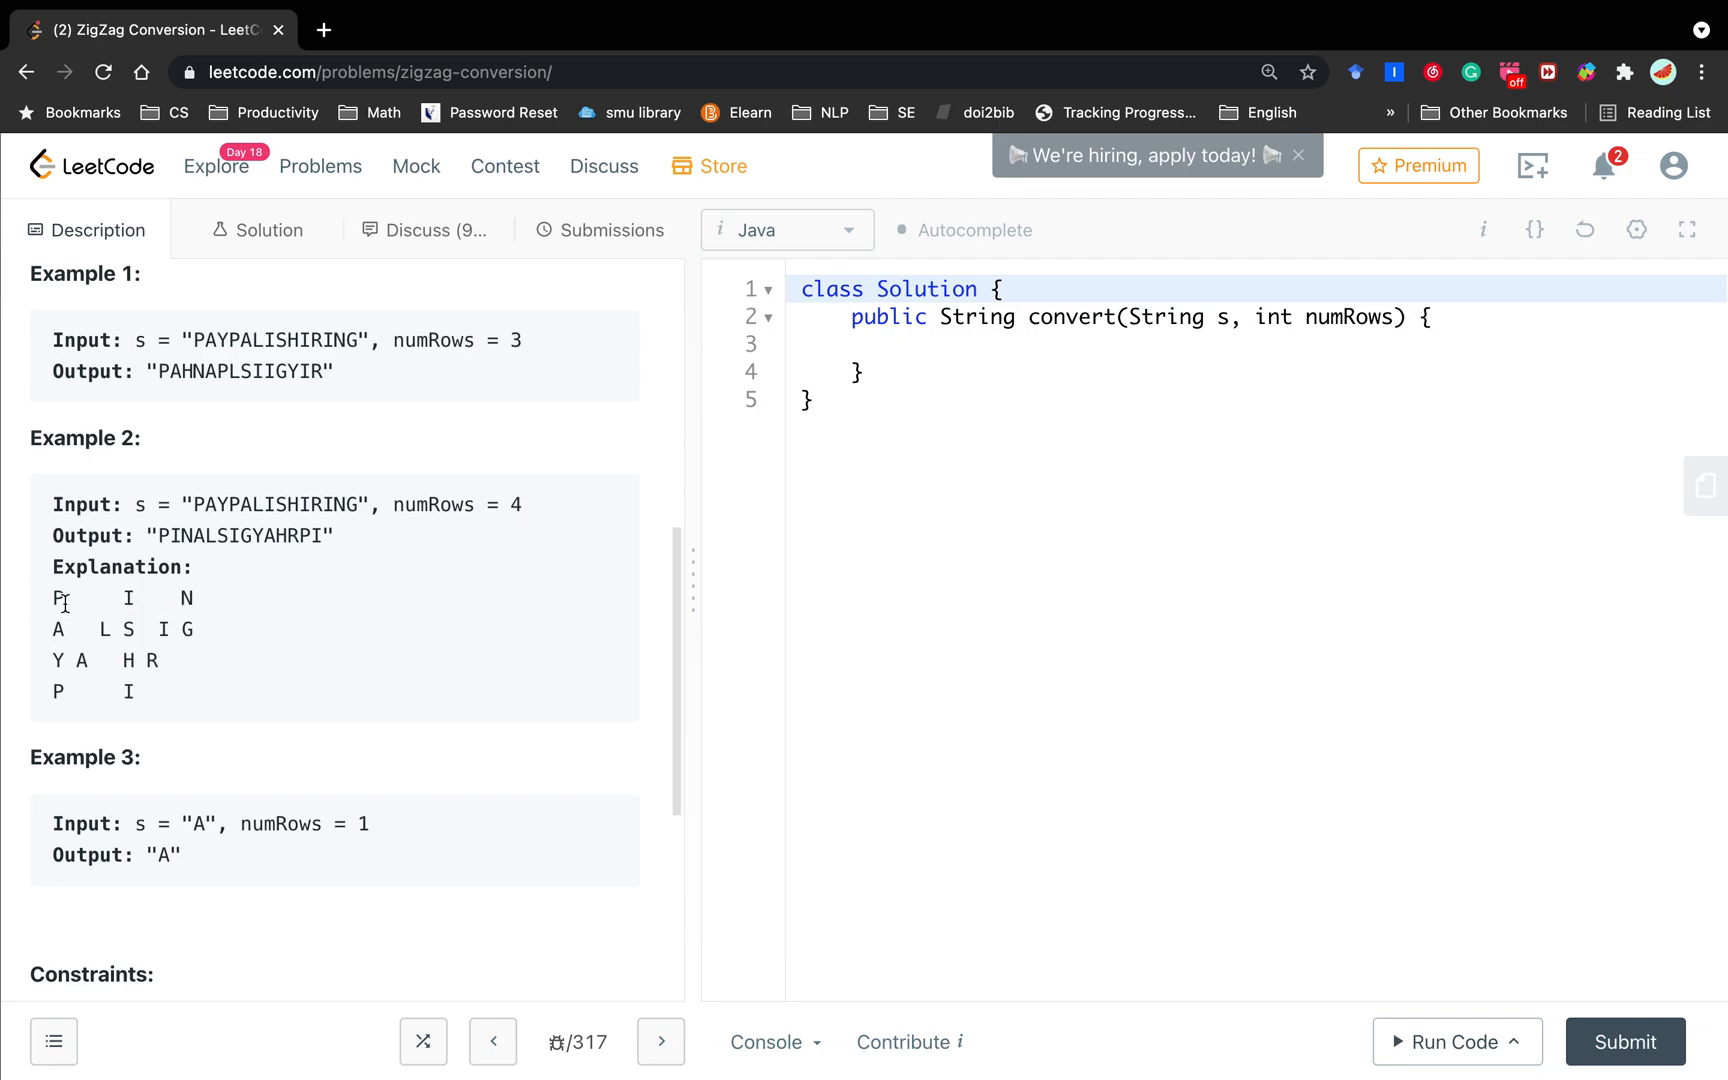
mouse_move(96, 650)
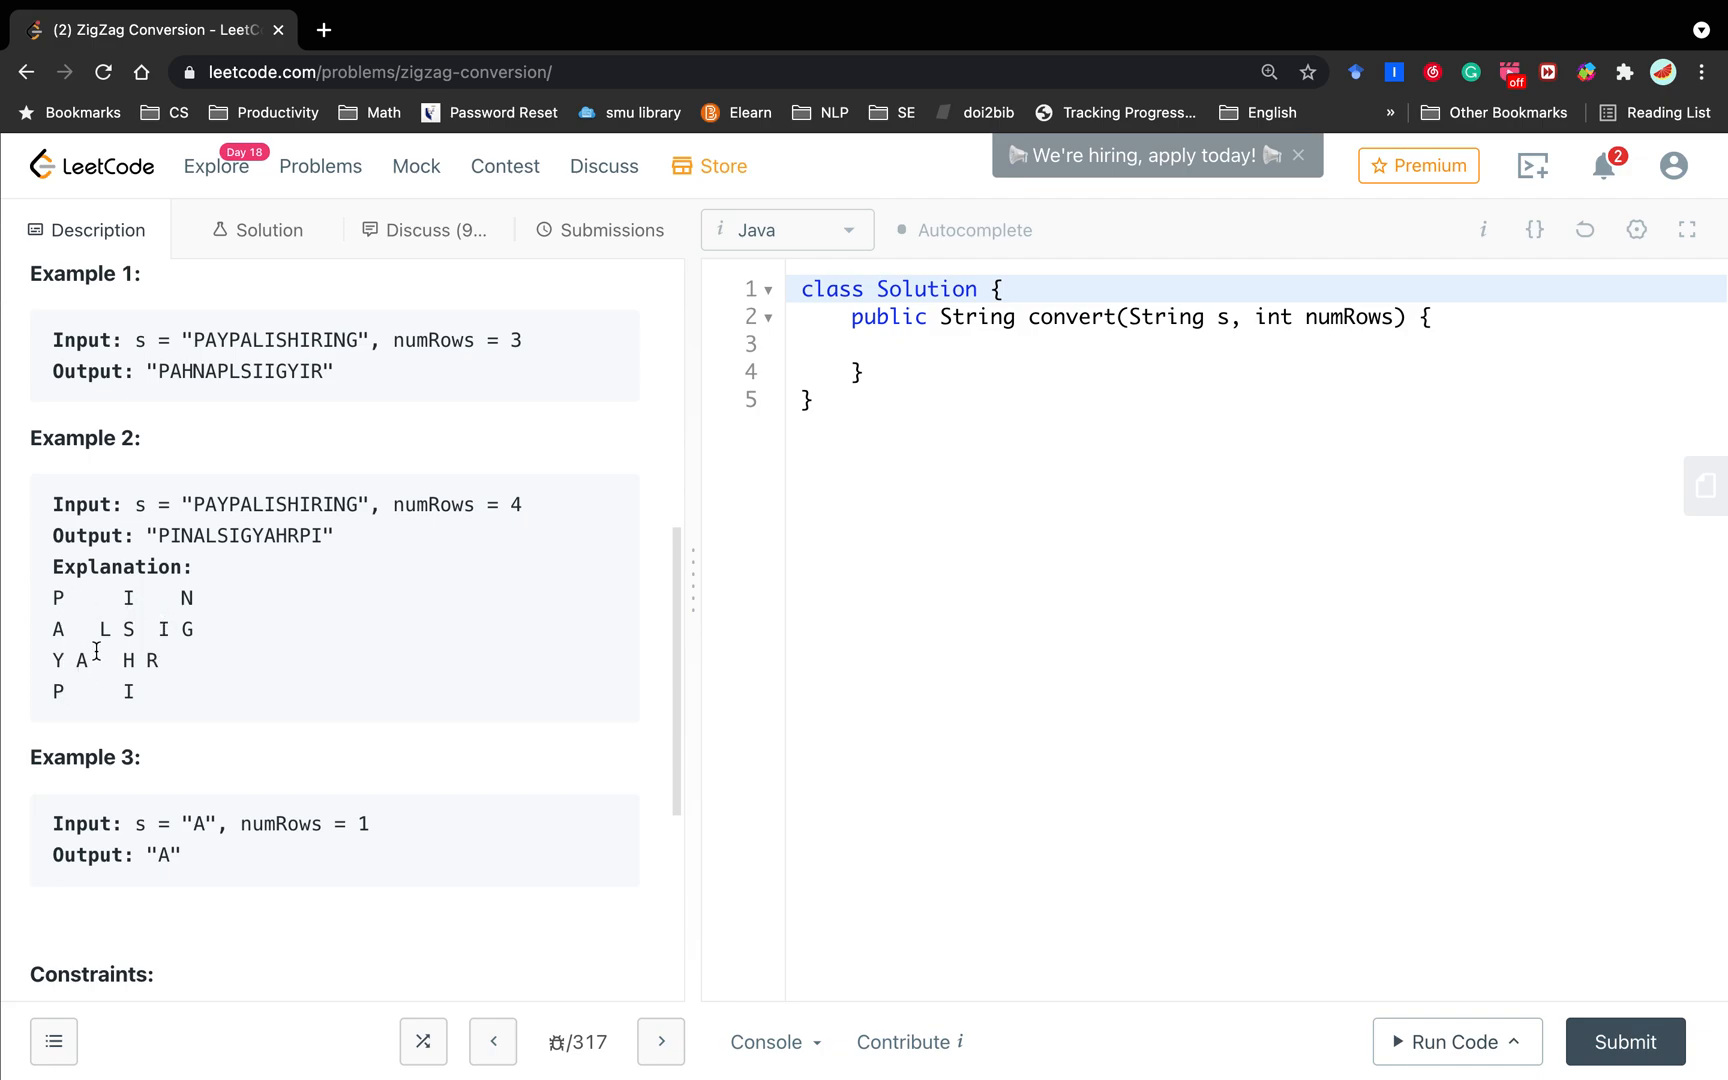
mouse_move(168, 636)
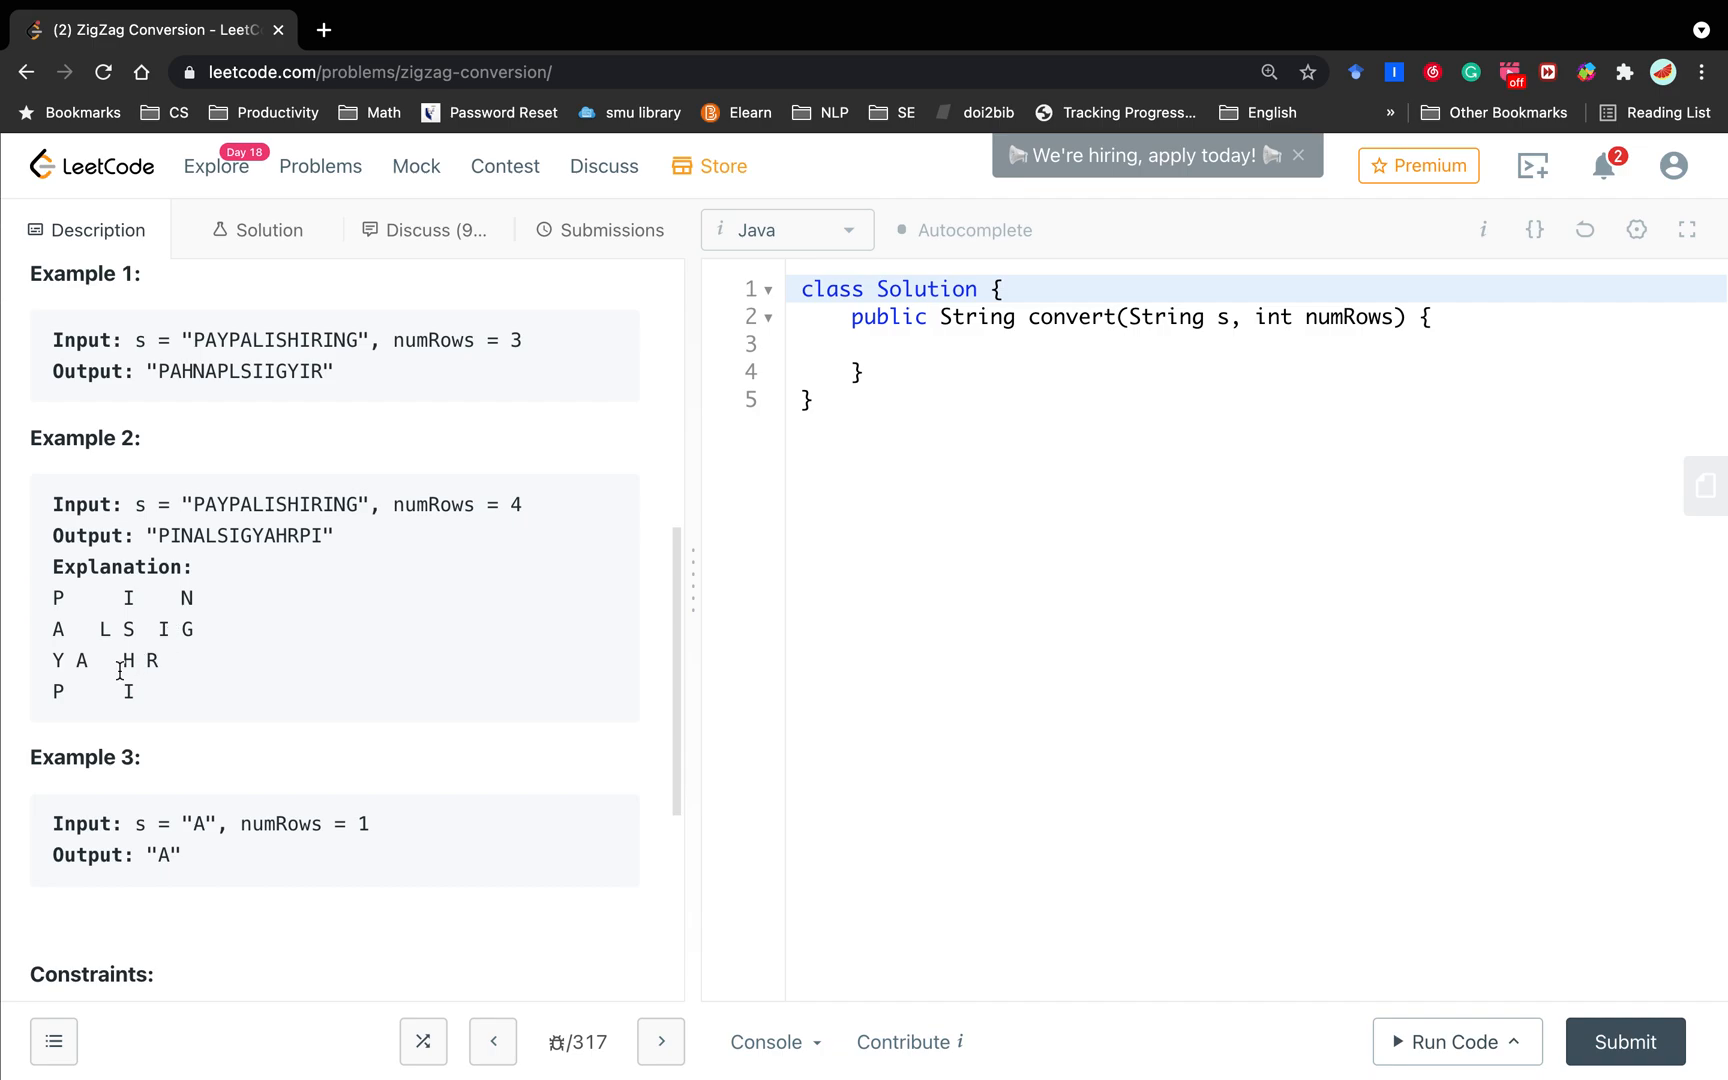
mouse_move(52, 686)
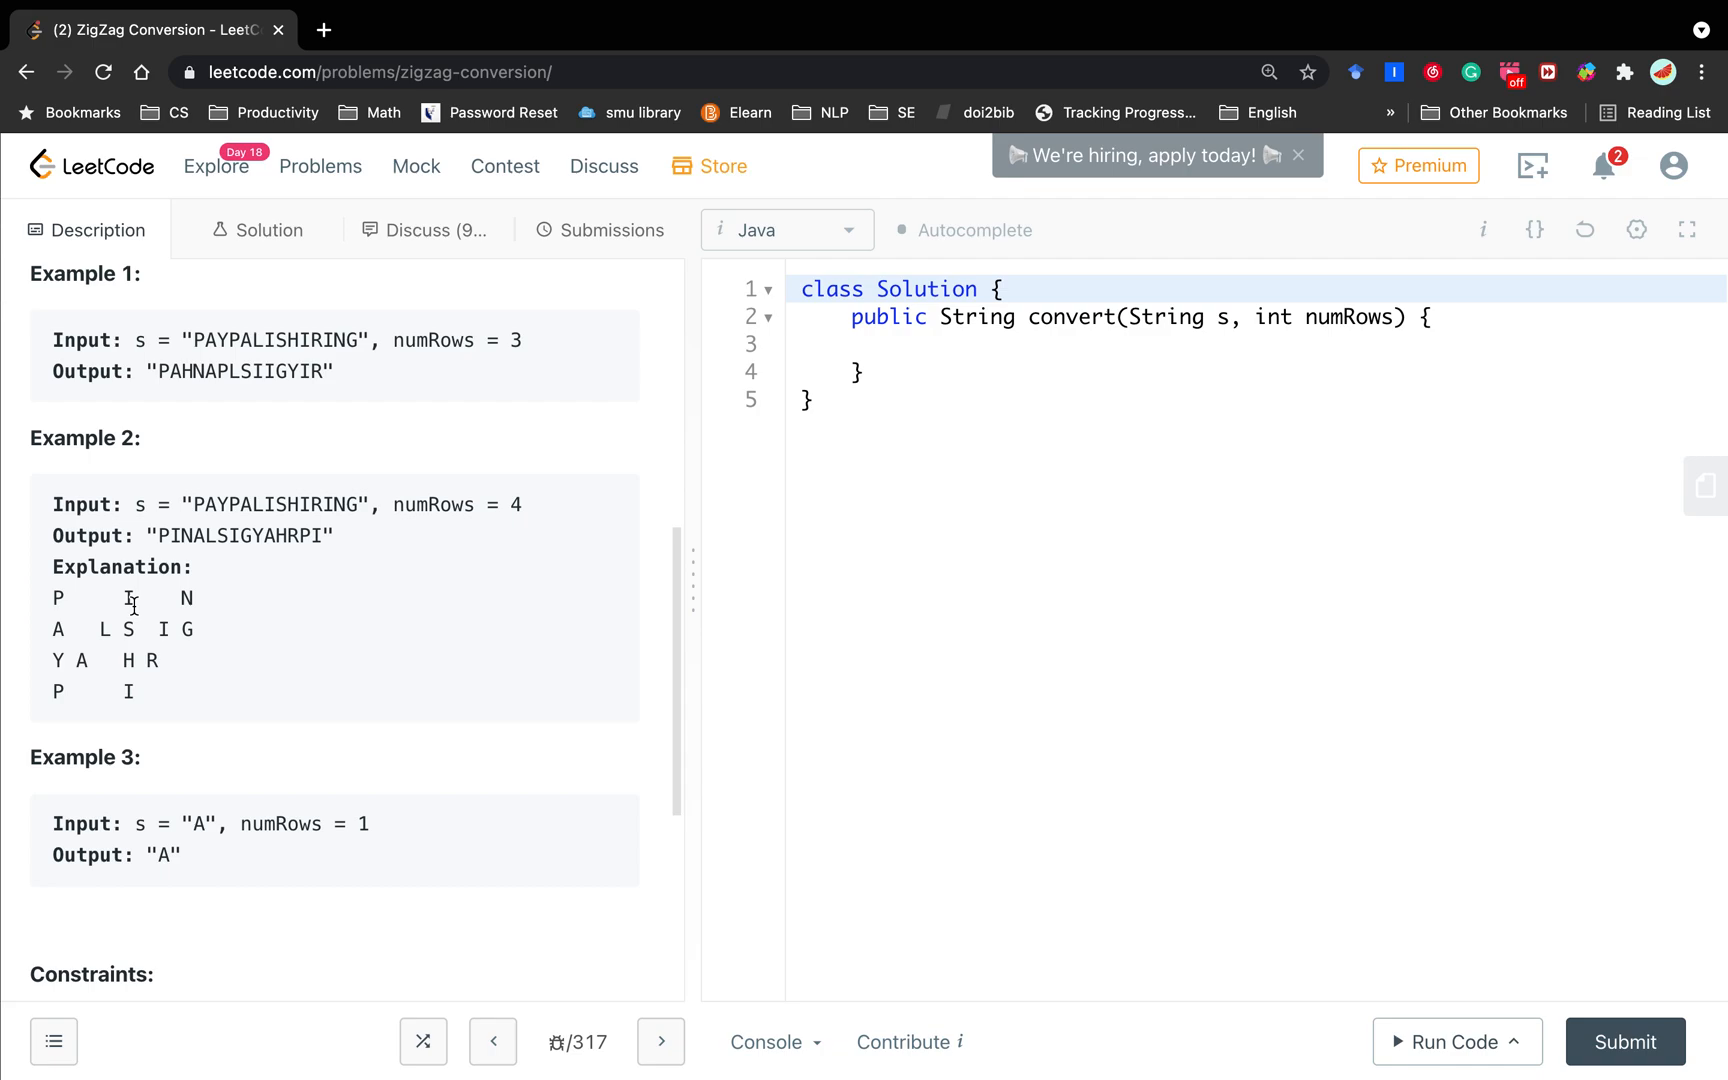
mouse_move(94, 650)
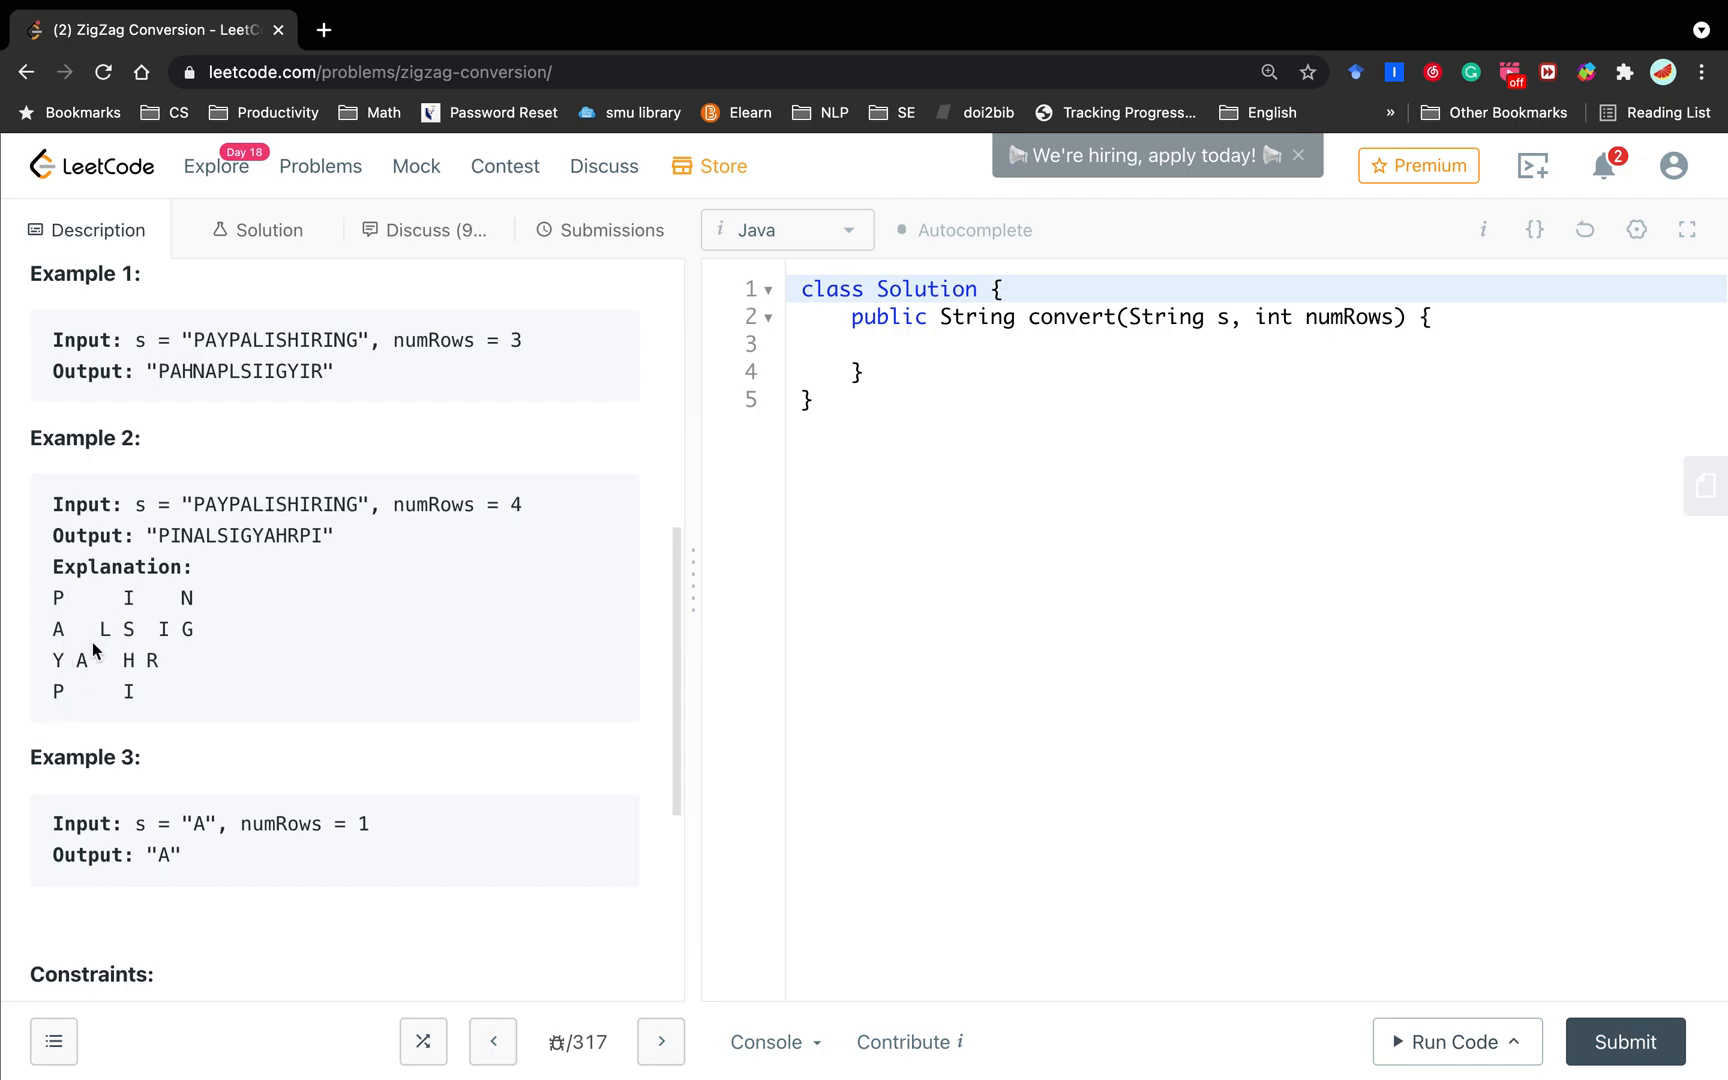
mouse_move(106, 600)
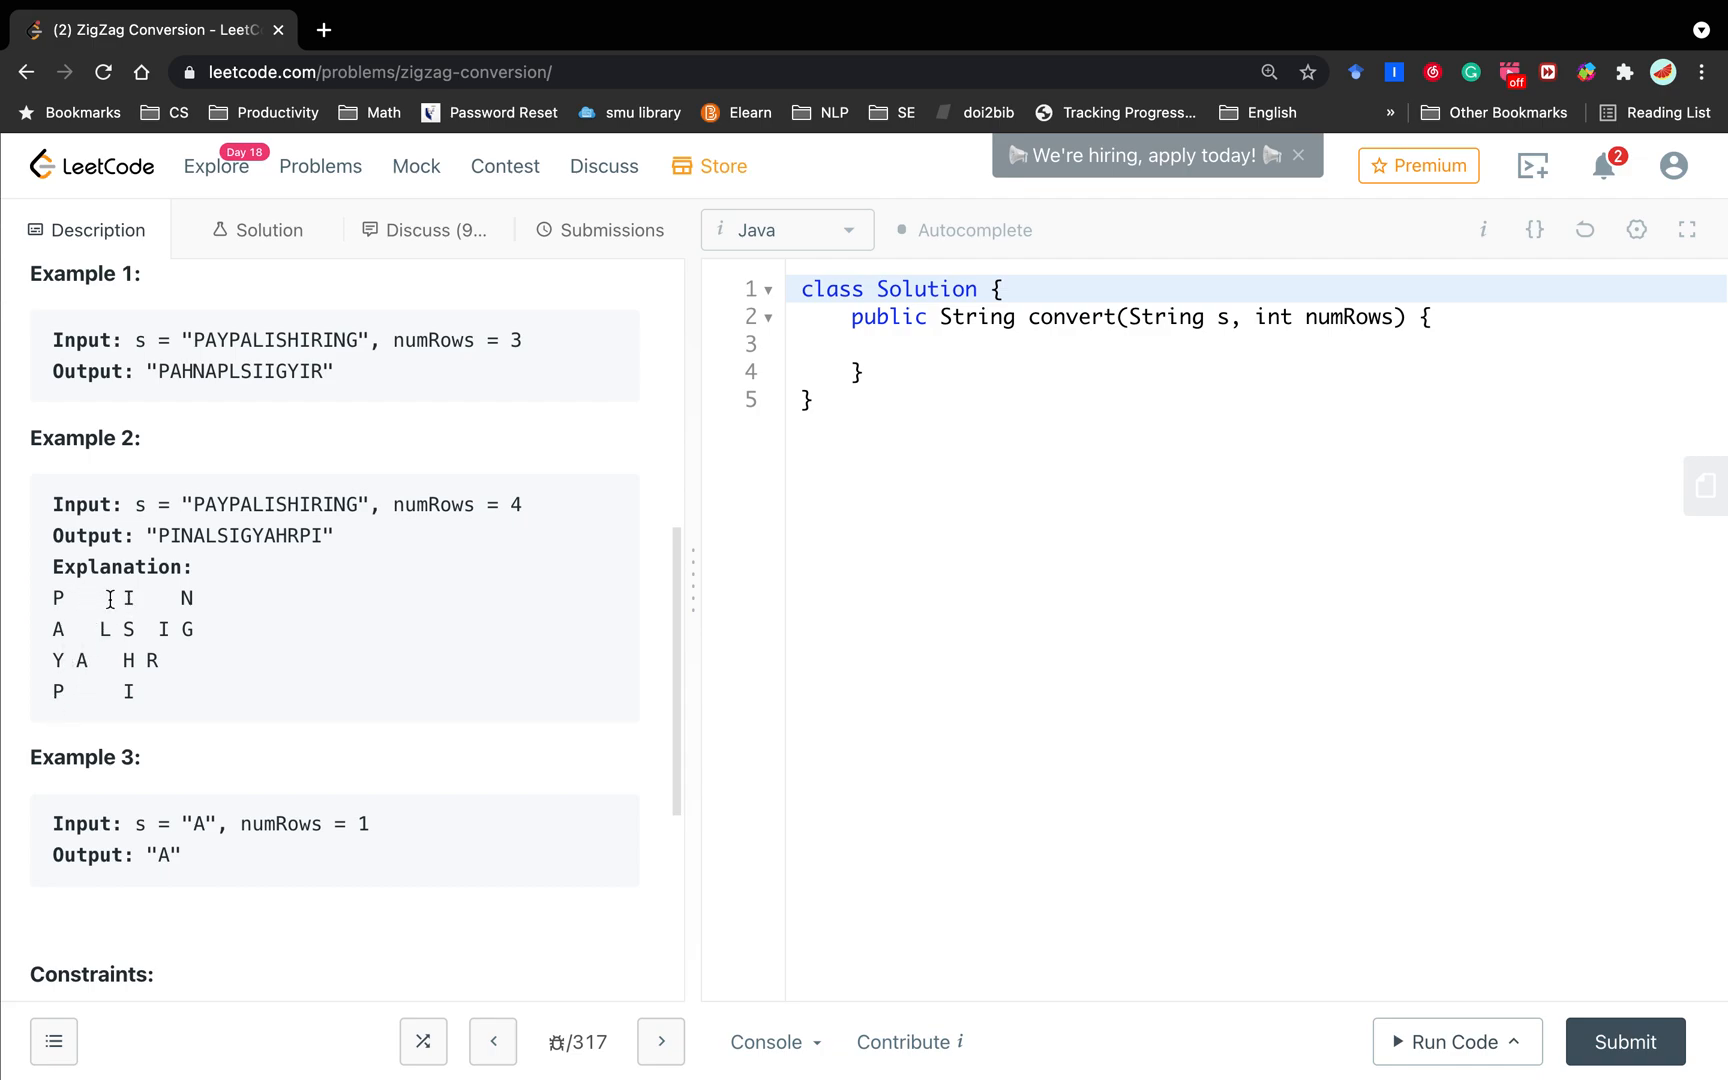
mouse_move(80, 628)
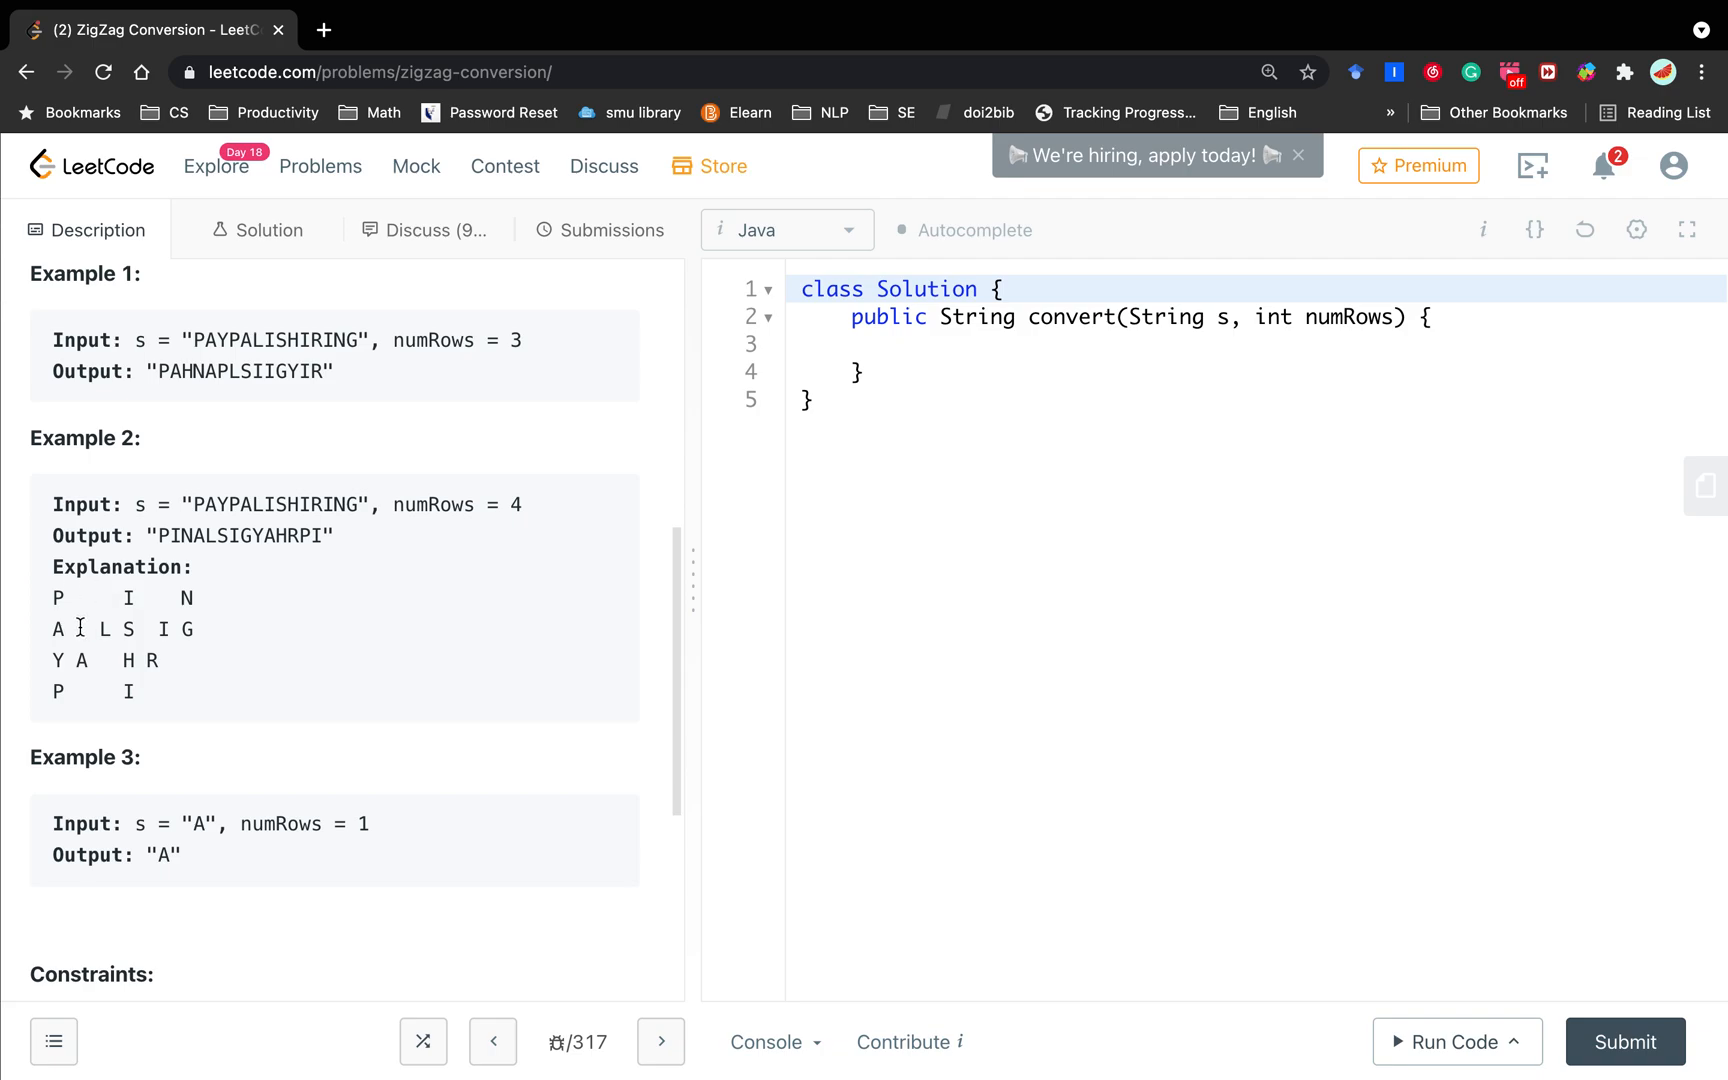
mouse_move(100, 628)
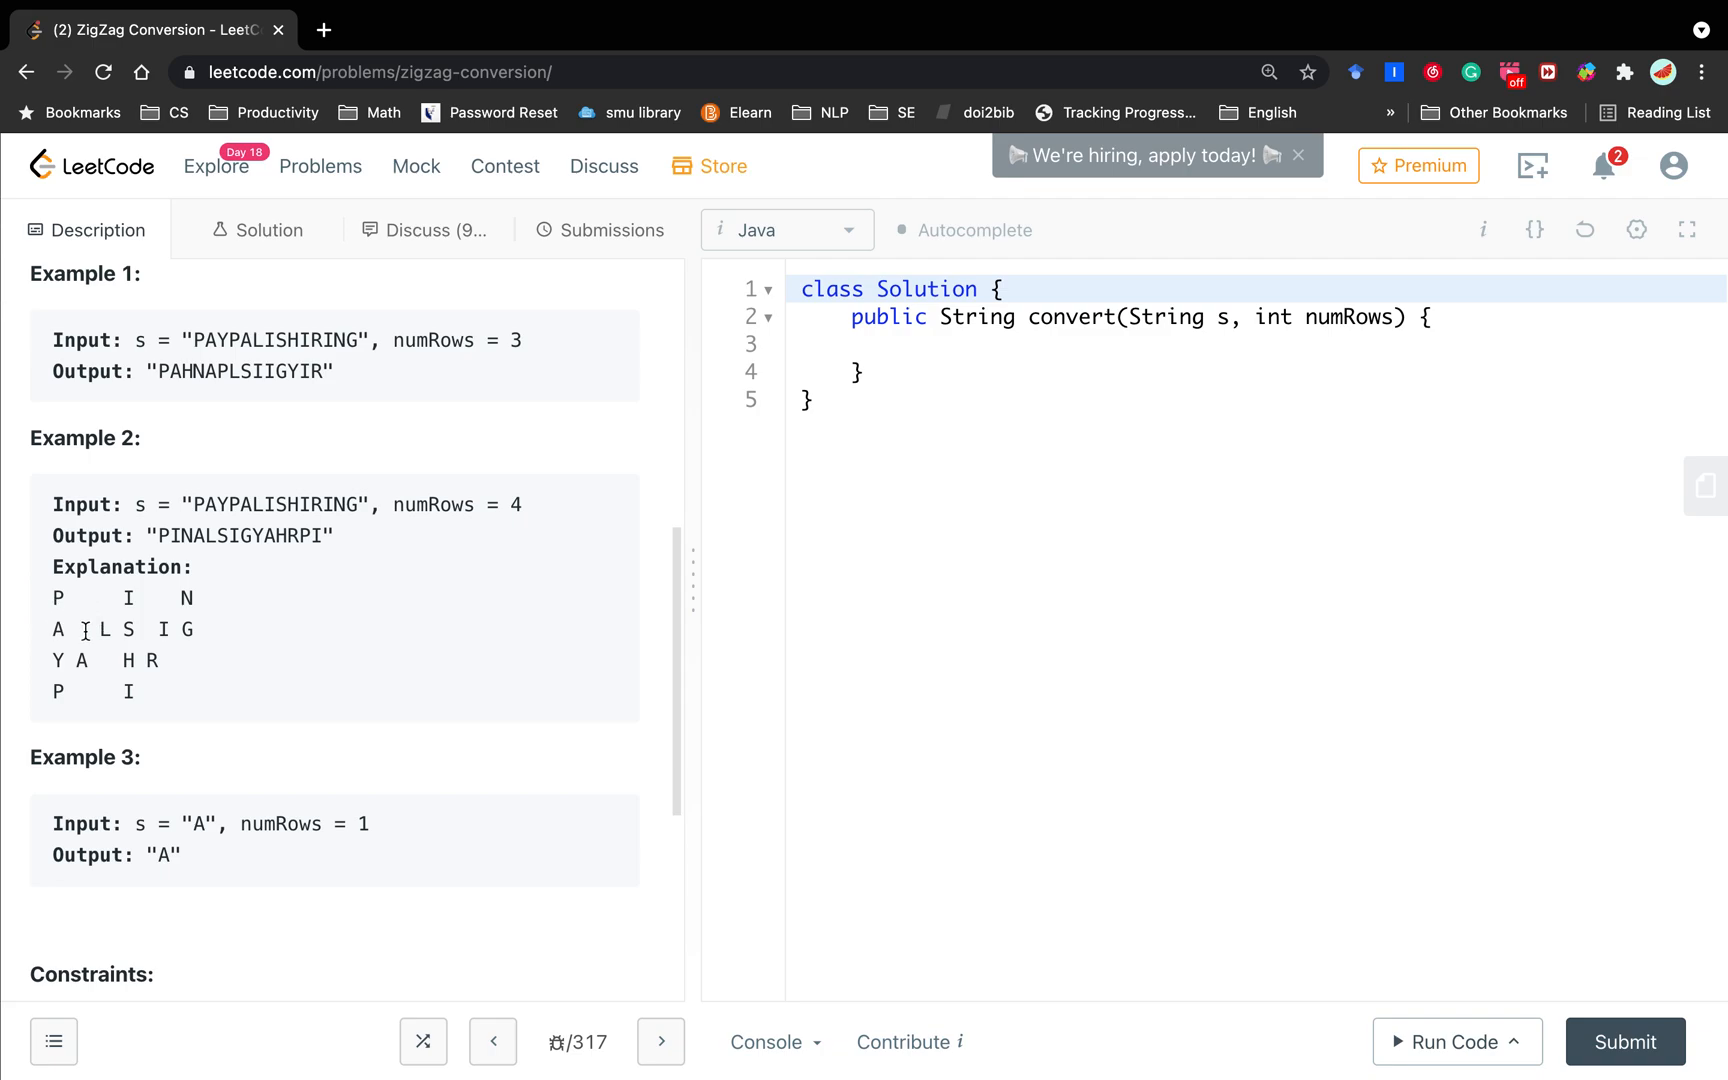
mouse_move(68, 638)
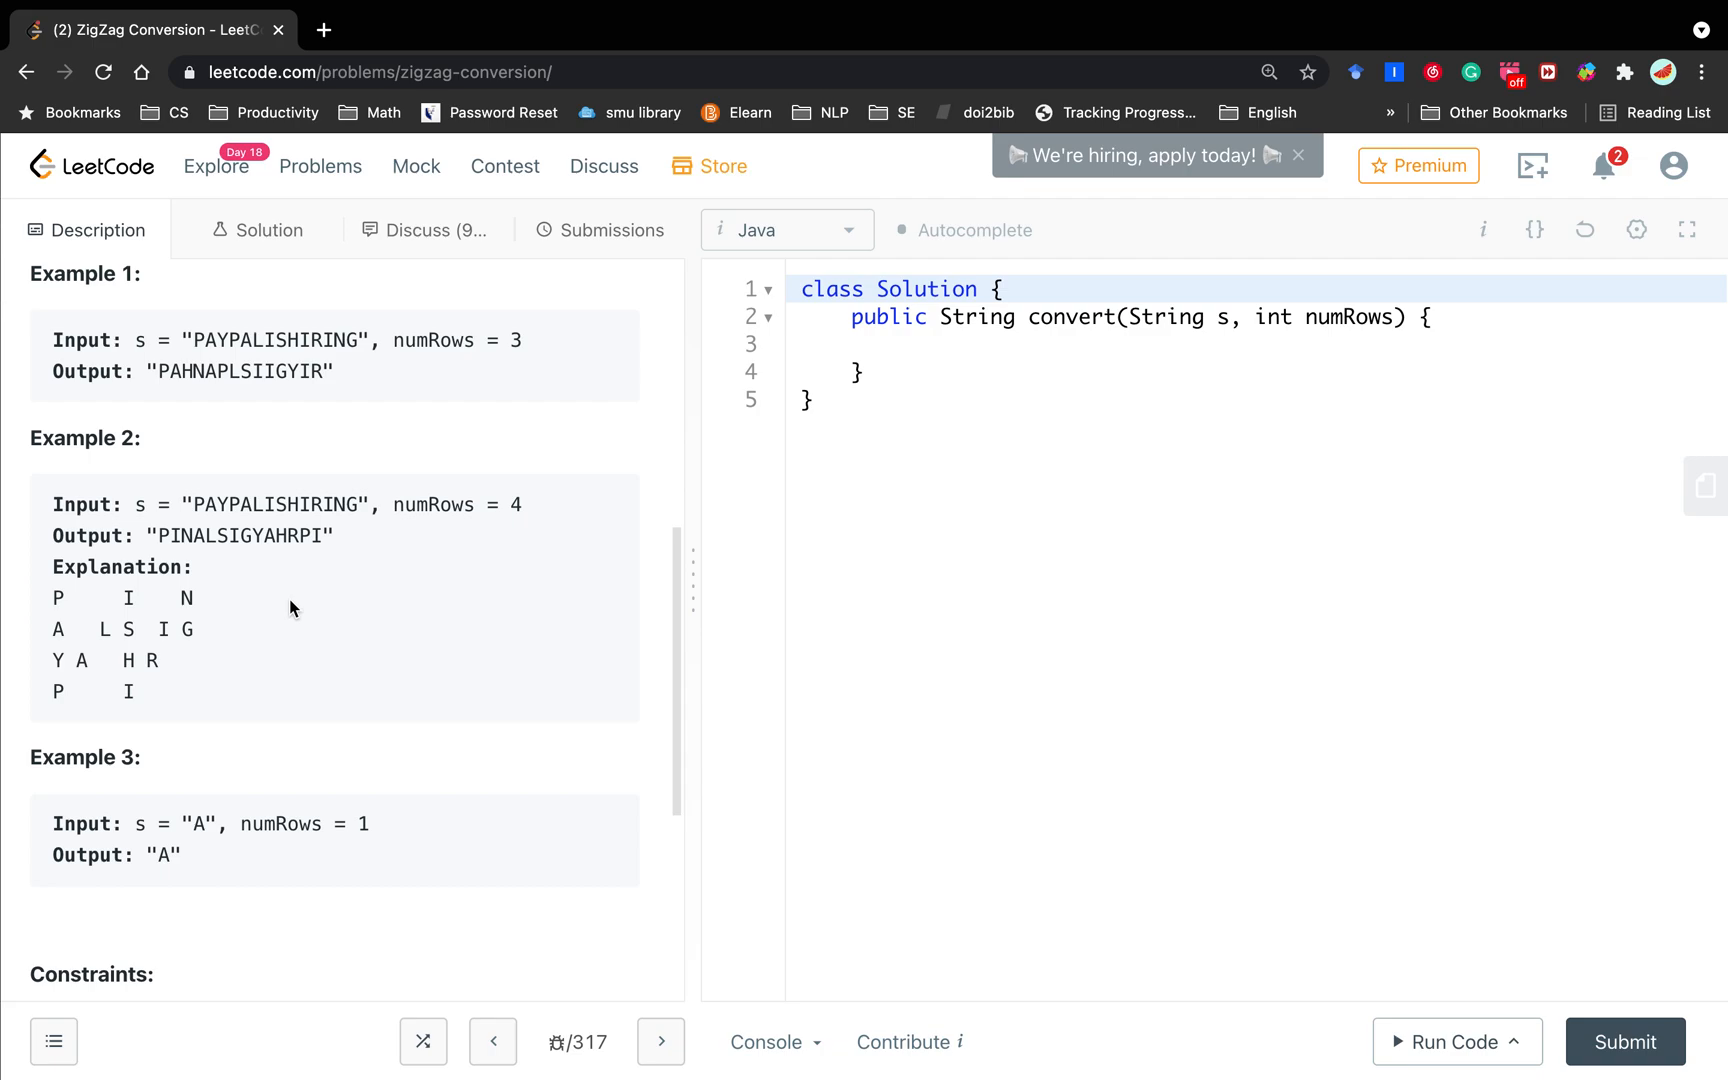
mouse_move(36, 598)
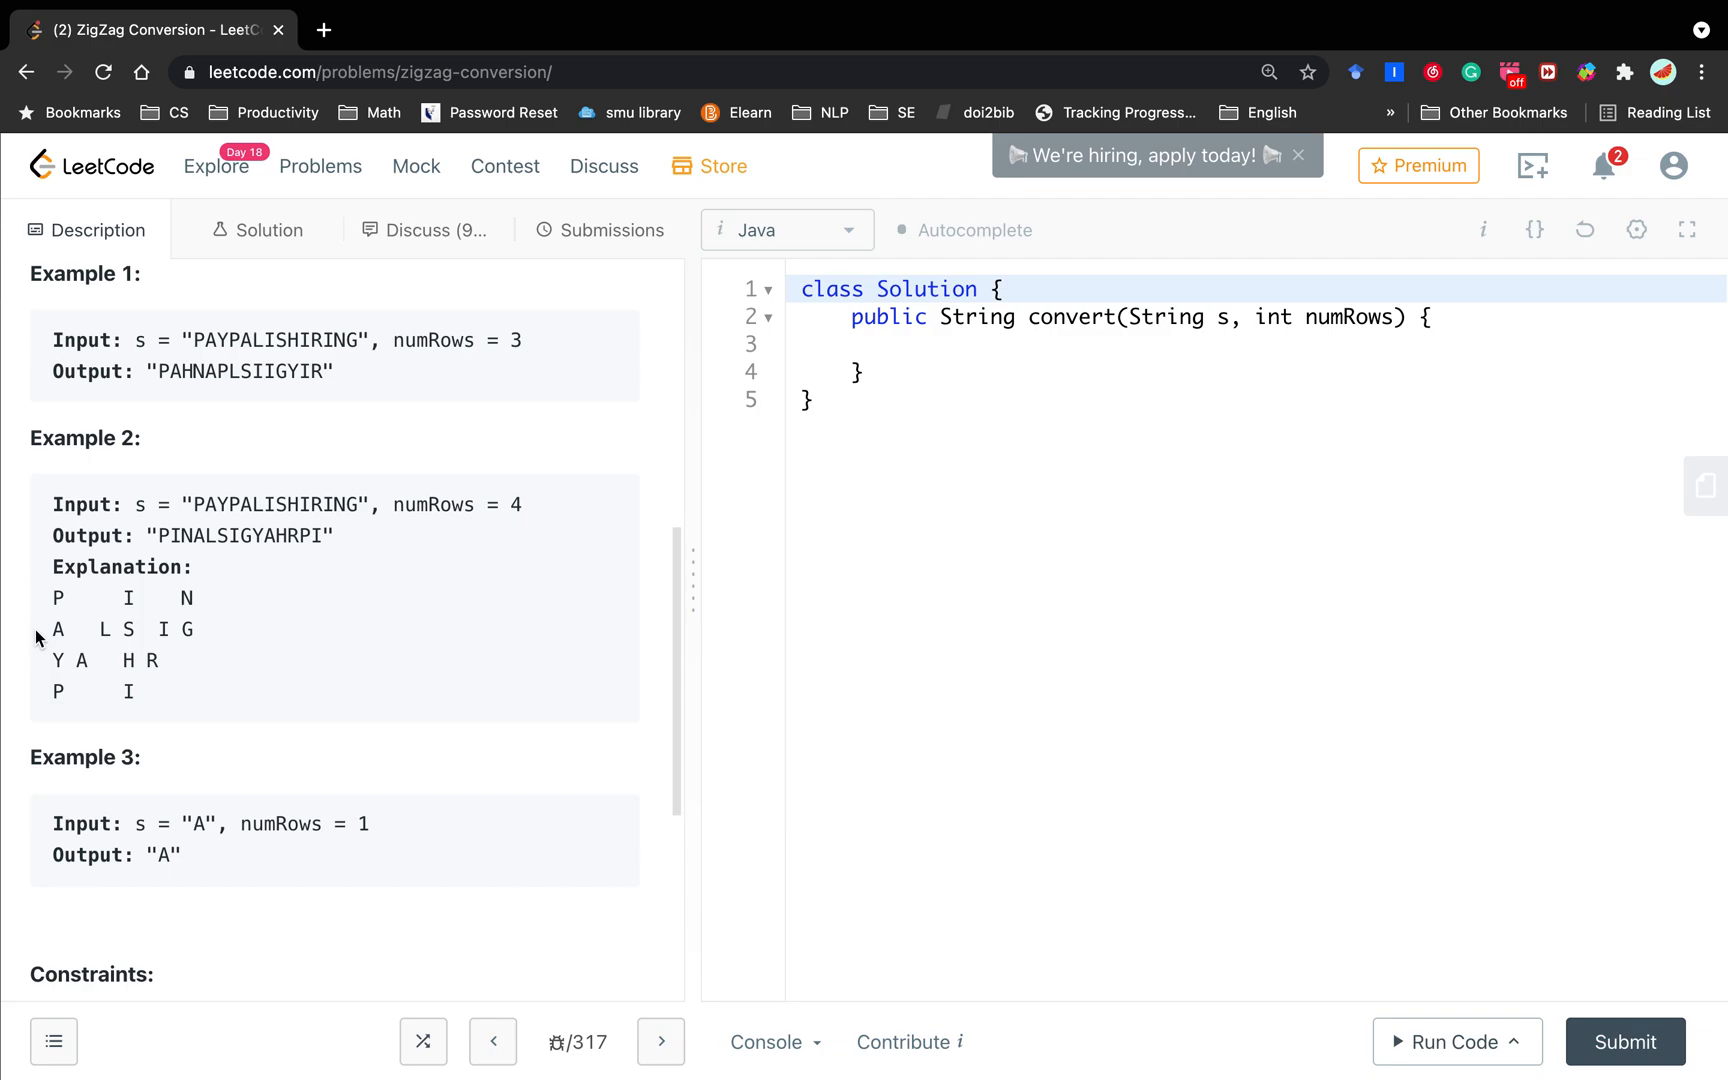
mouse_move(44, 634)
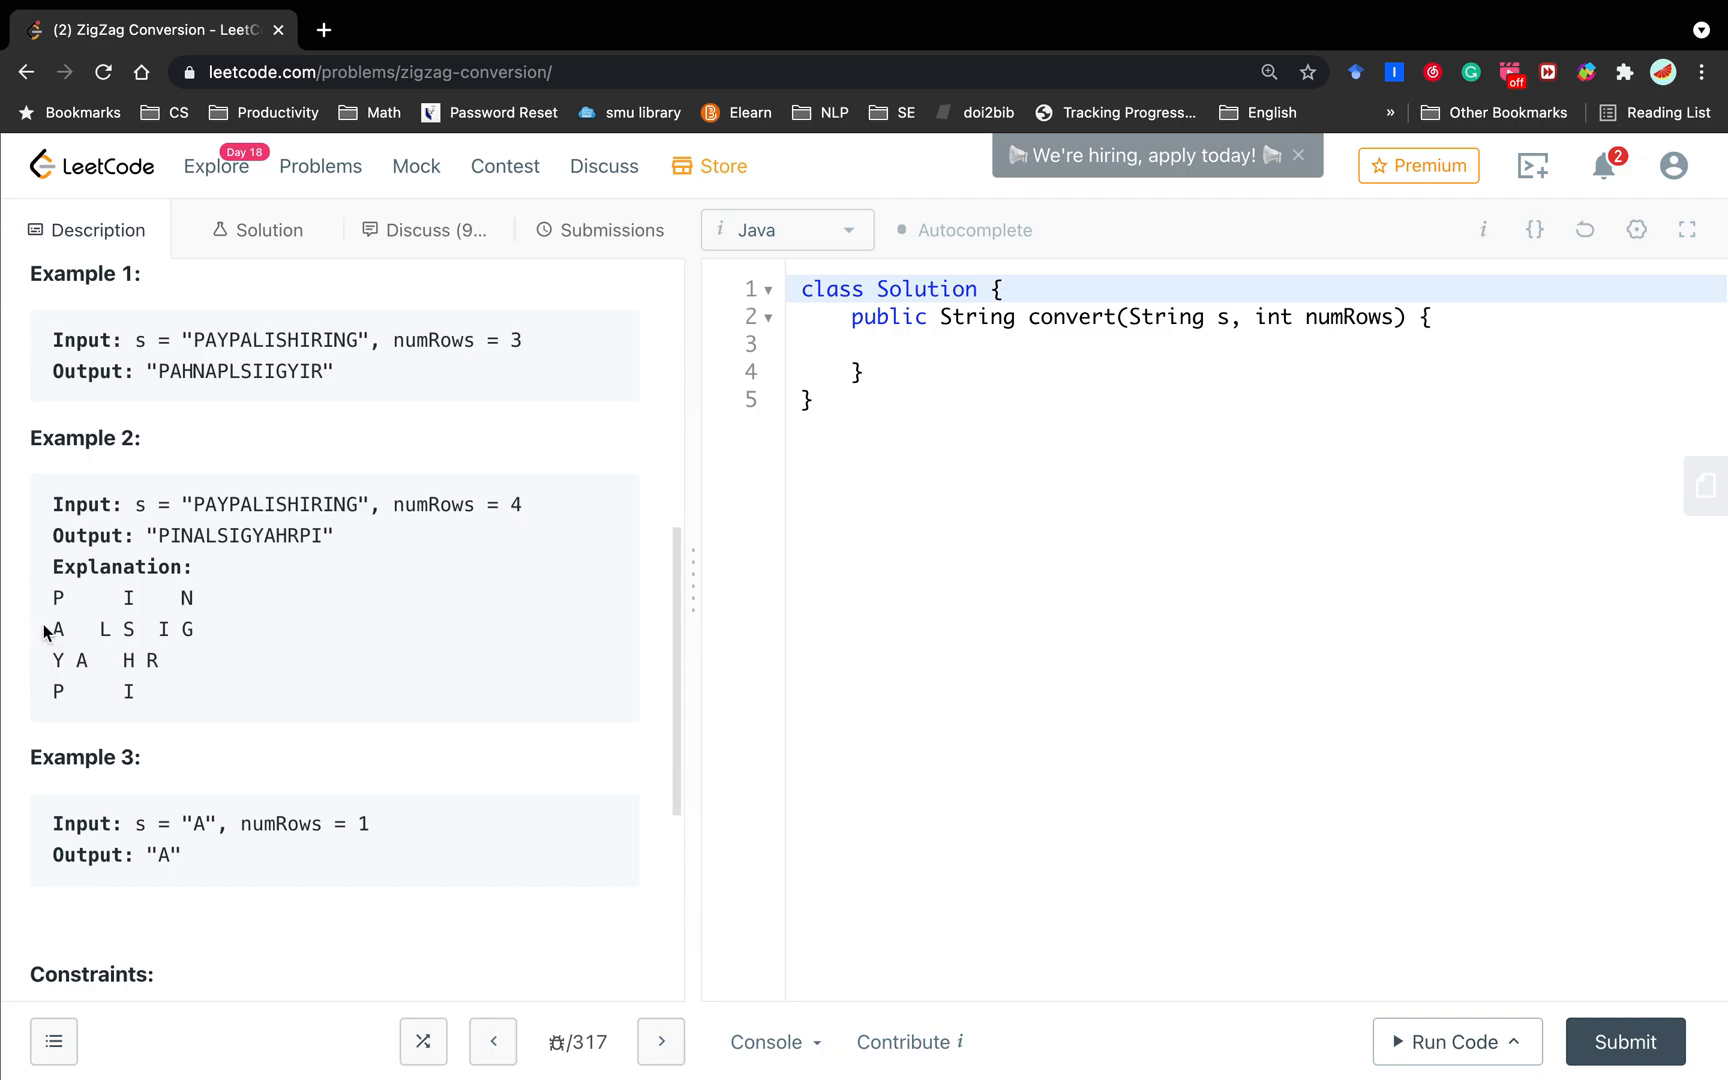
mouse_move(40, 668)
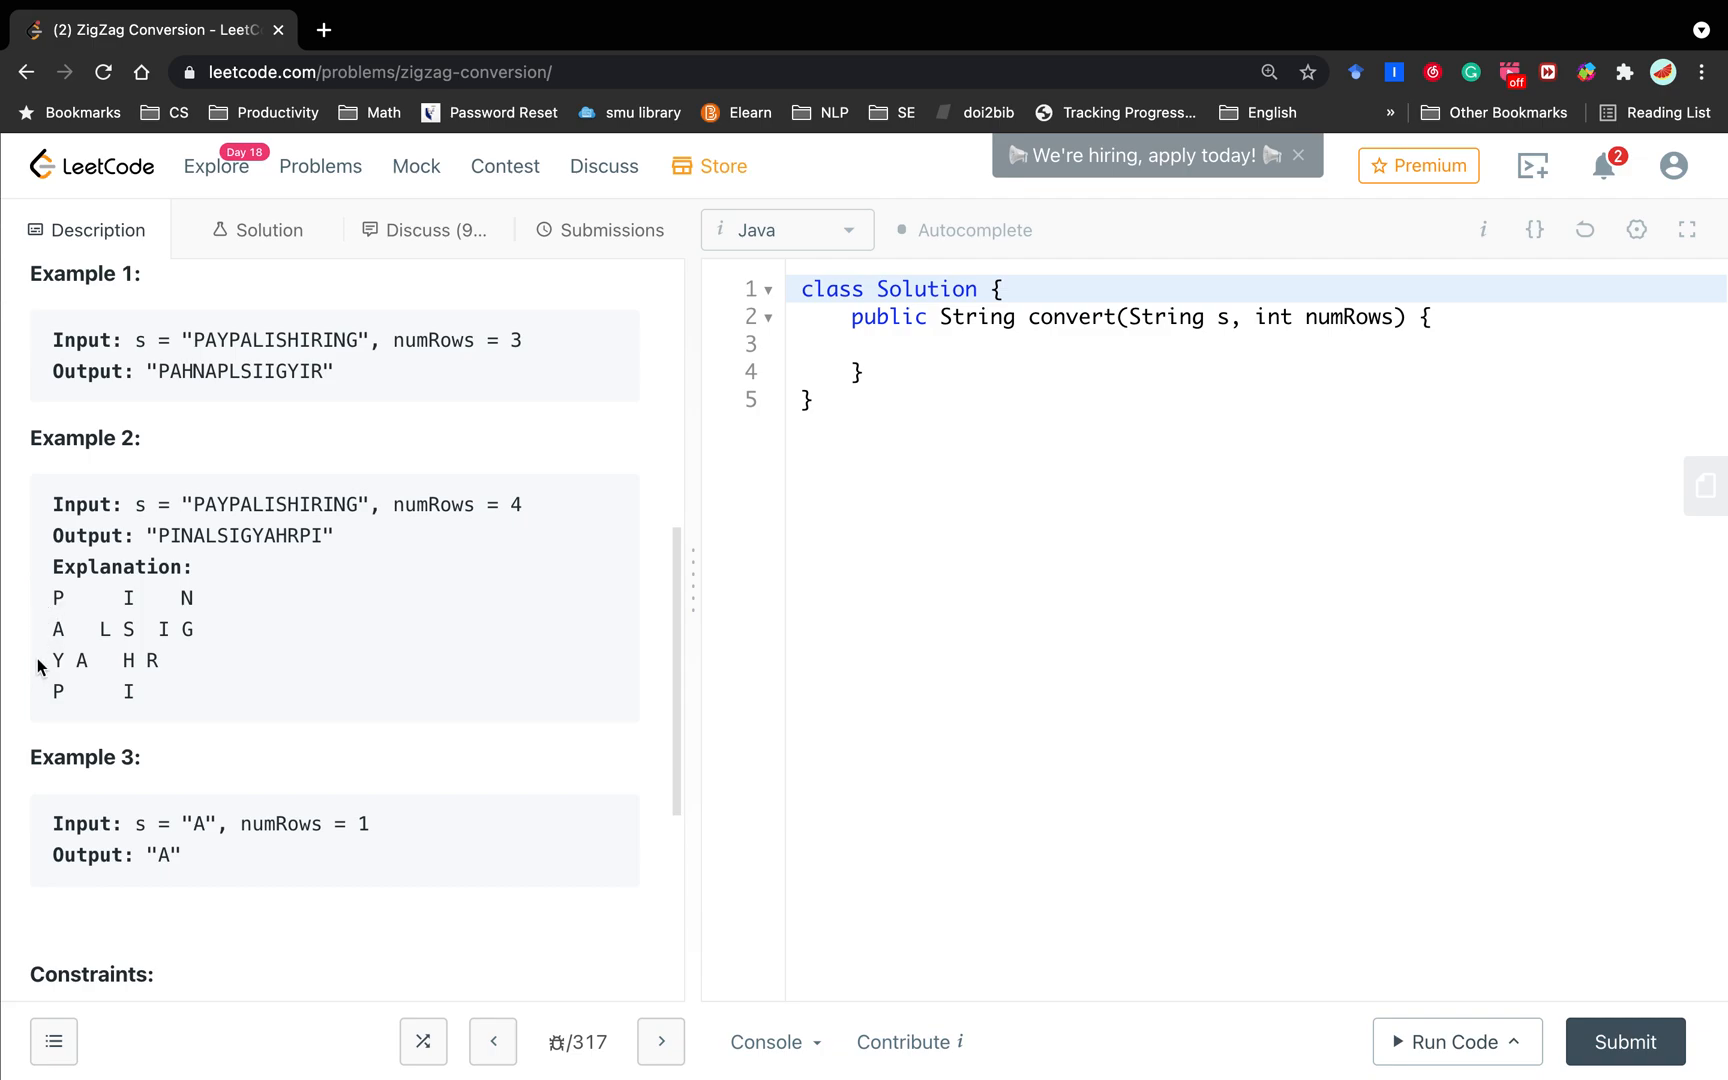
mouse_move(476, 498)
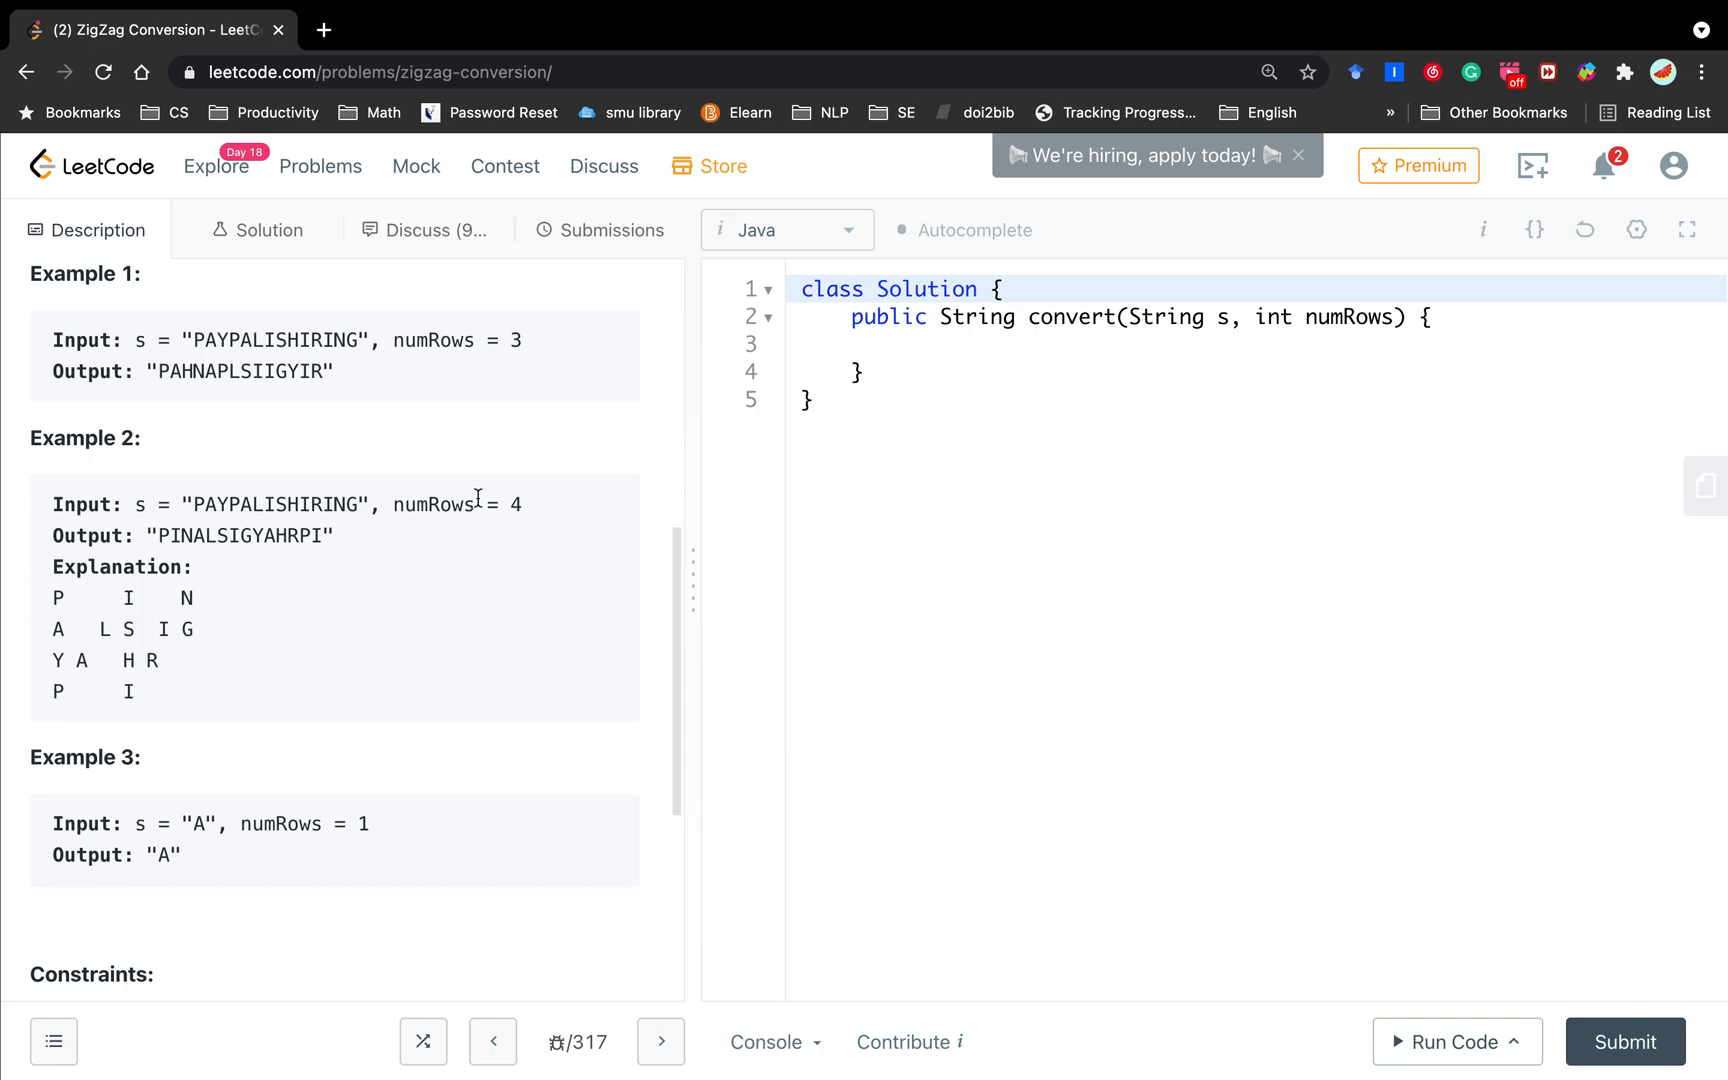
mouse_move(64, 686)
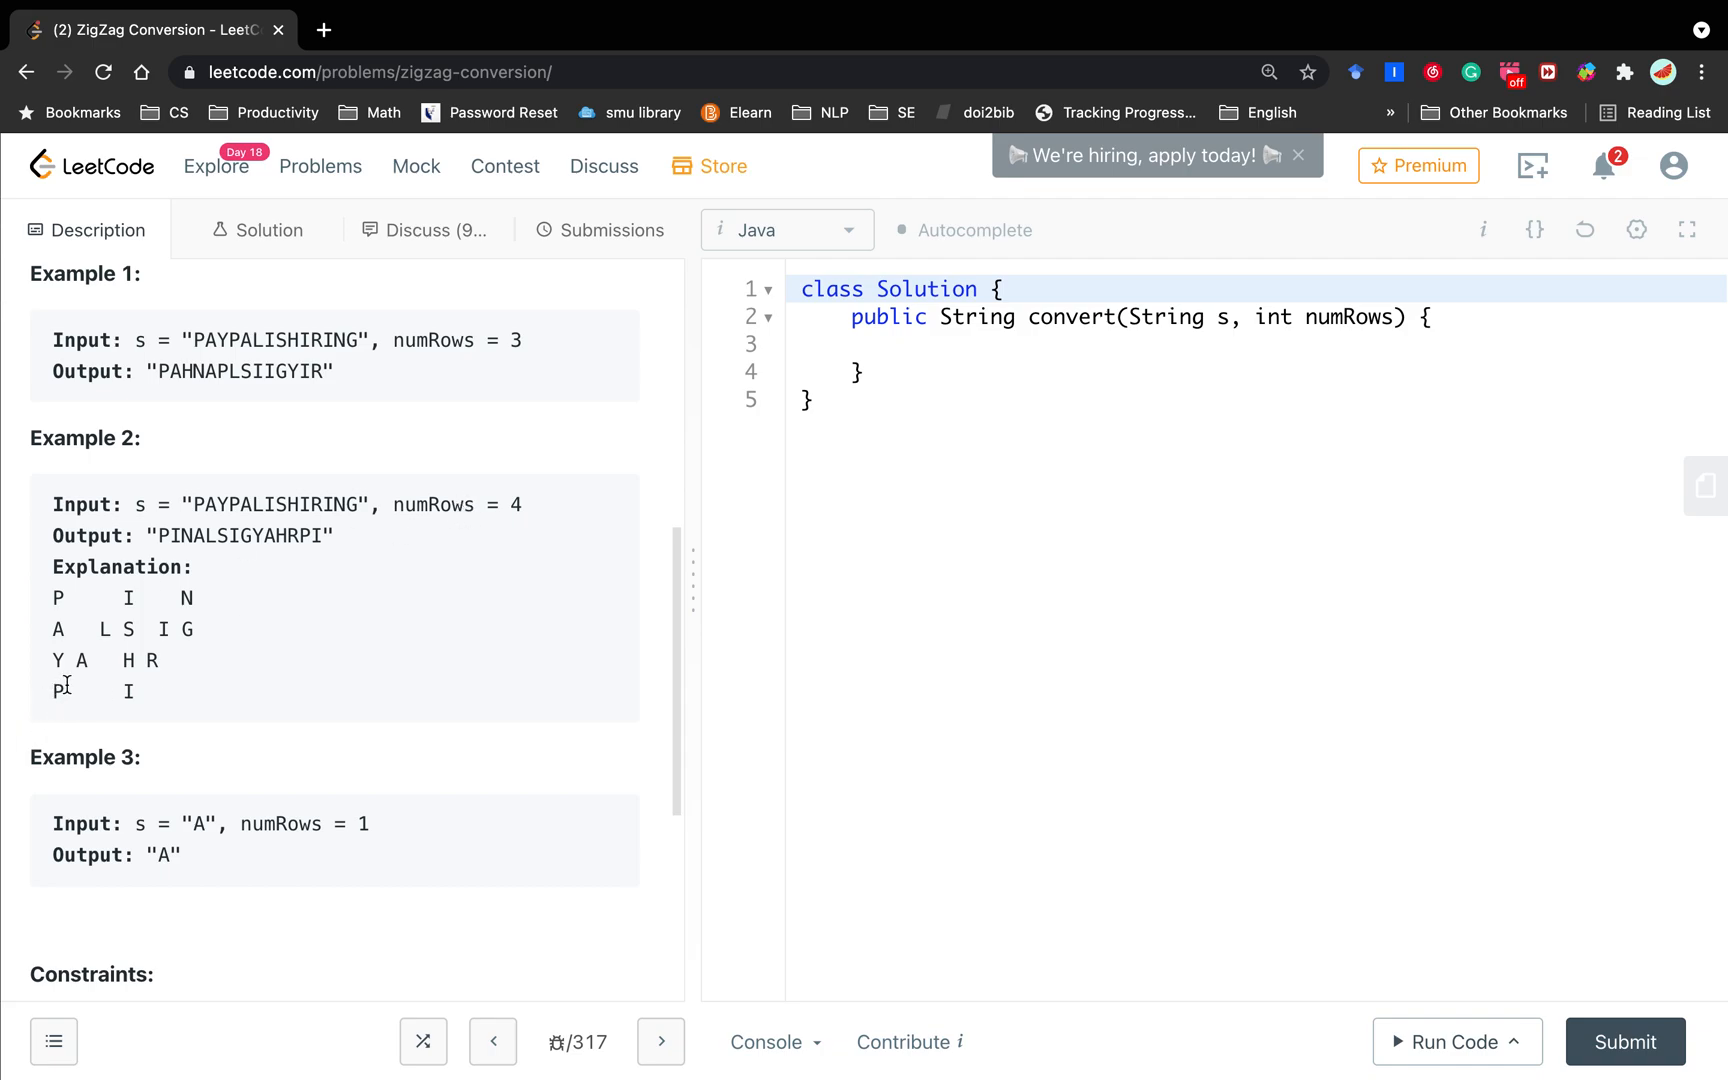
mouse_move(154, 590)
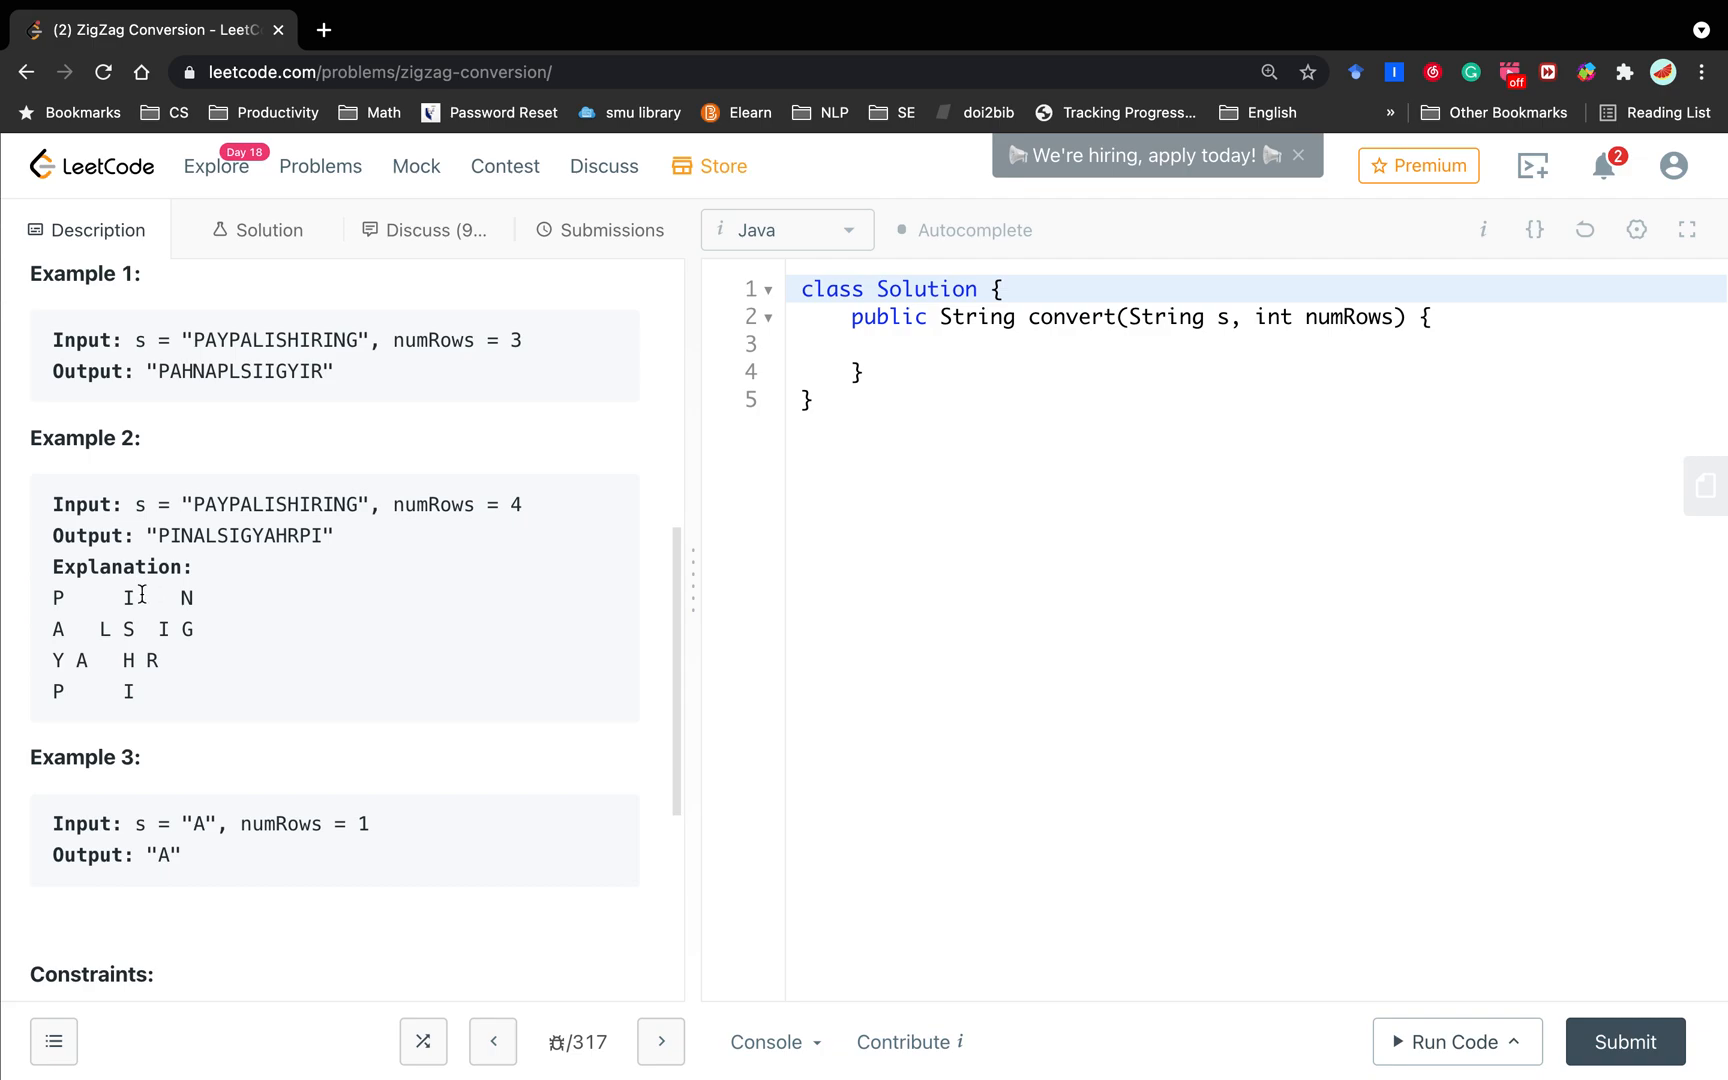
mouse_move(132, 722)
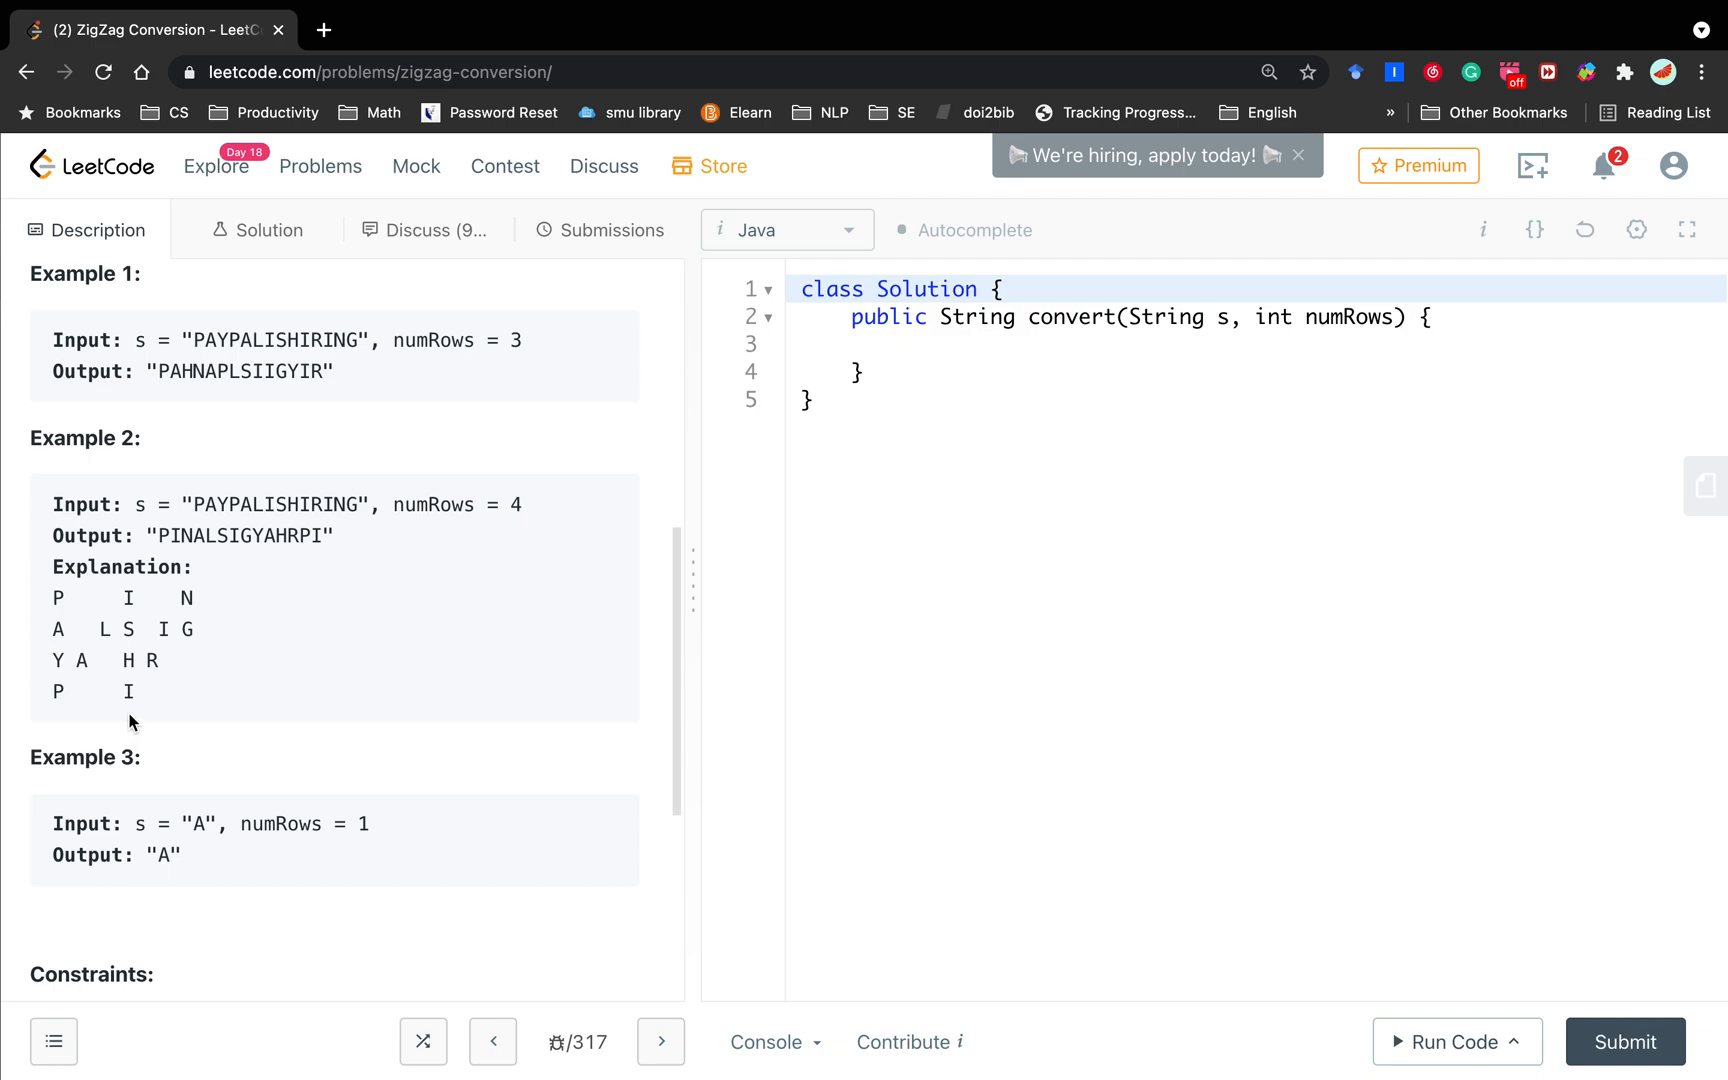
mouse_move(168, 672)
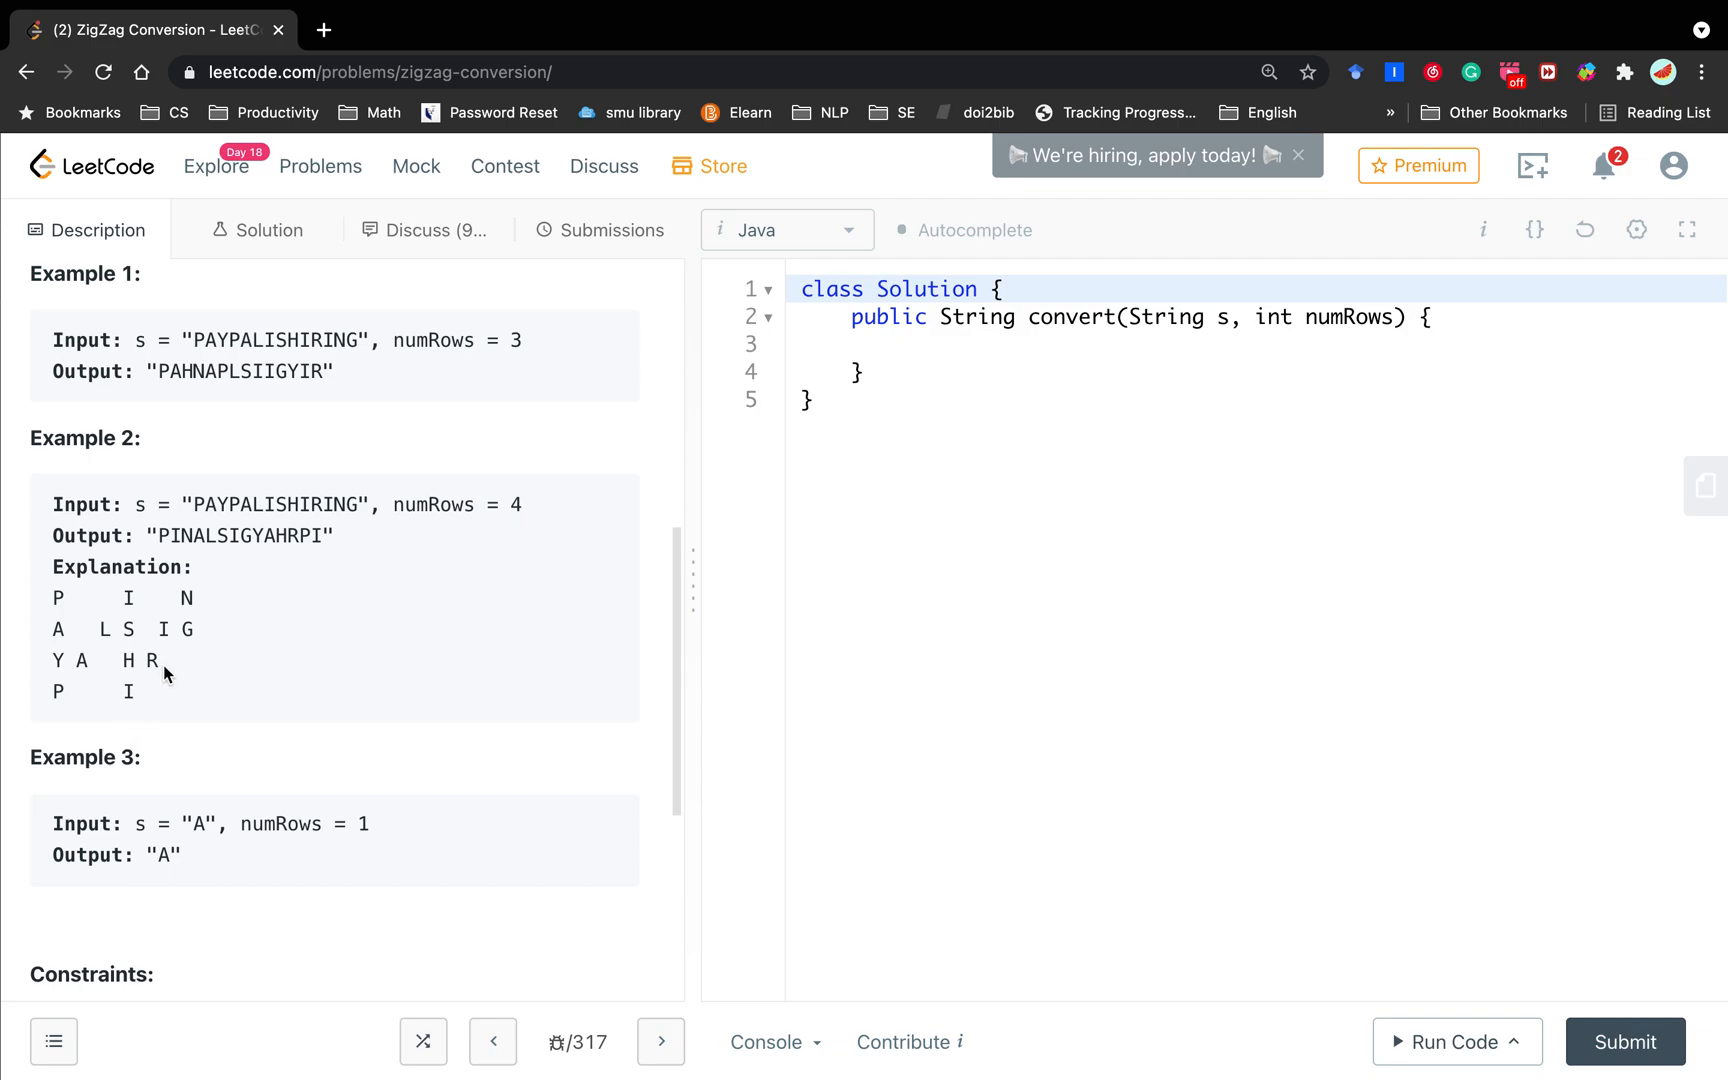
mouse_move(80, 622)
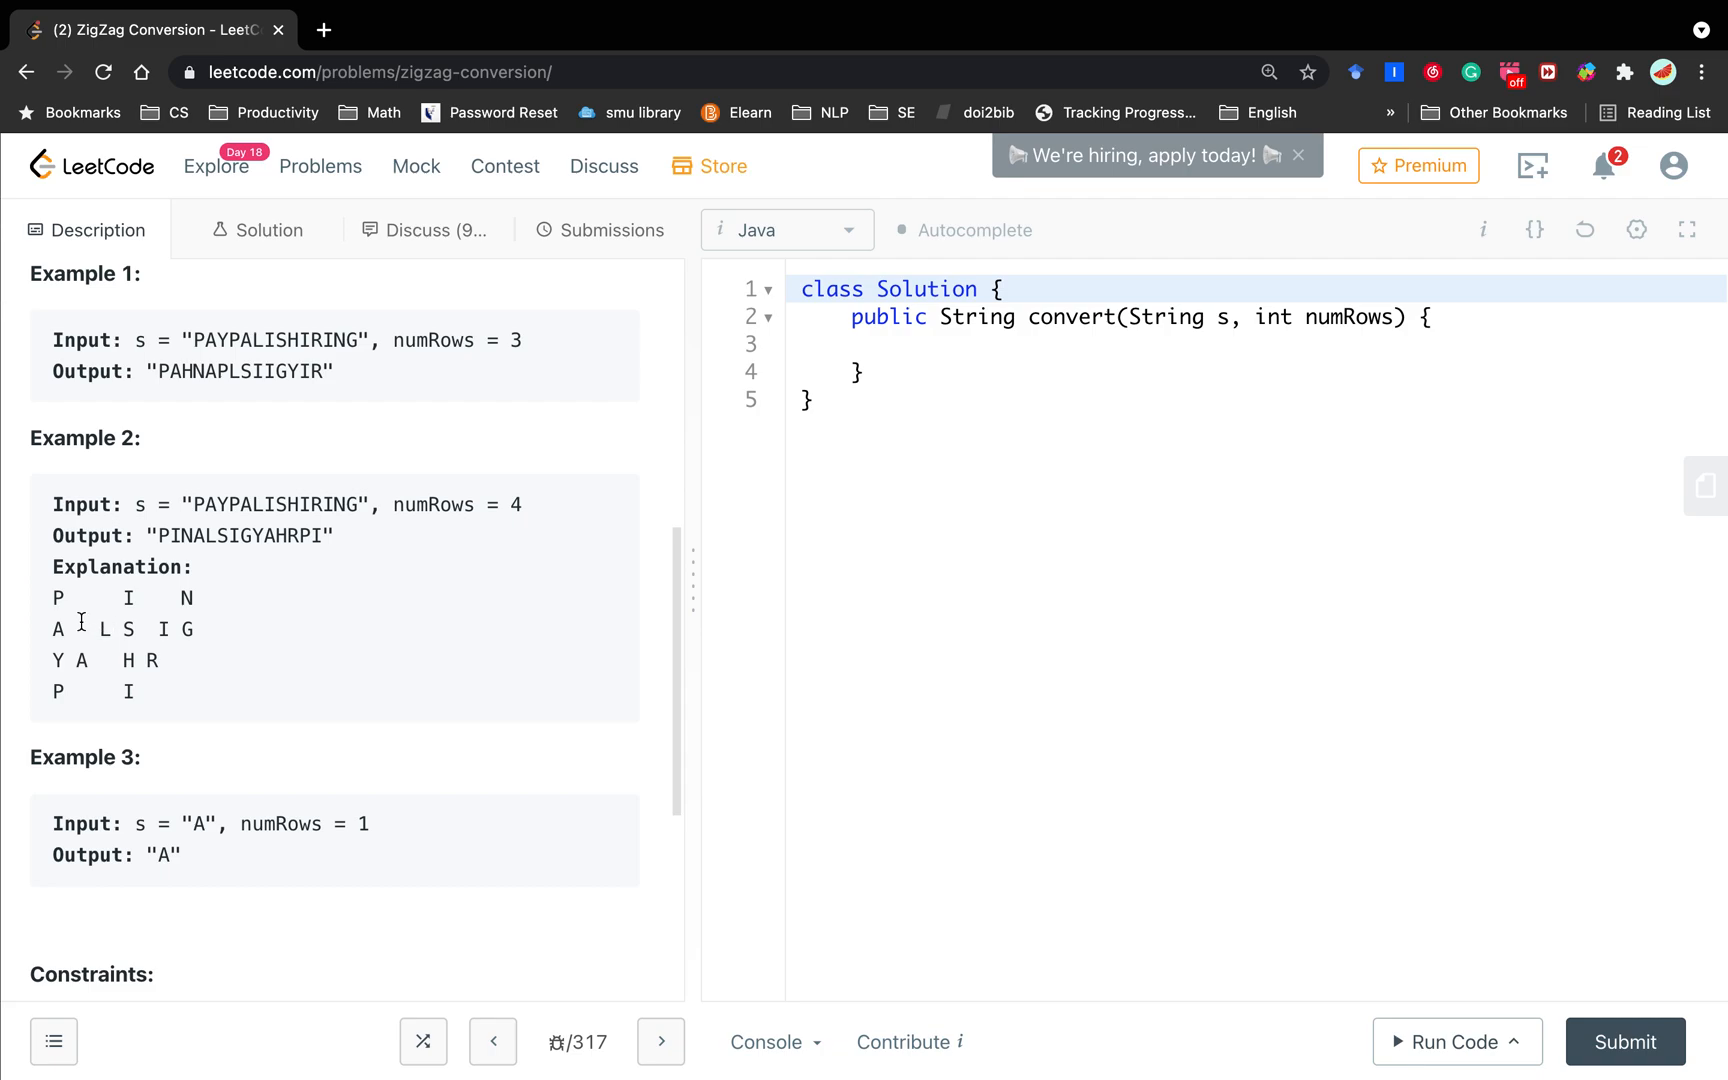
mouse_move(50, 612)
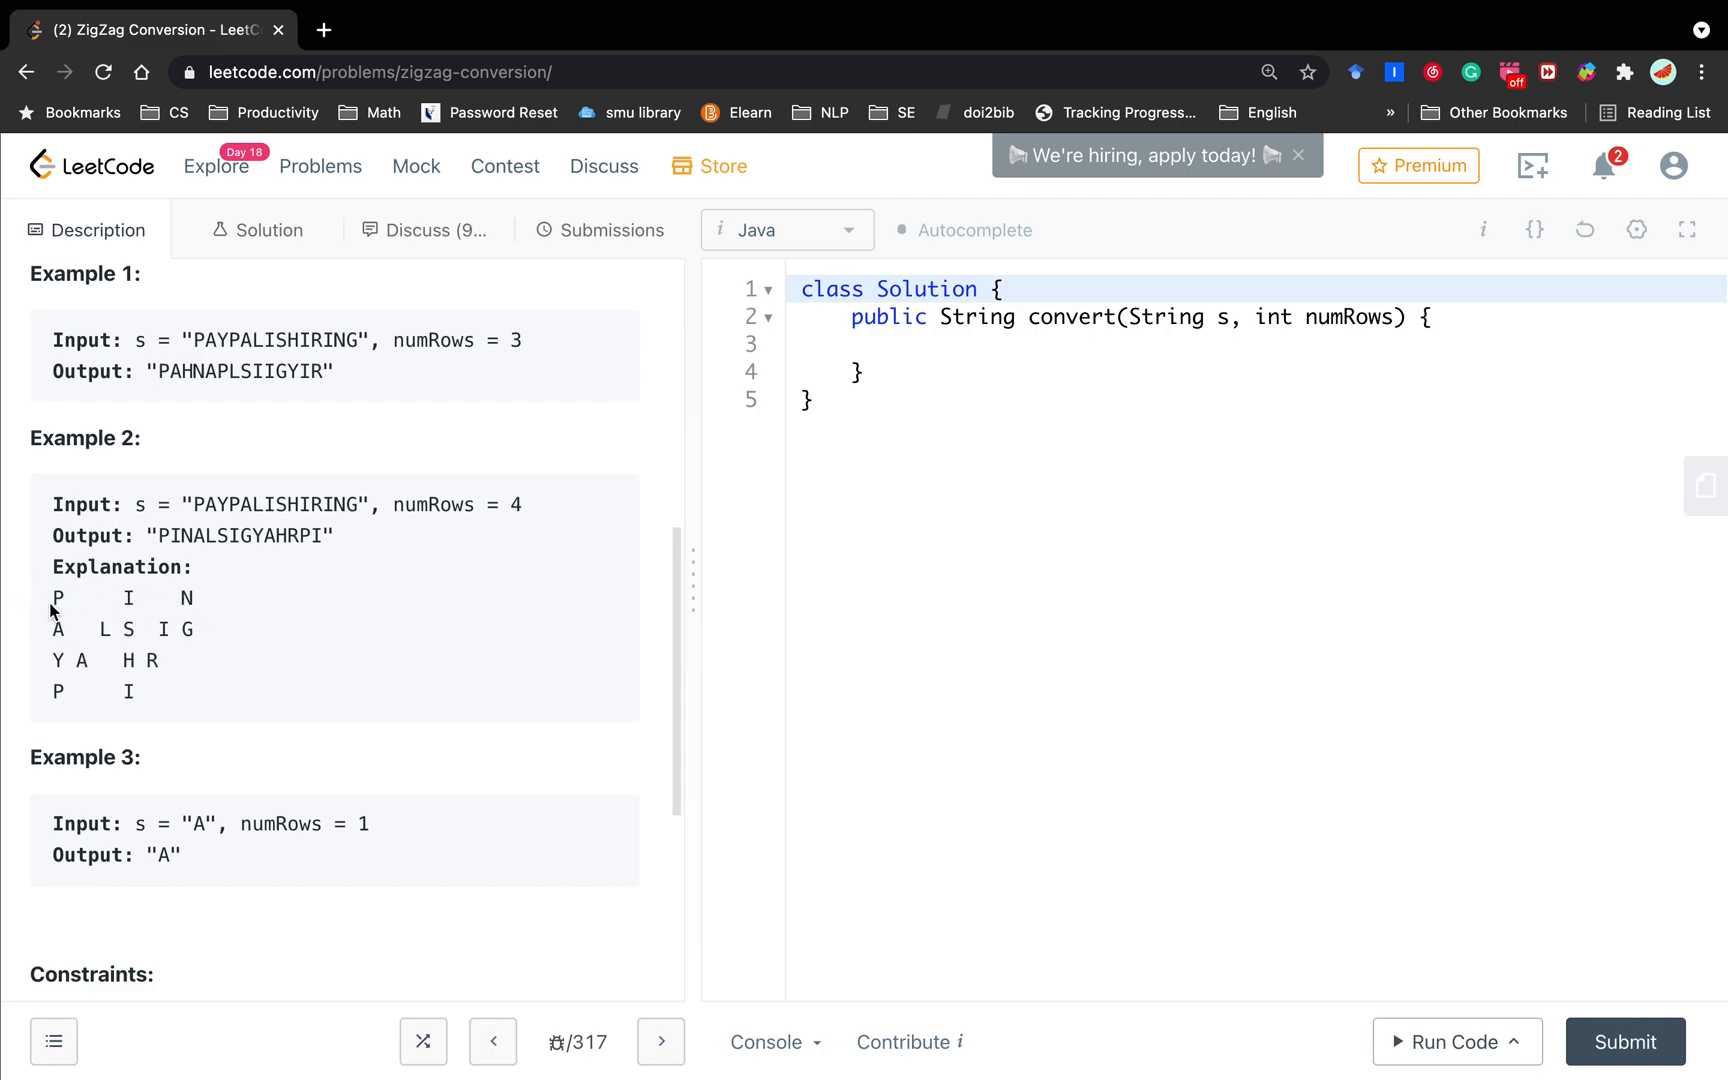
mouse_move(180, 650)
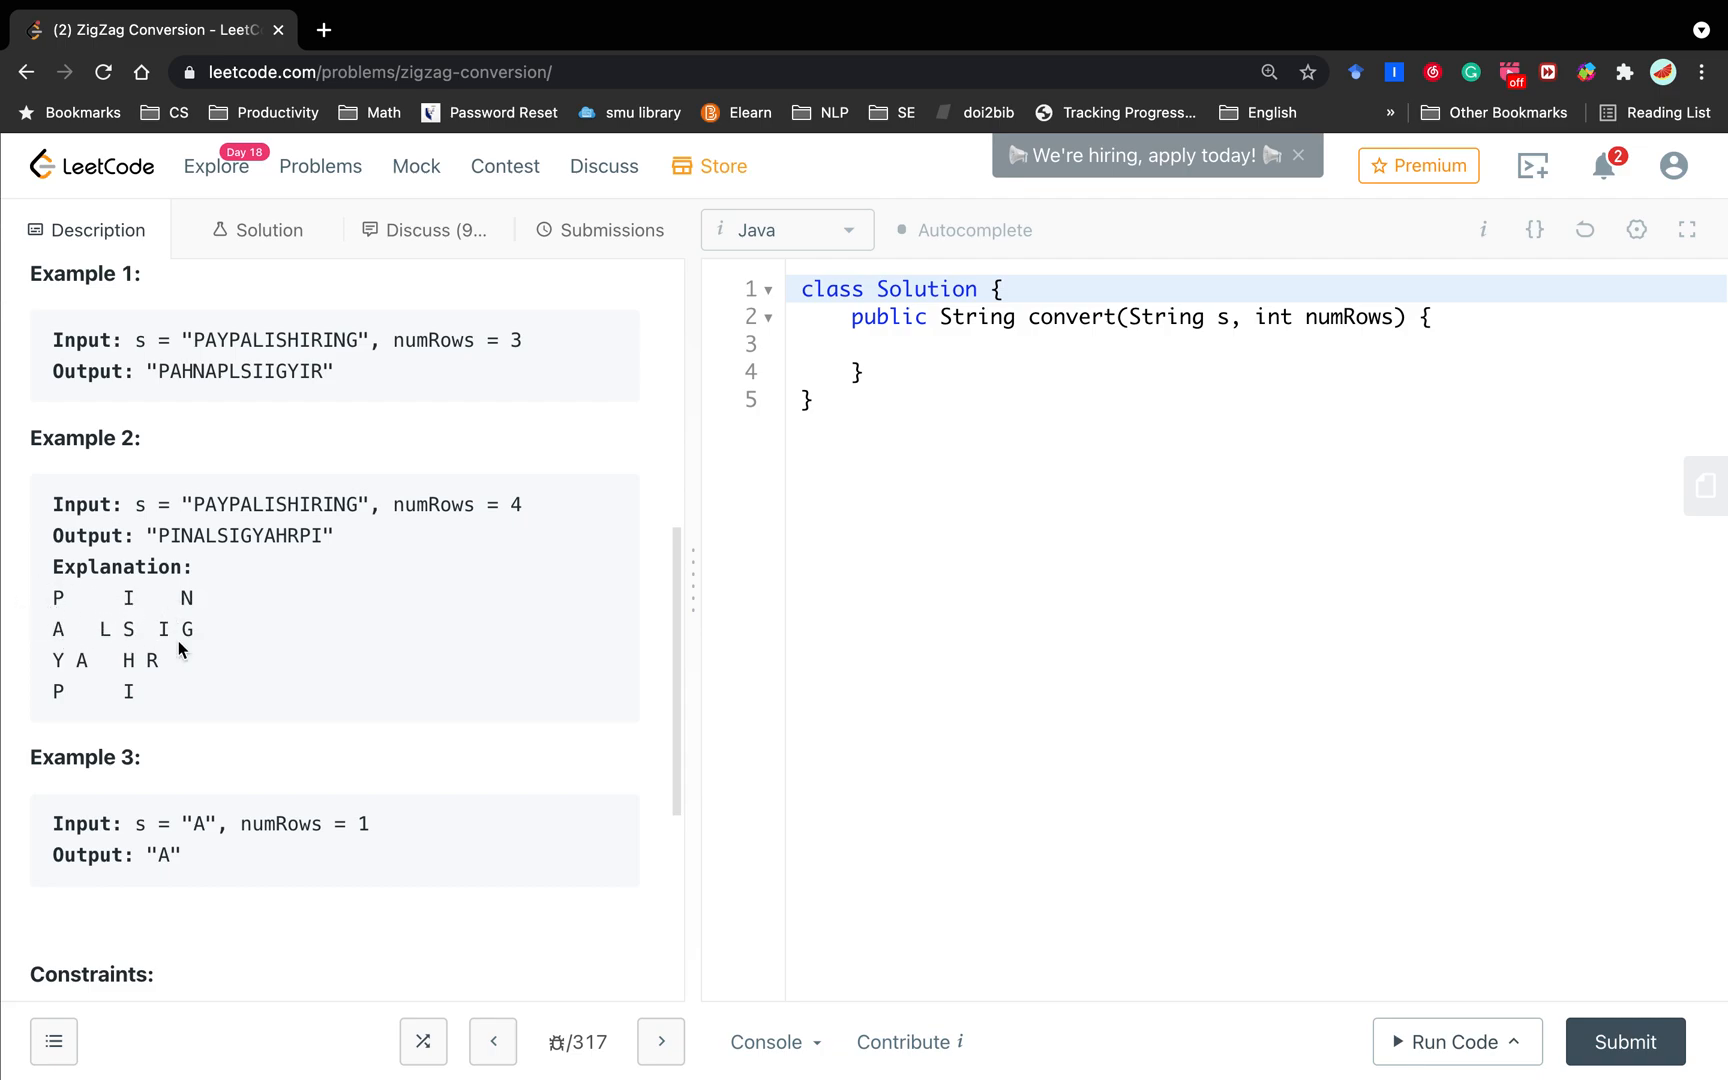
mouse_move(34, 614)
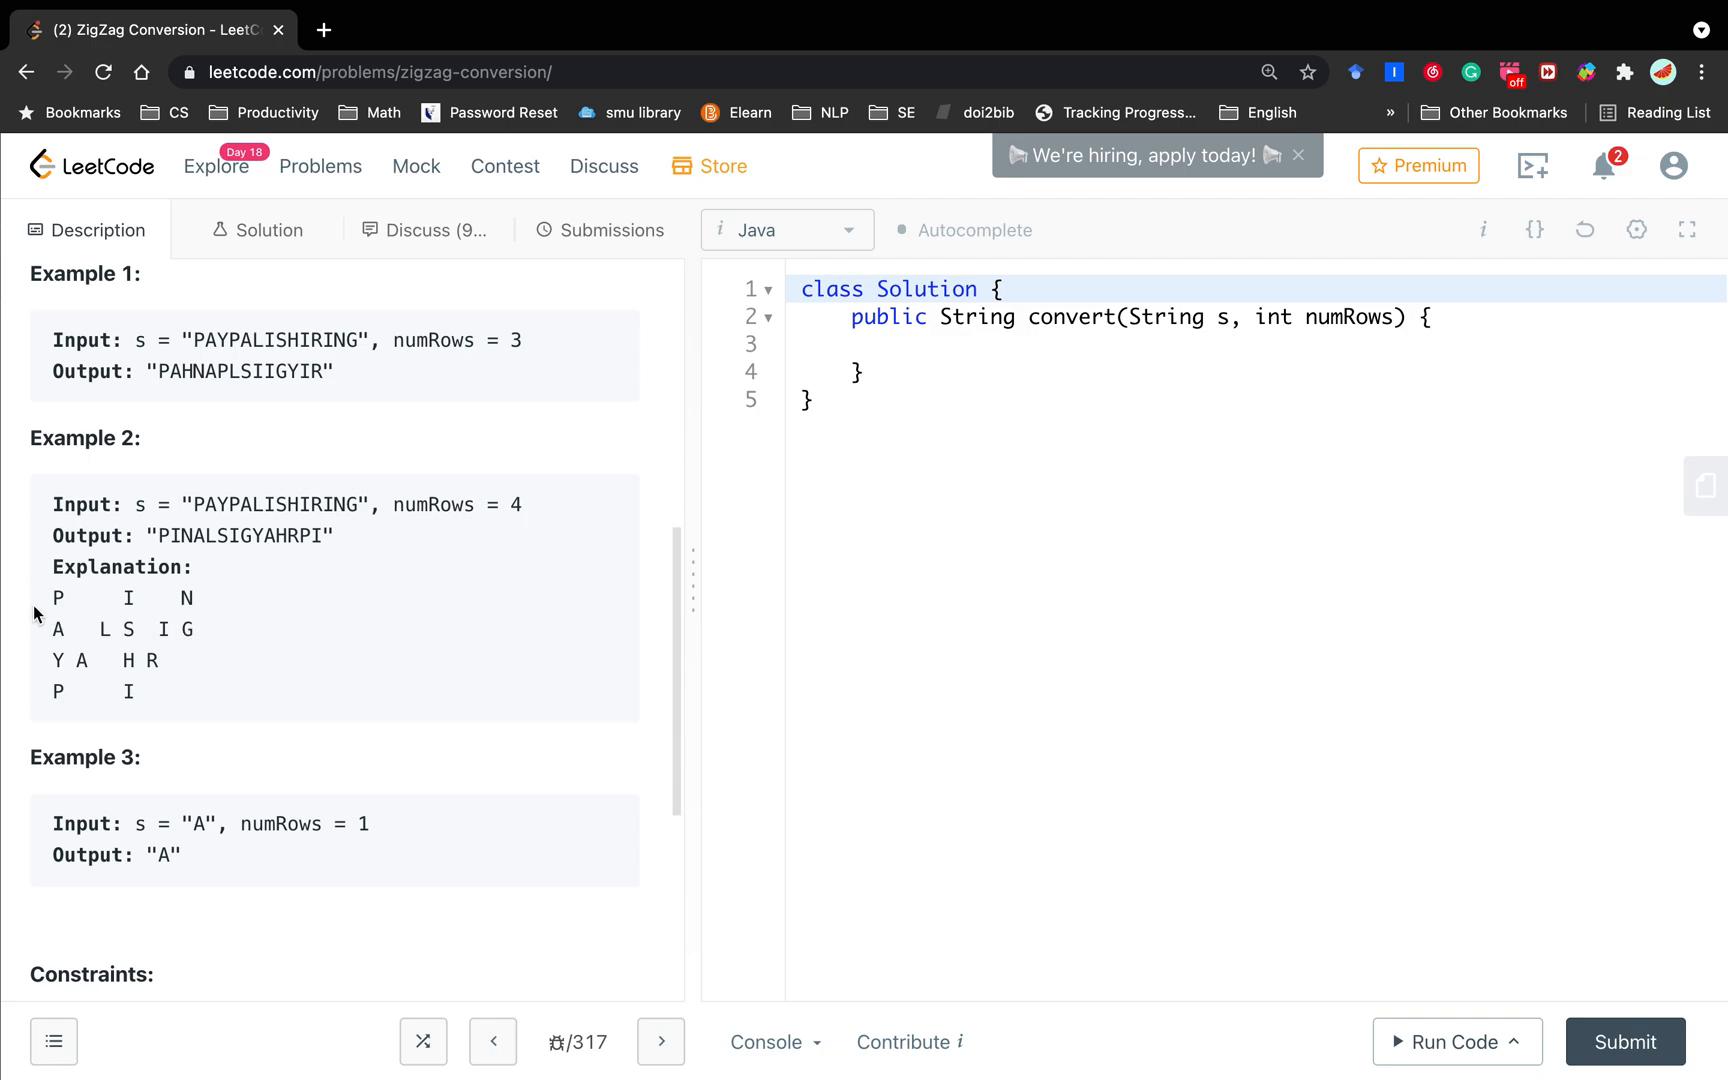
mouse_move(158, 654)
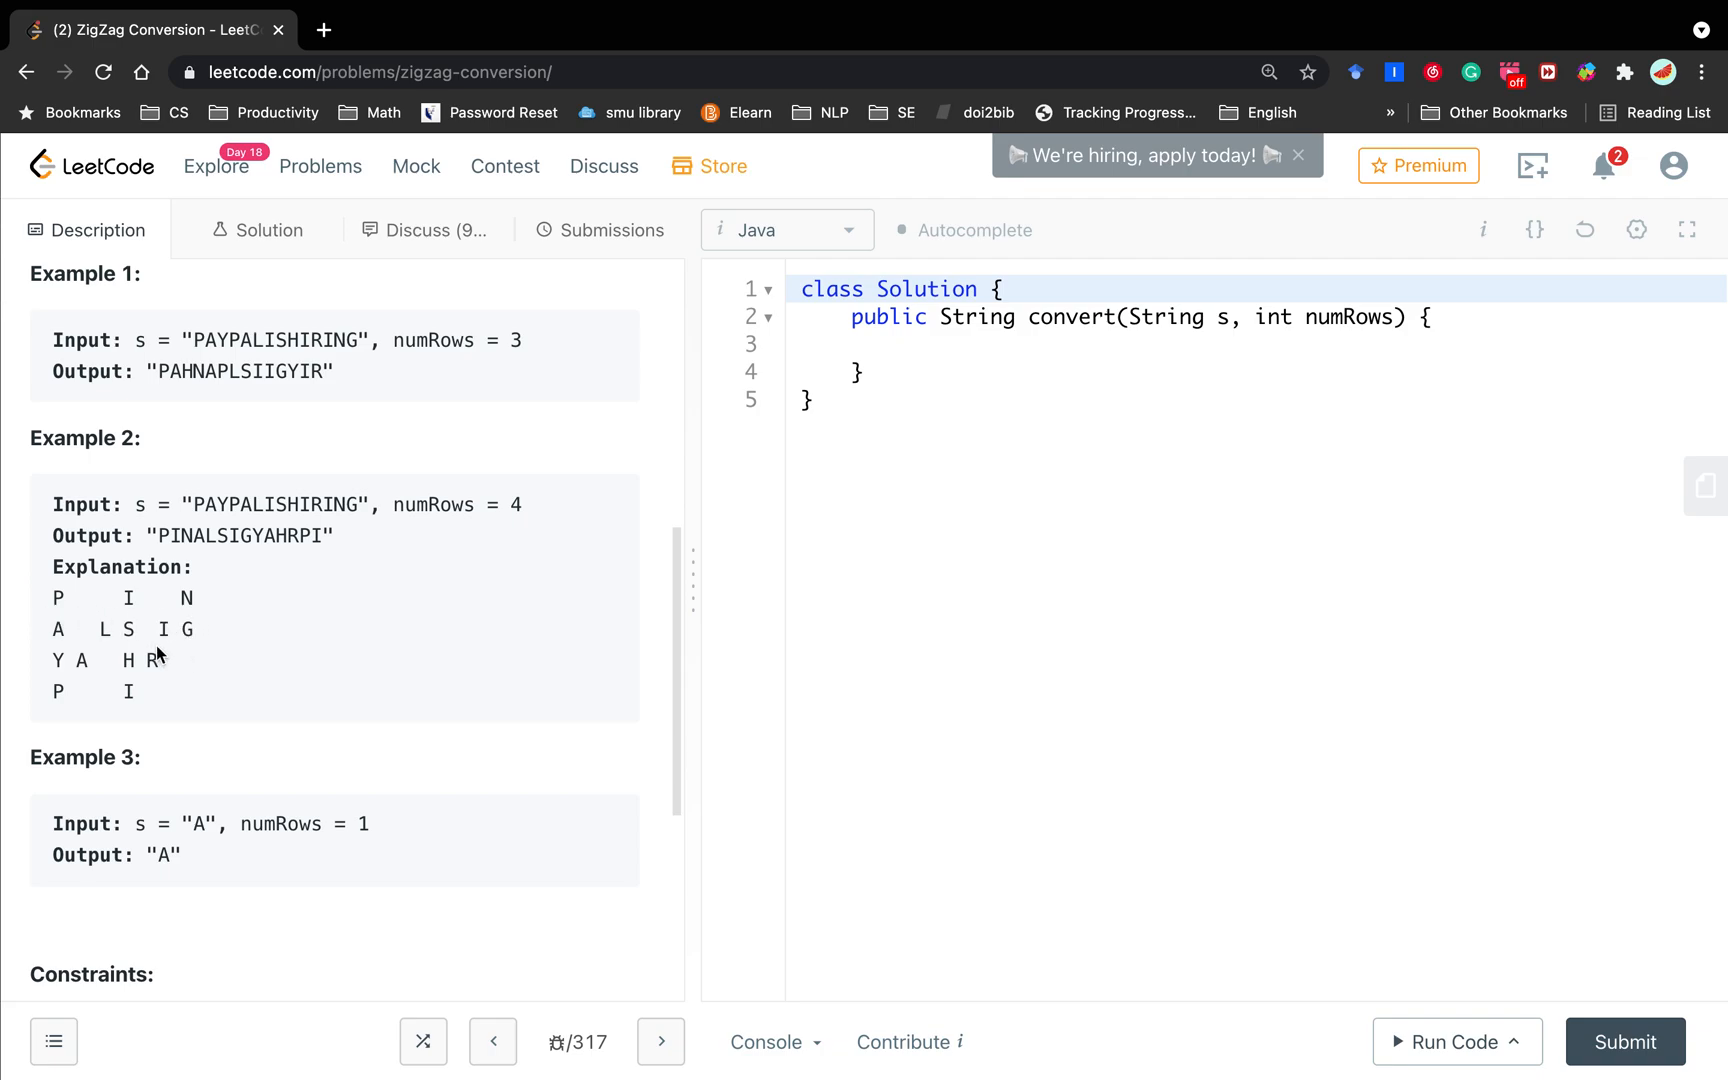
mouse_move(96, 684)
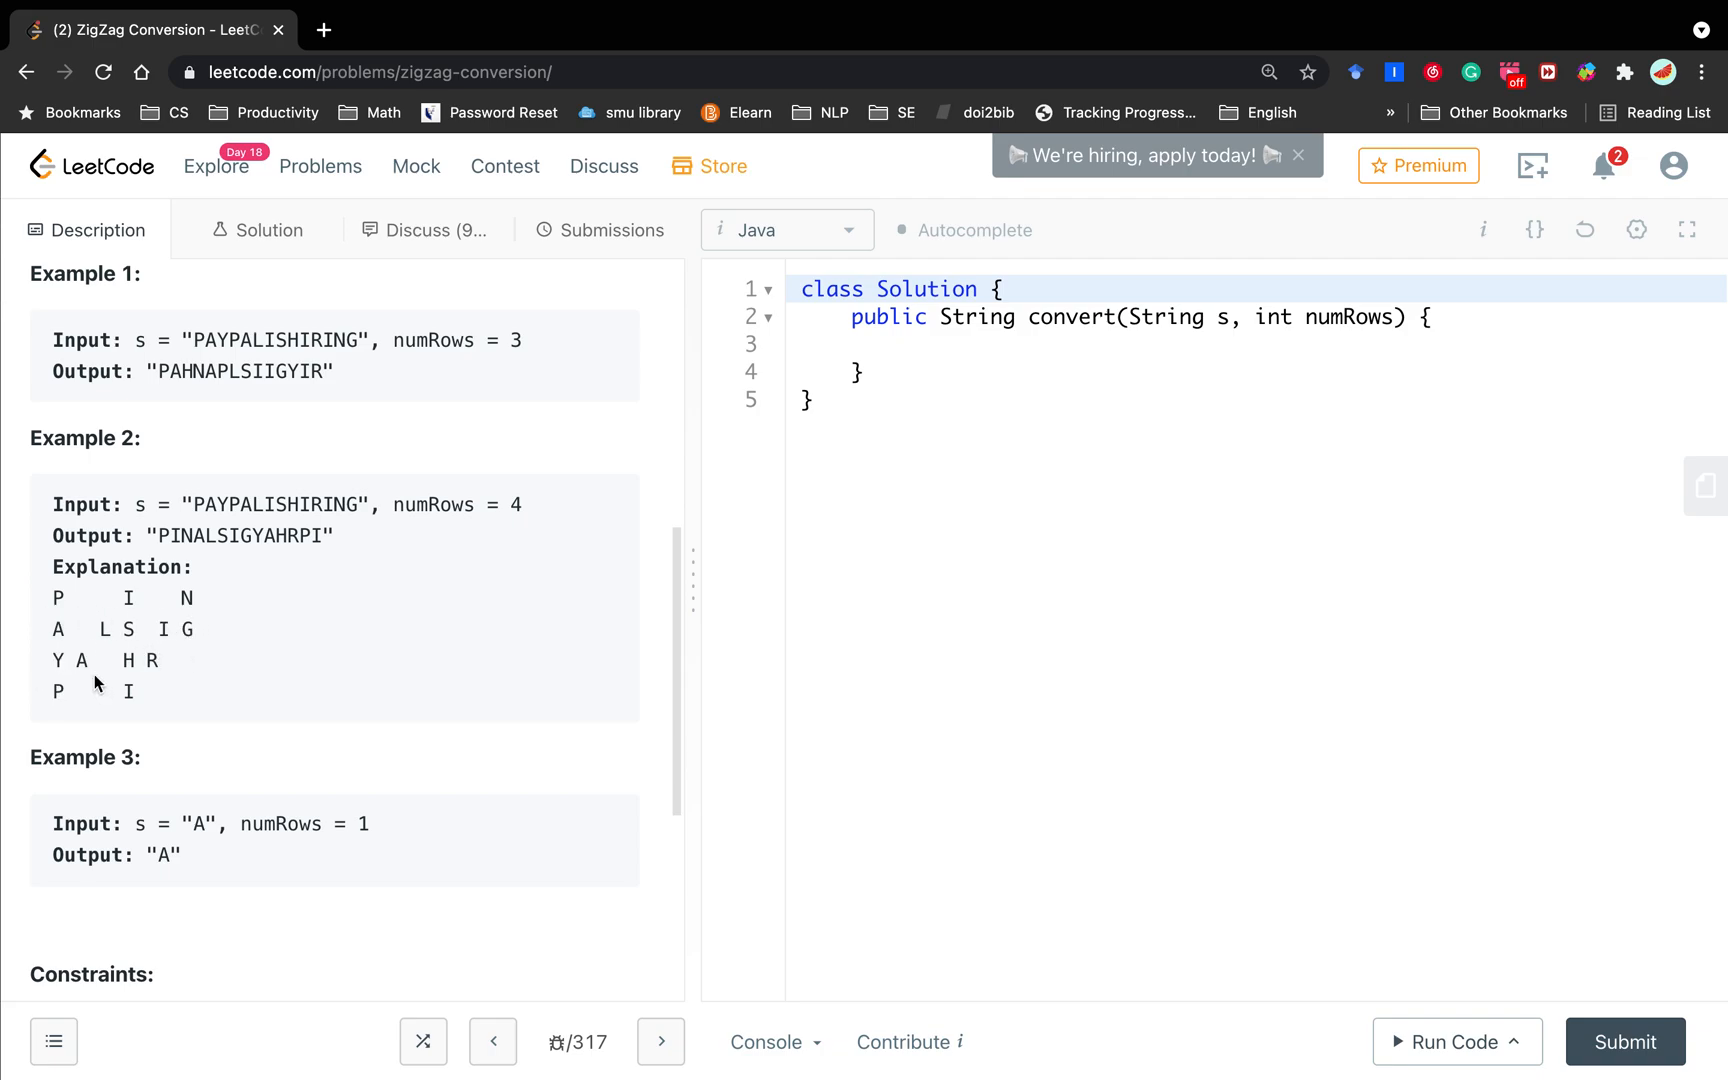
mouse_move(56, 704)
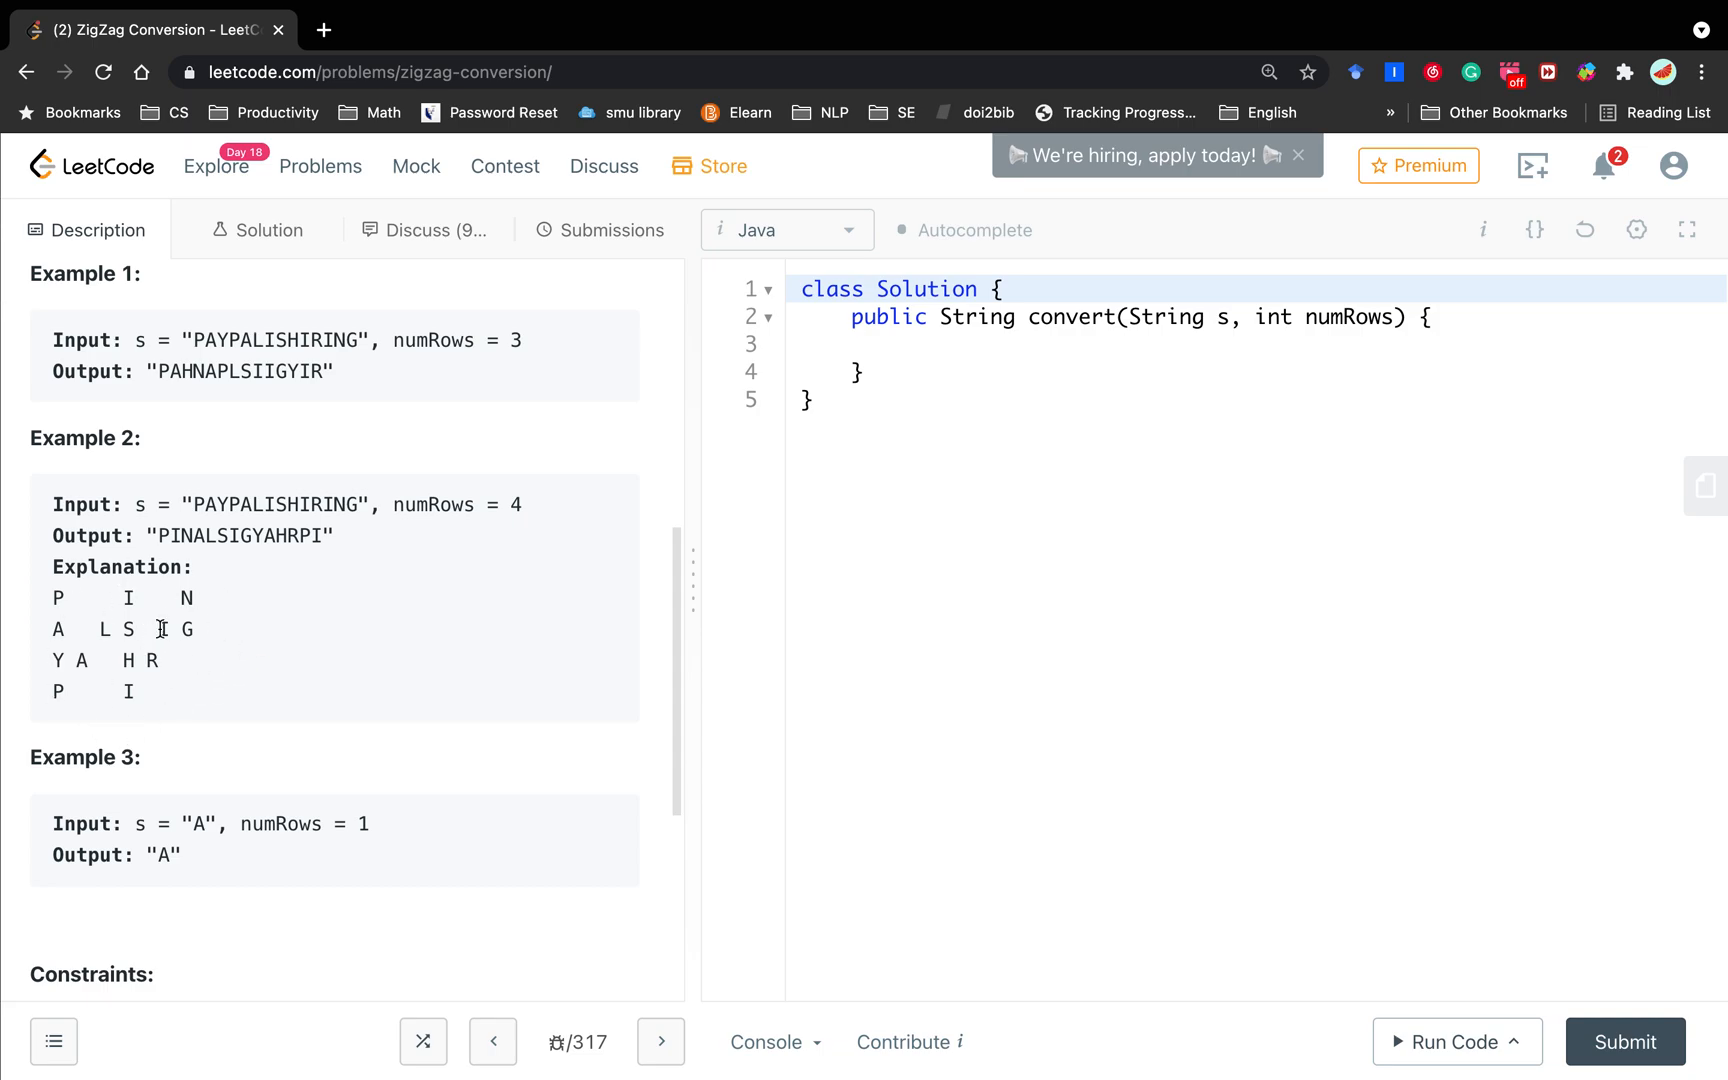
mouse_move(210, 620)
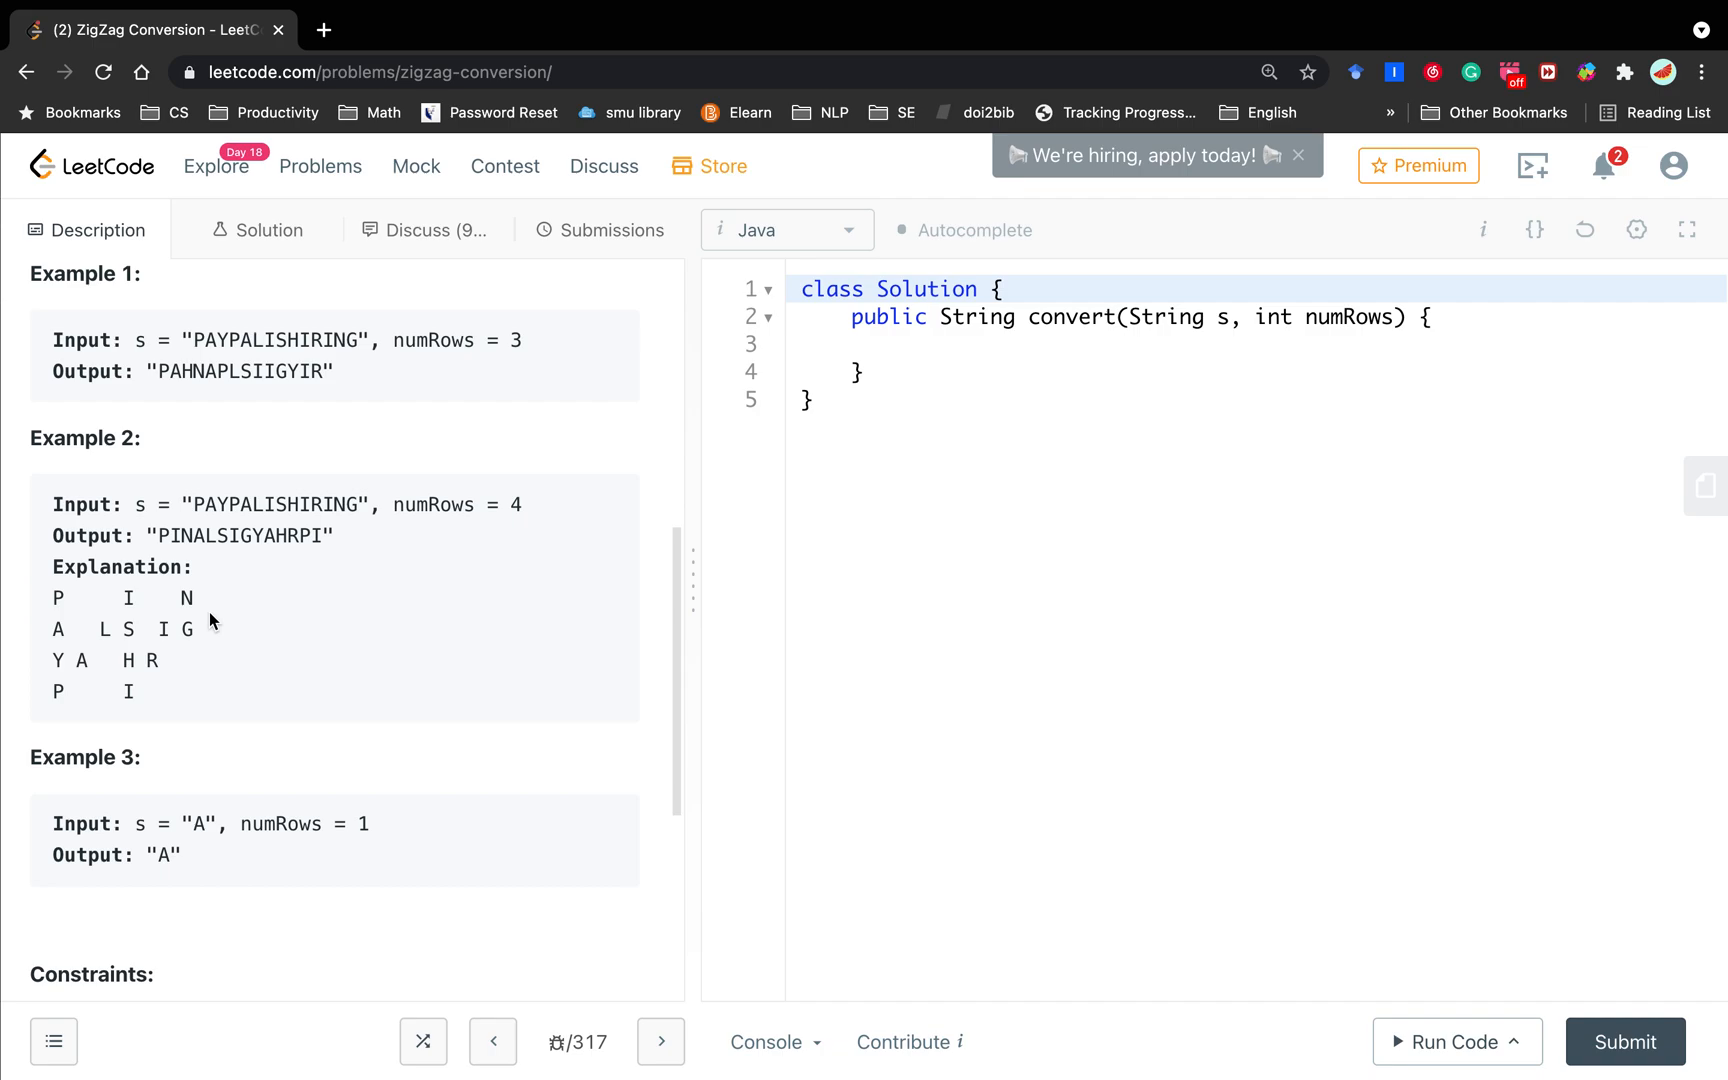
mouse_move(210, 622)
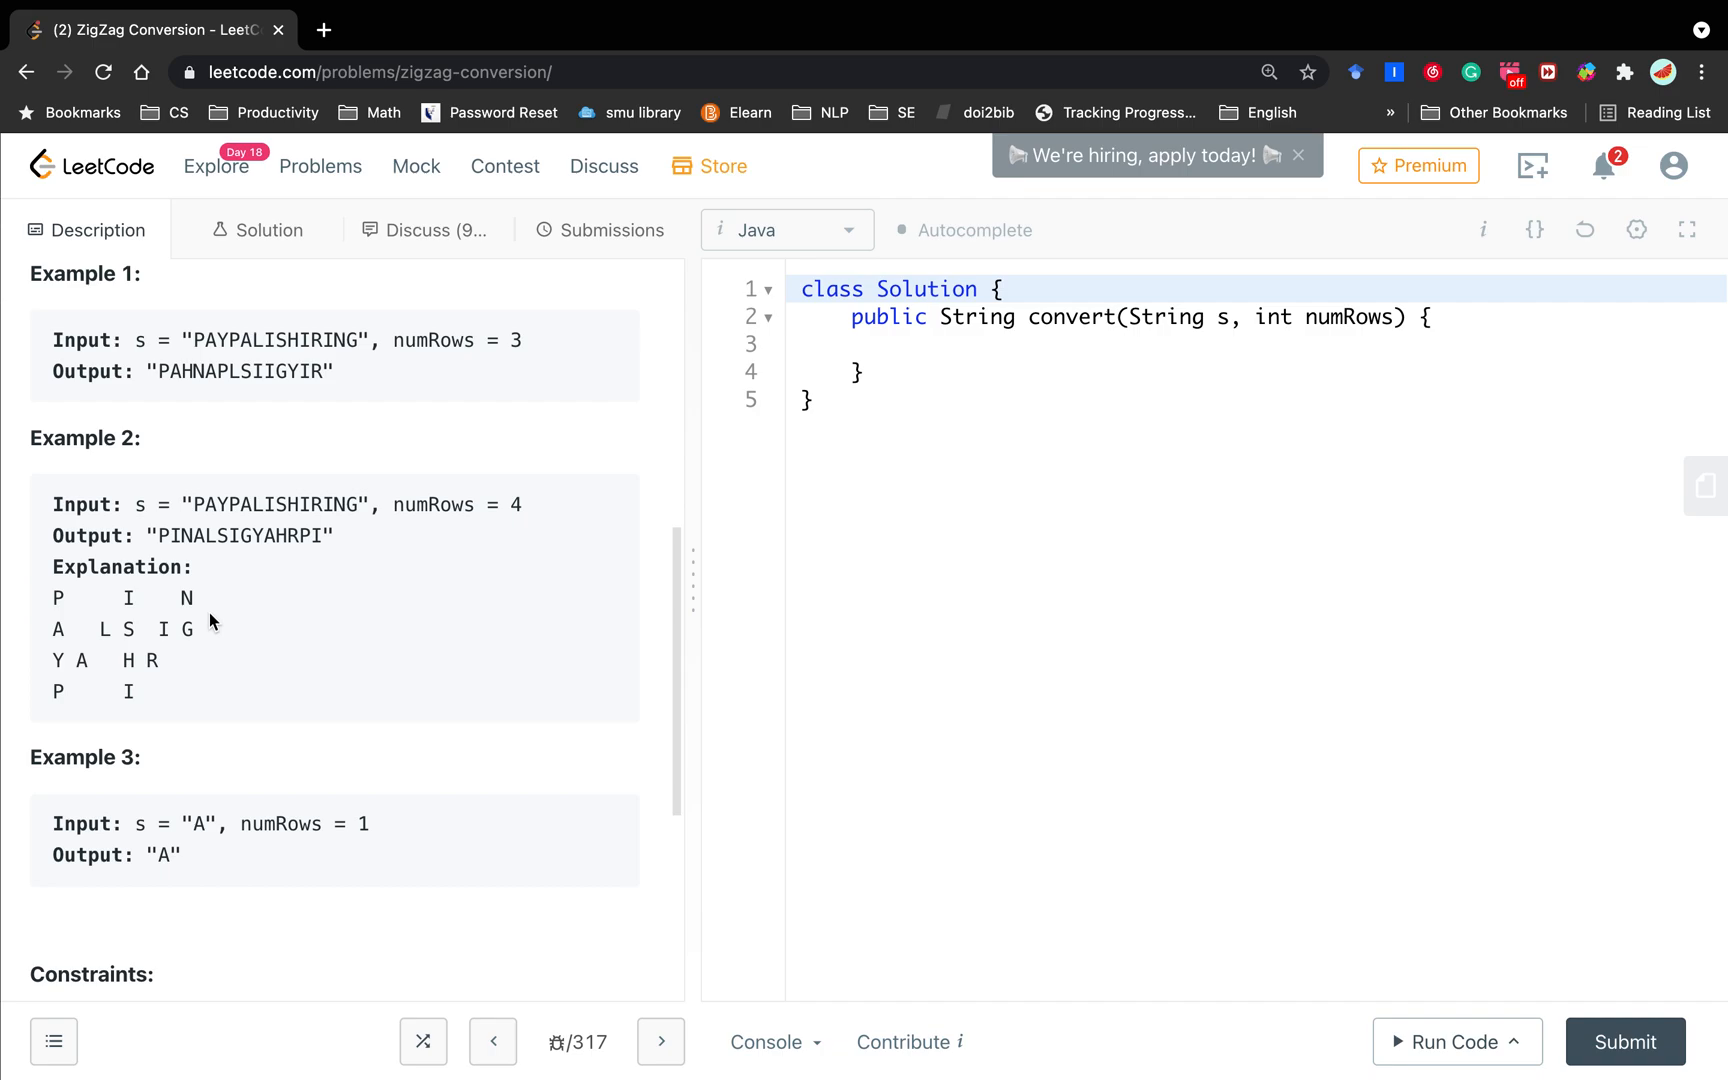
mouse_move(52, 606)
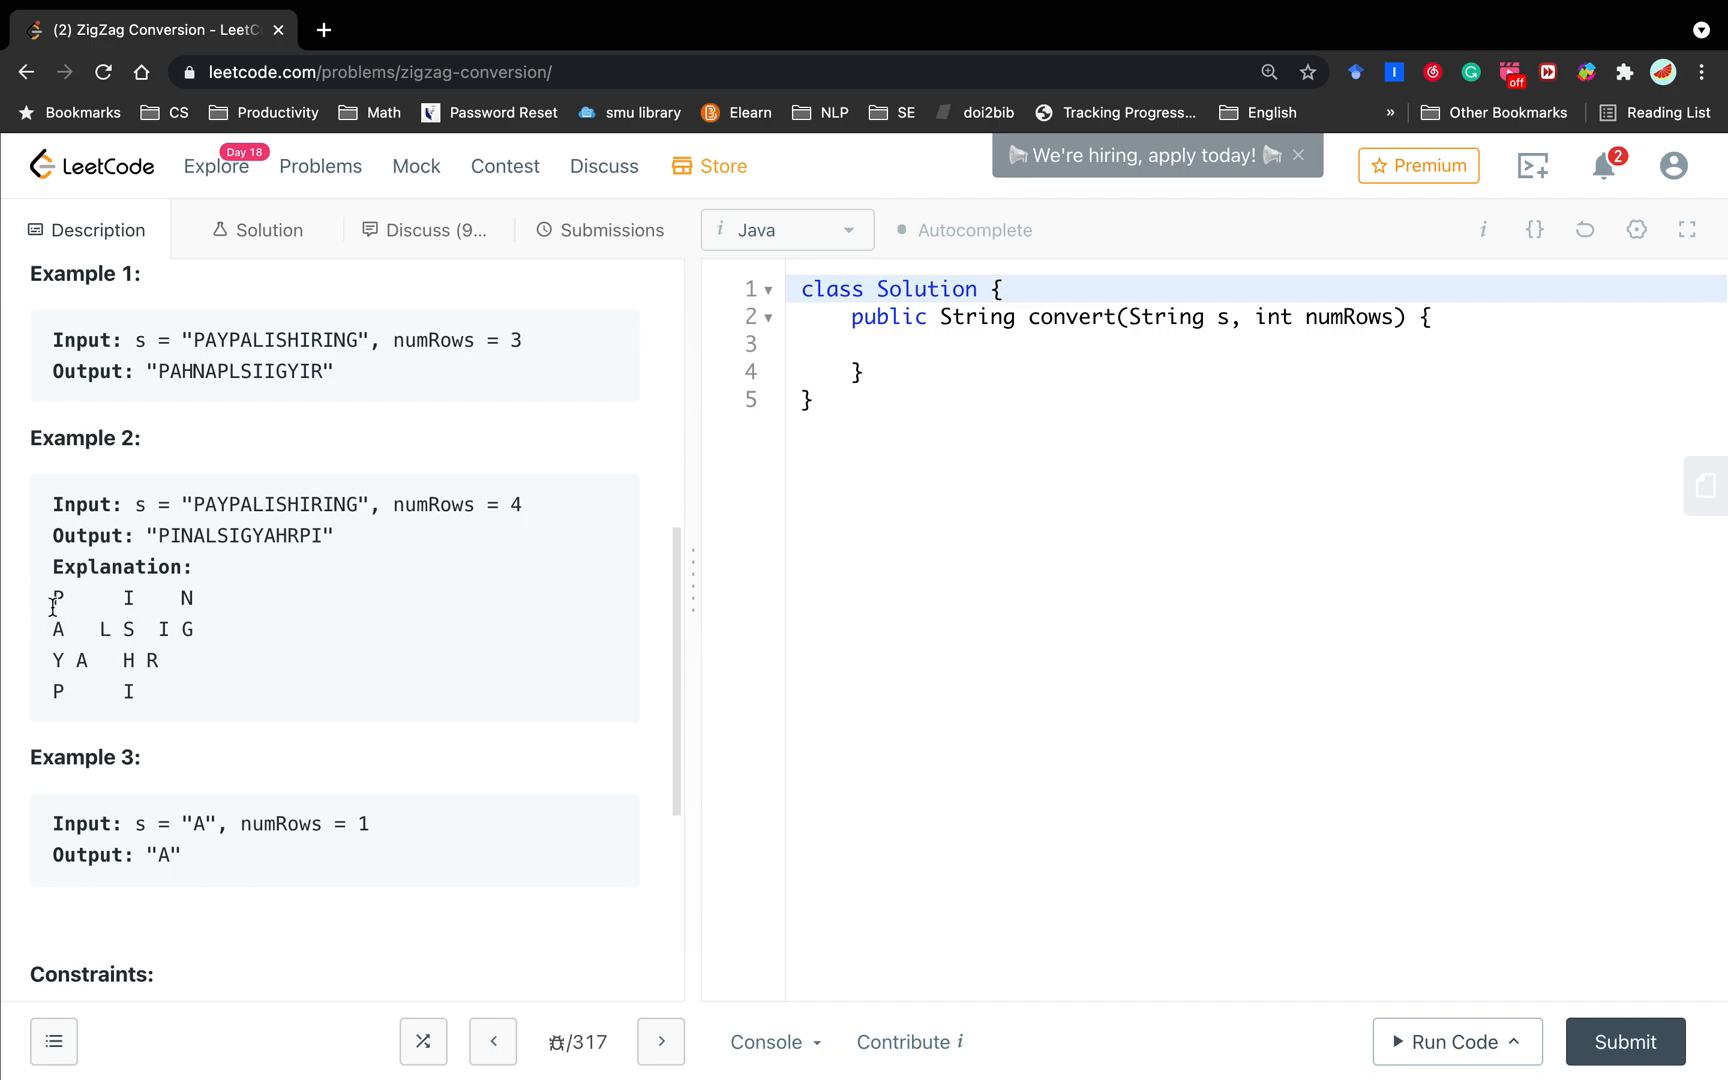
mouse_move(164, 604)
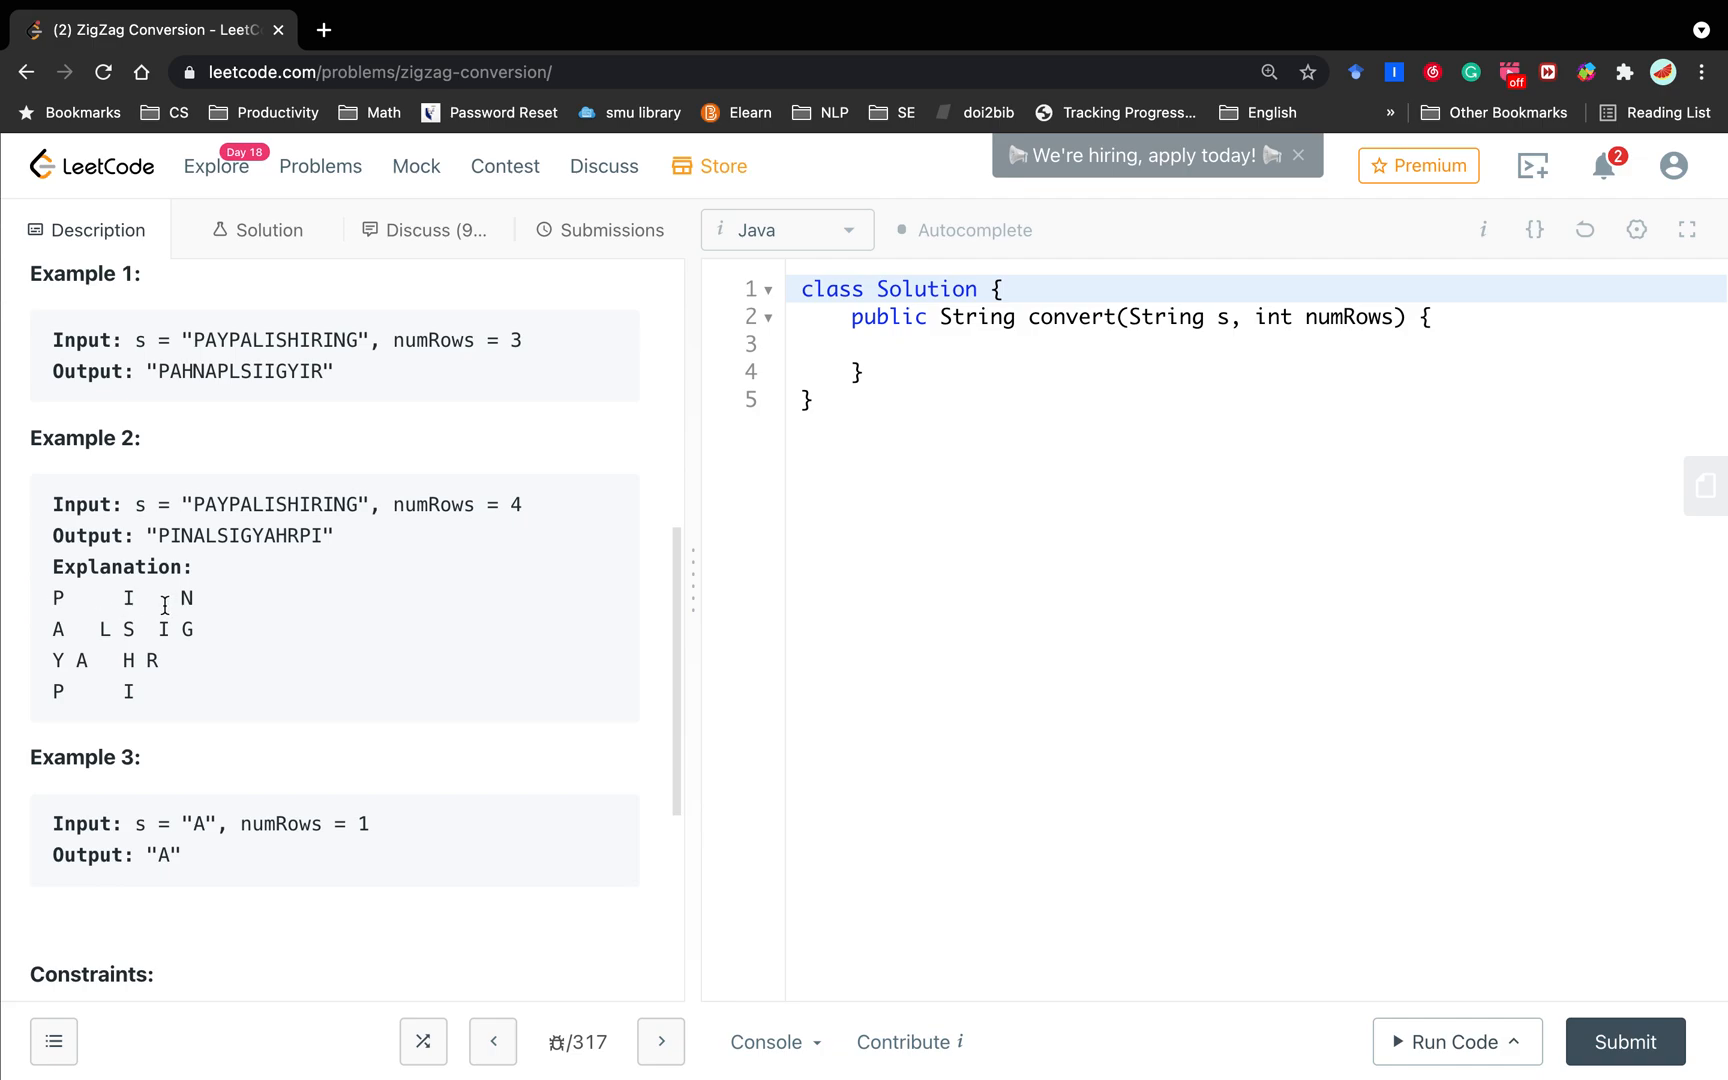
Step: Declare List<StringBuilder> rows = new ArrayList<>() to hold one builder per row
type("List")
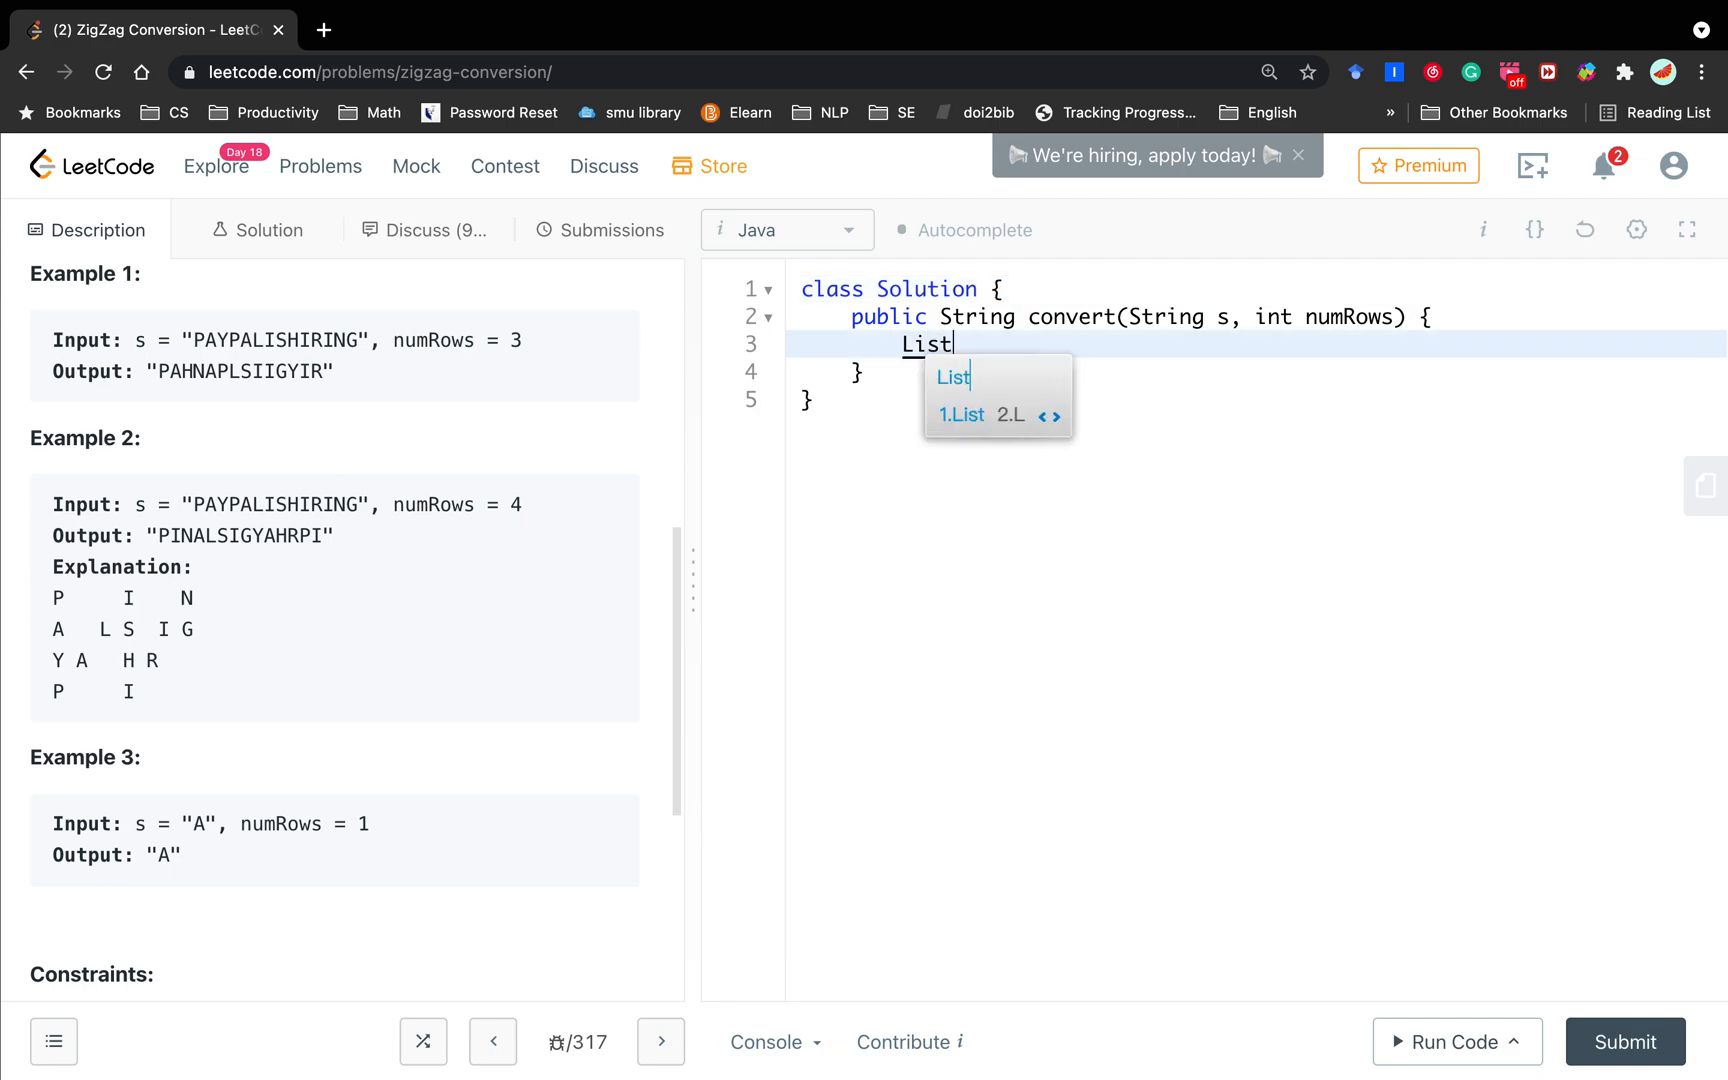
type("<StringBui")
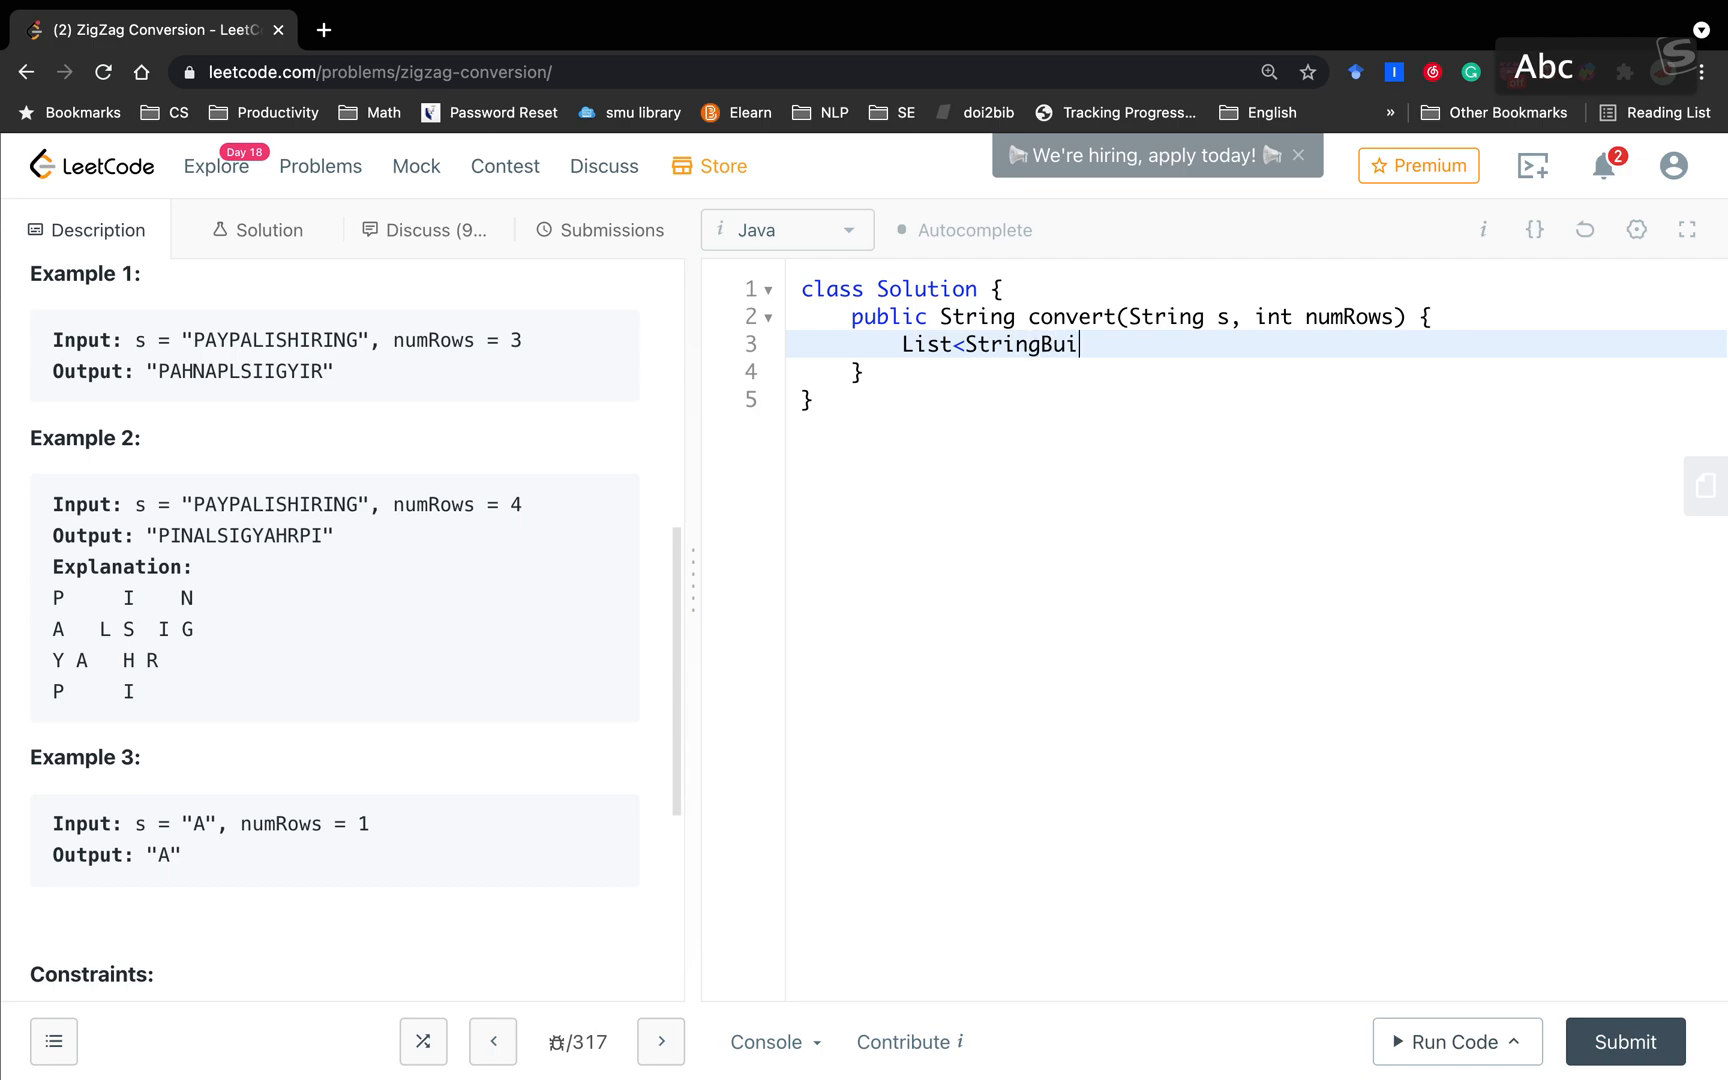
type("lder>")
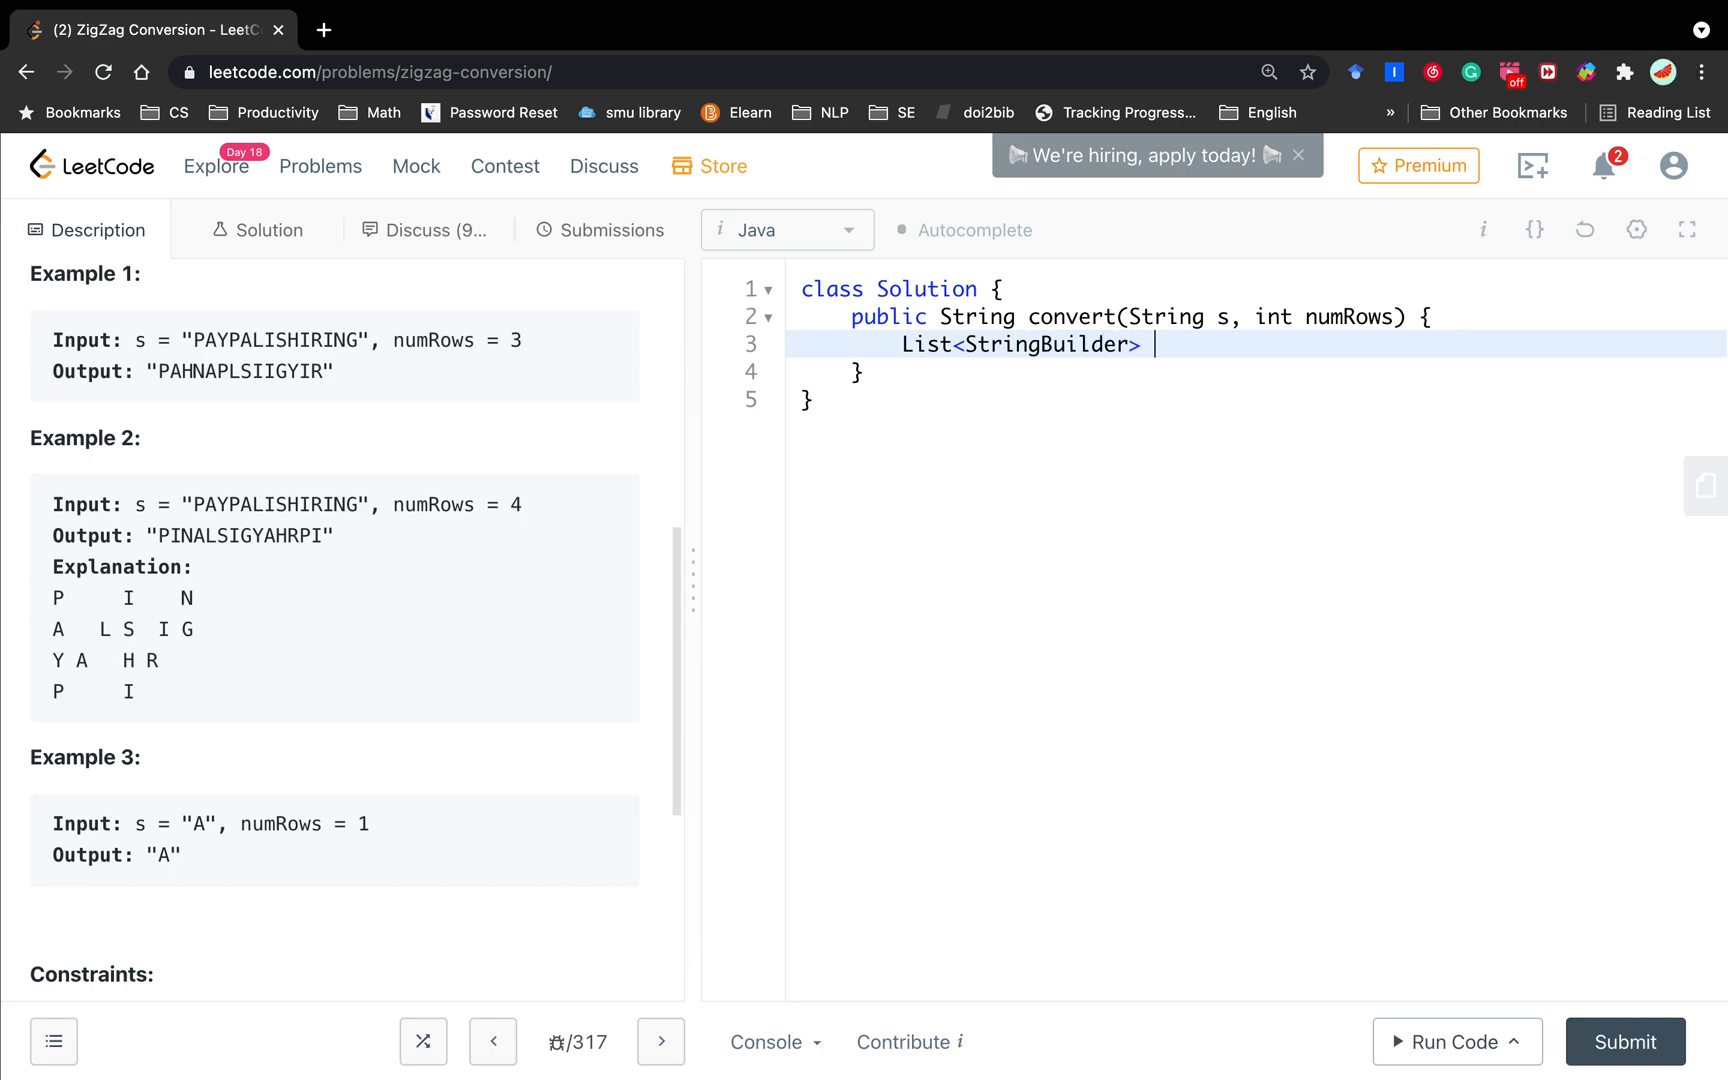
type("rows = new A")
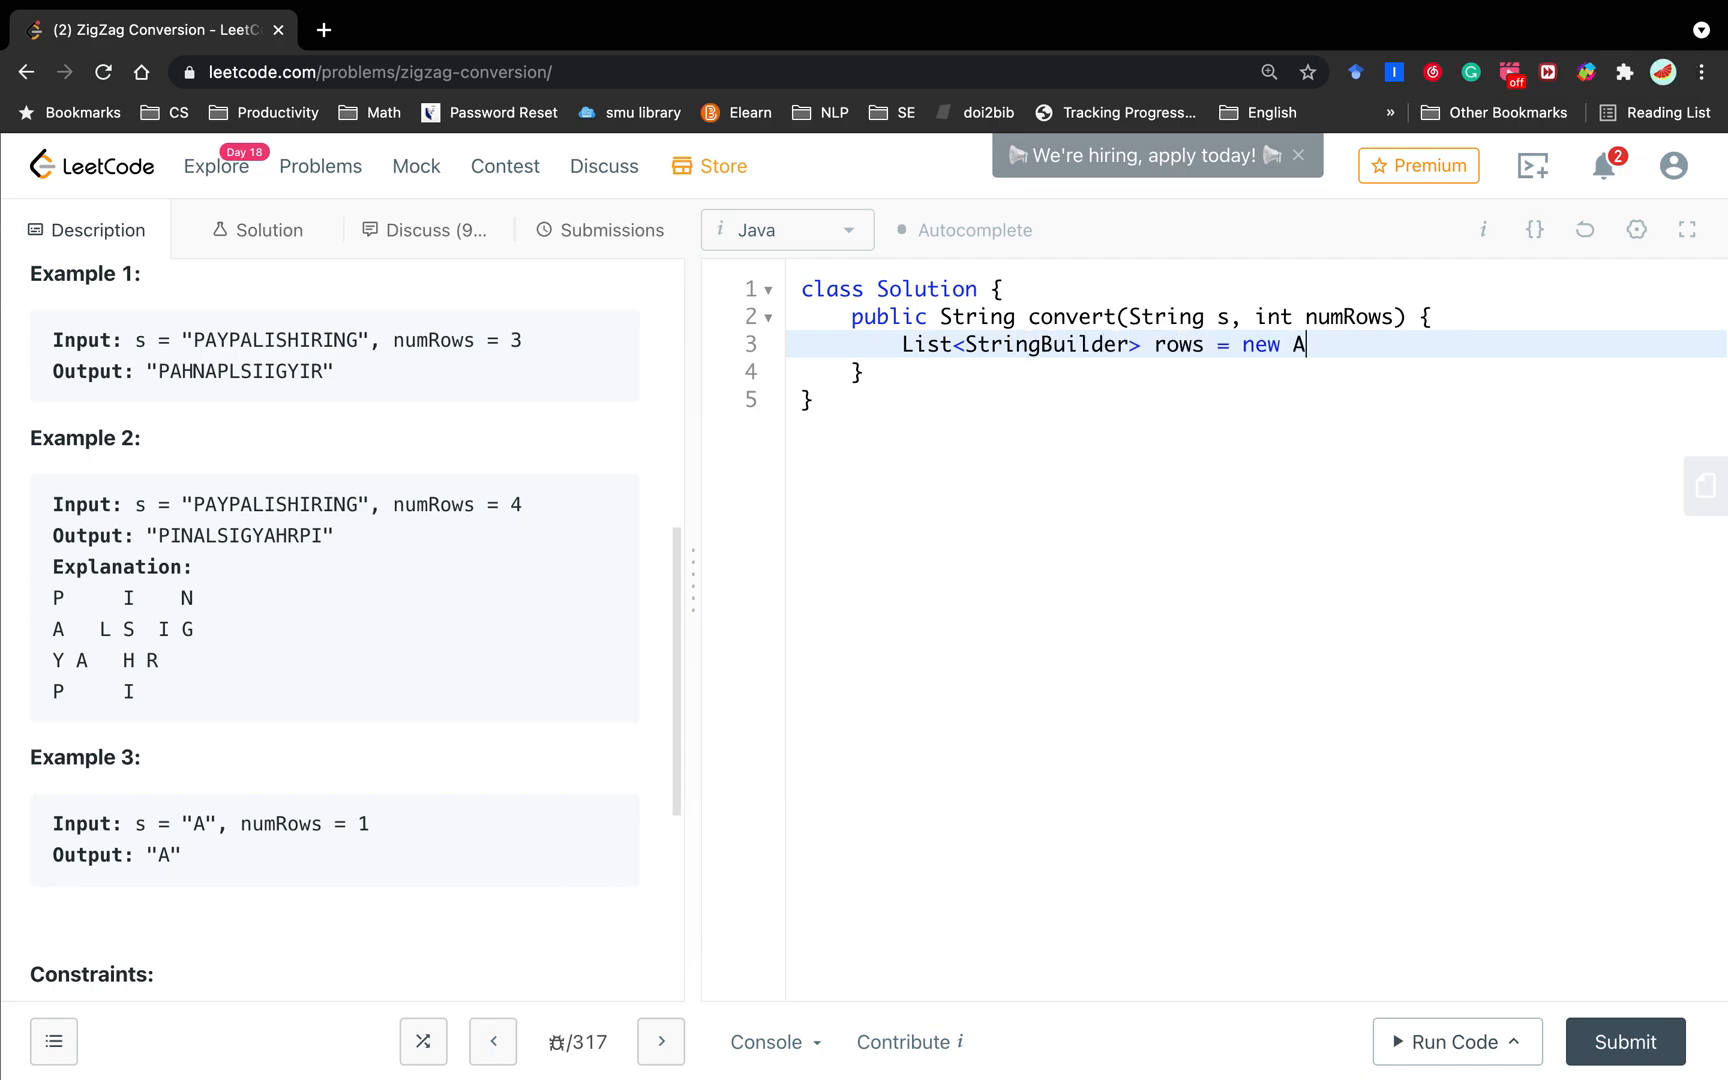
type("rrayList<>();")
type("for (i")
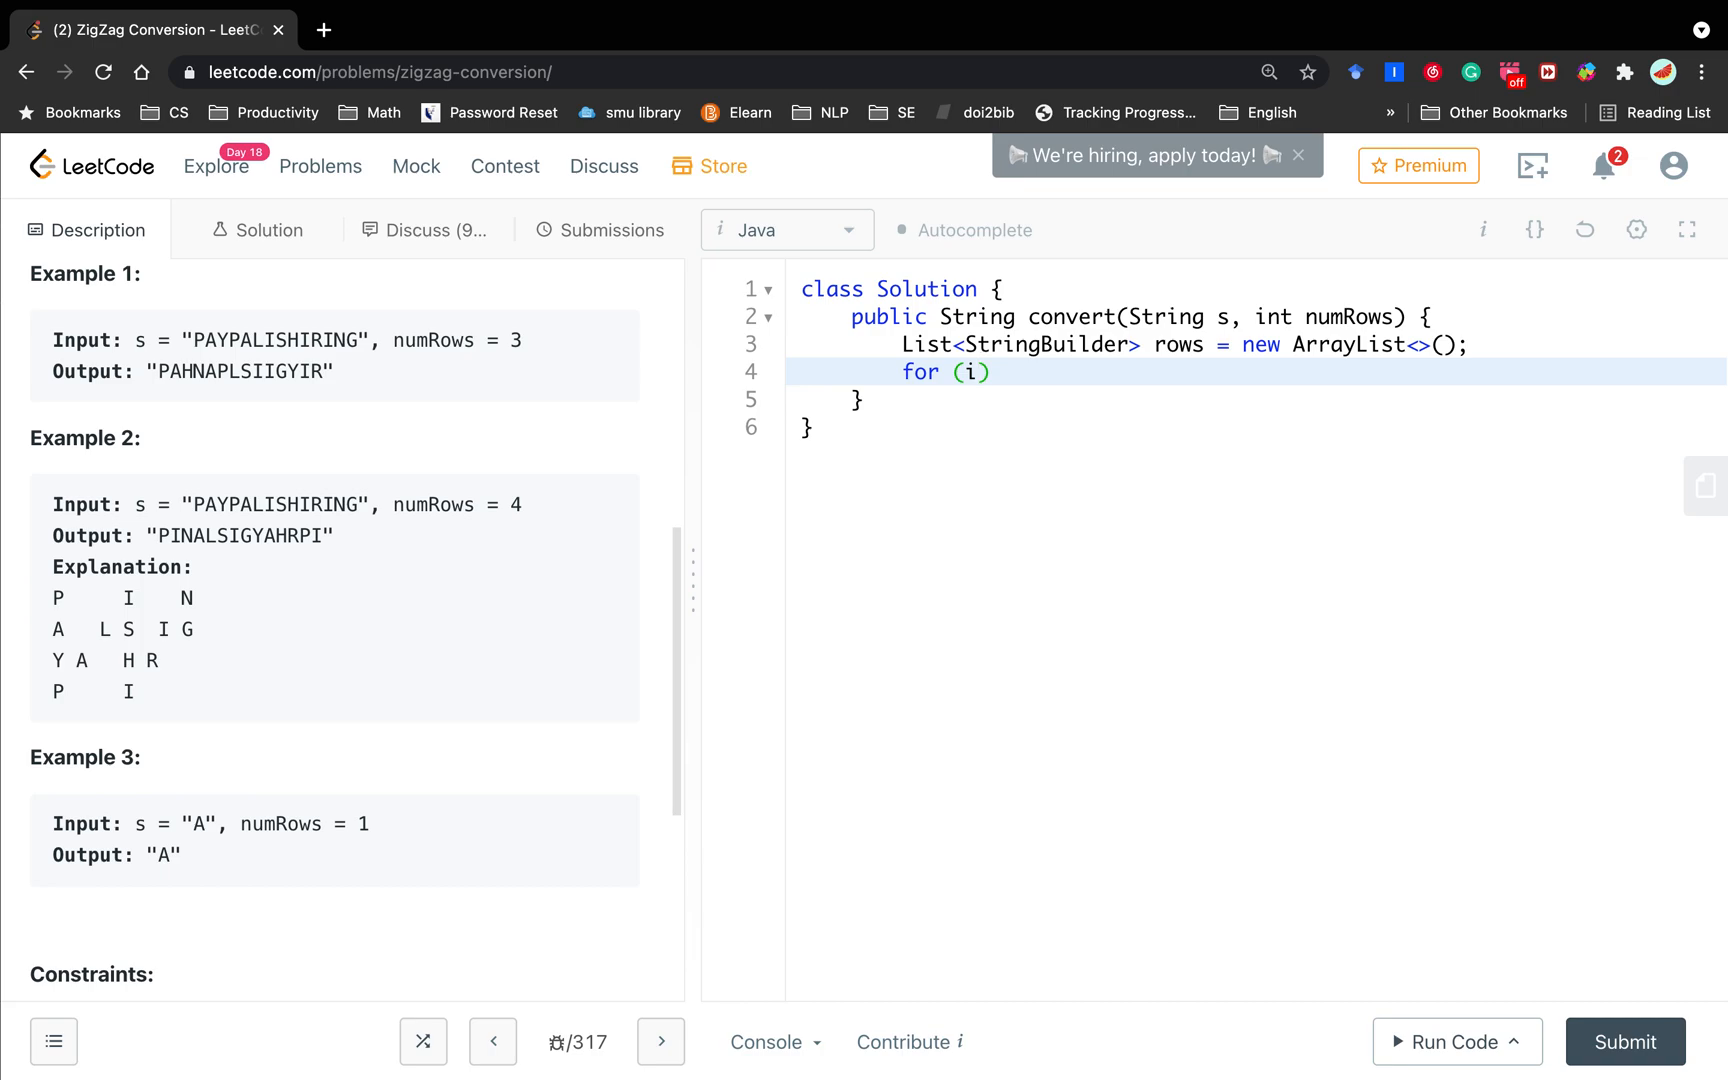
Step: Loop i from 0 to numRows, adding rows.add(new StringBuilder()); for each row
type("nt i = 0;")
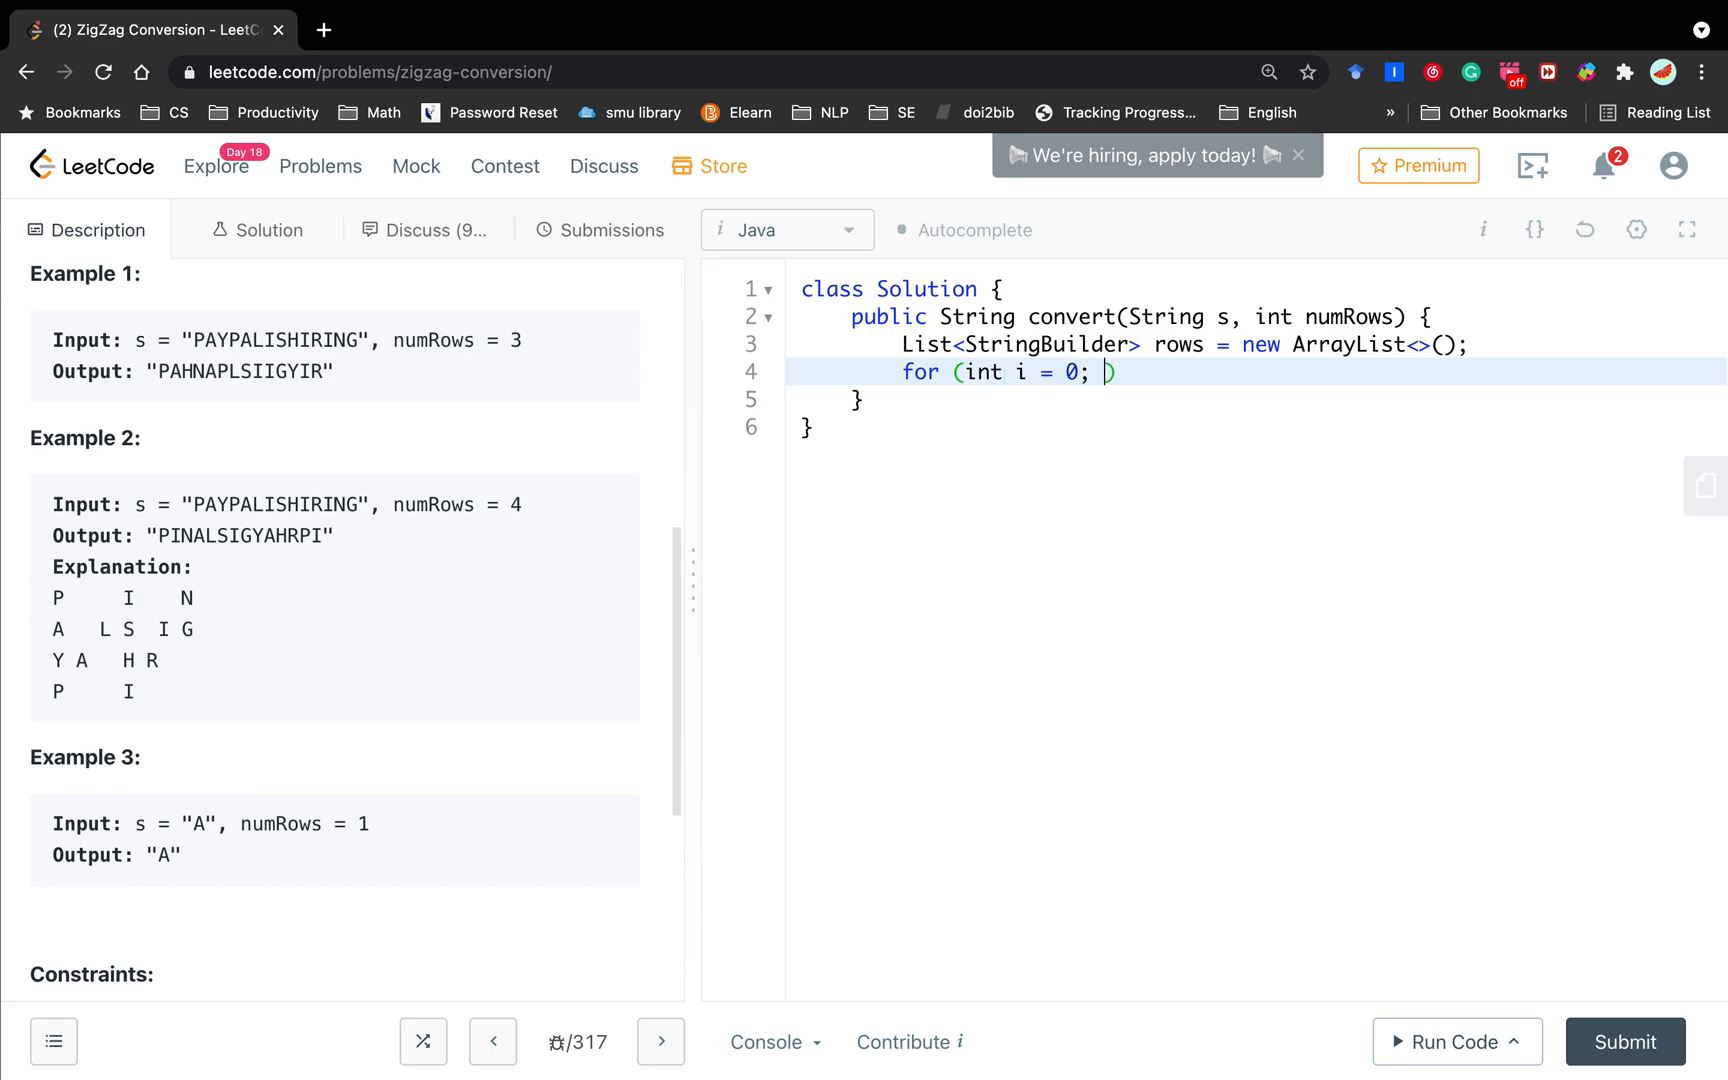
type("i < numRows; i++")
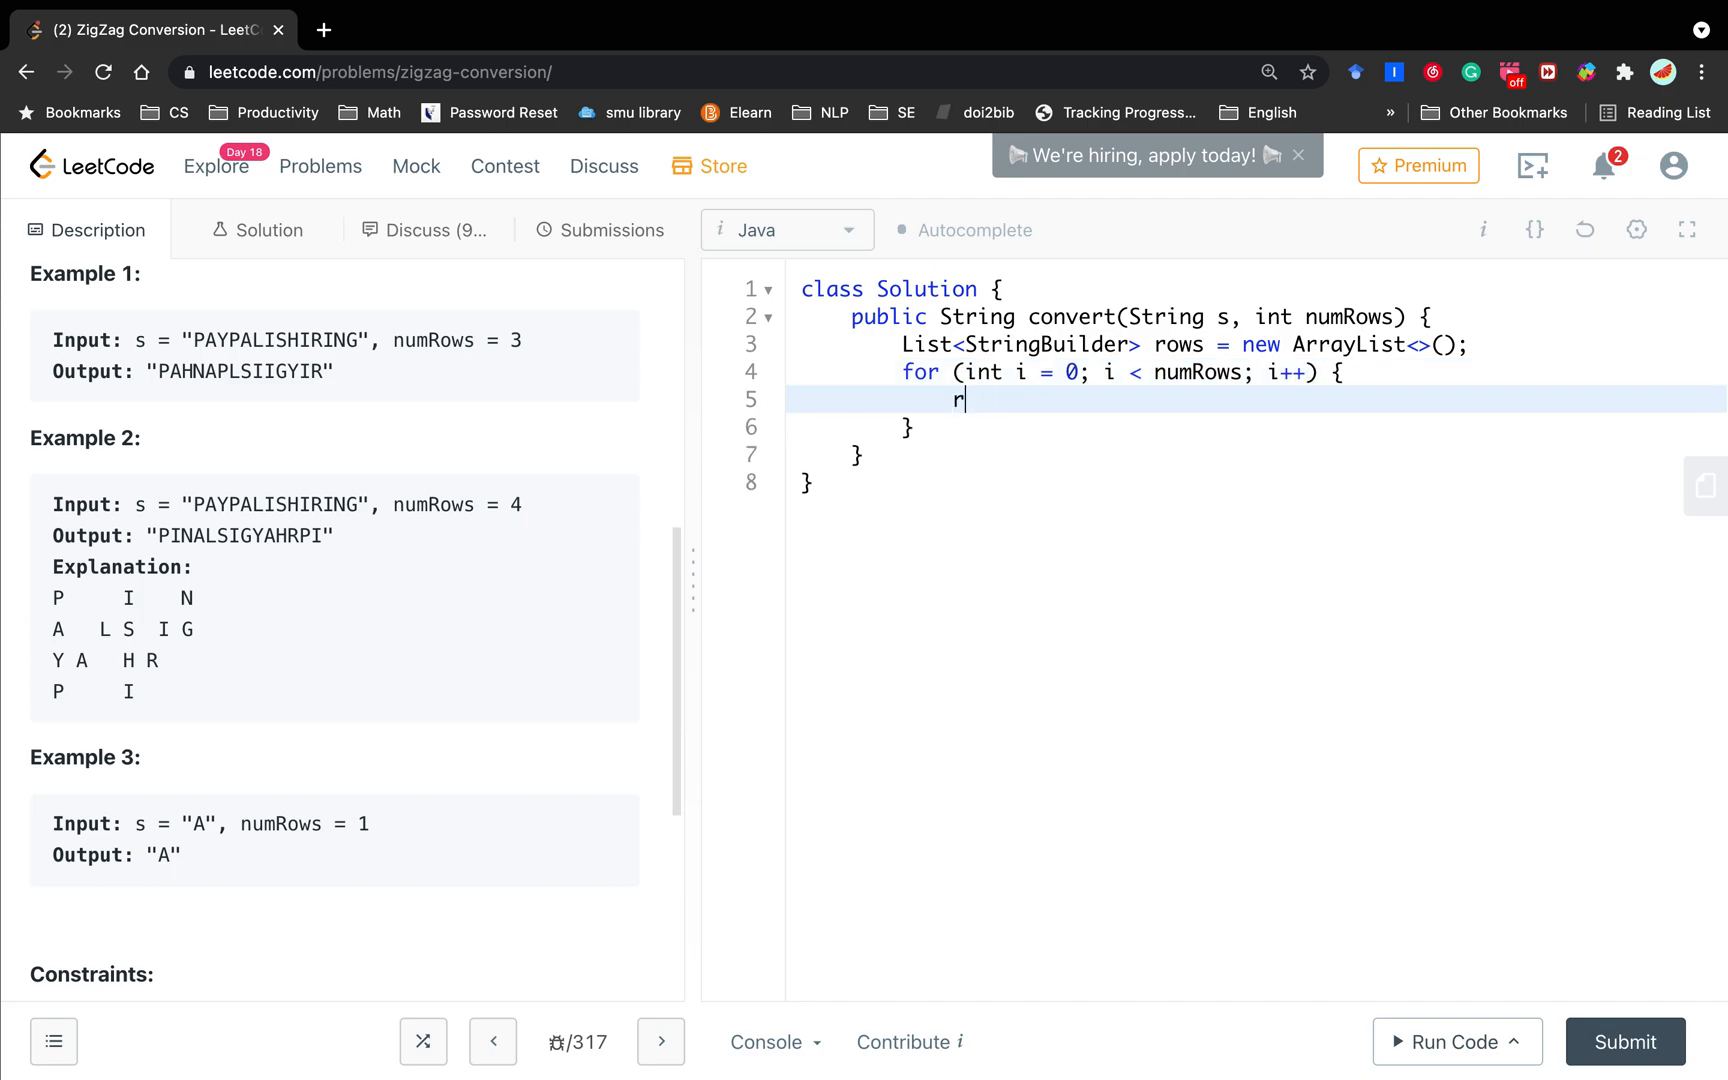
type("ows.")
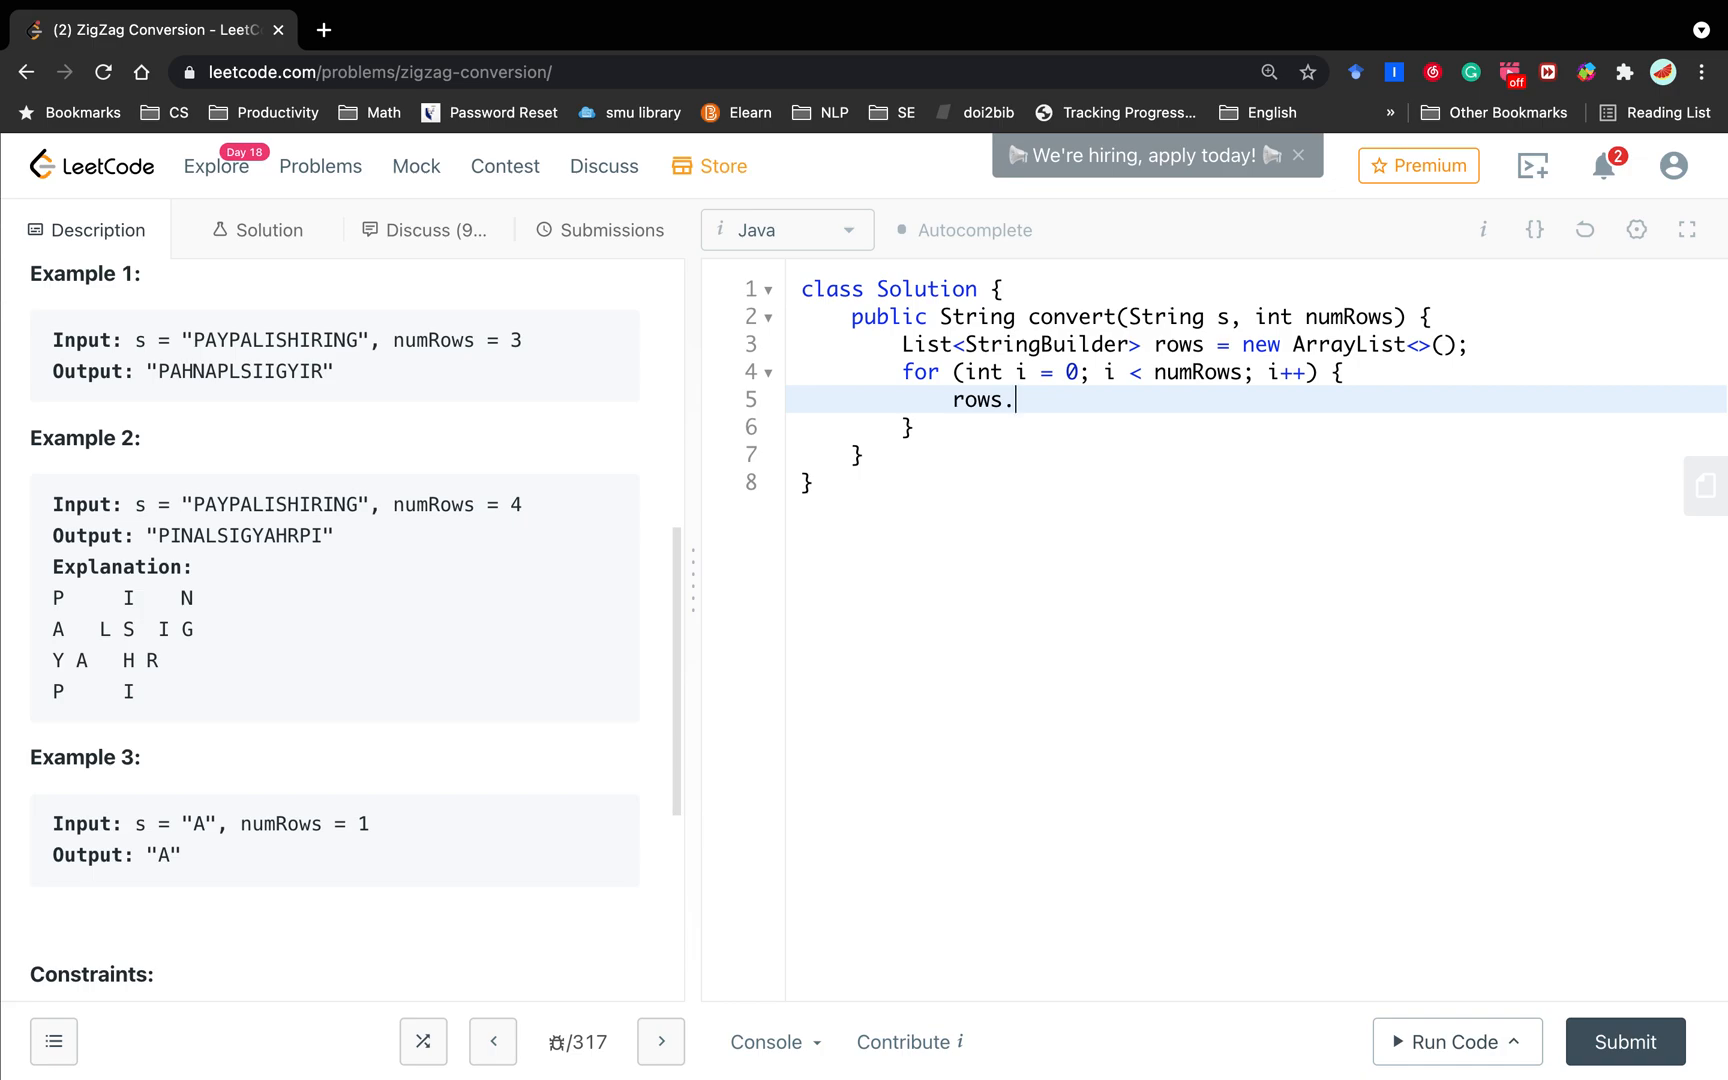
type("add(new")
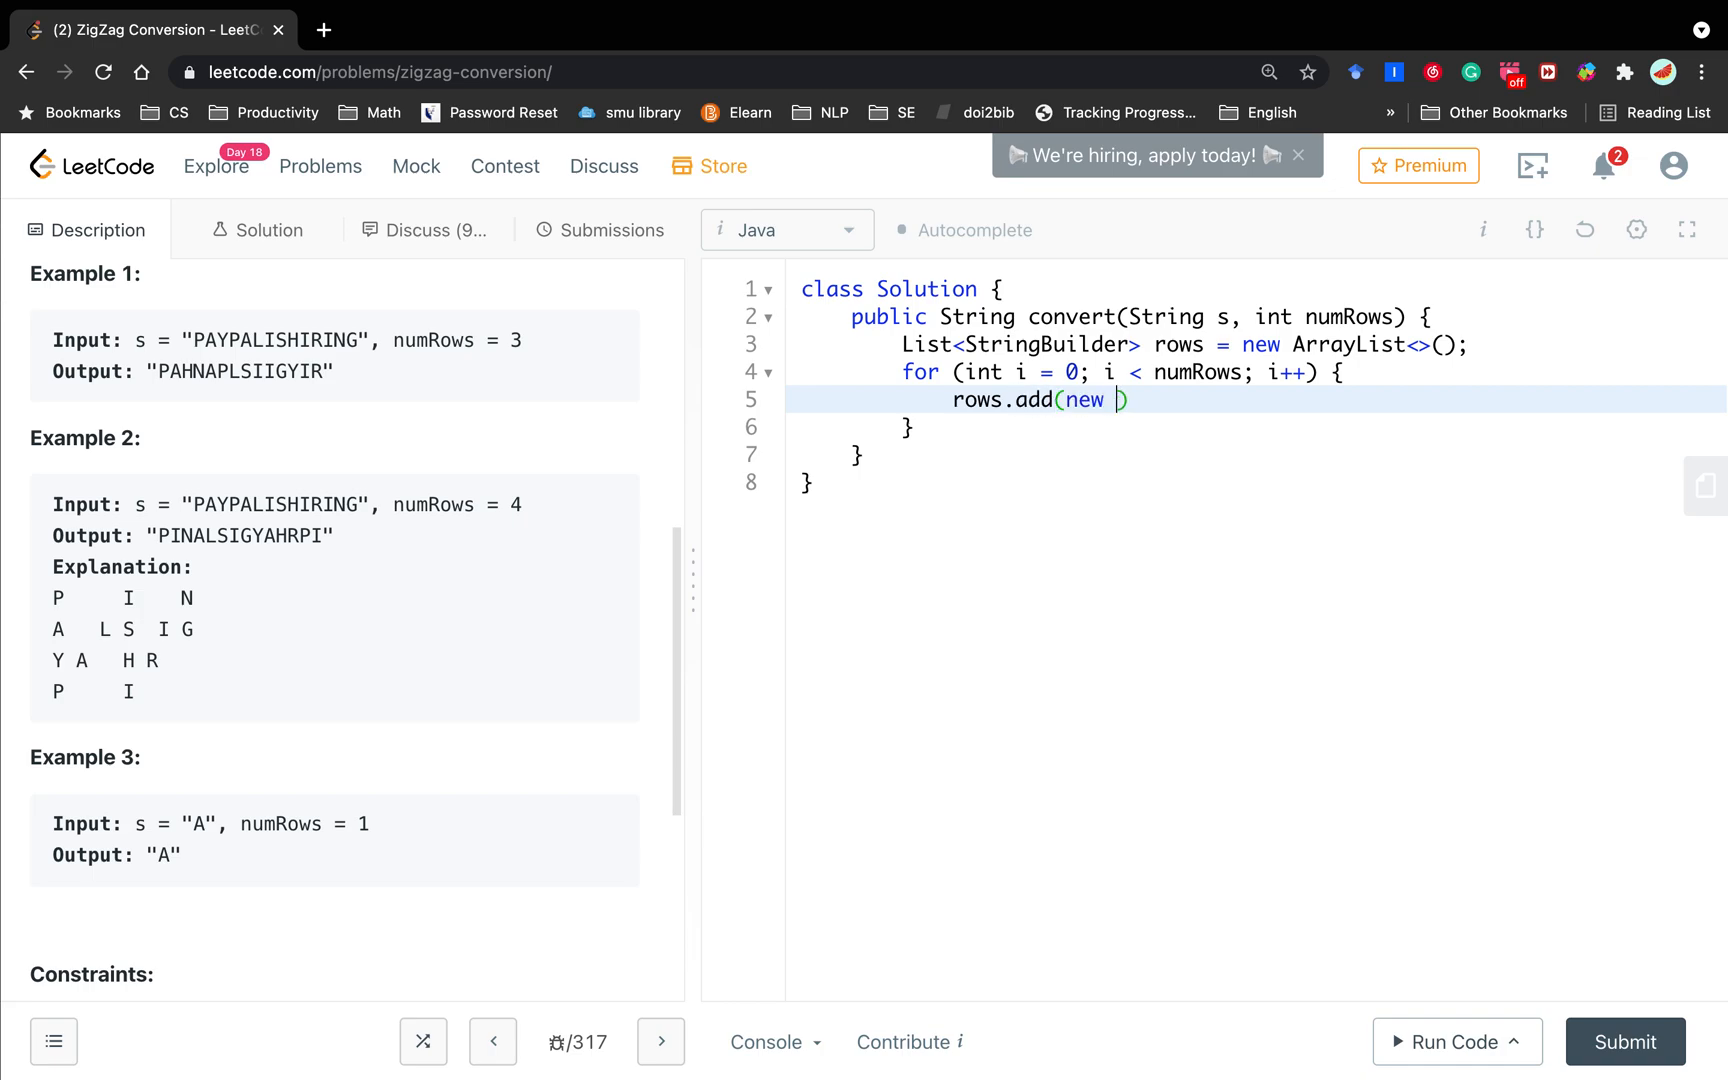
type("StringBuil")
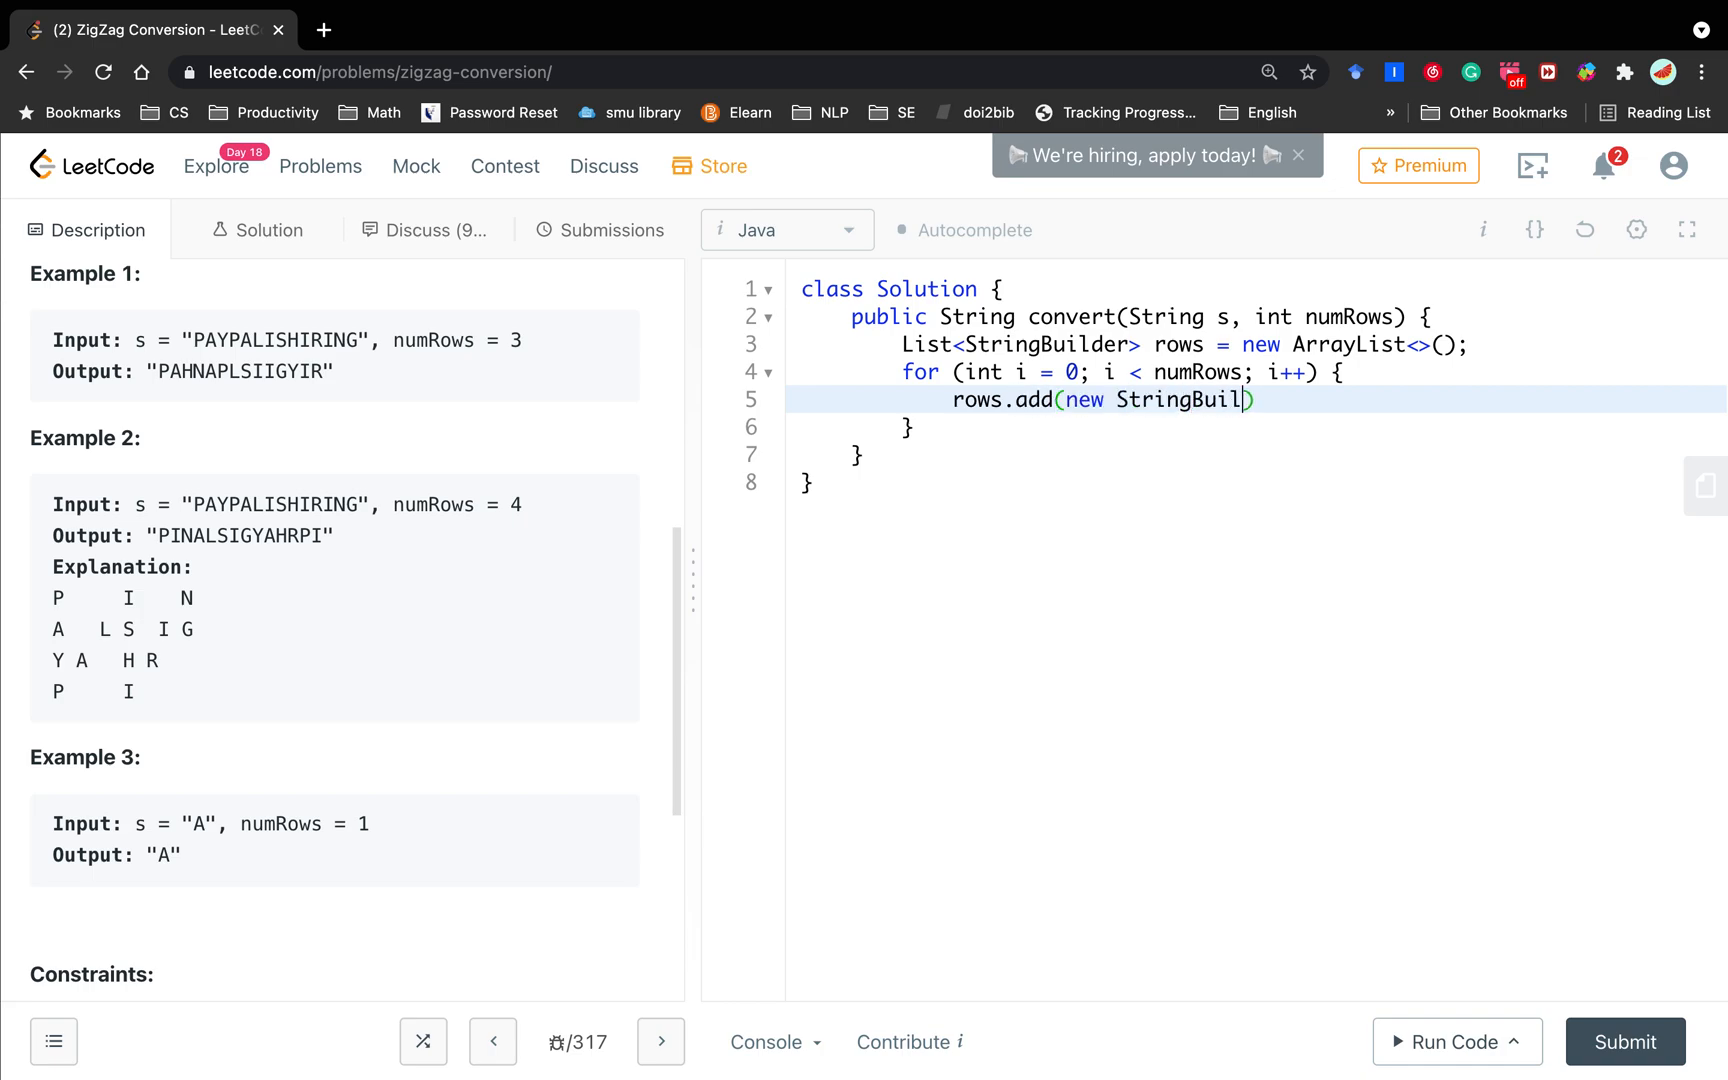
type("der());")
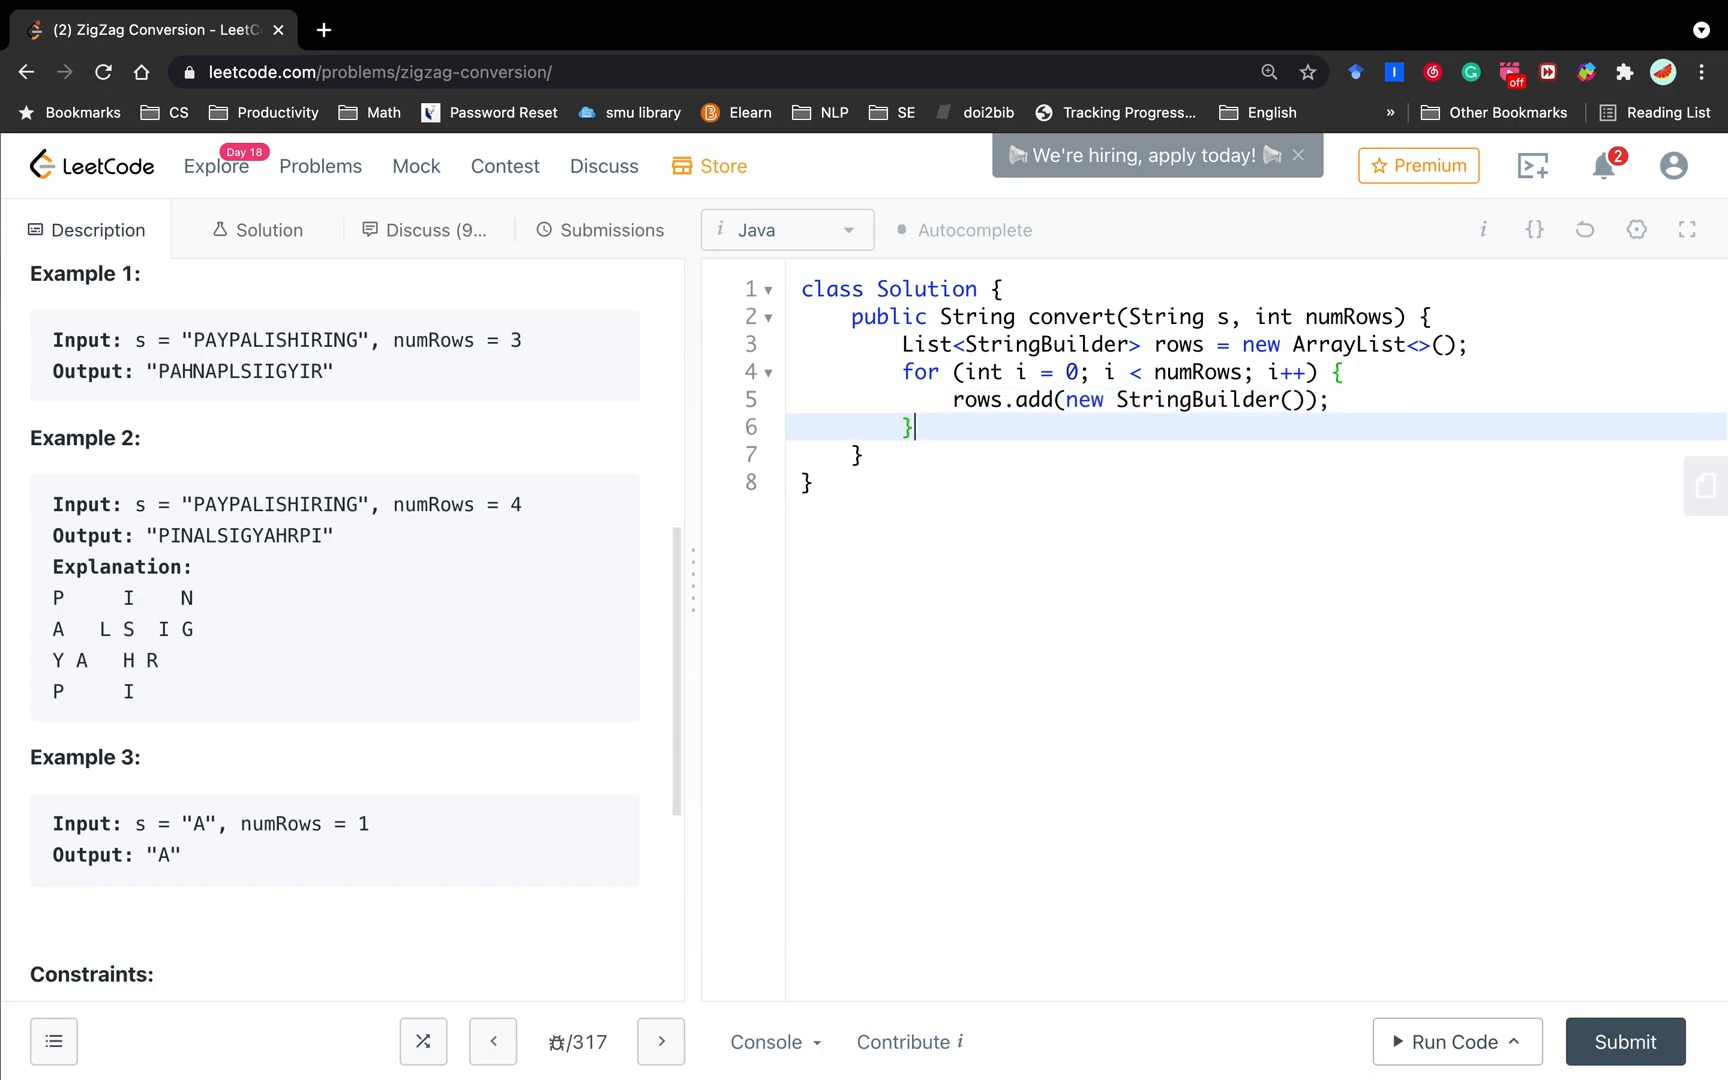
Step: Create StringBuilder res, append each sb in rows to it, and return res.toString()
key("Enter")
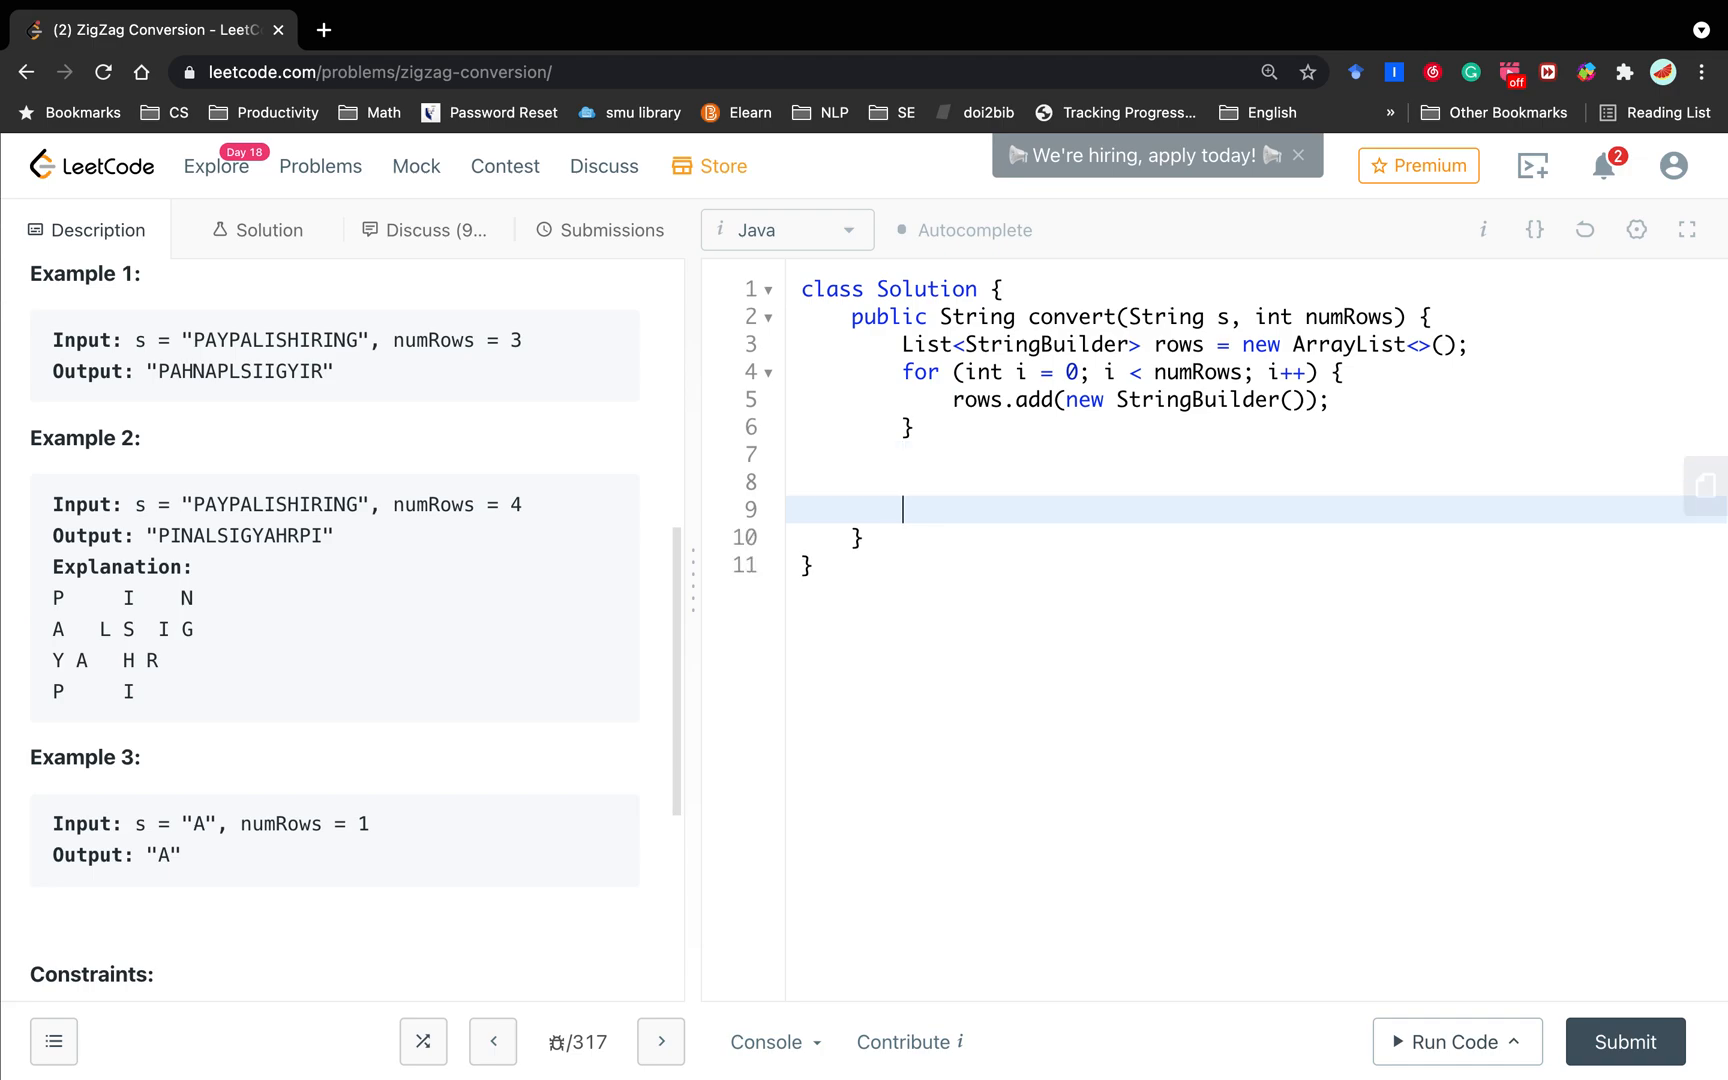
type("StringBuilder res = new")
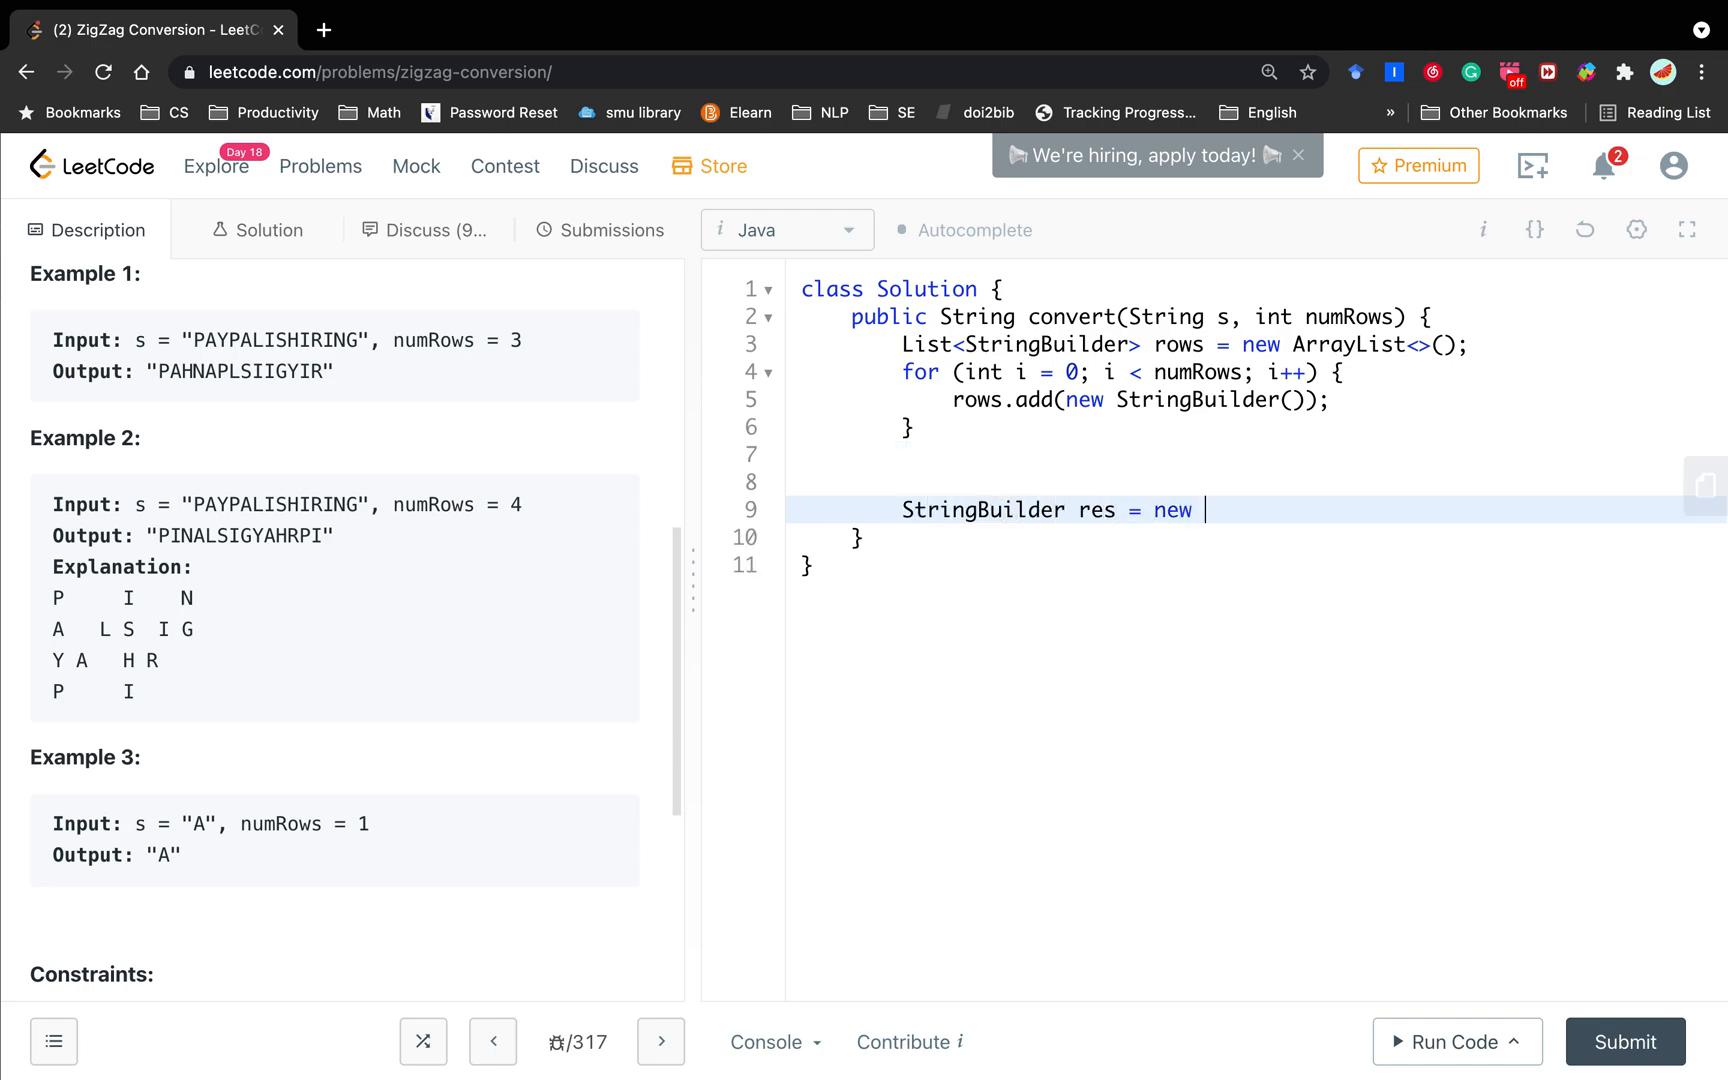
type("StringBuilder();")
type("f")
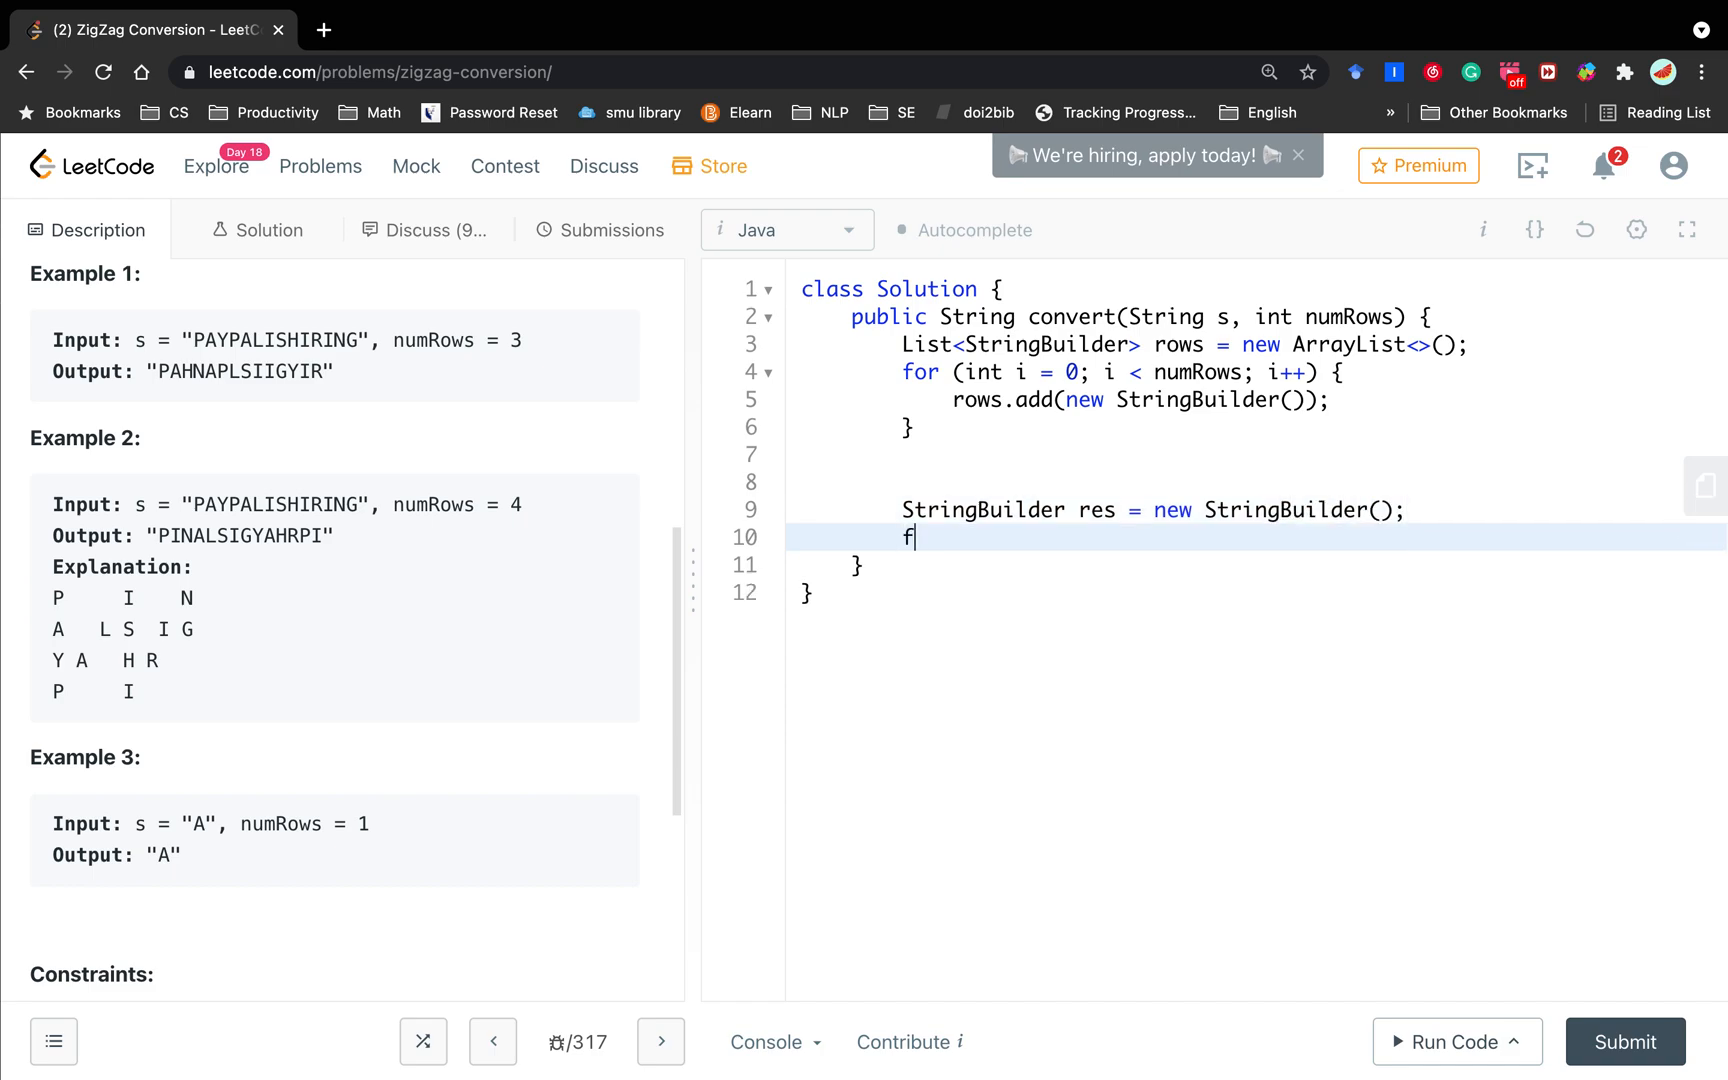
type("or (StringBuilder sb :")
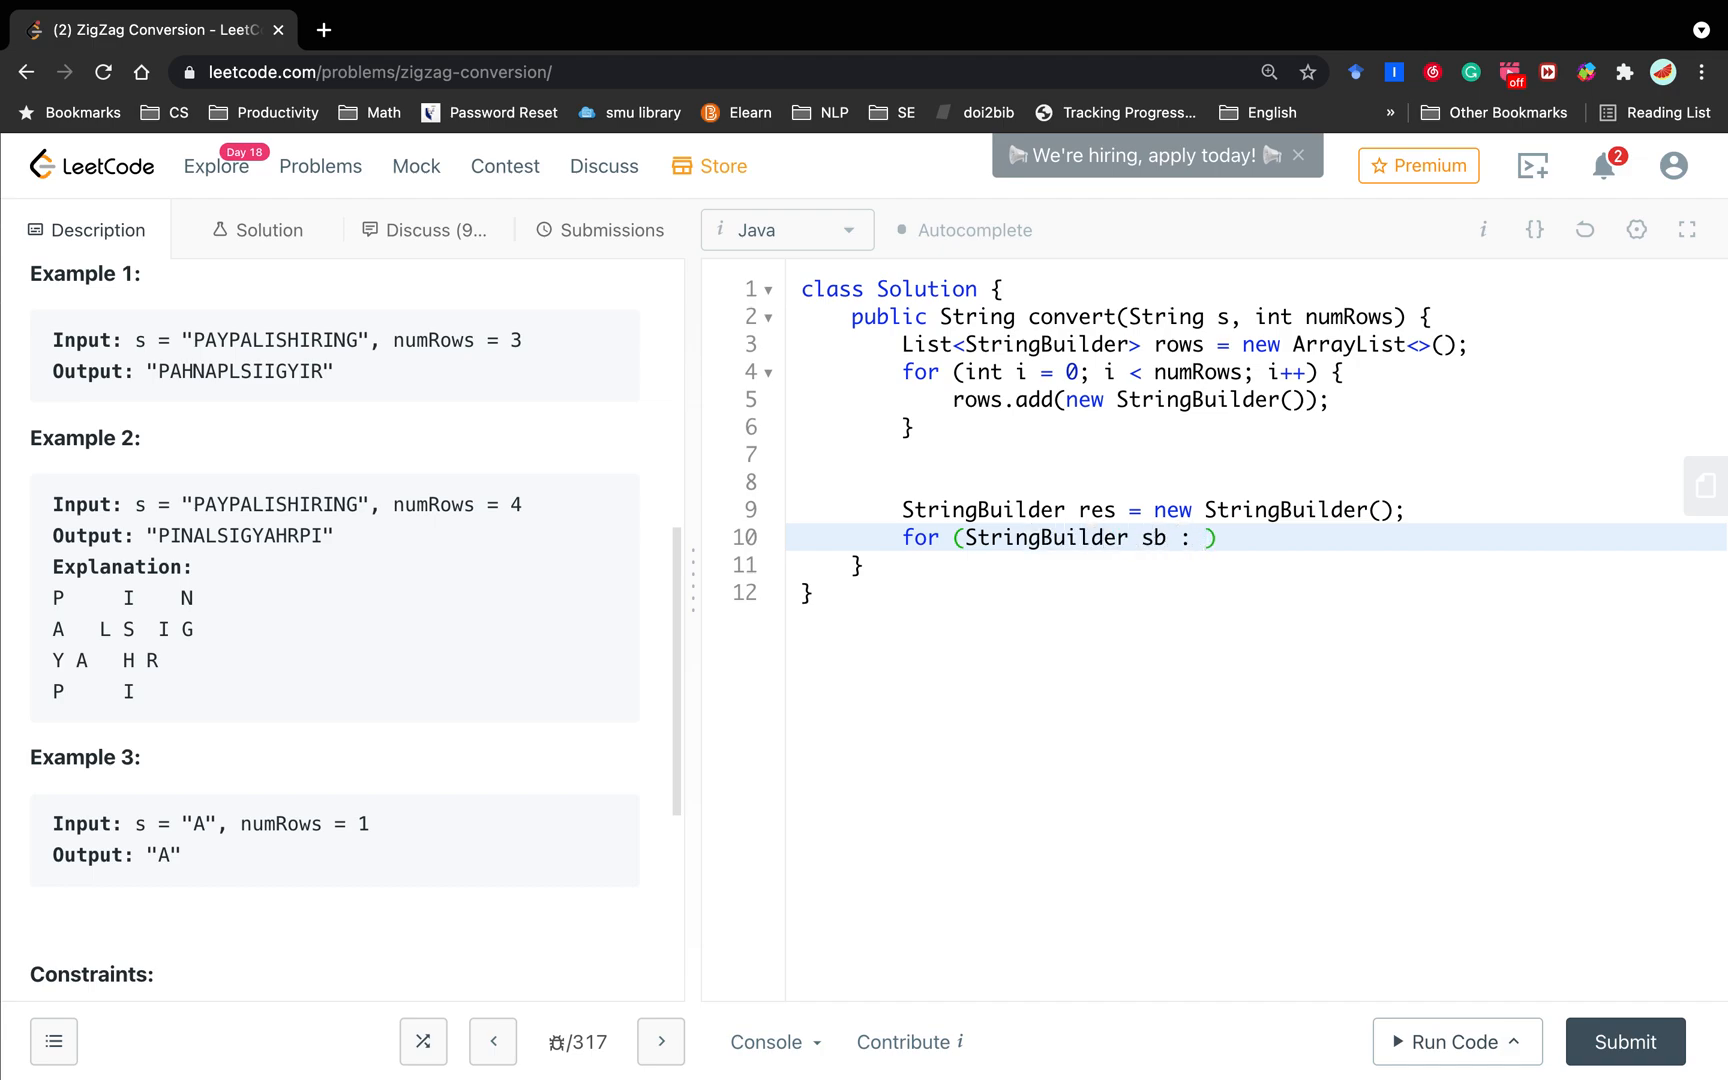
type("rows")
type("res.ad")
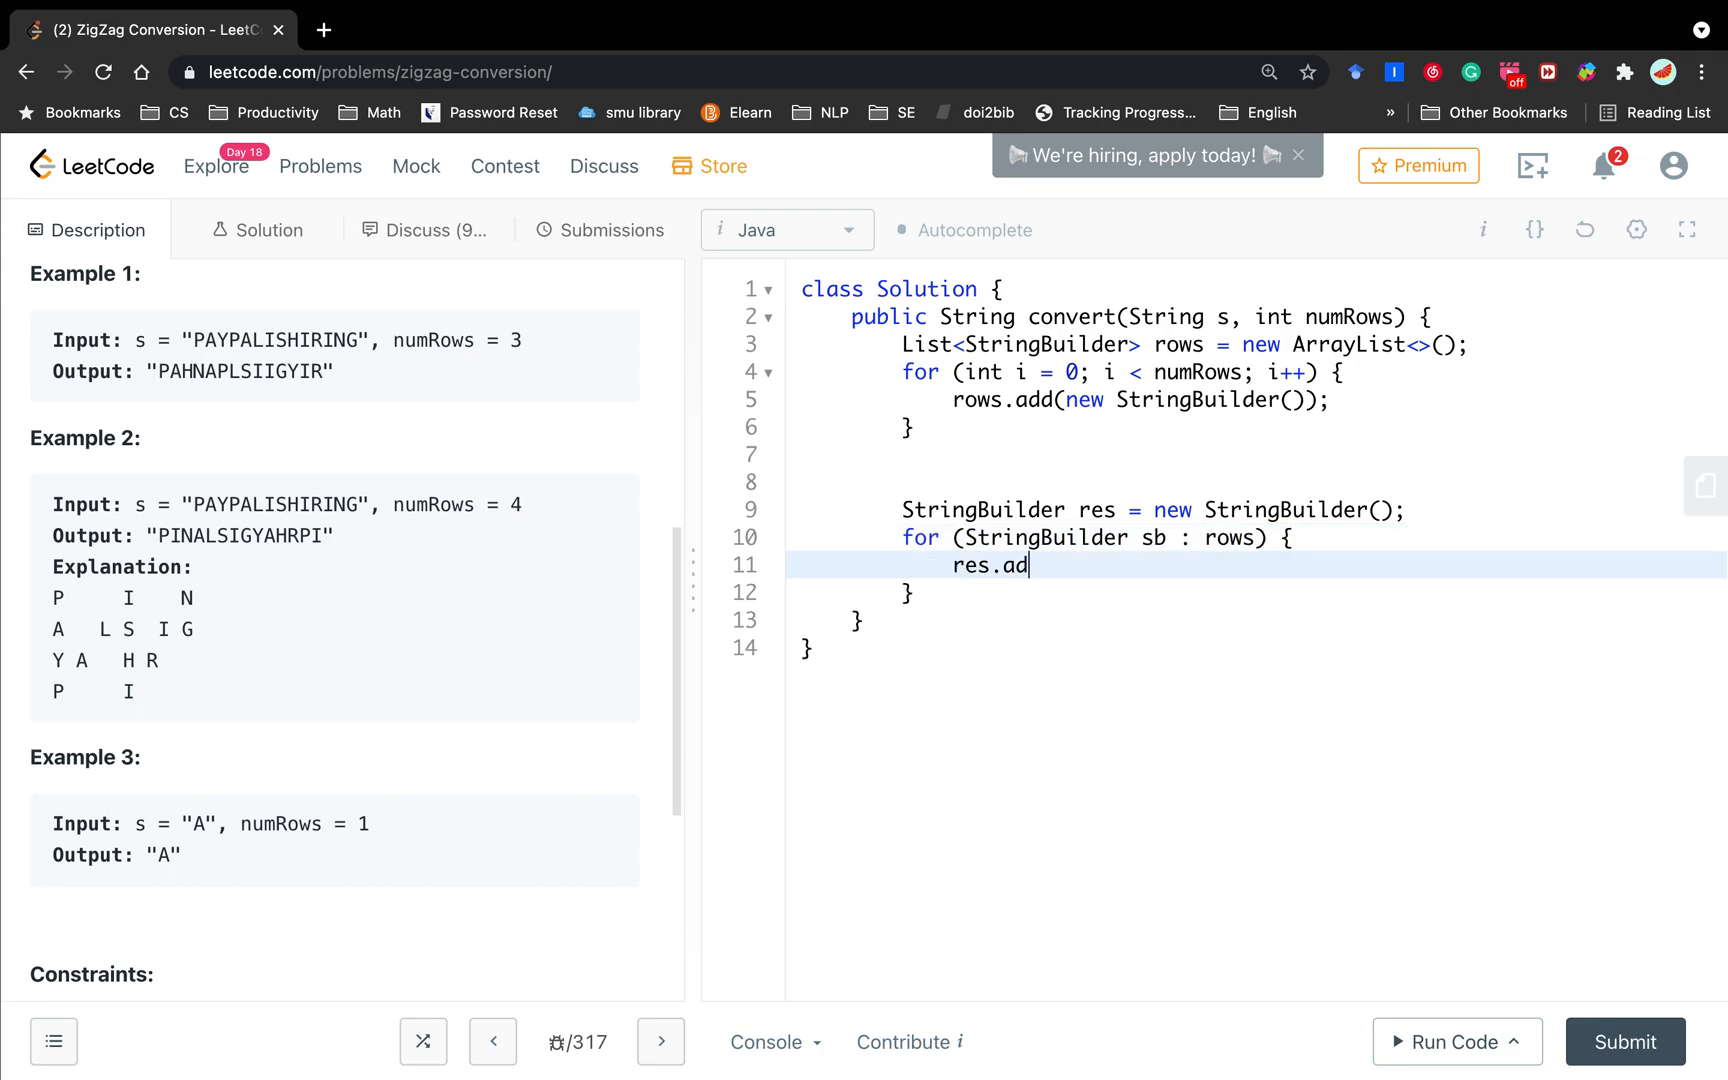
type("pend()")
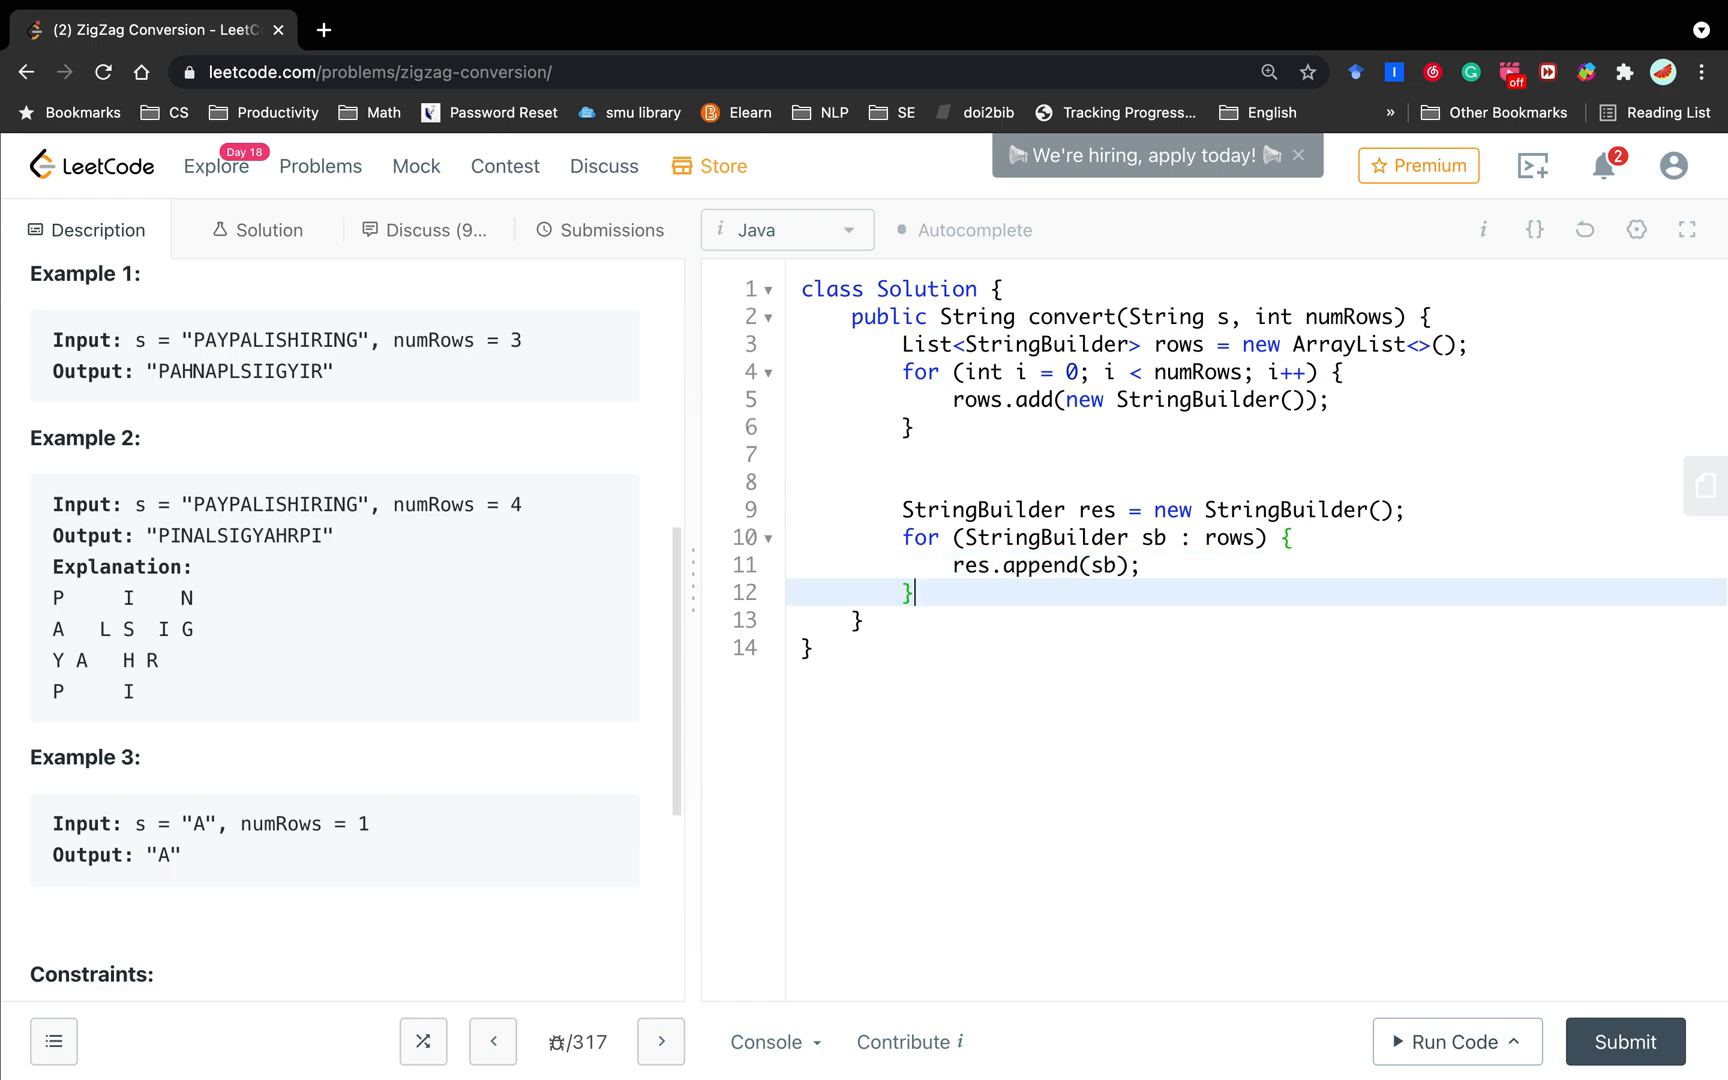
type("return res.to")
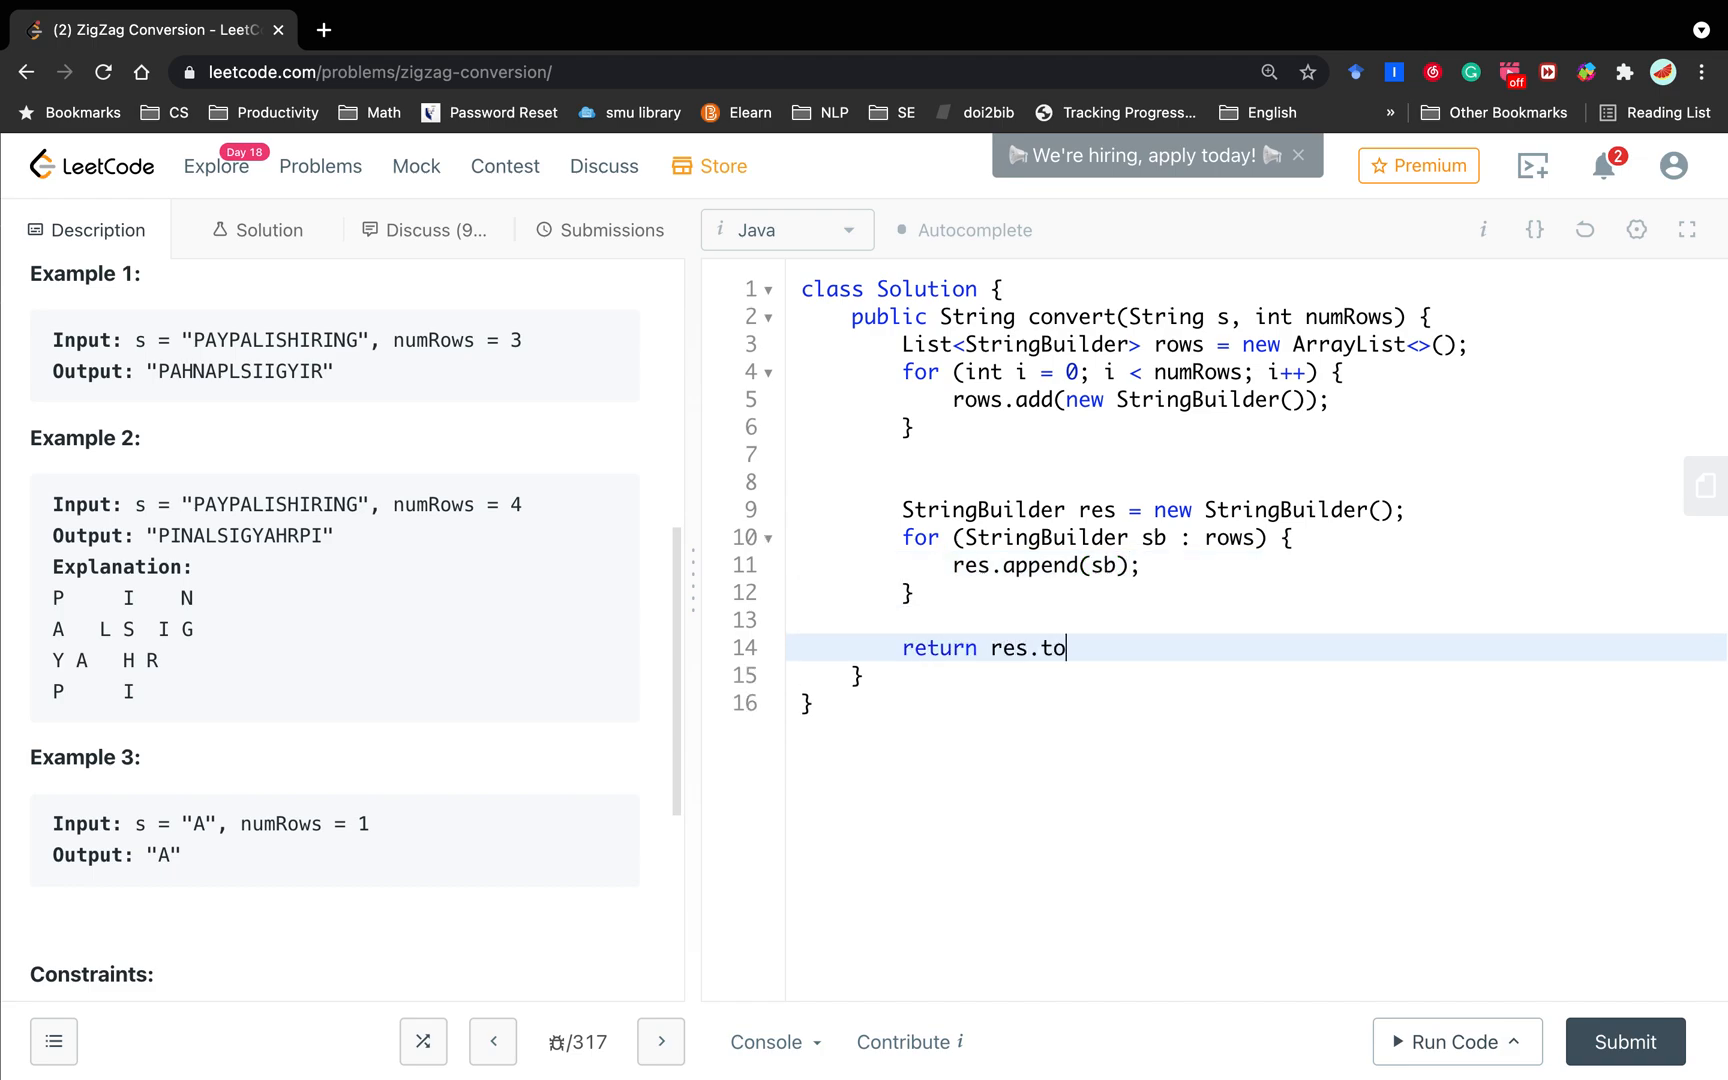
type("String();")
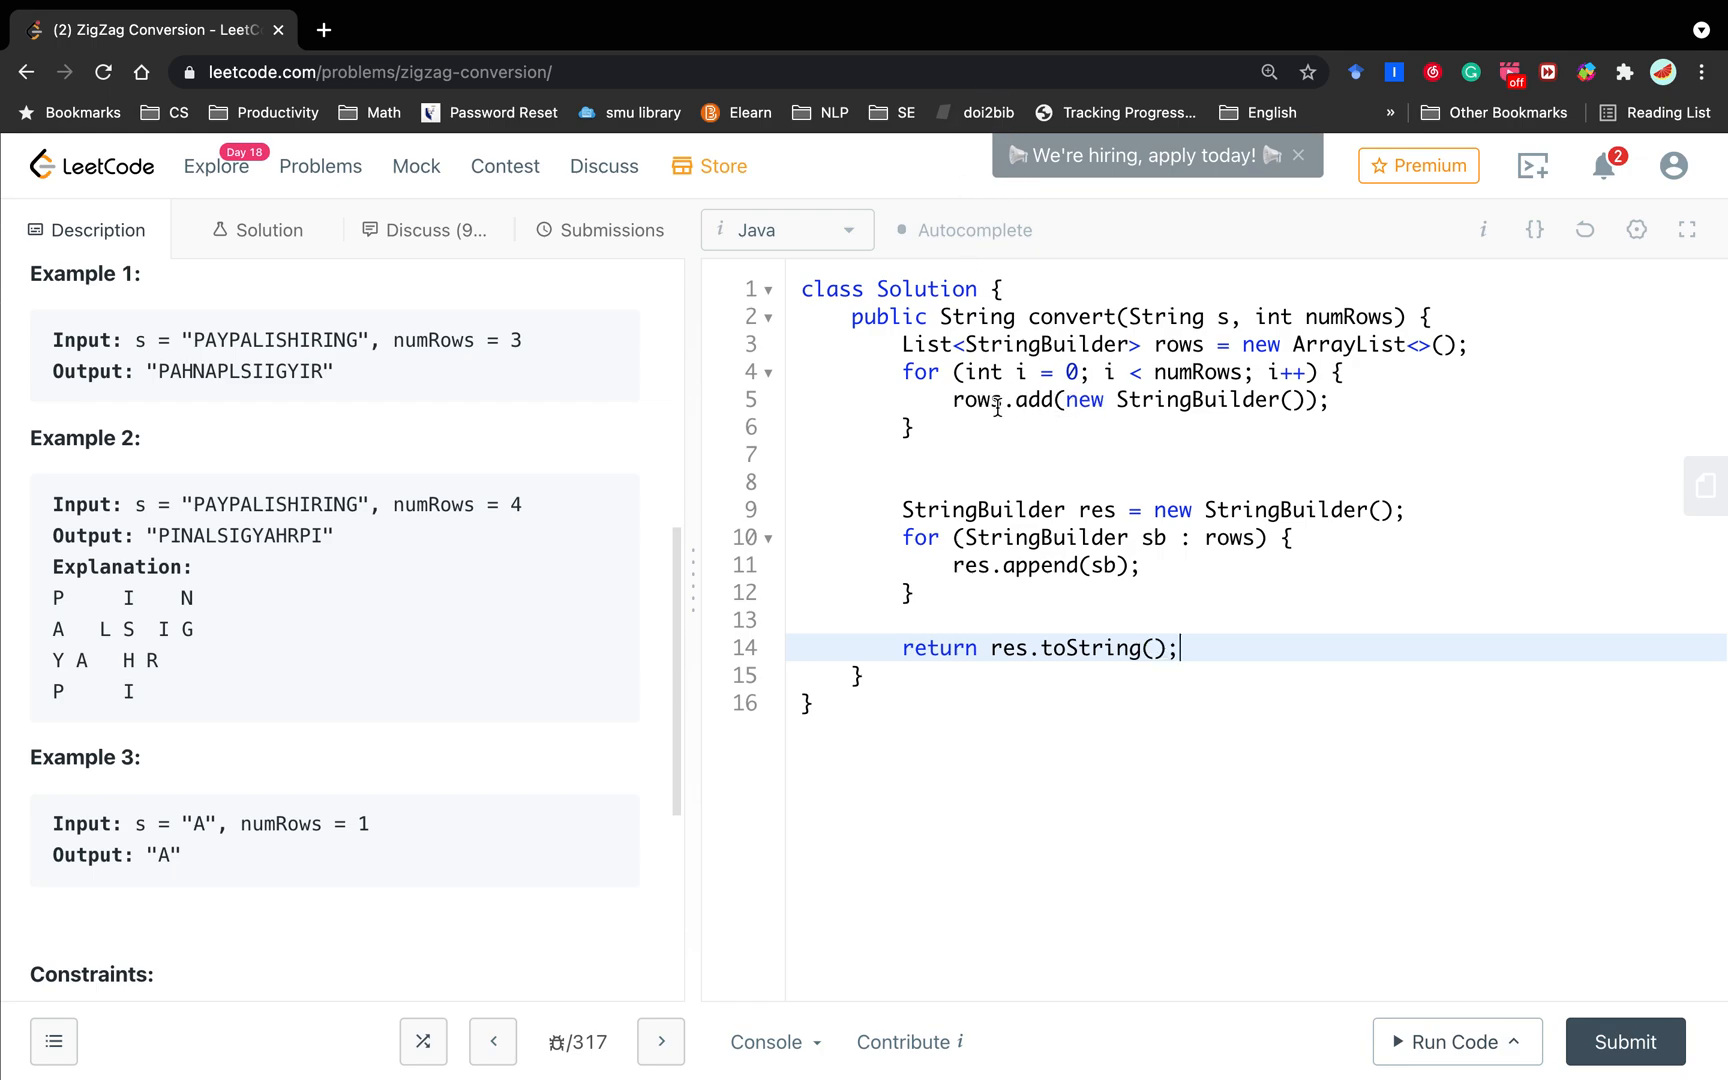
mouse_move(176, 596)
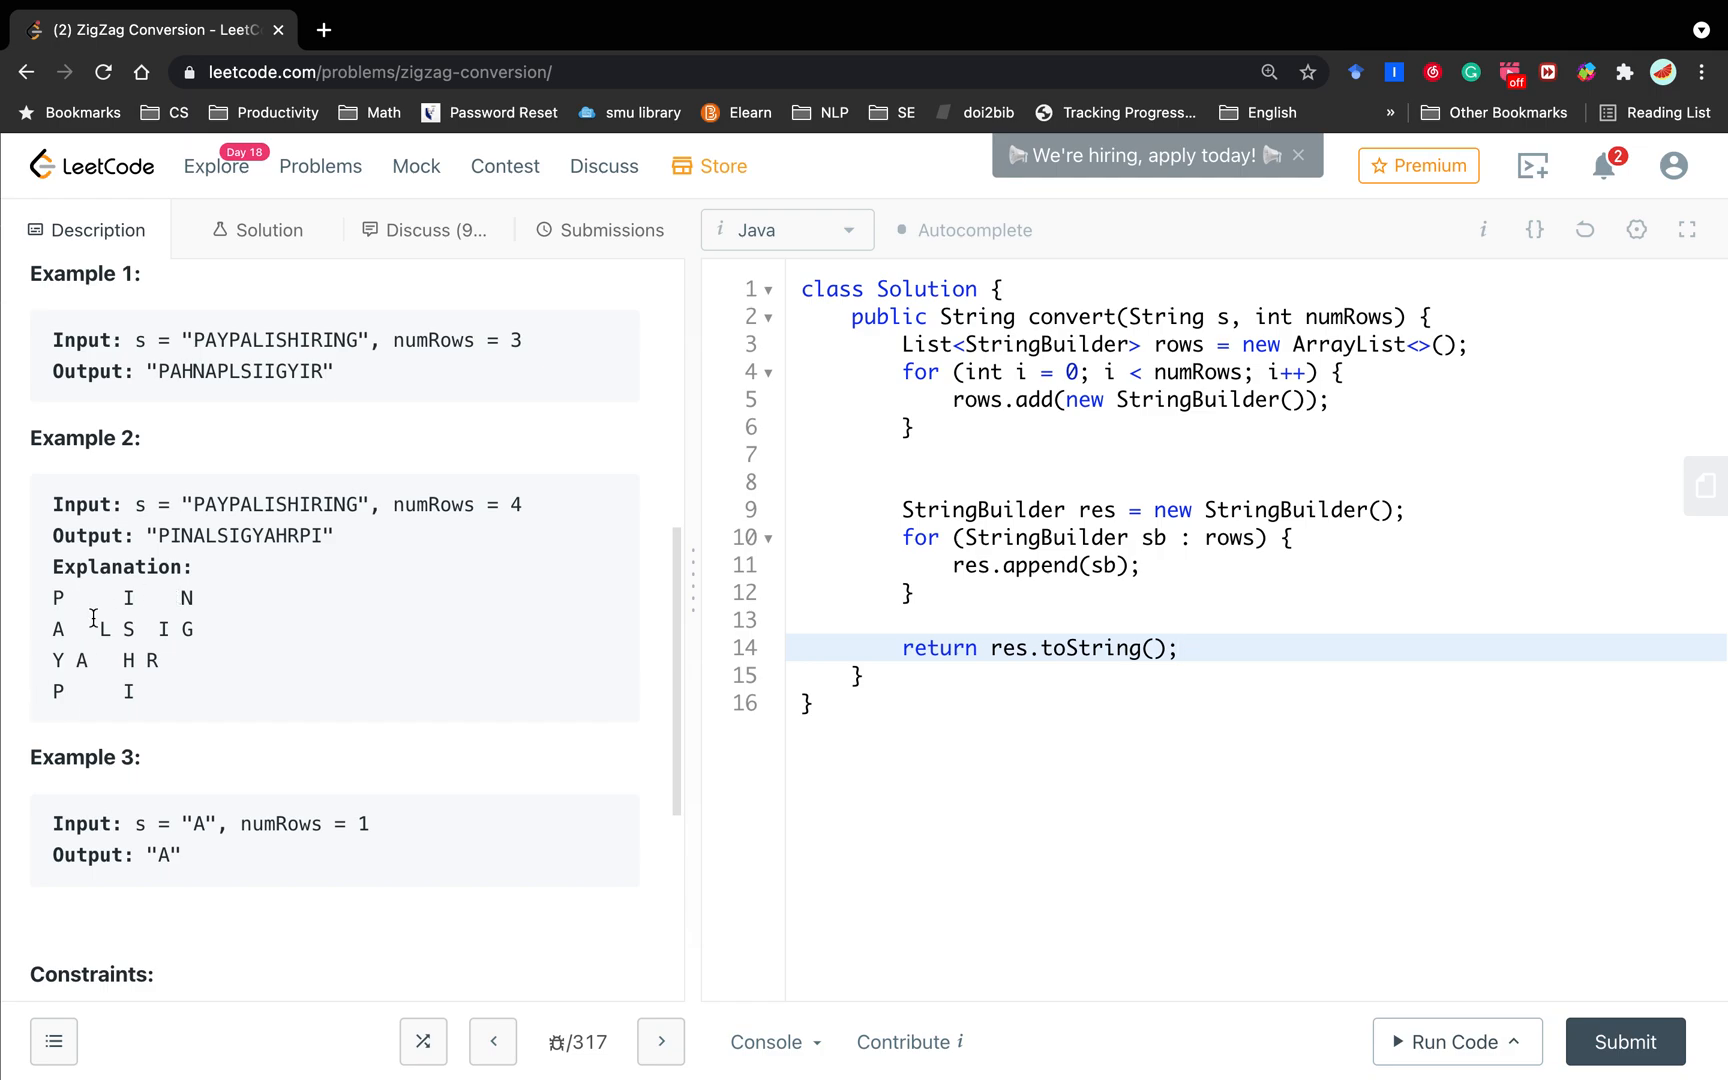
Step: Add int curRow = 0 and a for (char c : s.toCharArray()) loop
type("for (char c")
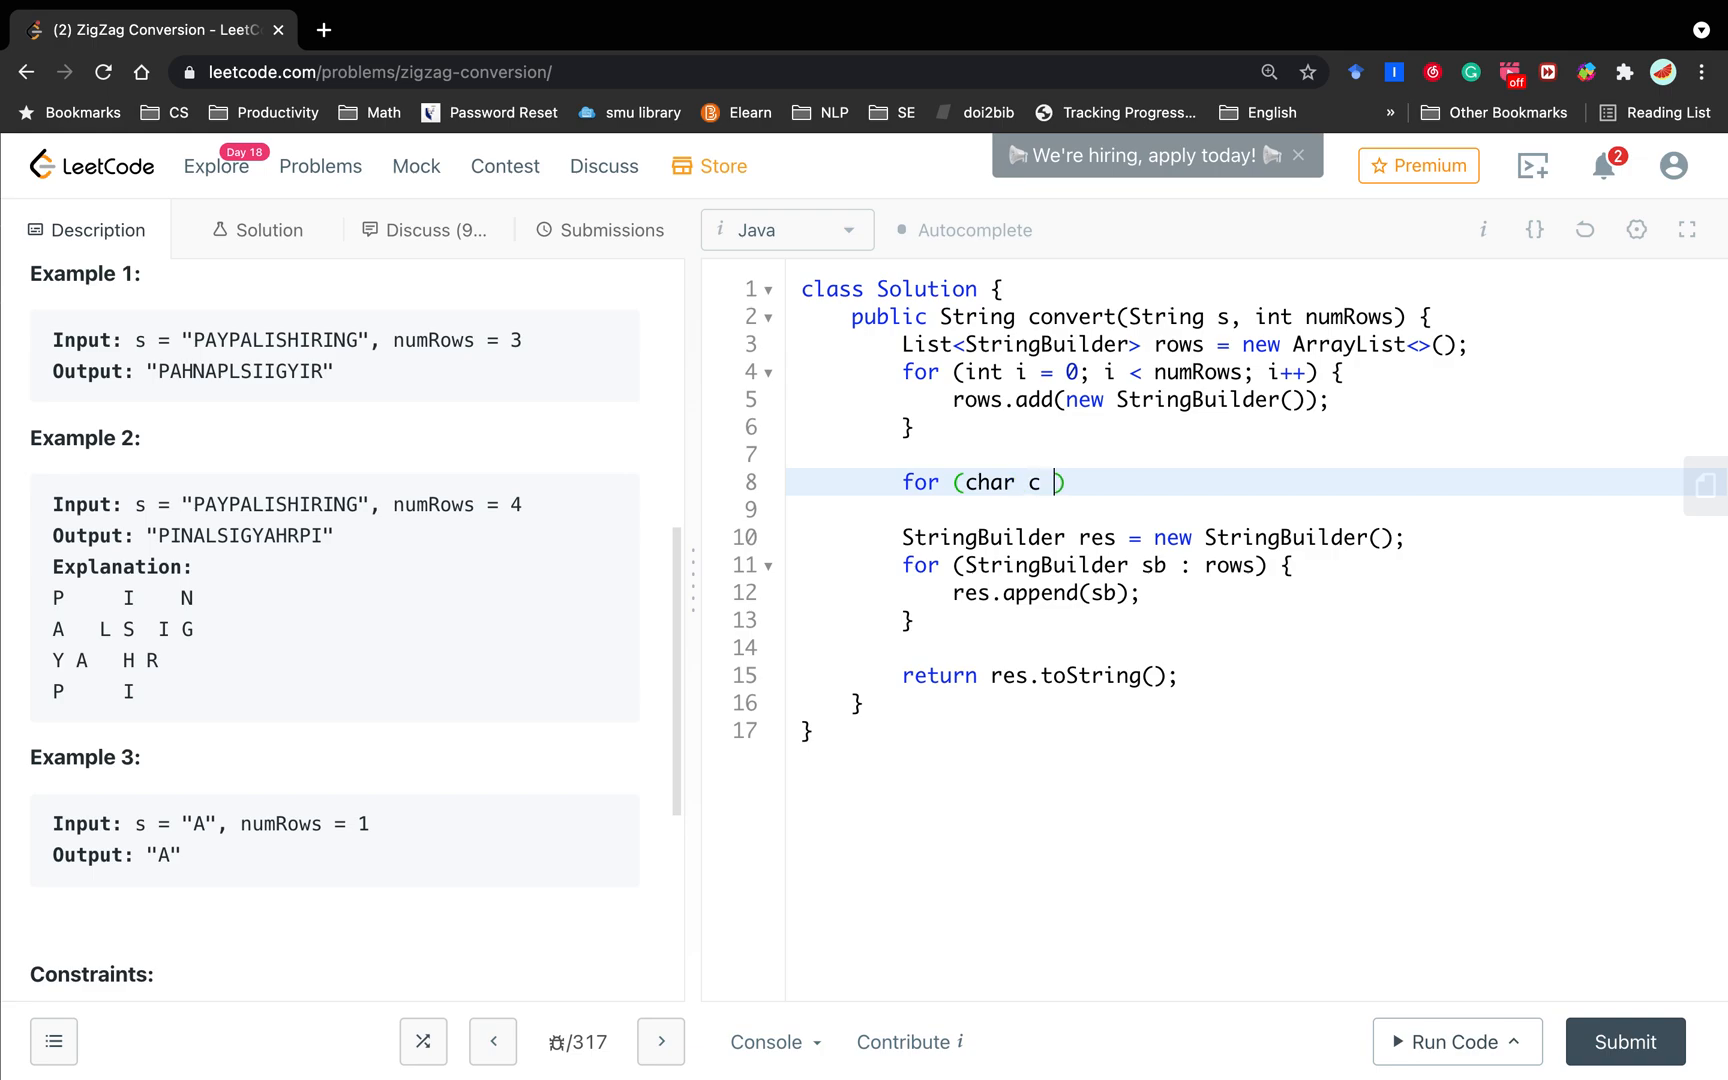
type(": s.toCh")
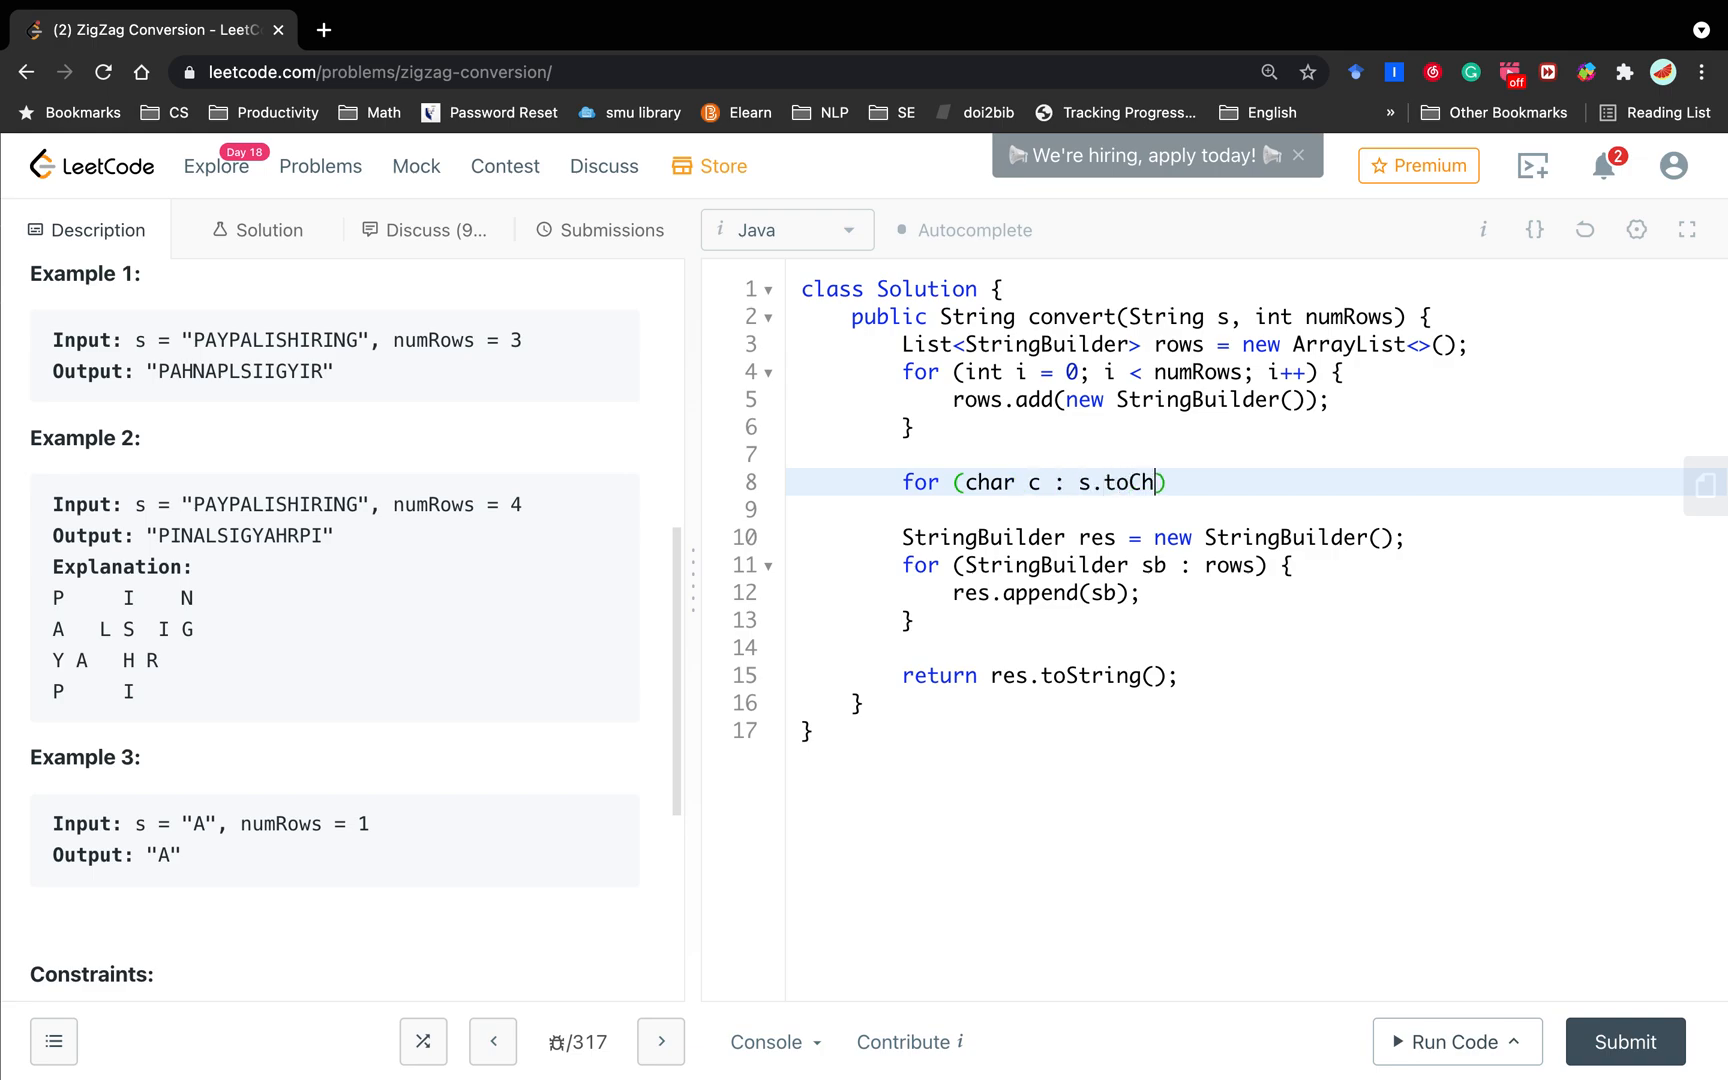
type("arArray(")
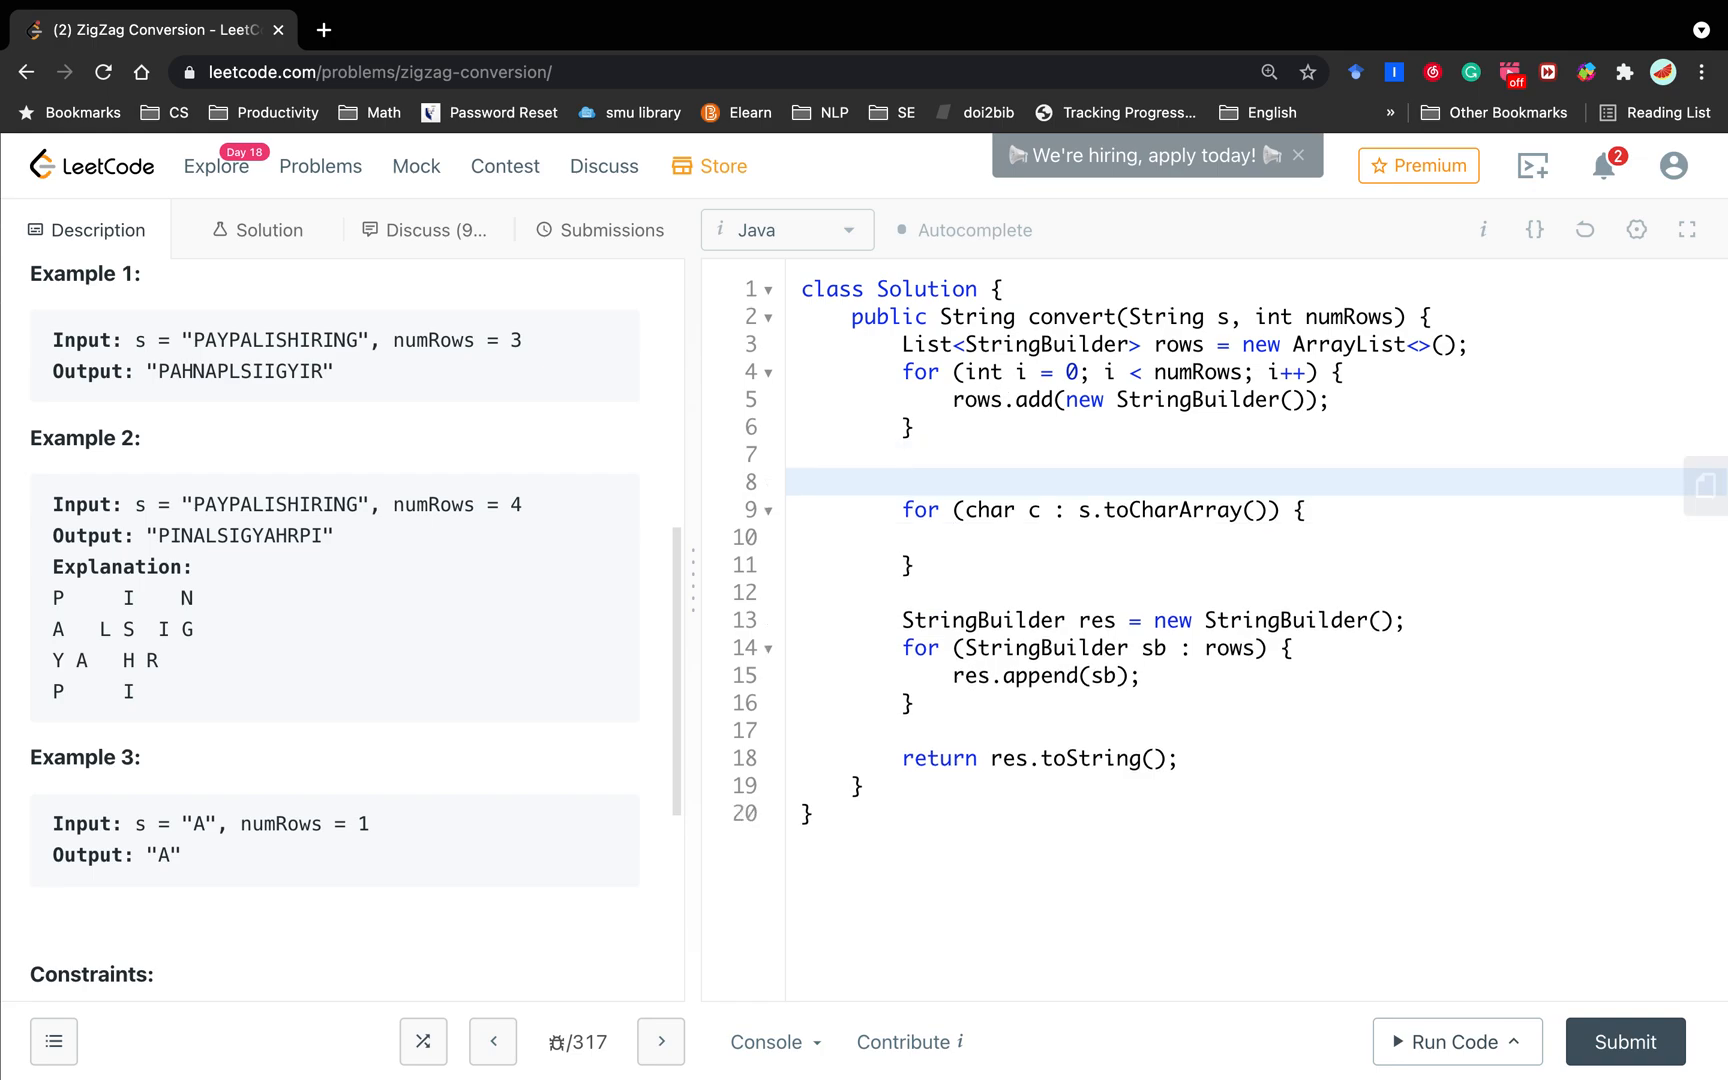
type("intcurRow =")
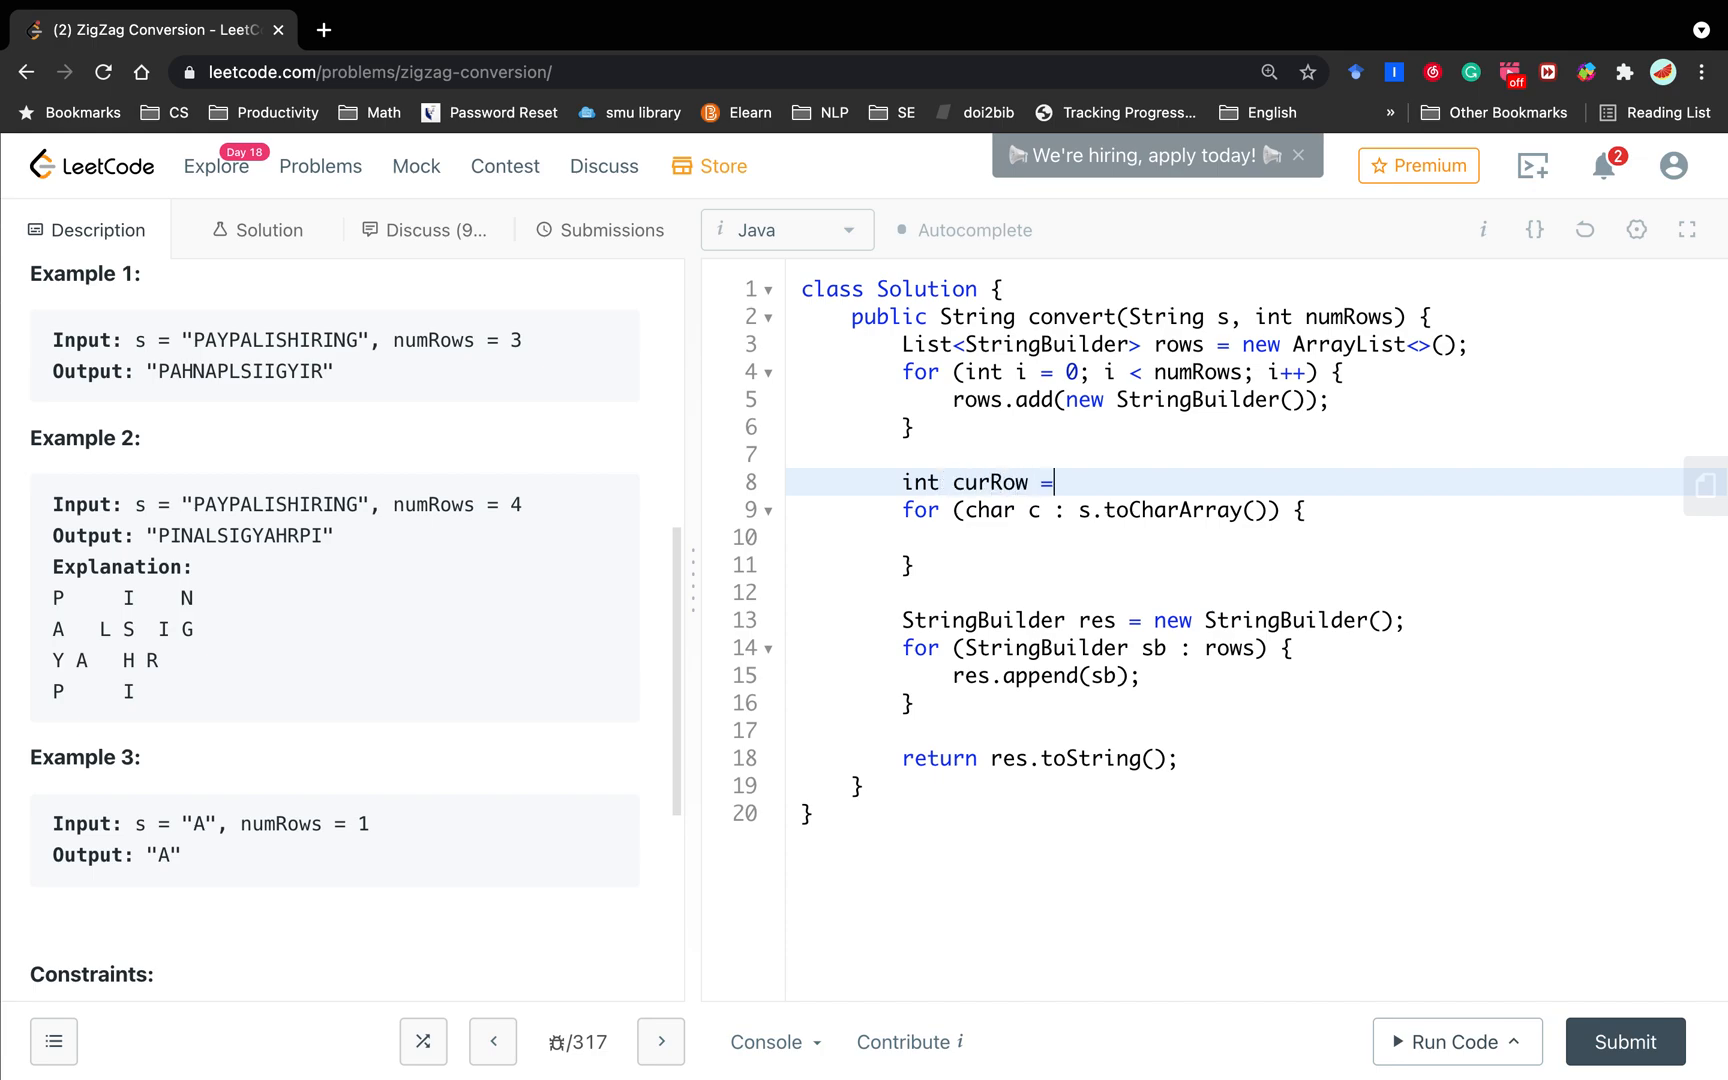
type("0;")
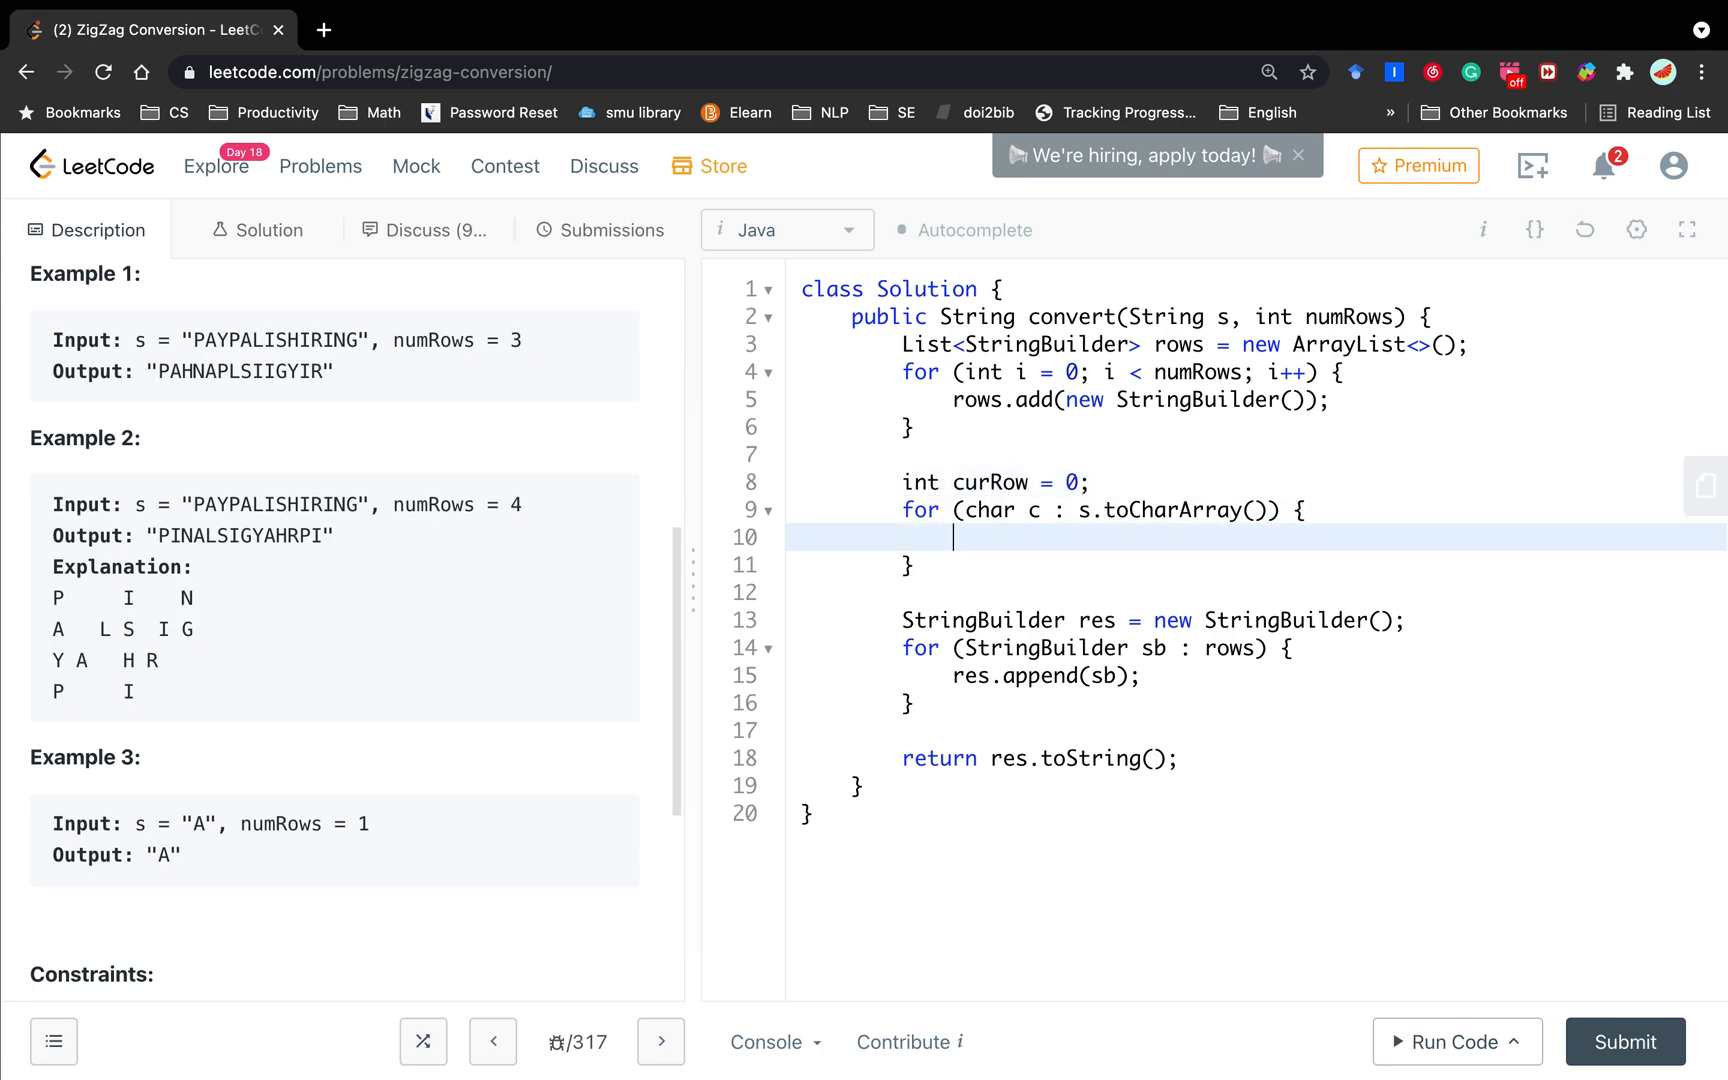
Step: Inside the loop, check if (curRow == 0 || curRow == numRows - 1)
type("if (curRow == 0")
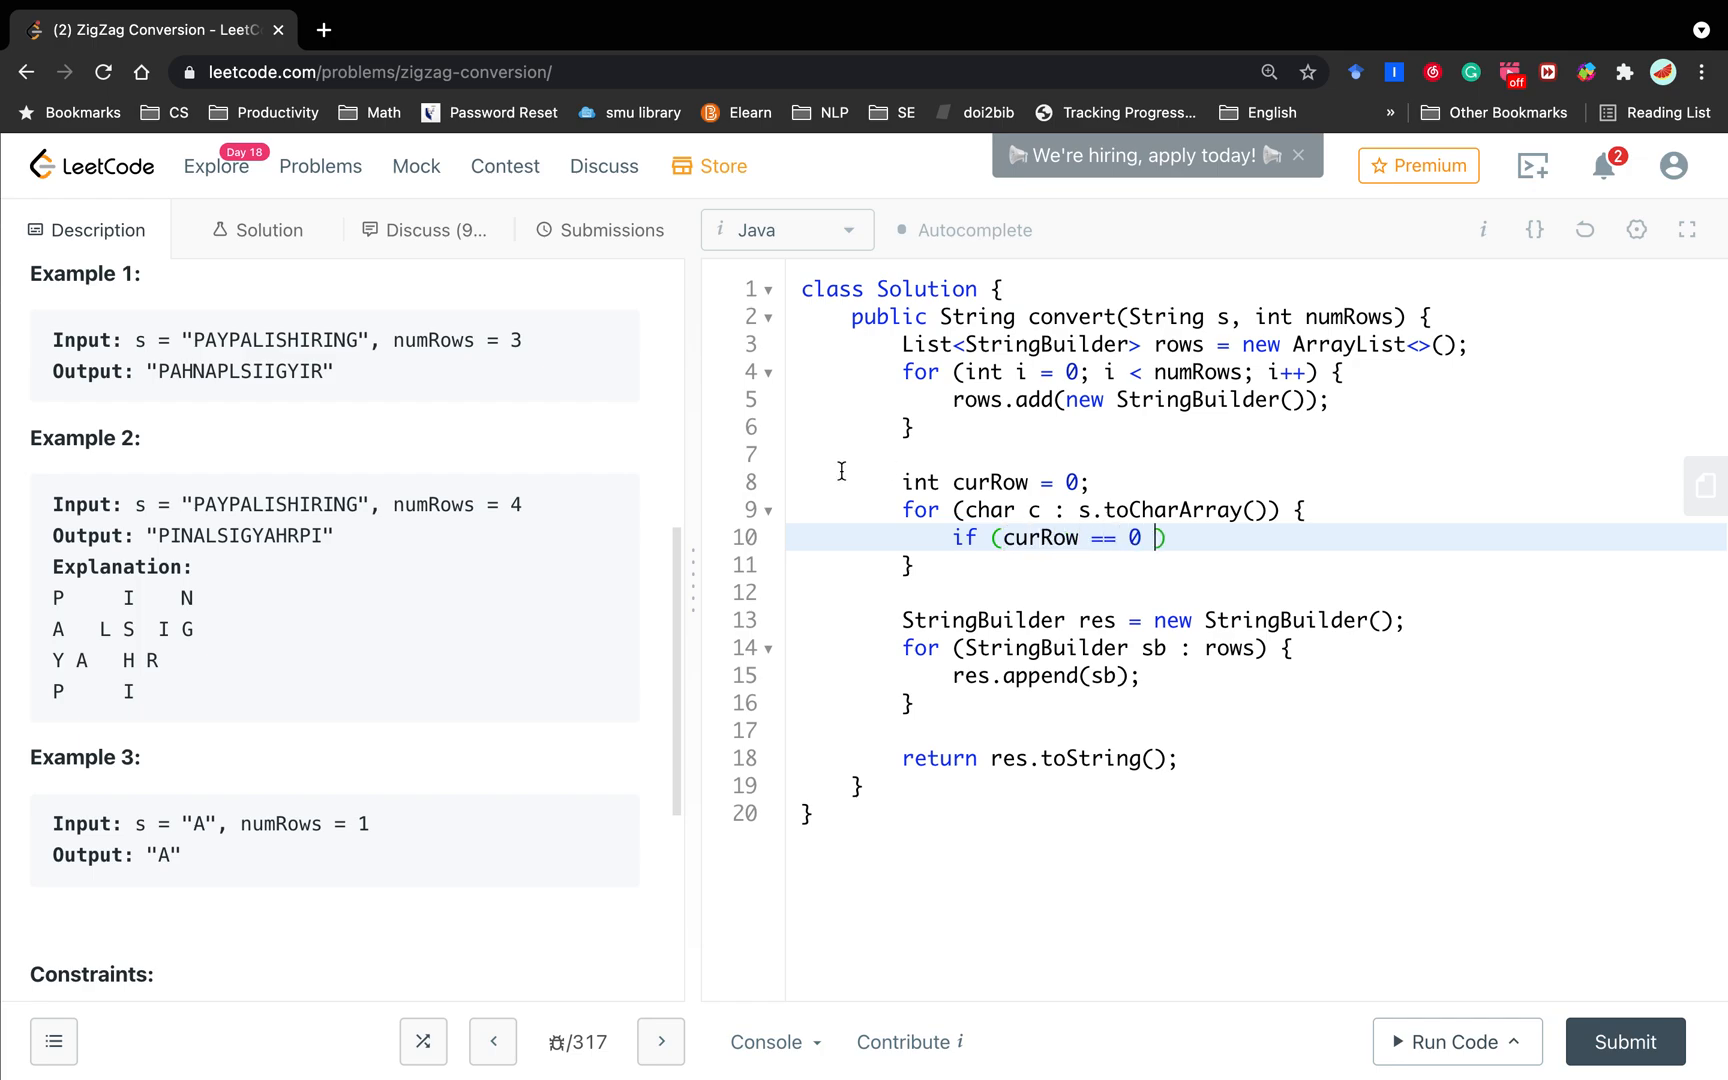
mouse_move(66, 694)
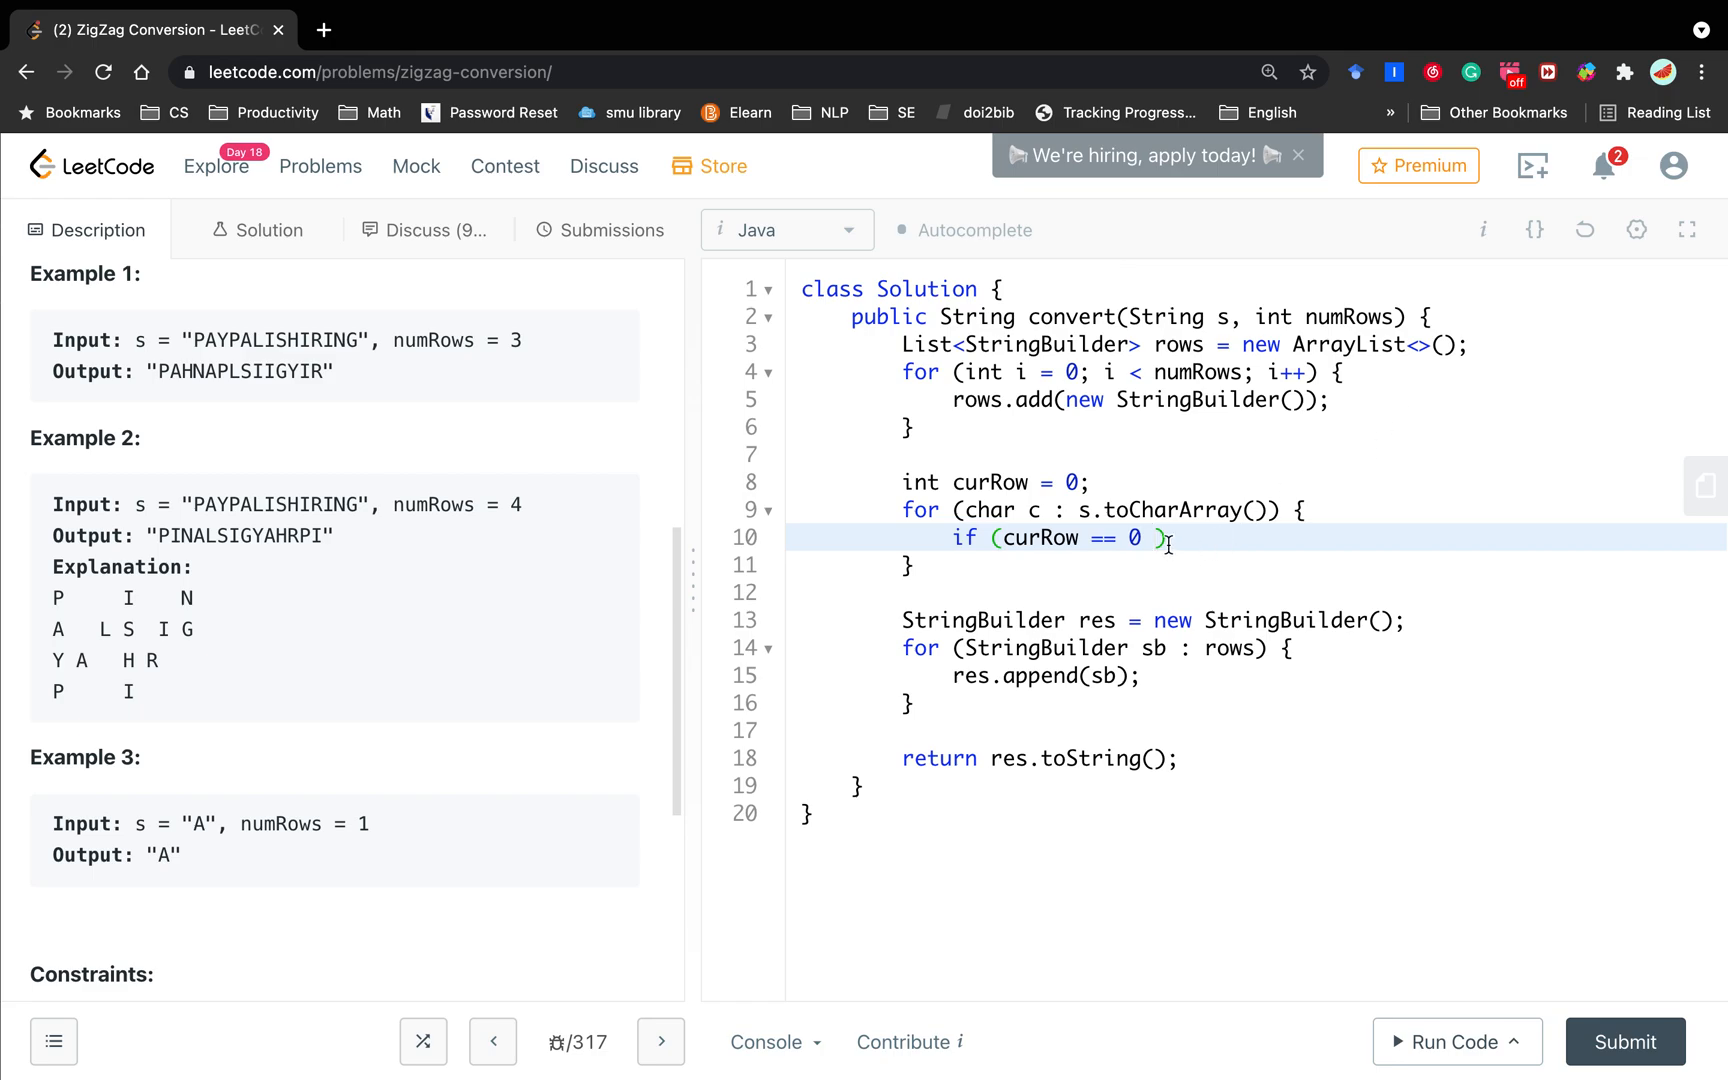
type("|| curR")
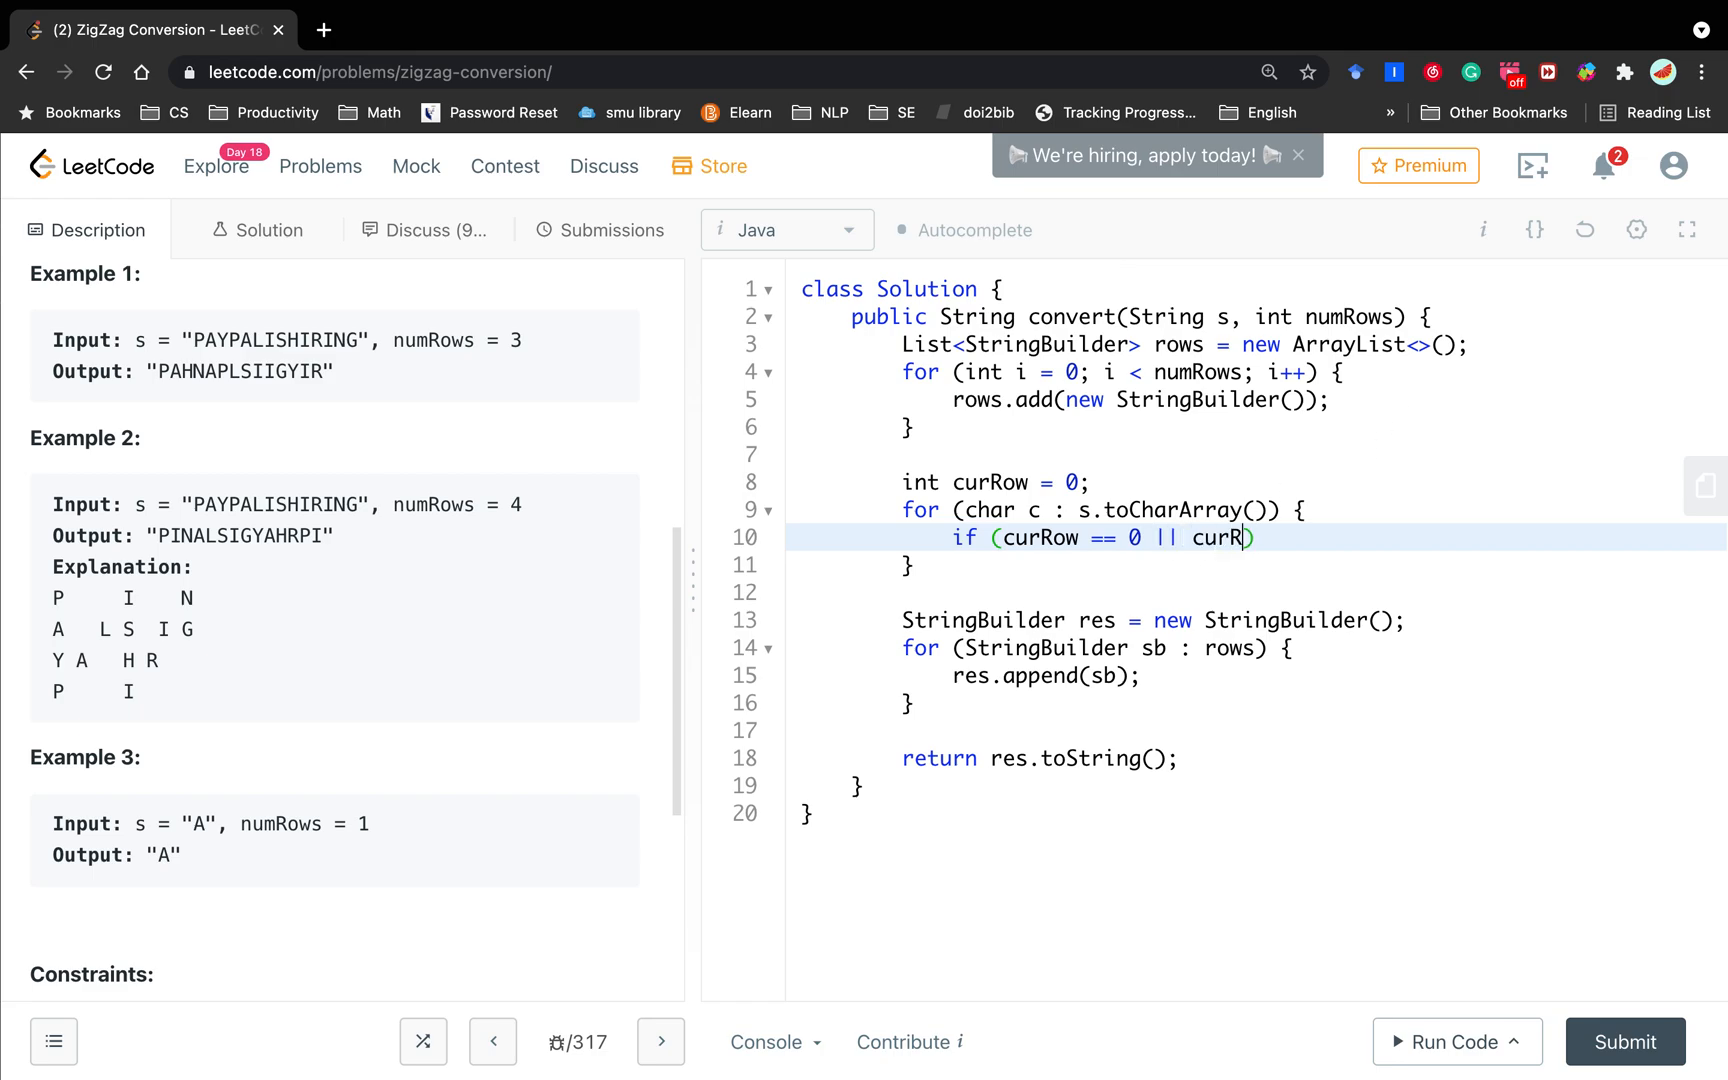
type("== numRows - 1")
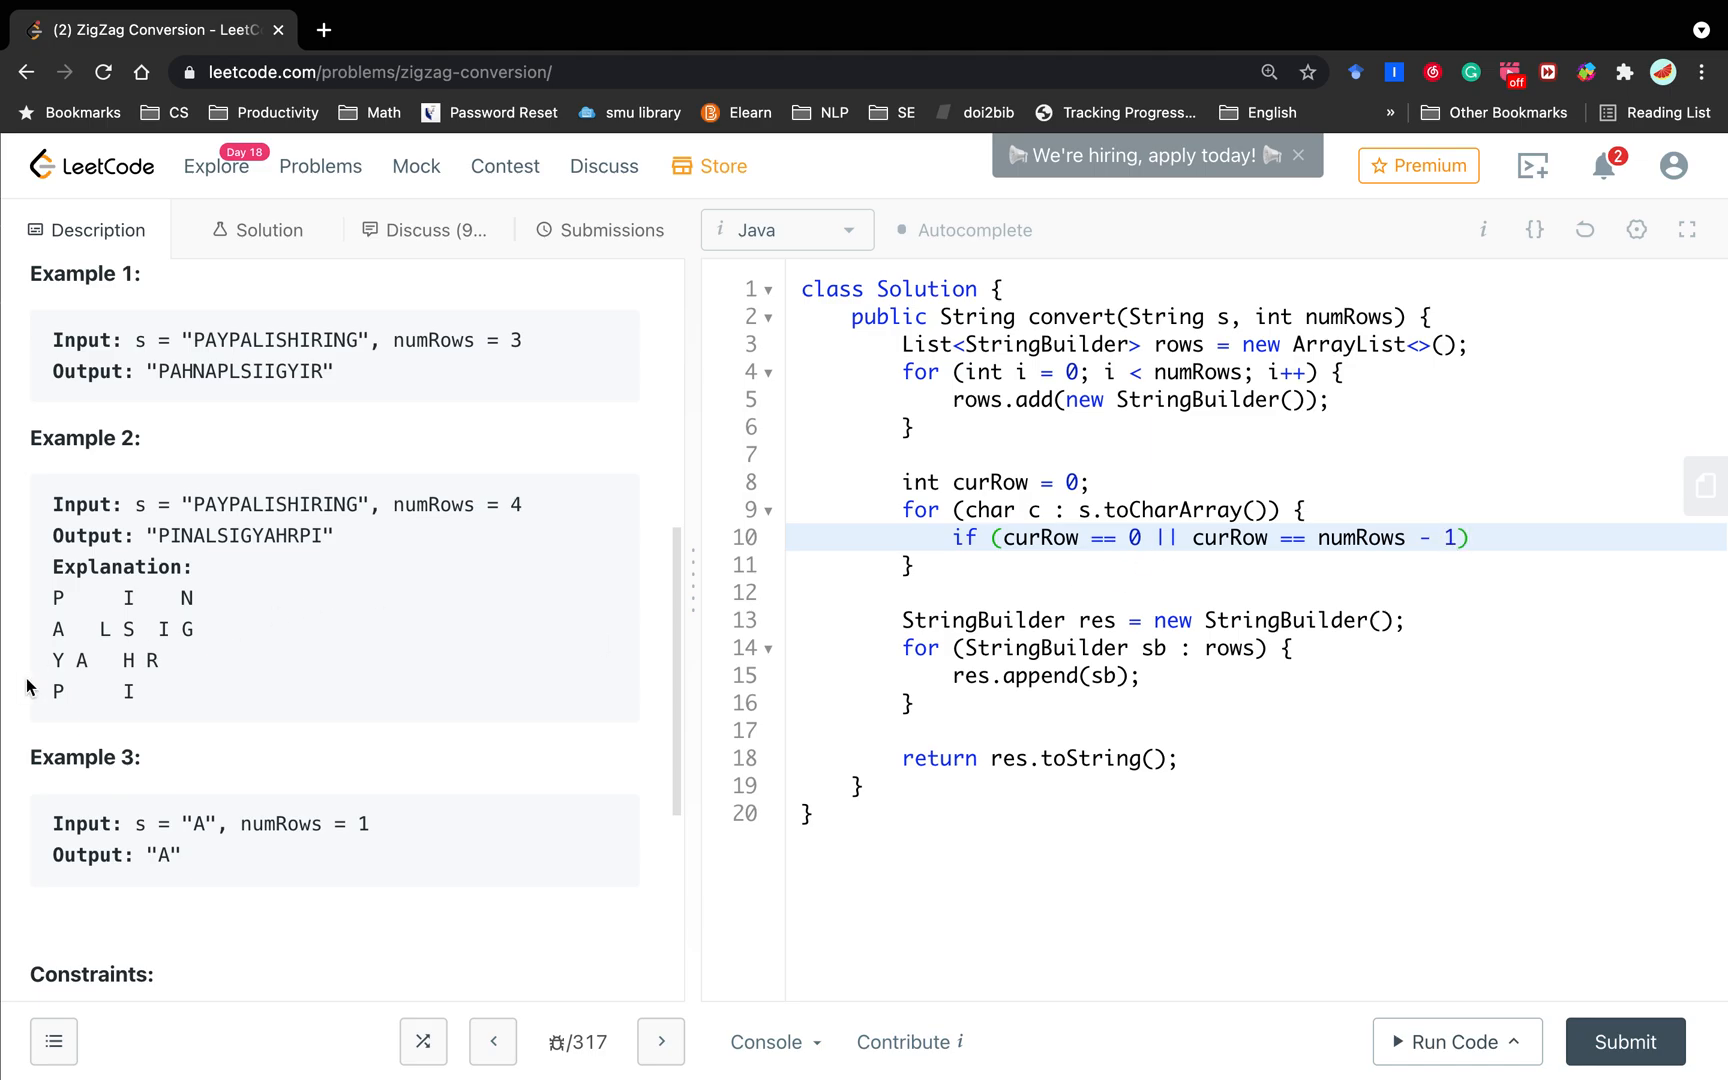
mouse_move(56, 694)
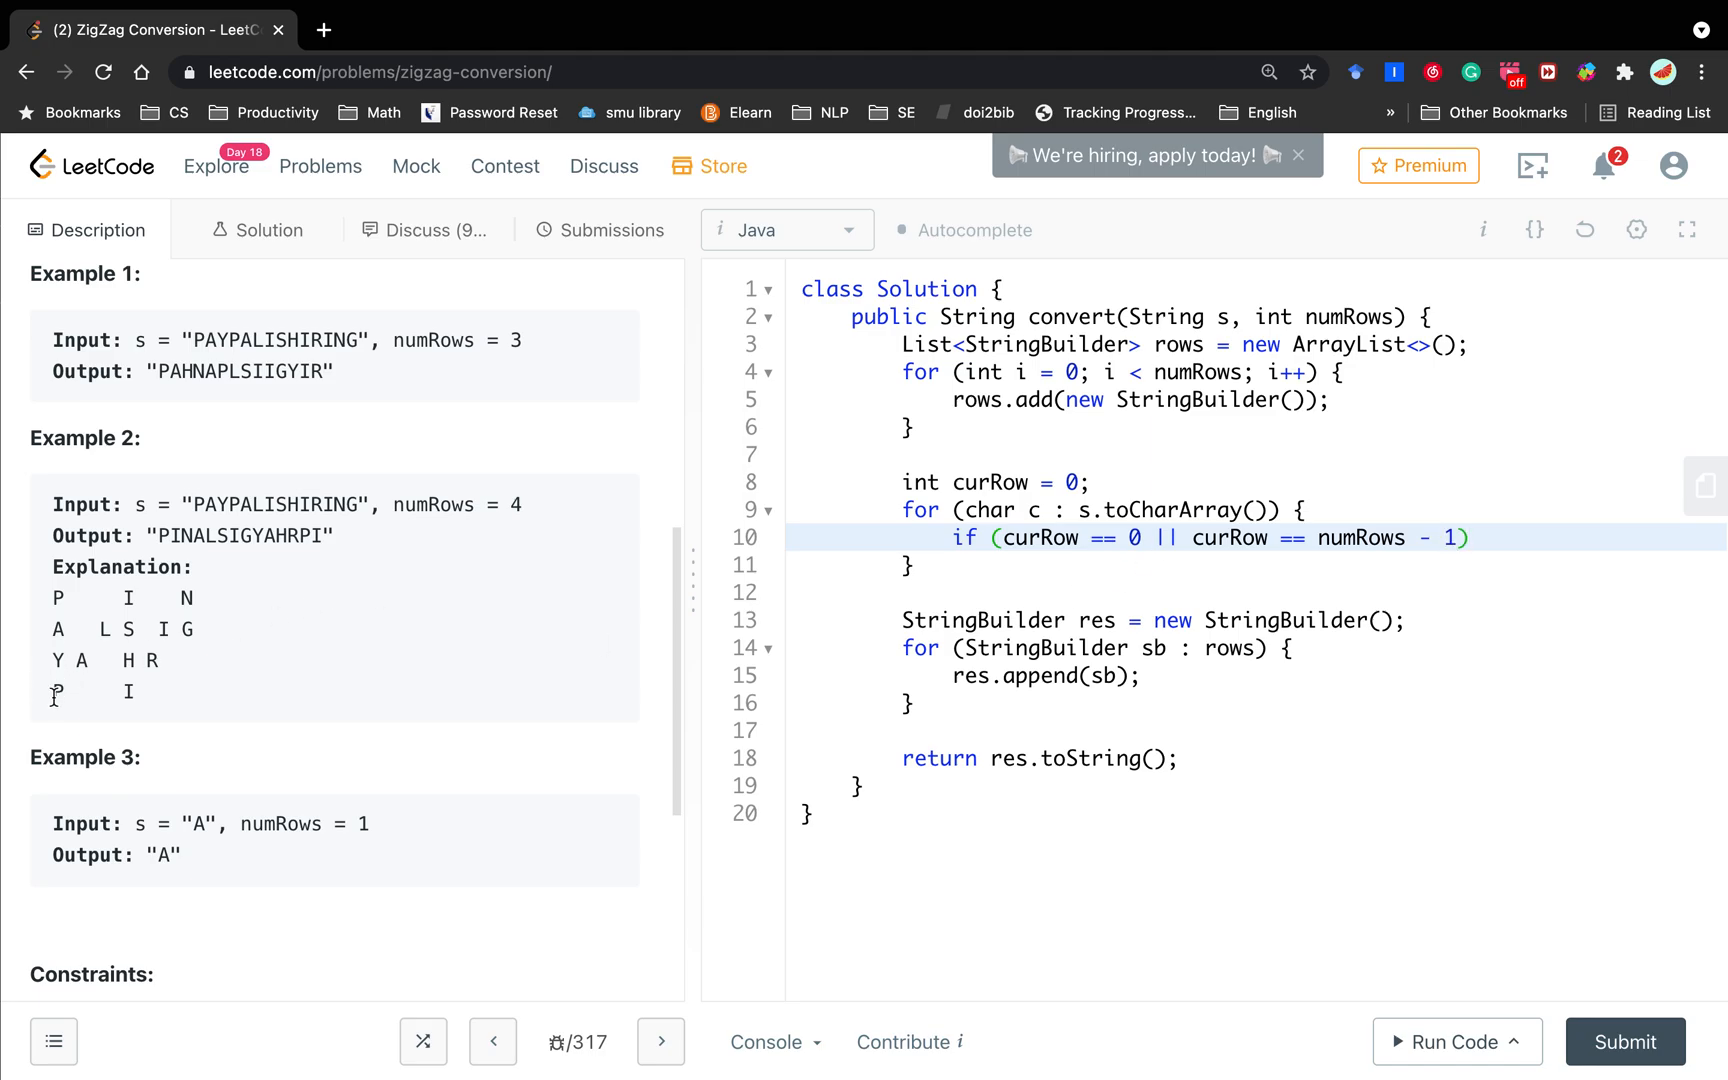
mouse_move(1512, 622)
type(" {")
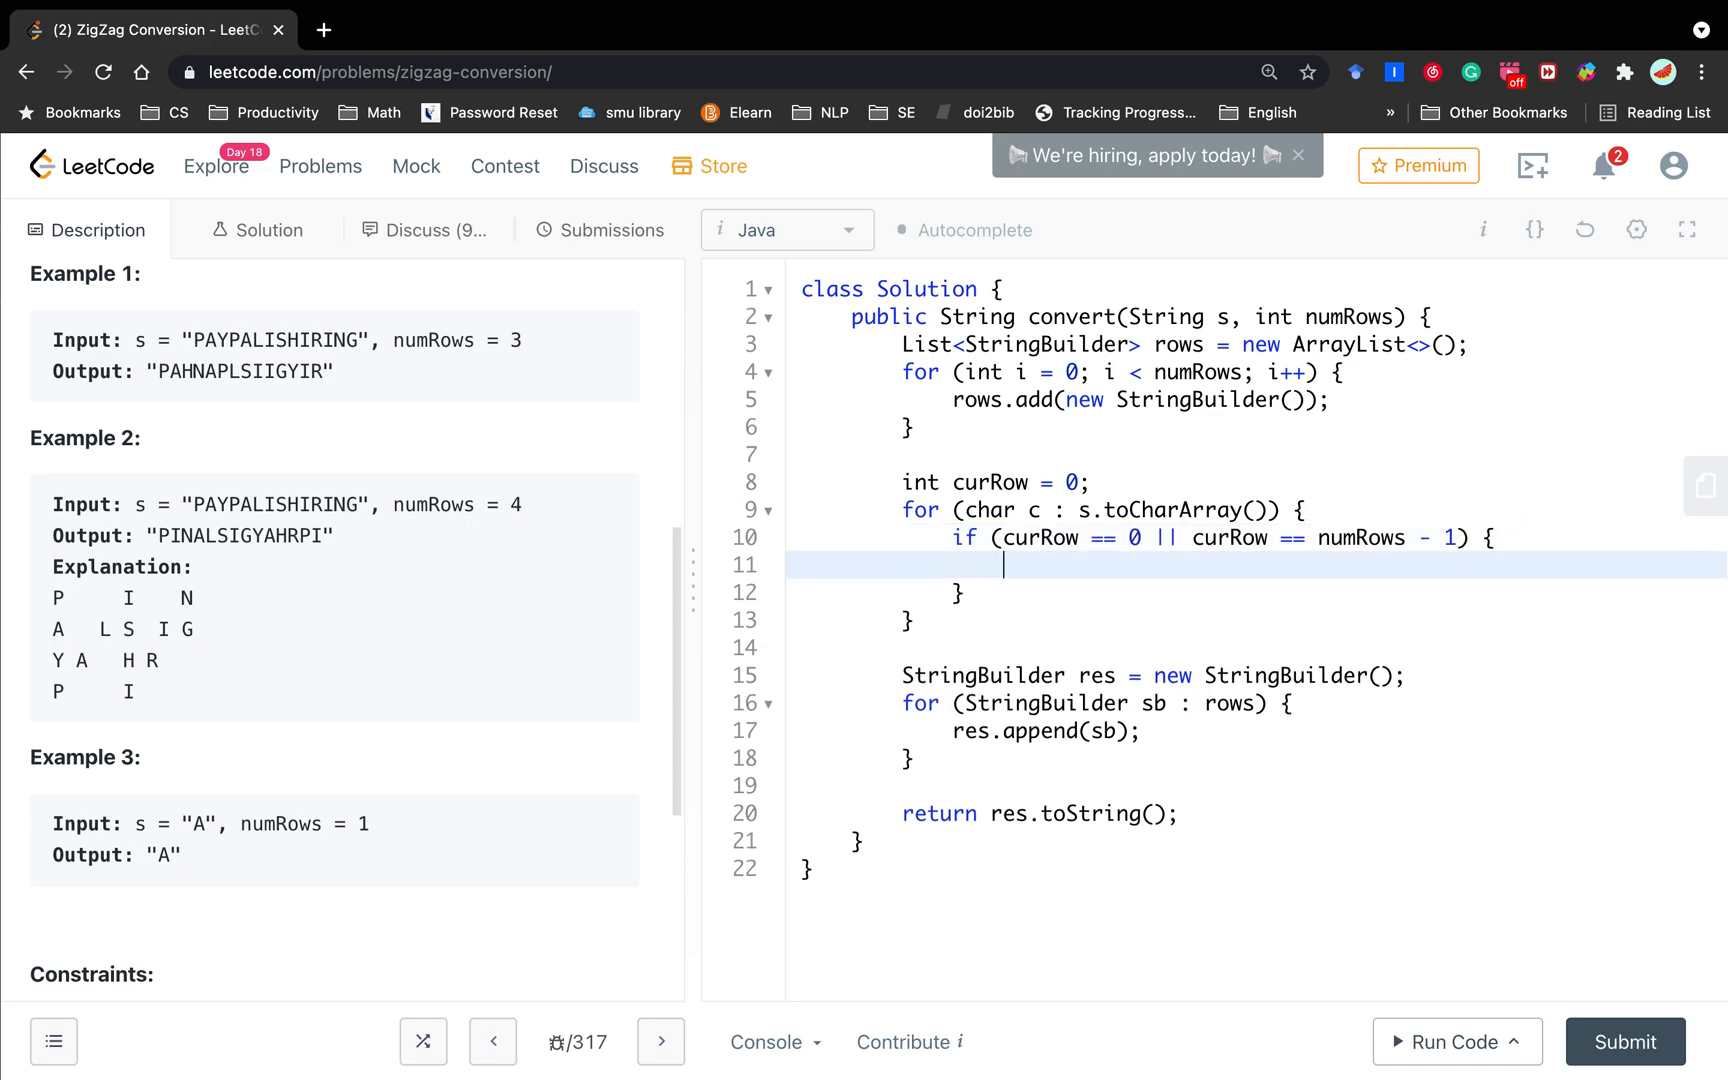
Step: Declare boolean going = false; and toggle it with going = !going; inside the first-or-last-row check
key("Enter")
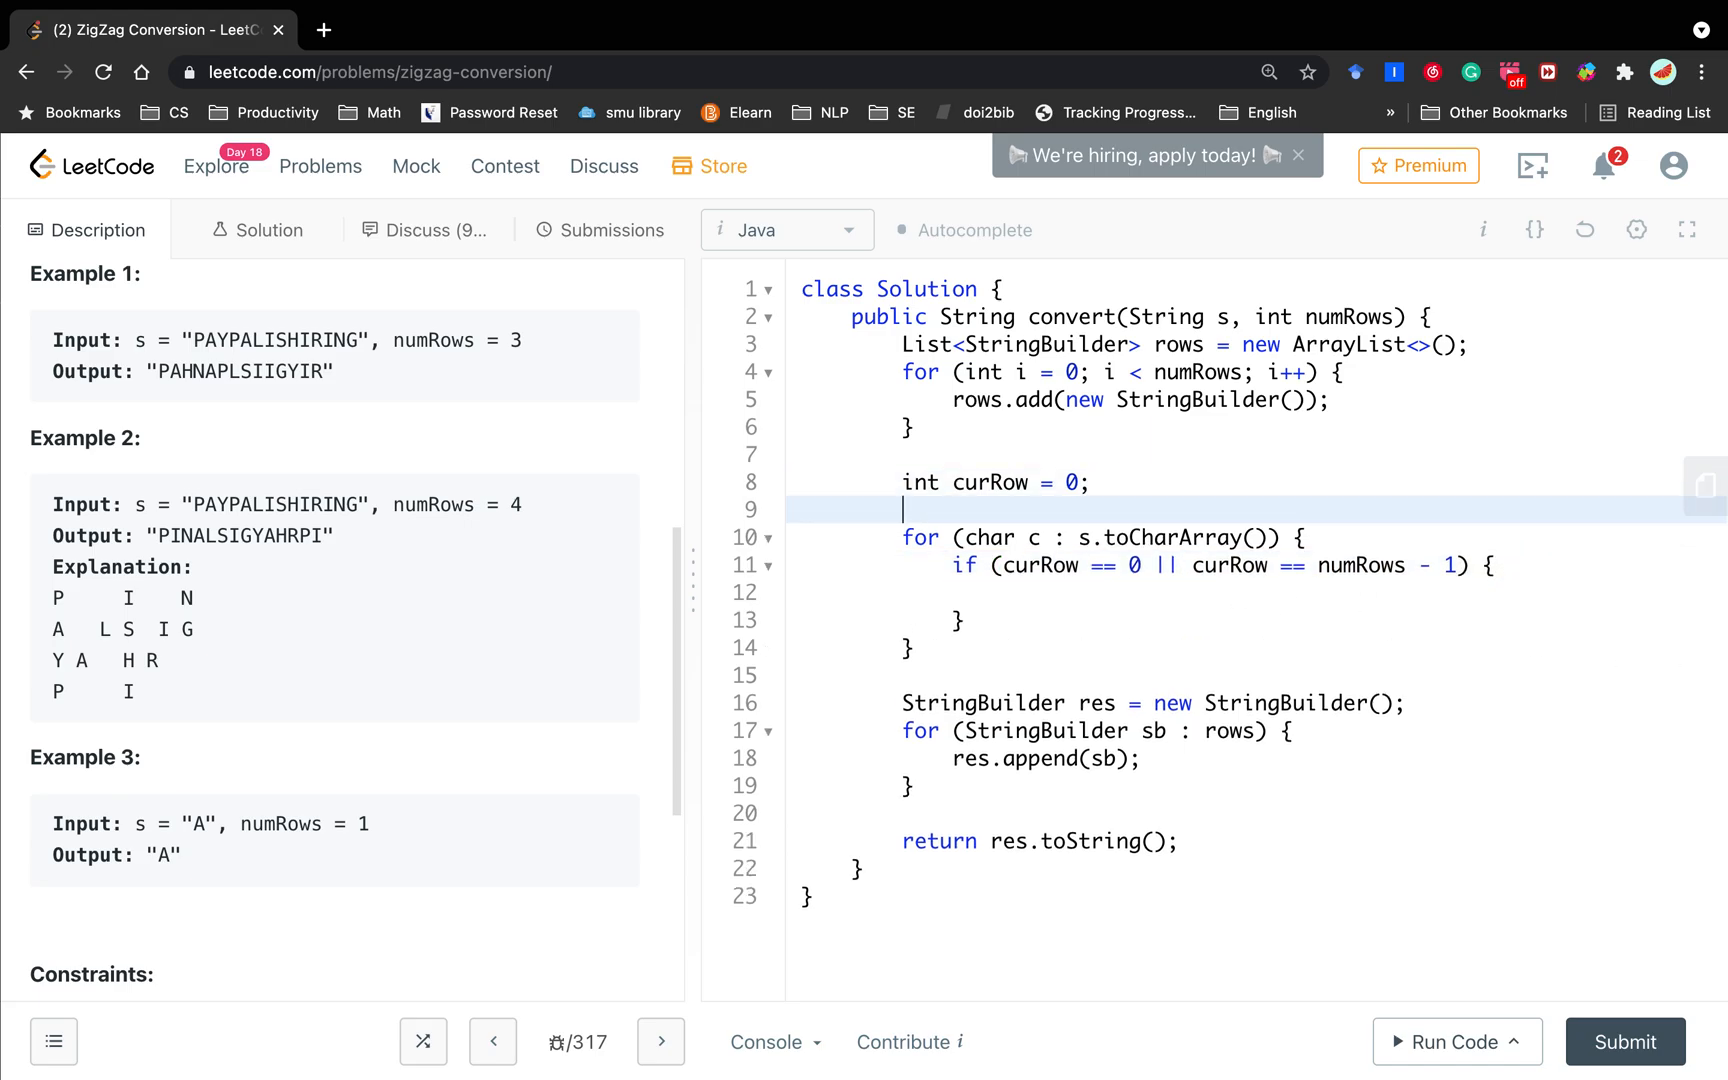
type("int")
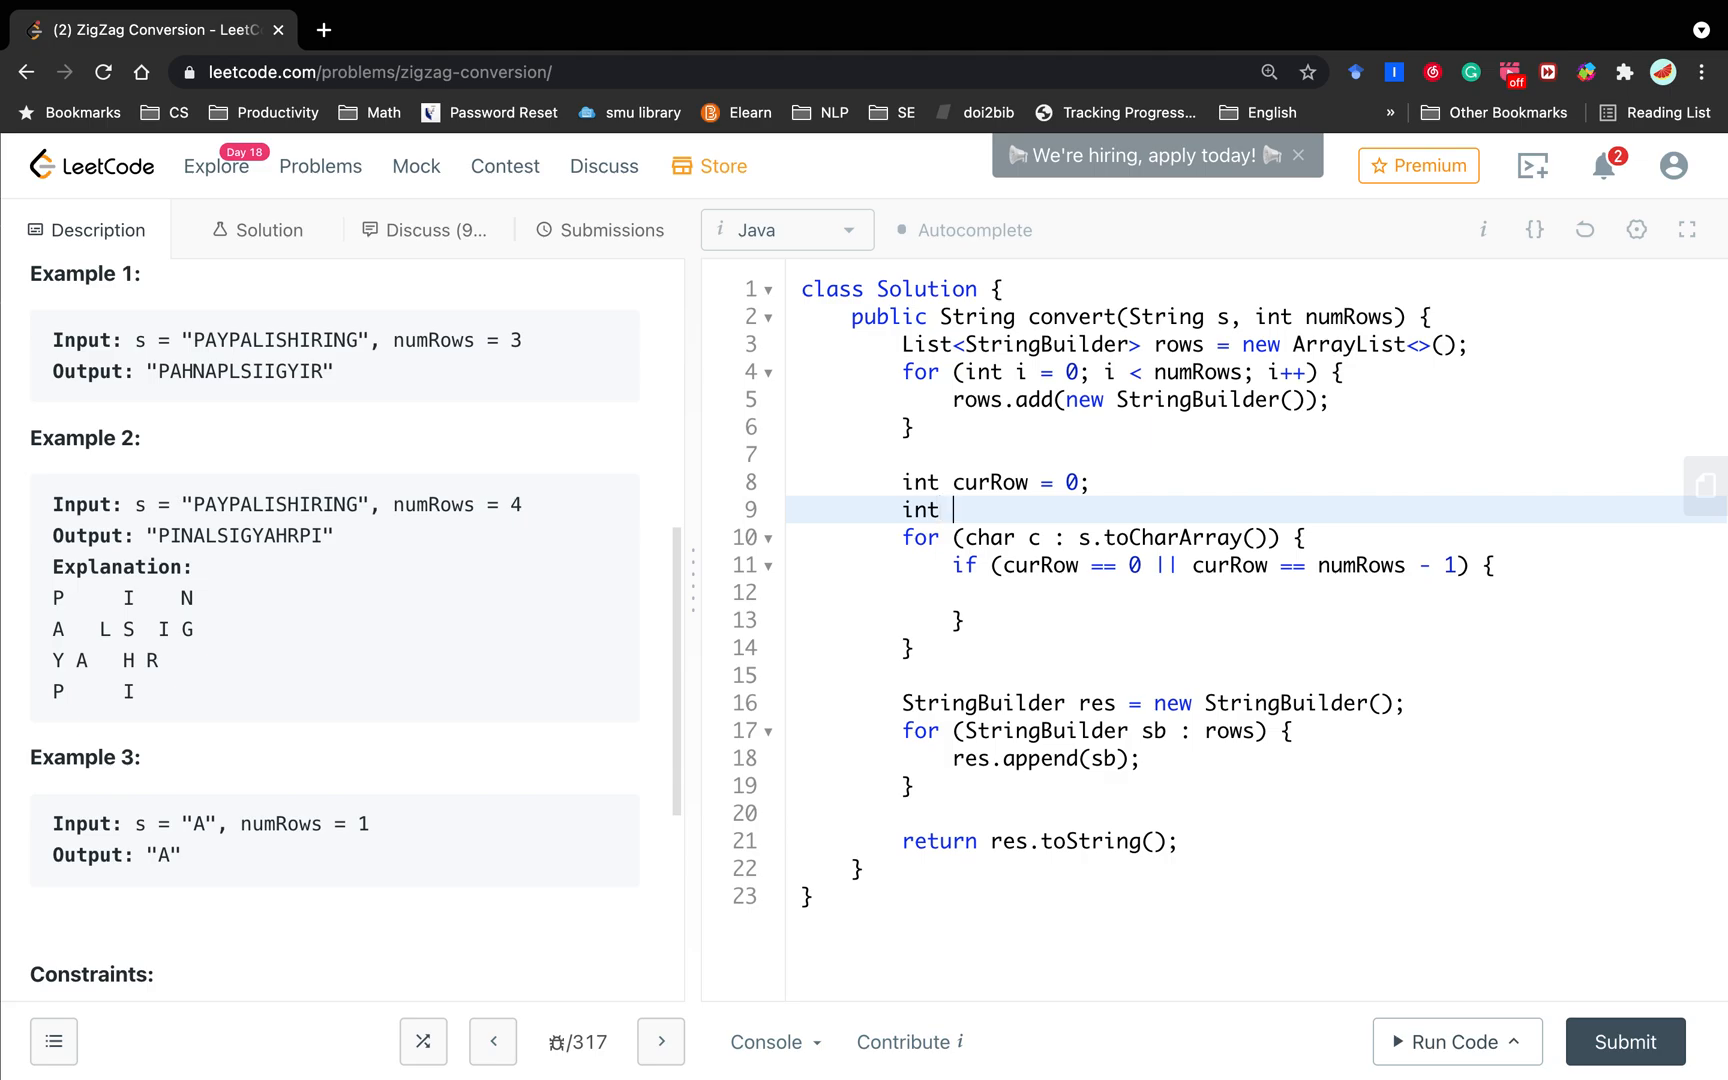
type("bool")
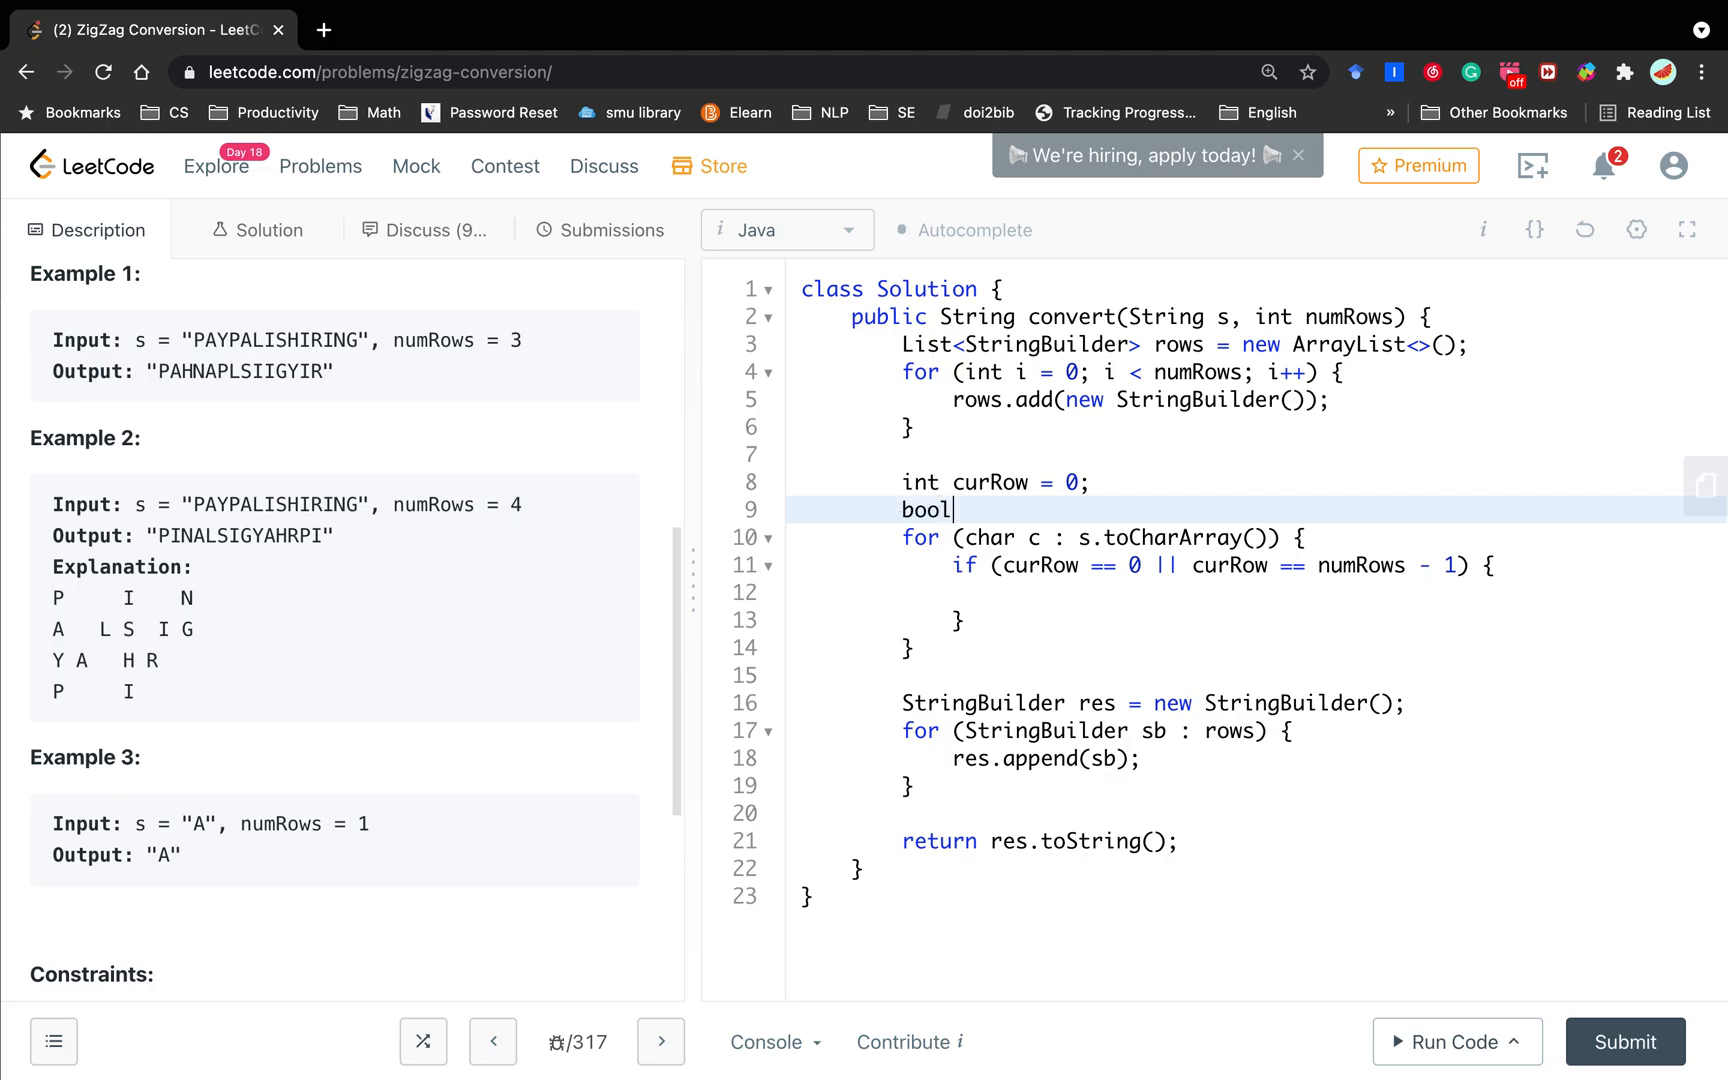
type("ean c")
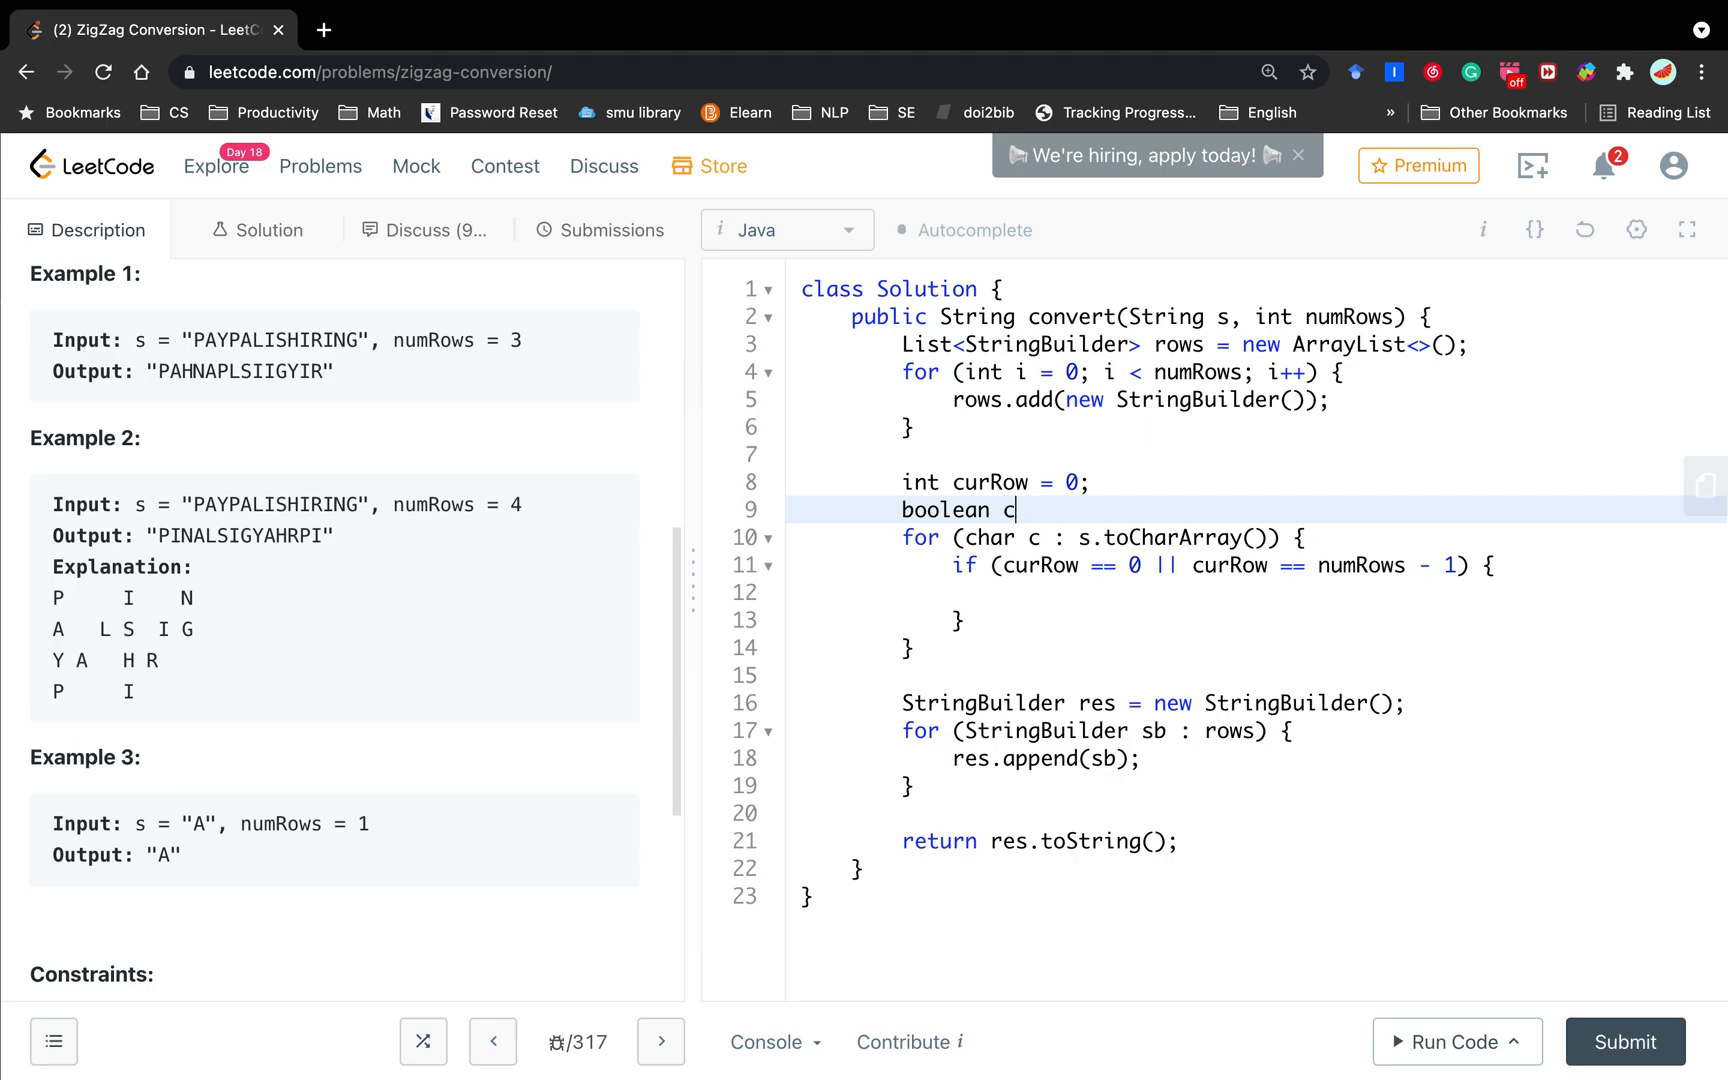
key("Backspace")
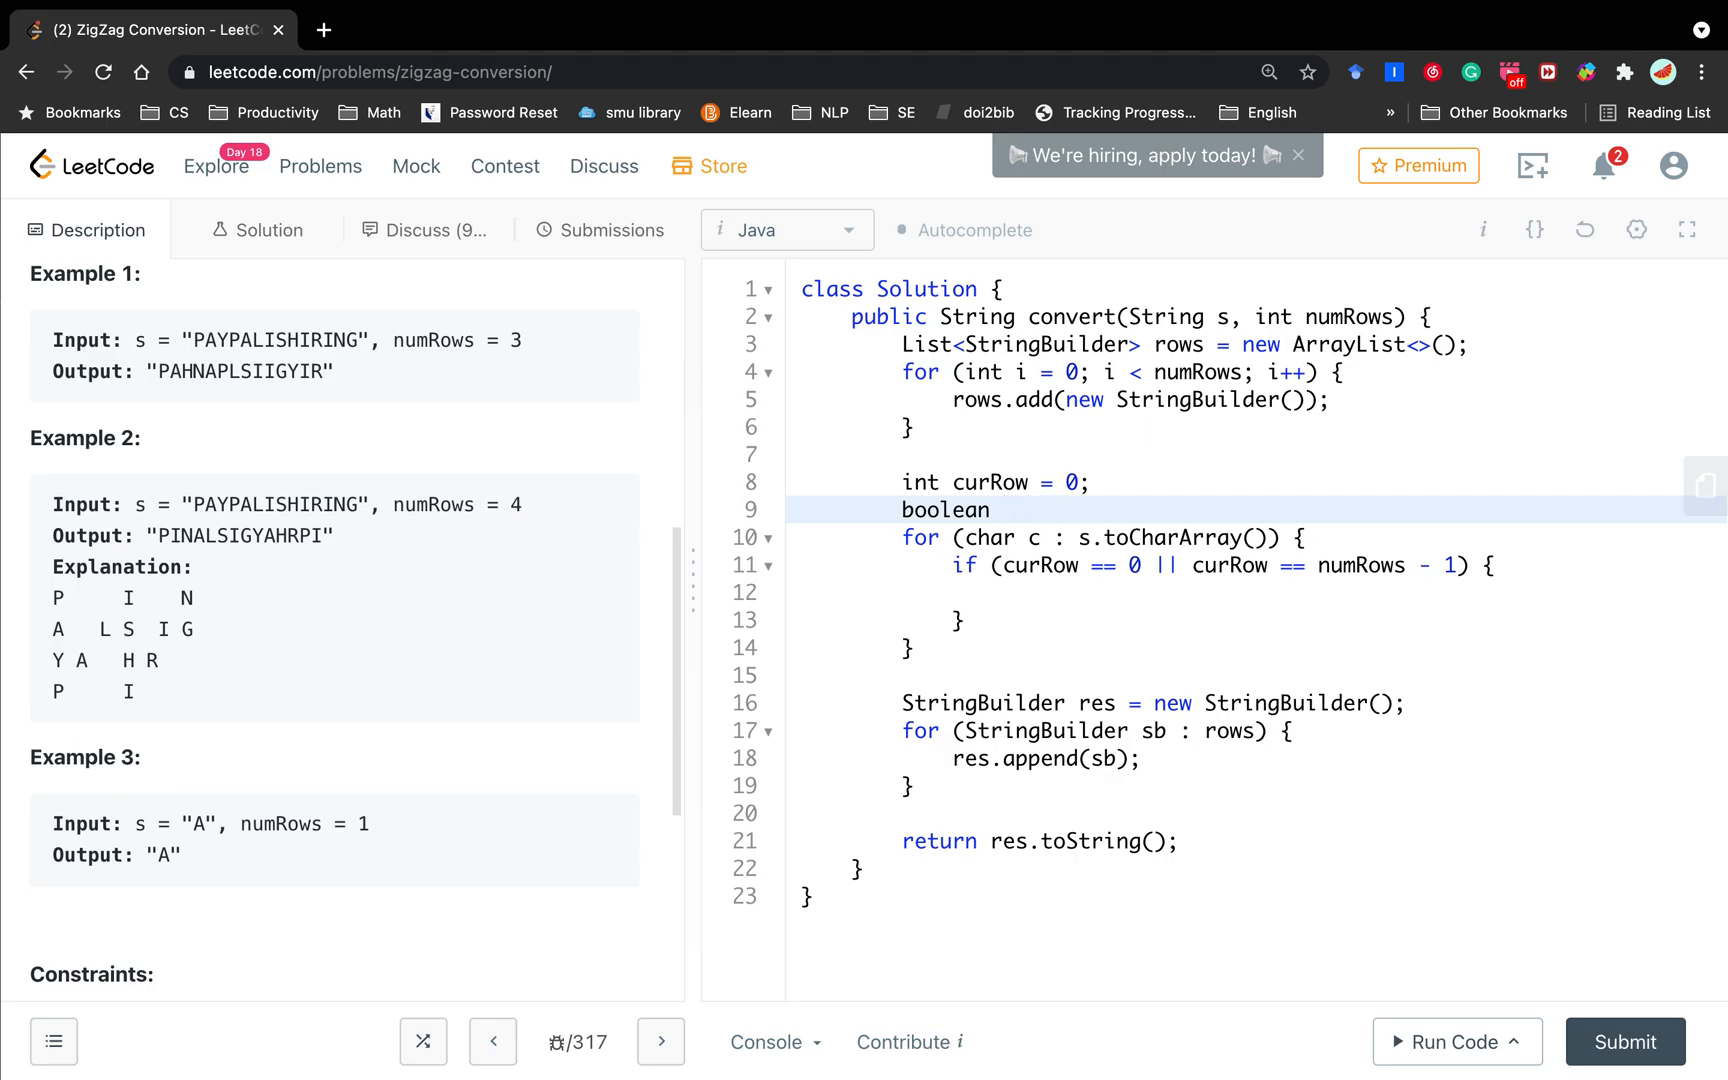
left_click(1002, 510)
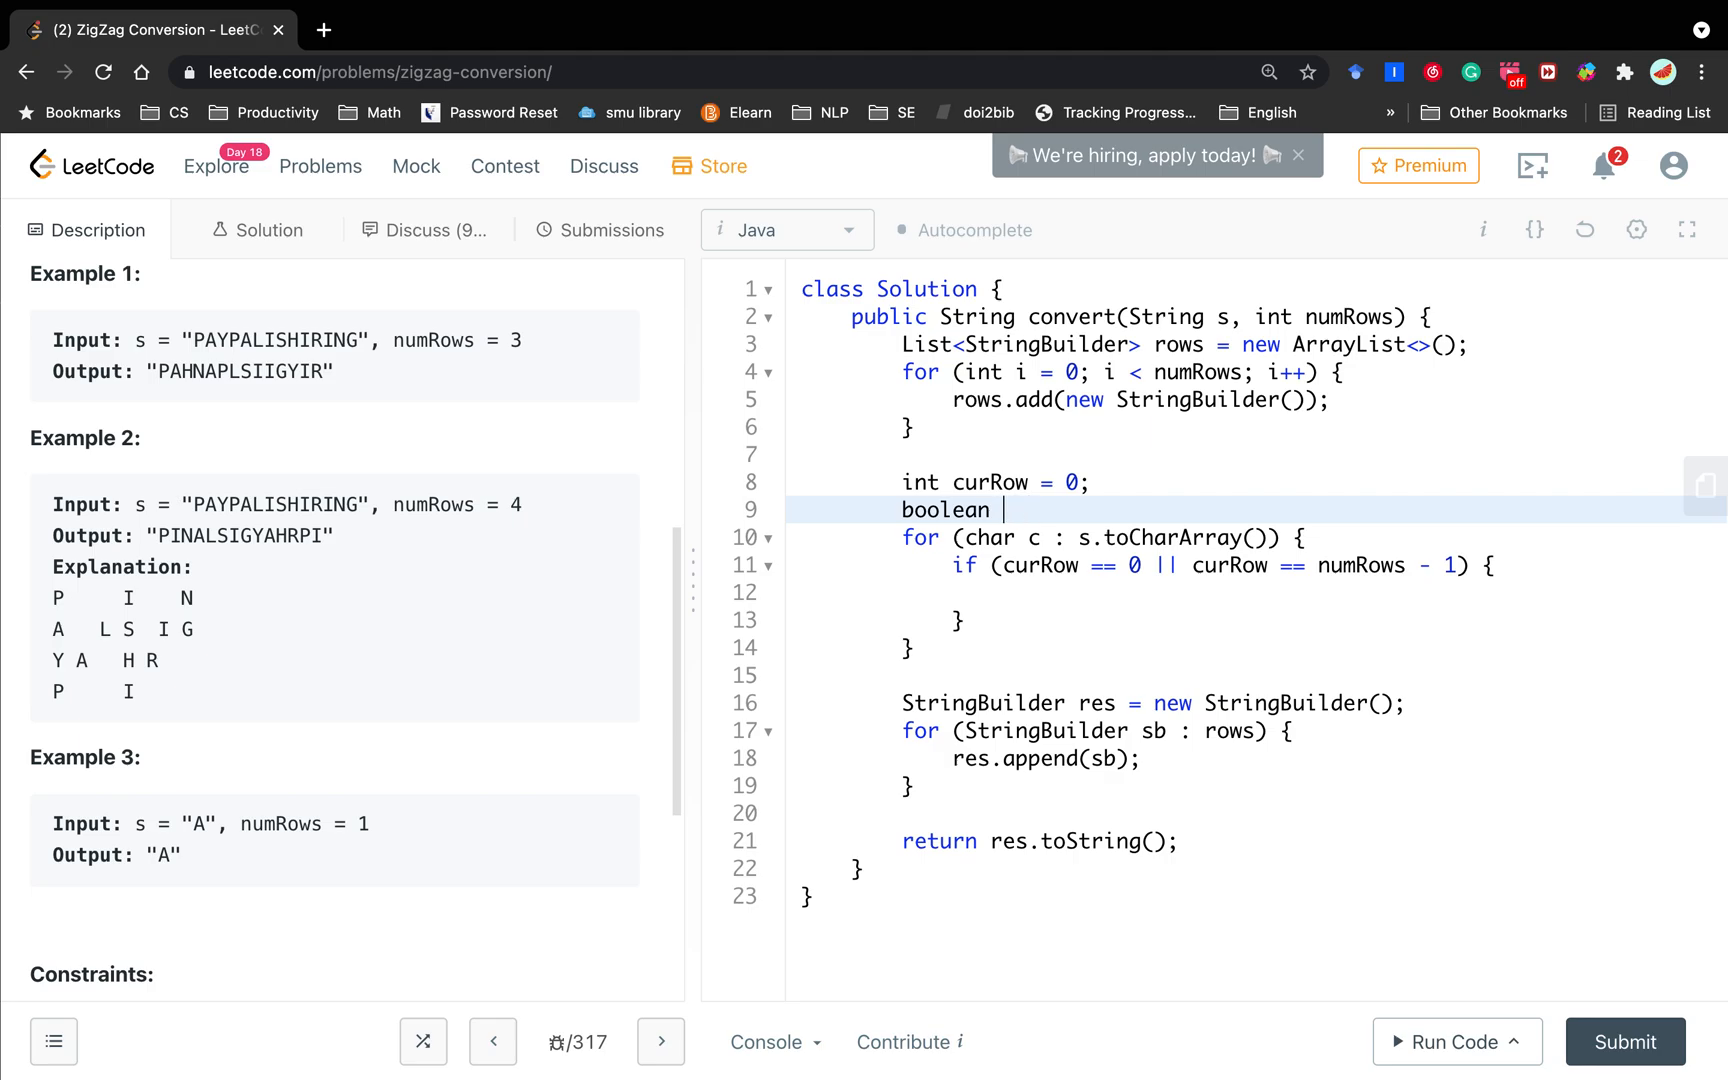
type("going =")
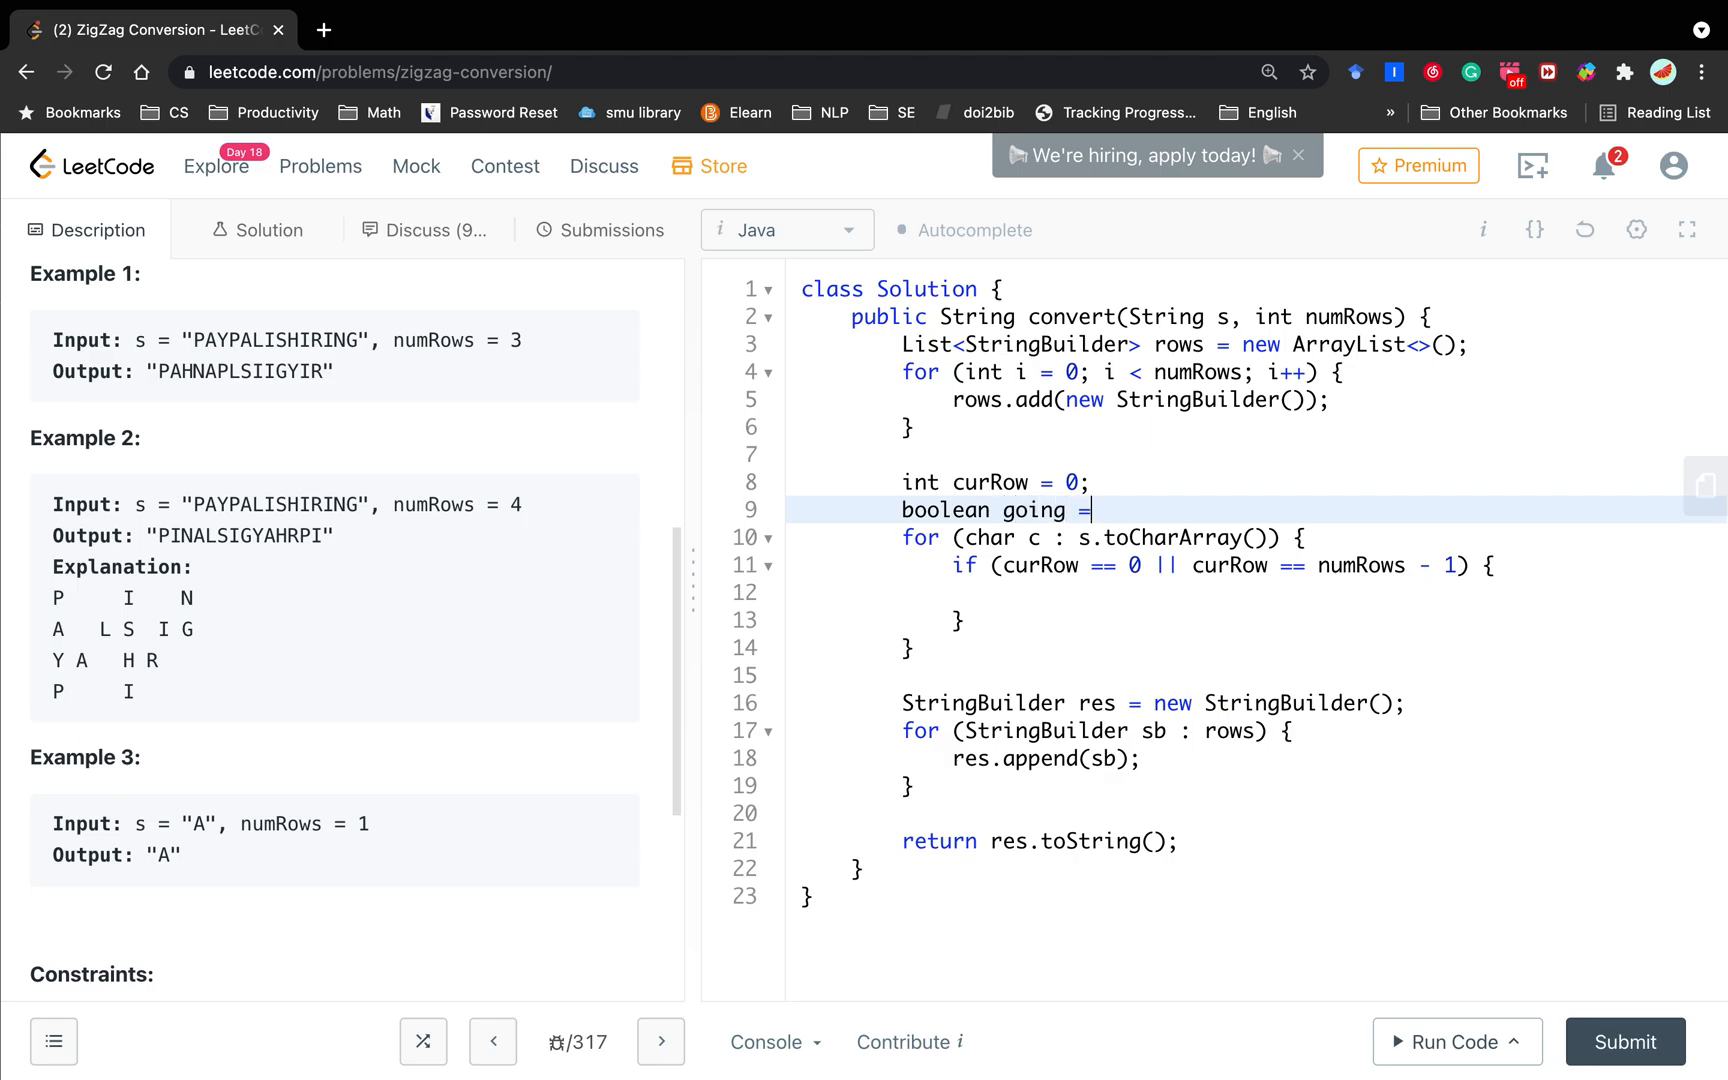
type("fal")
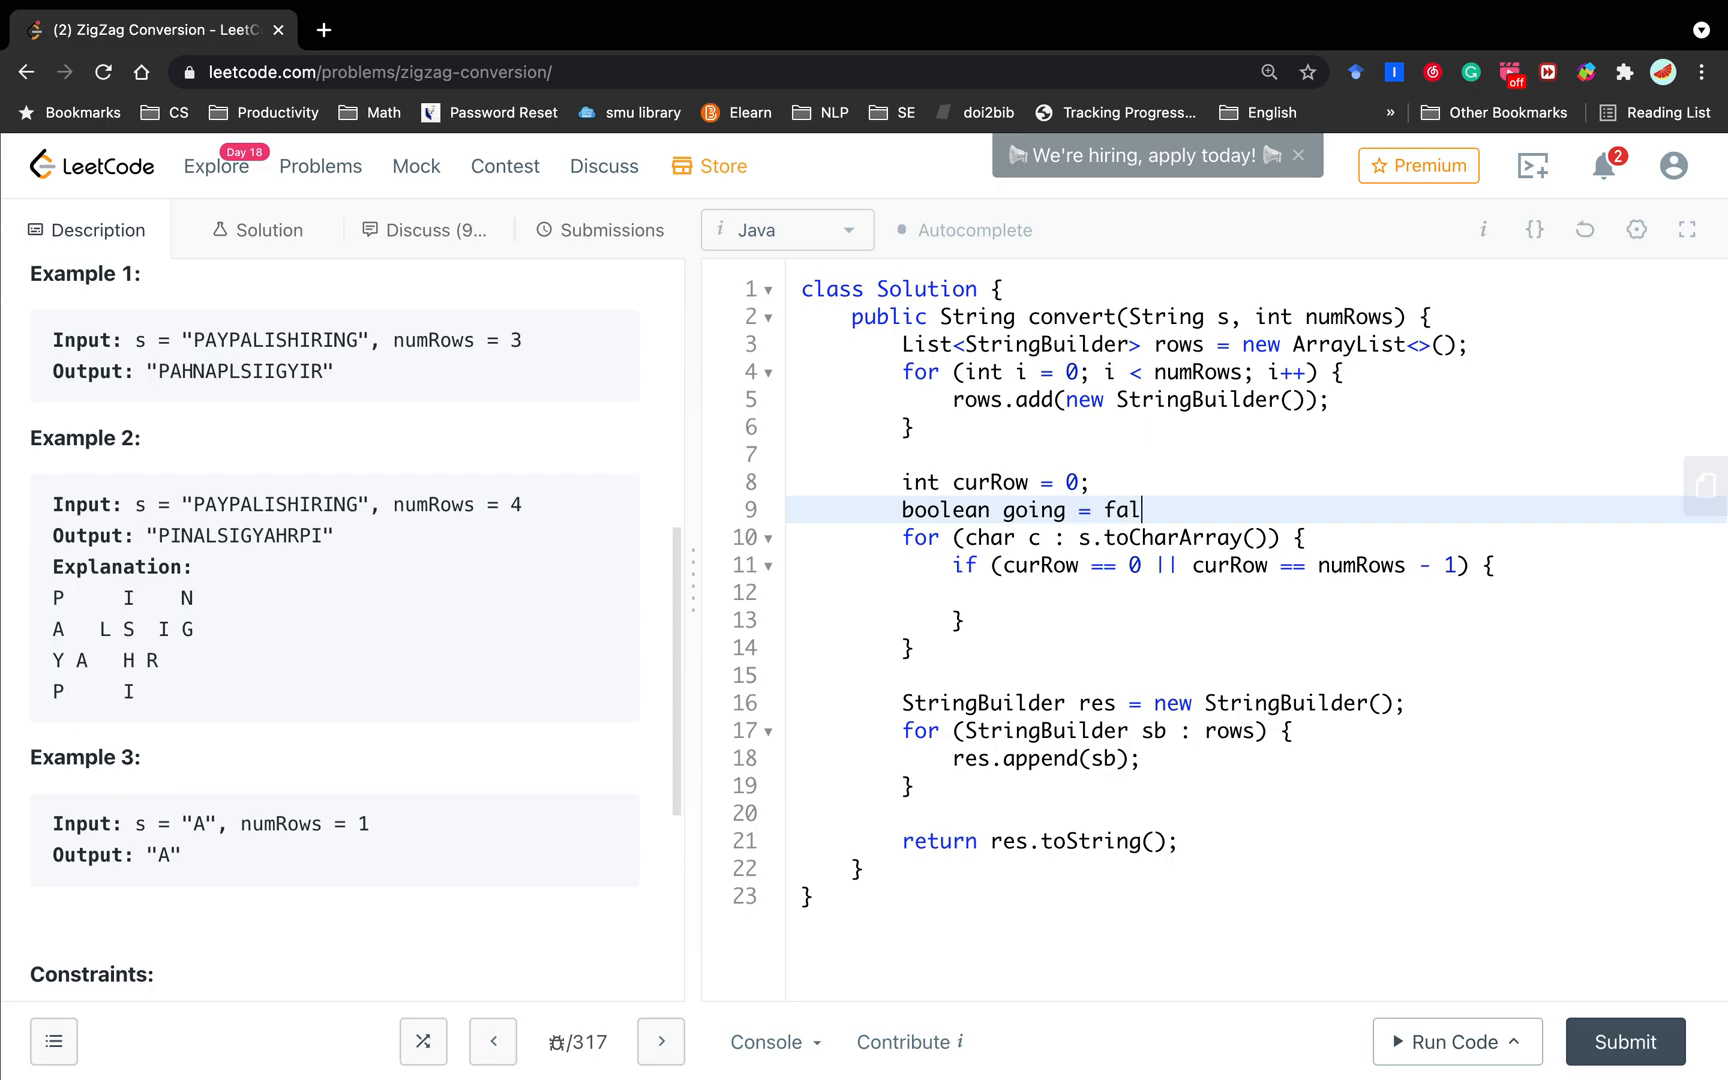
type("se;")
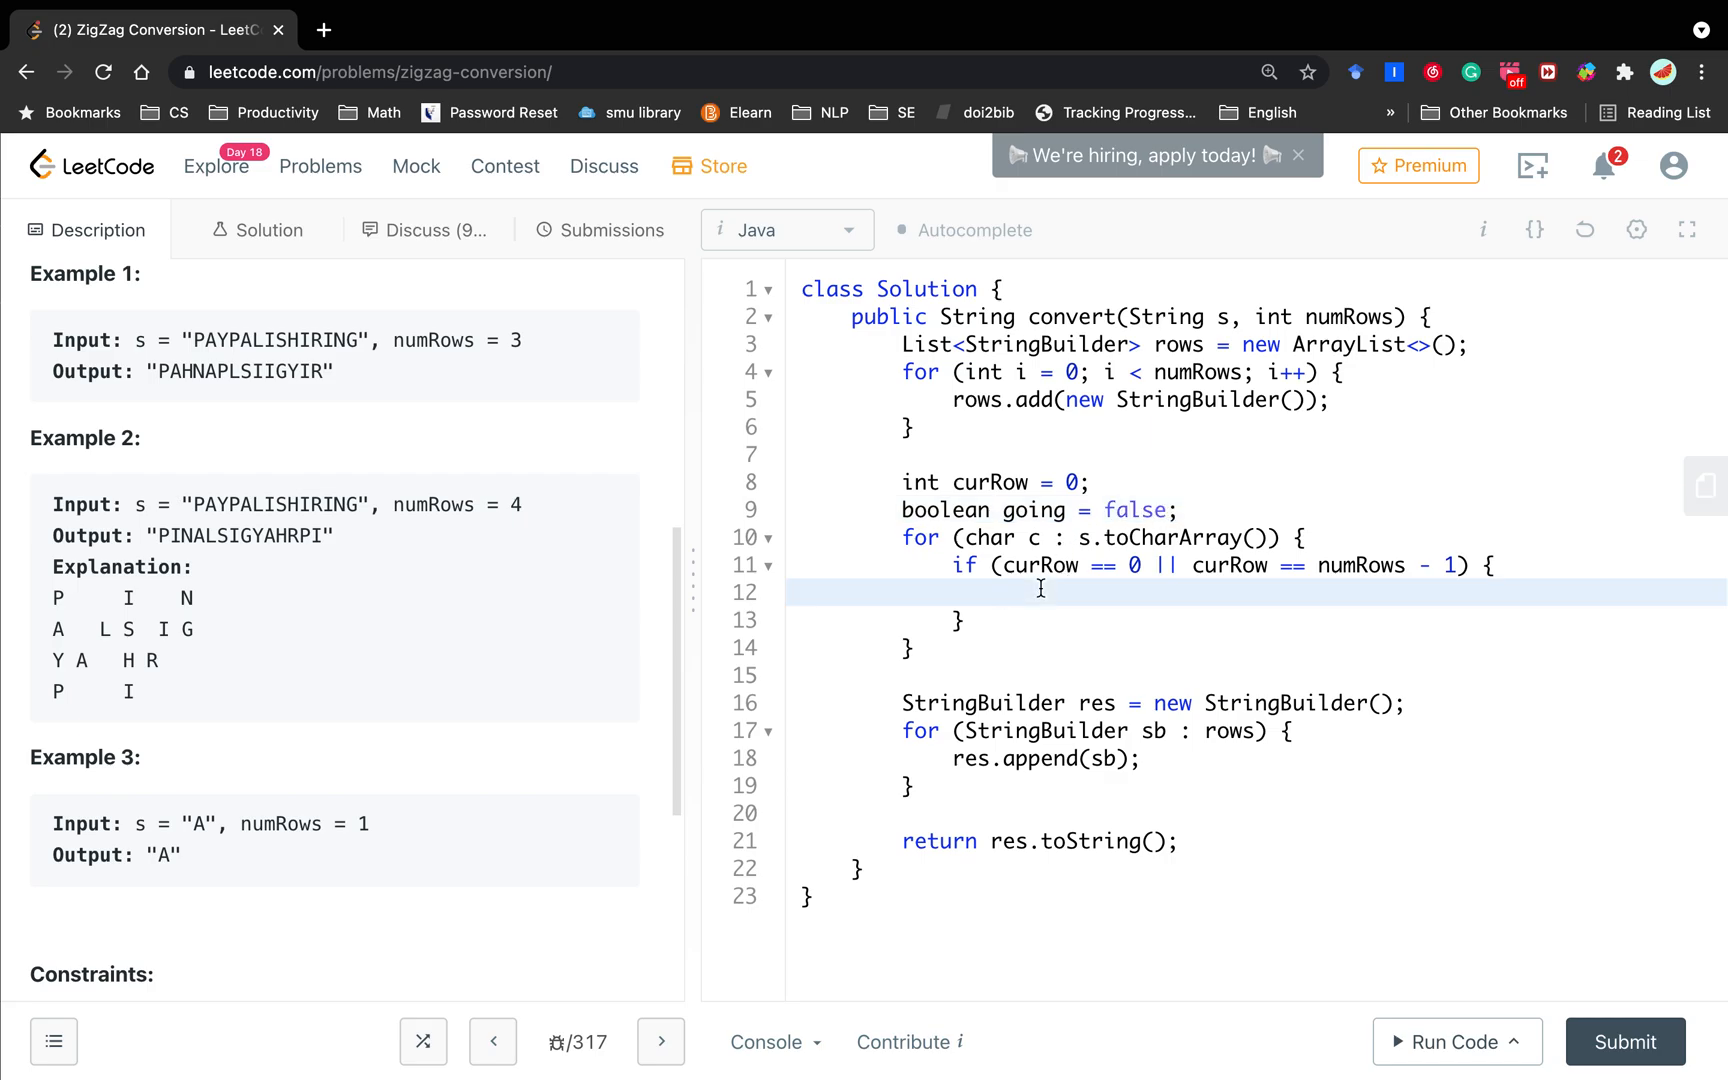
type("going = !gpin")
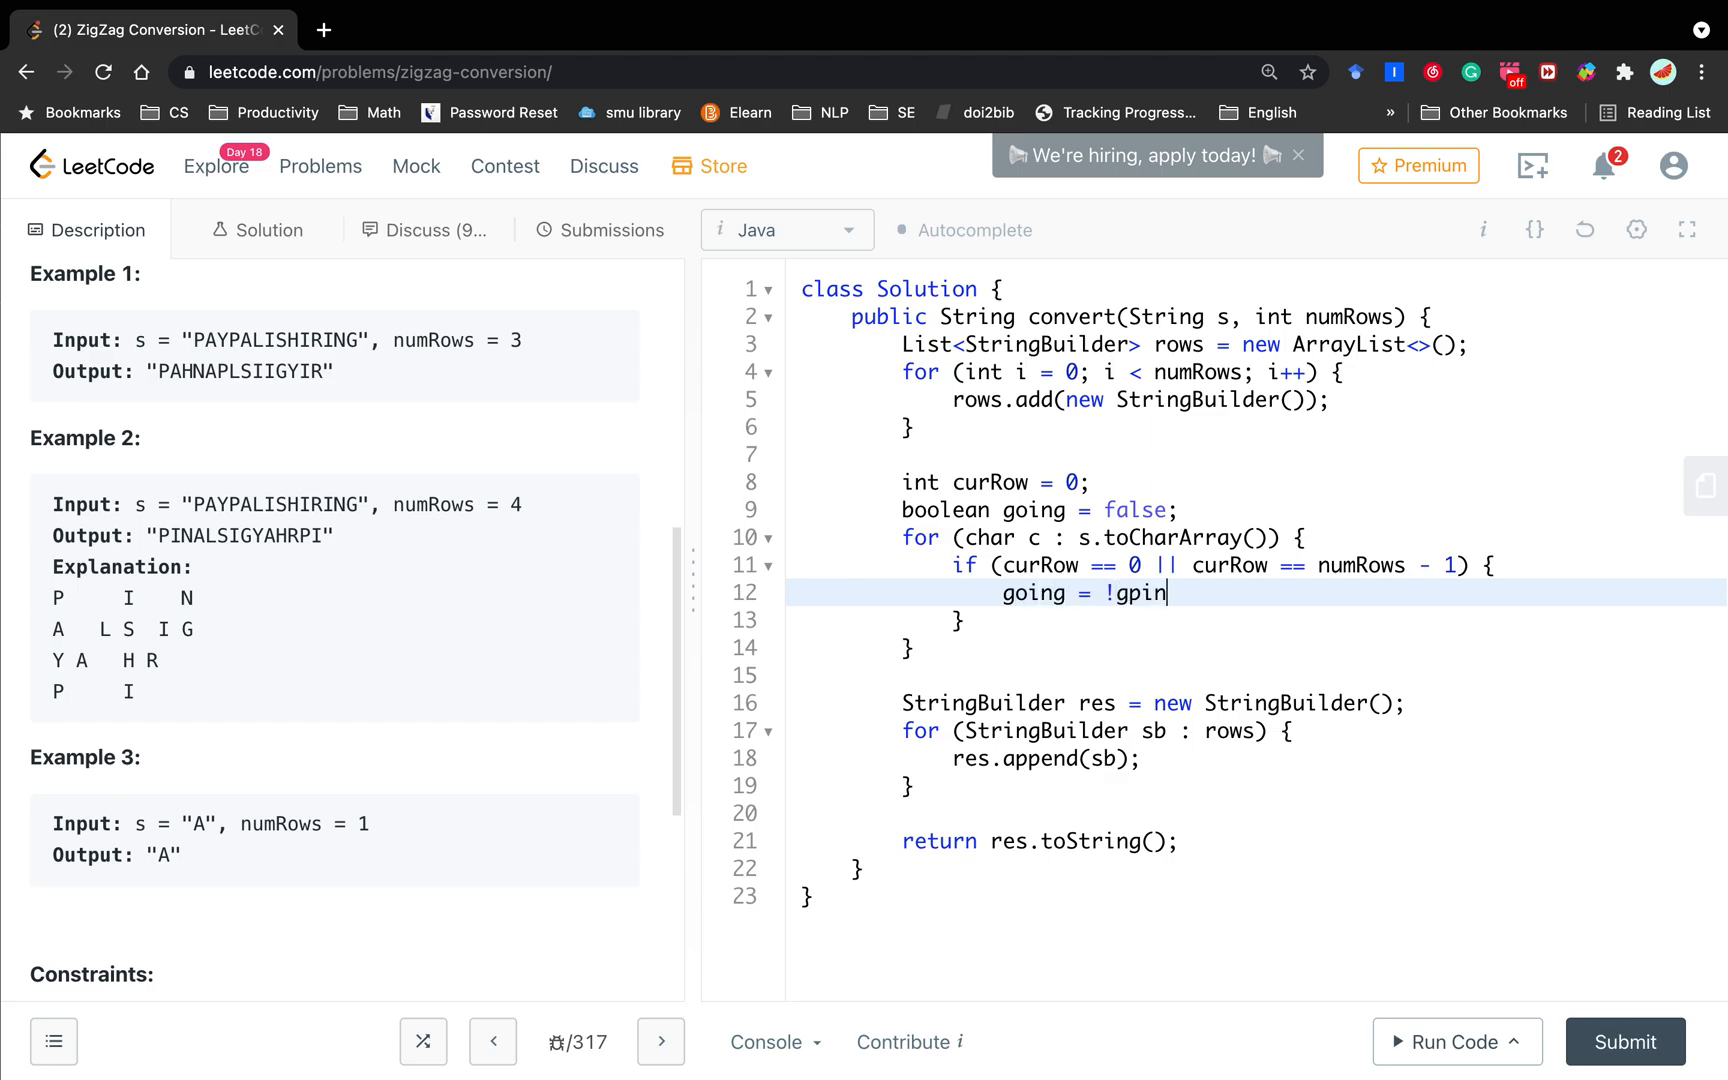
type("oing;")
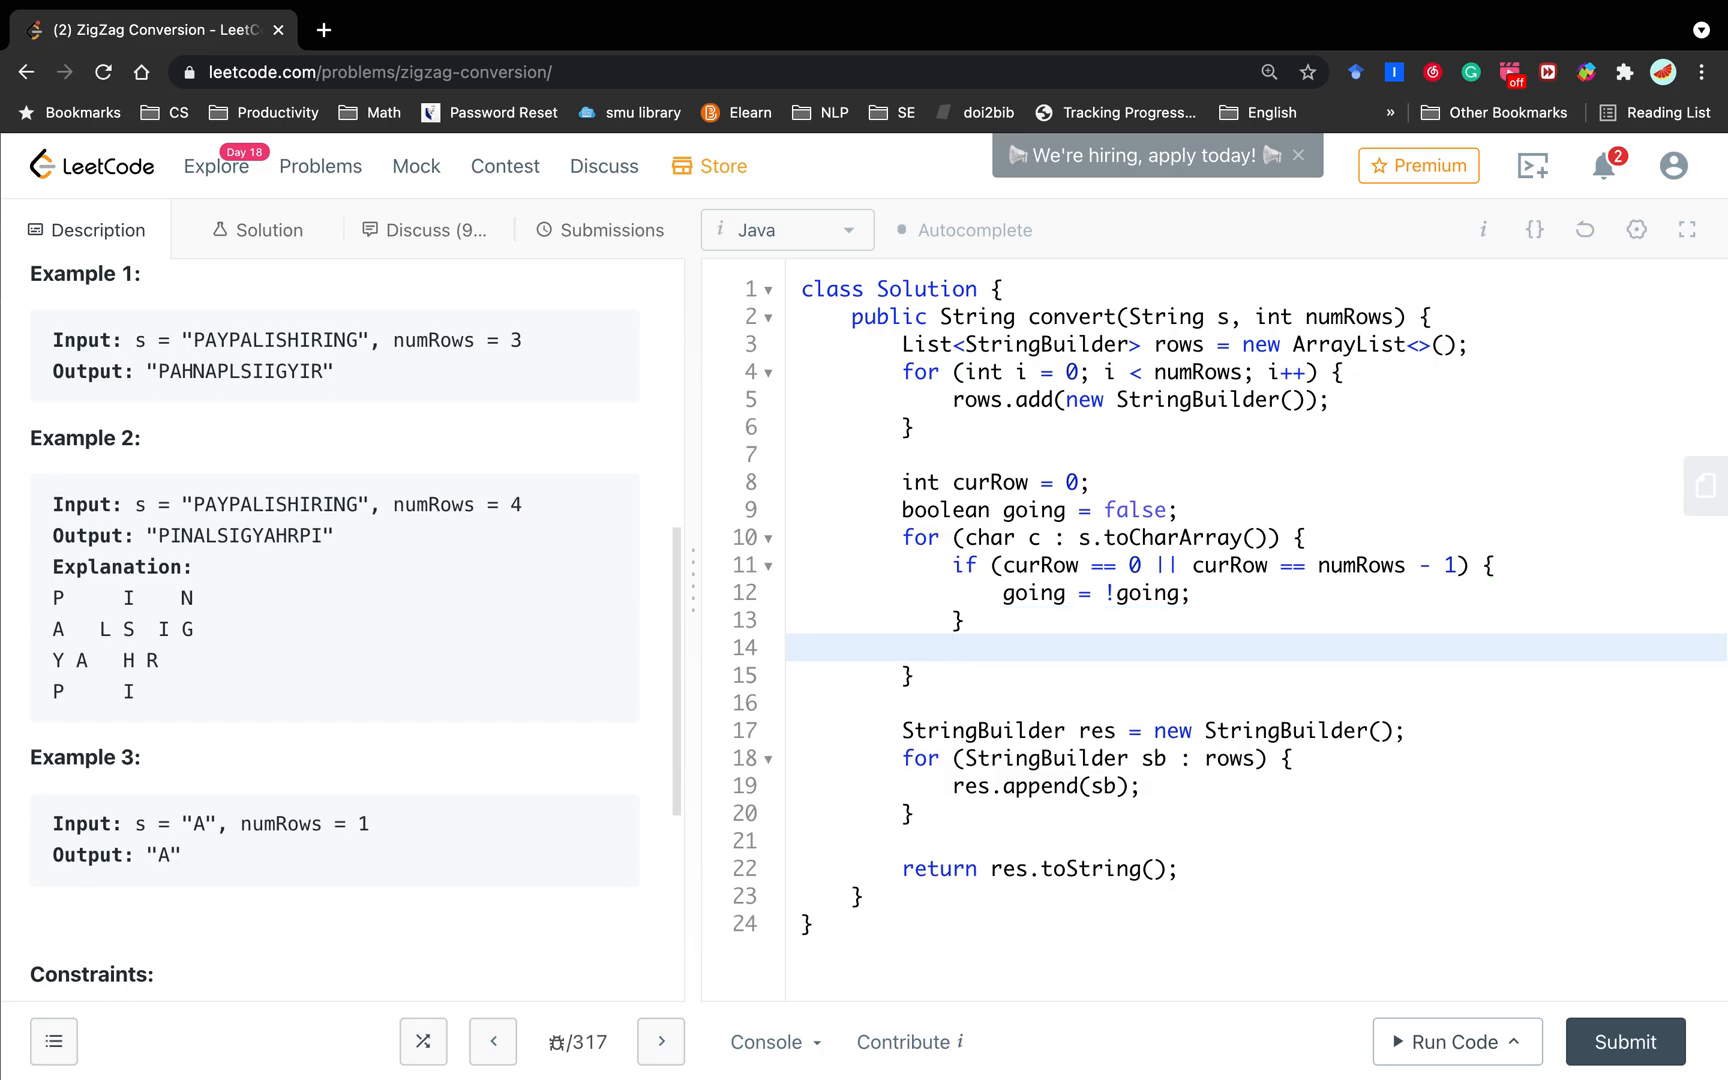
Step: After the row check, step the row with curRow += going ? 1 : -1;
key("enter")
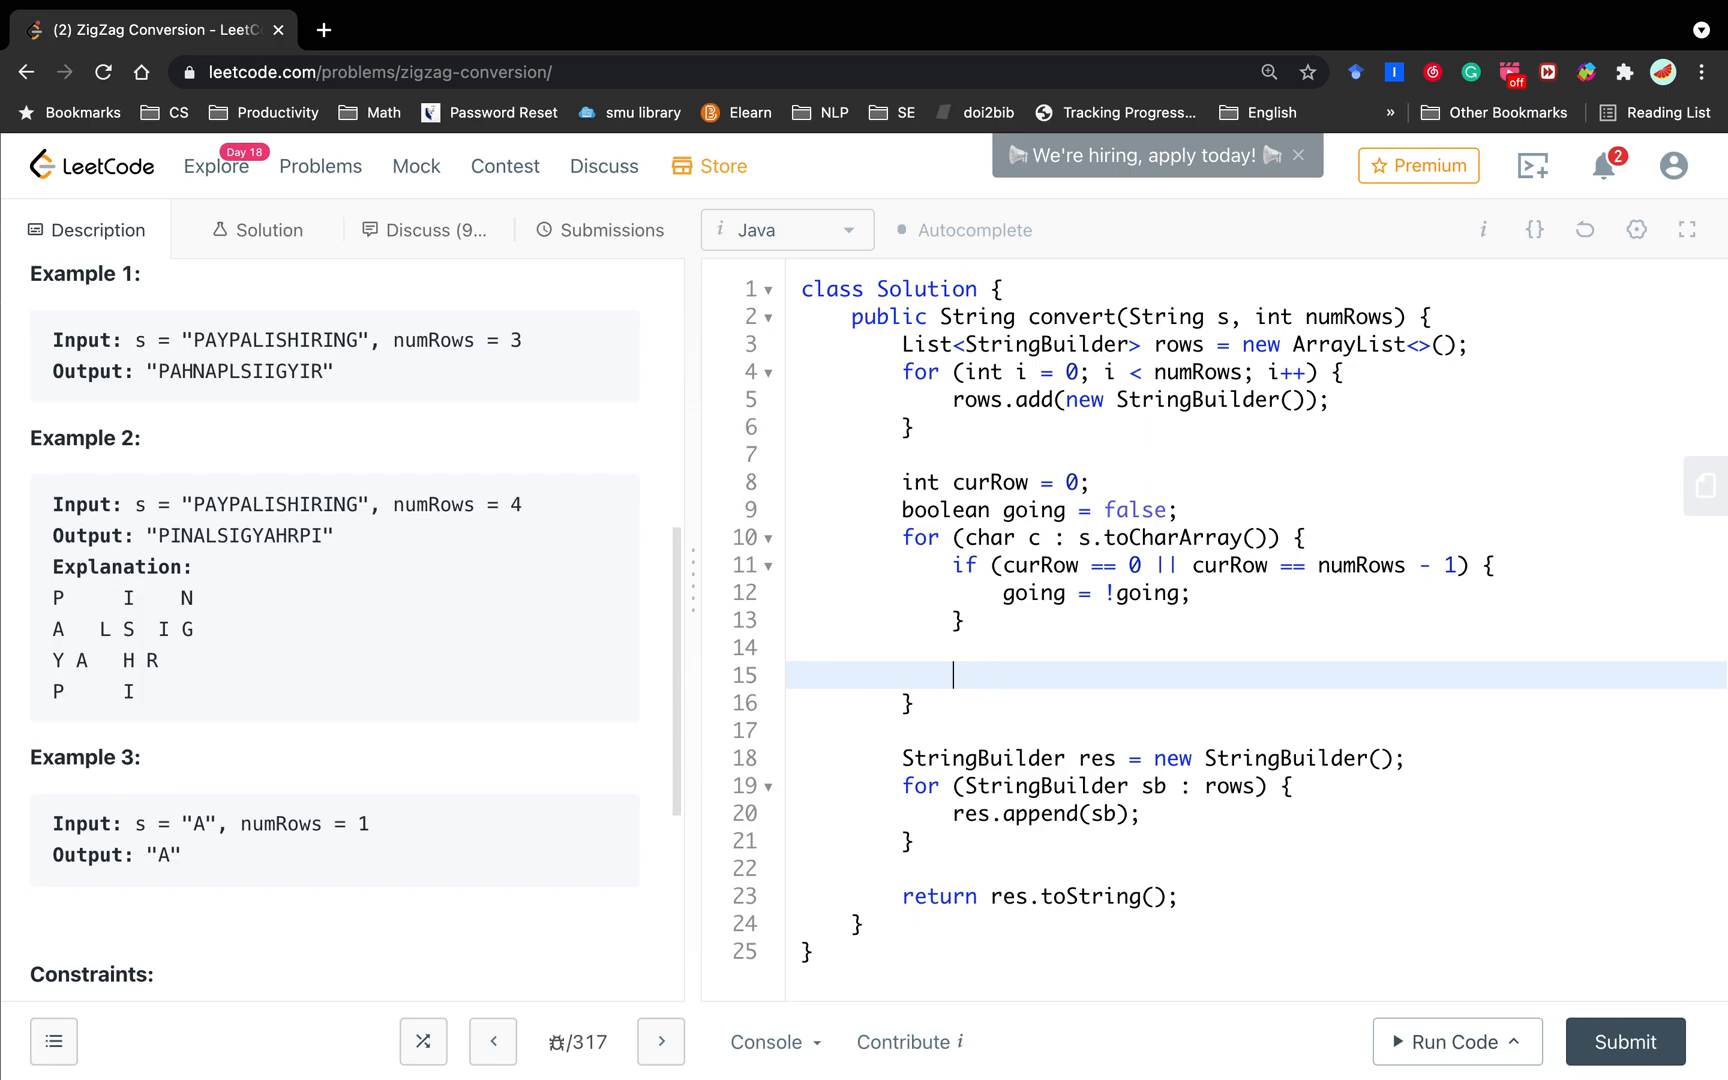
type("curRow")
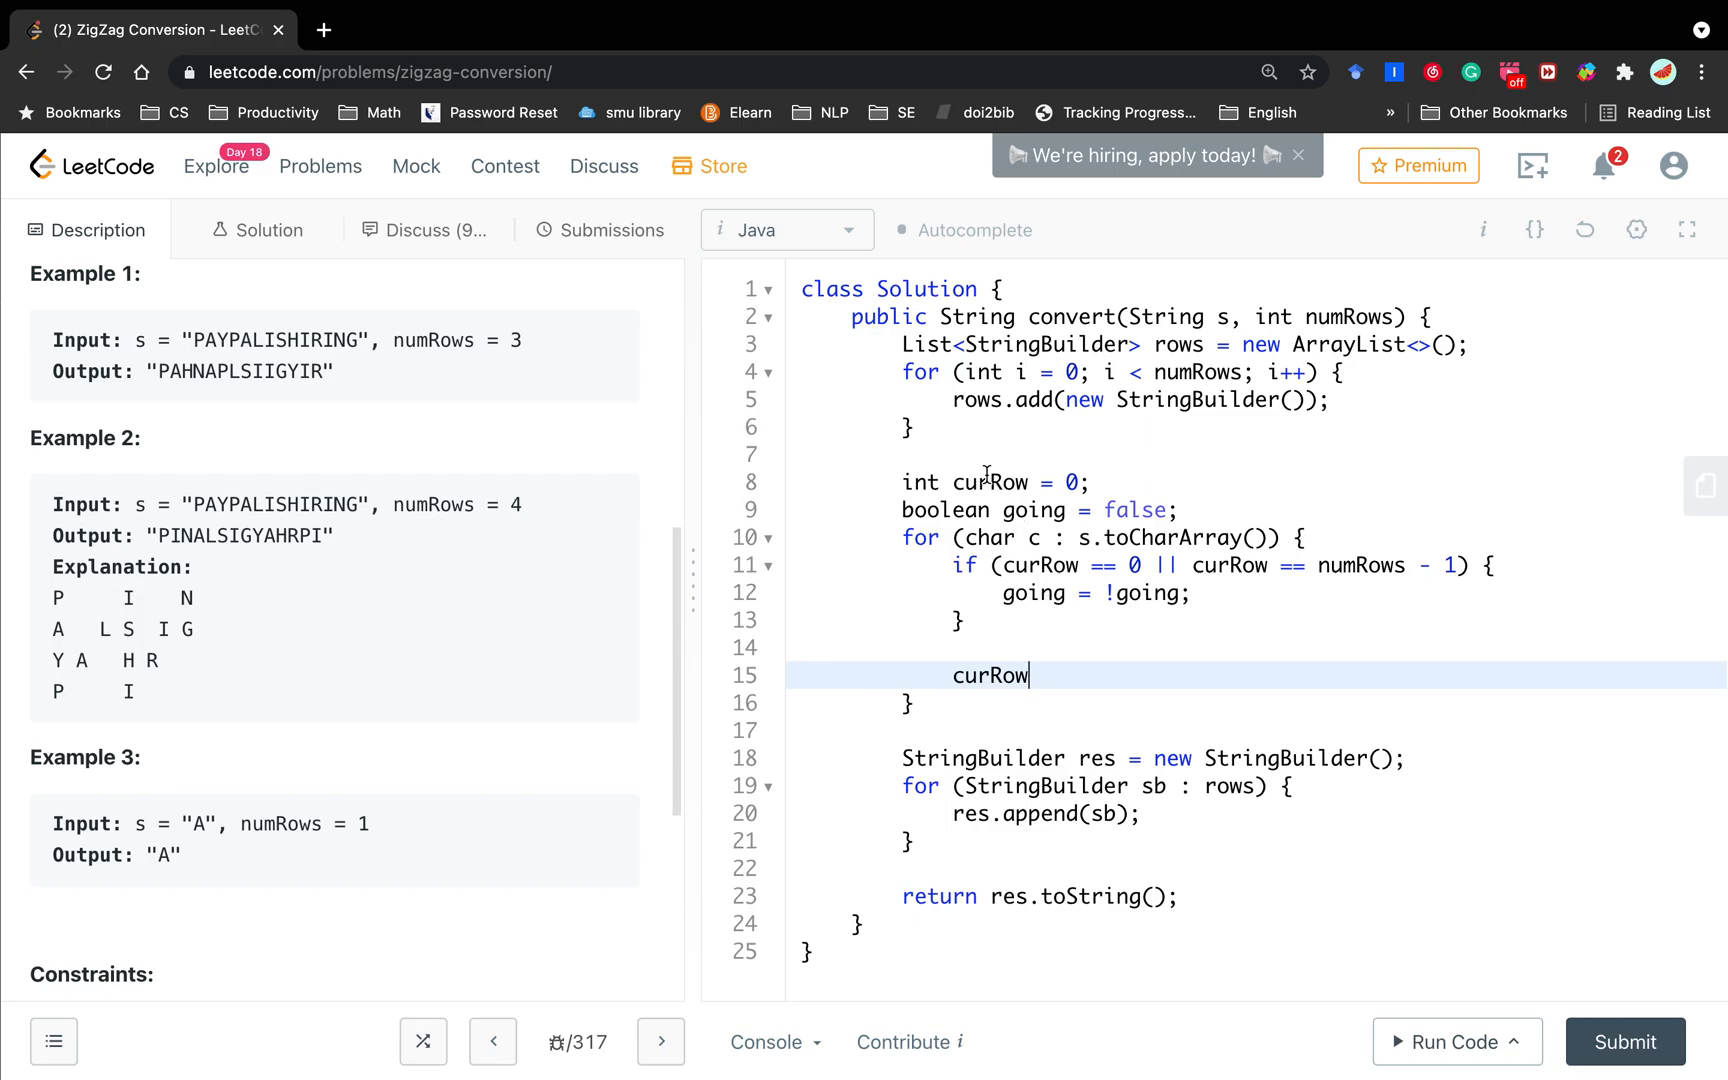
type("+=")
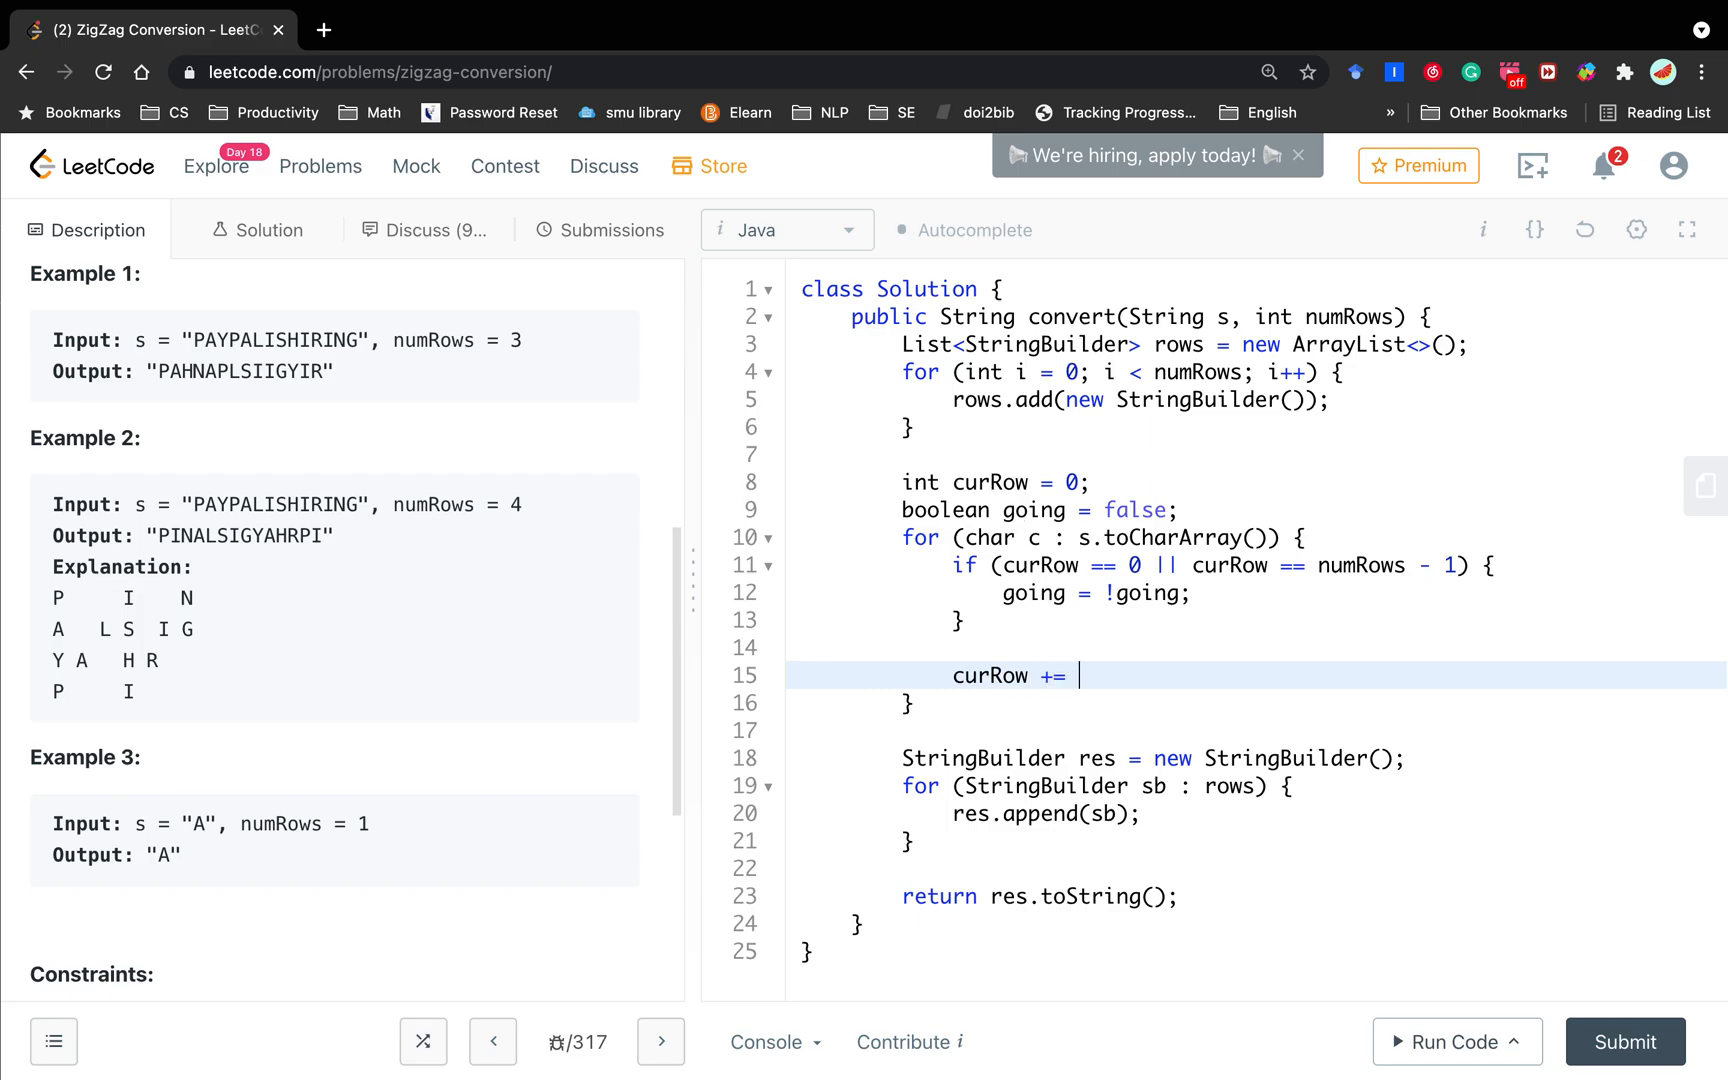
type("going")
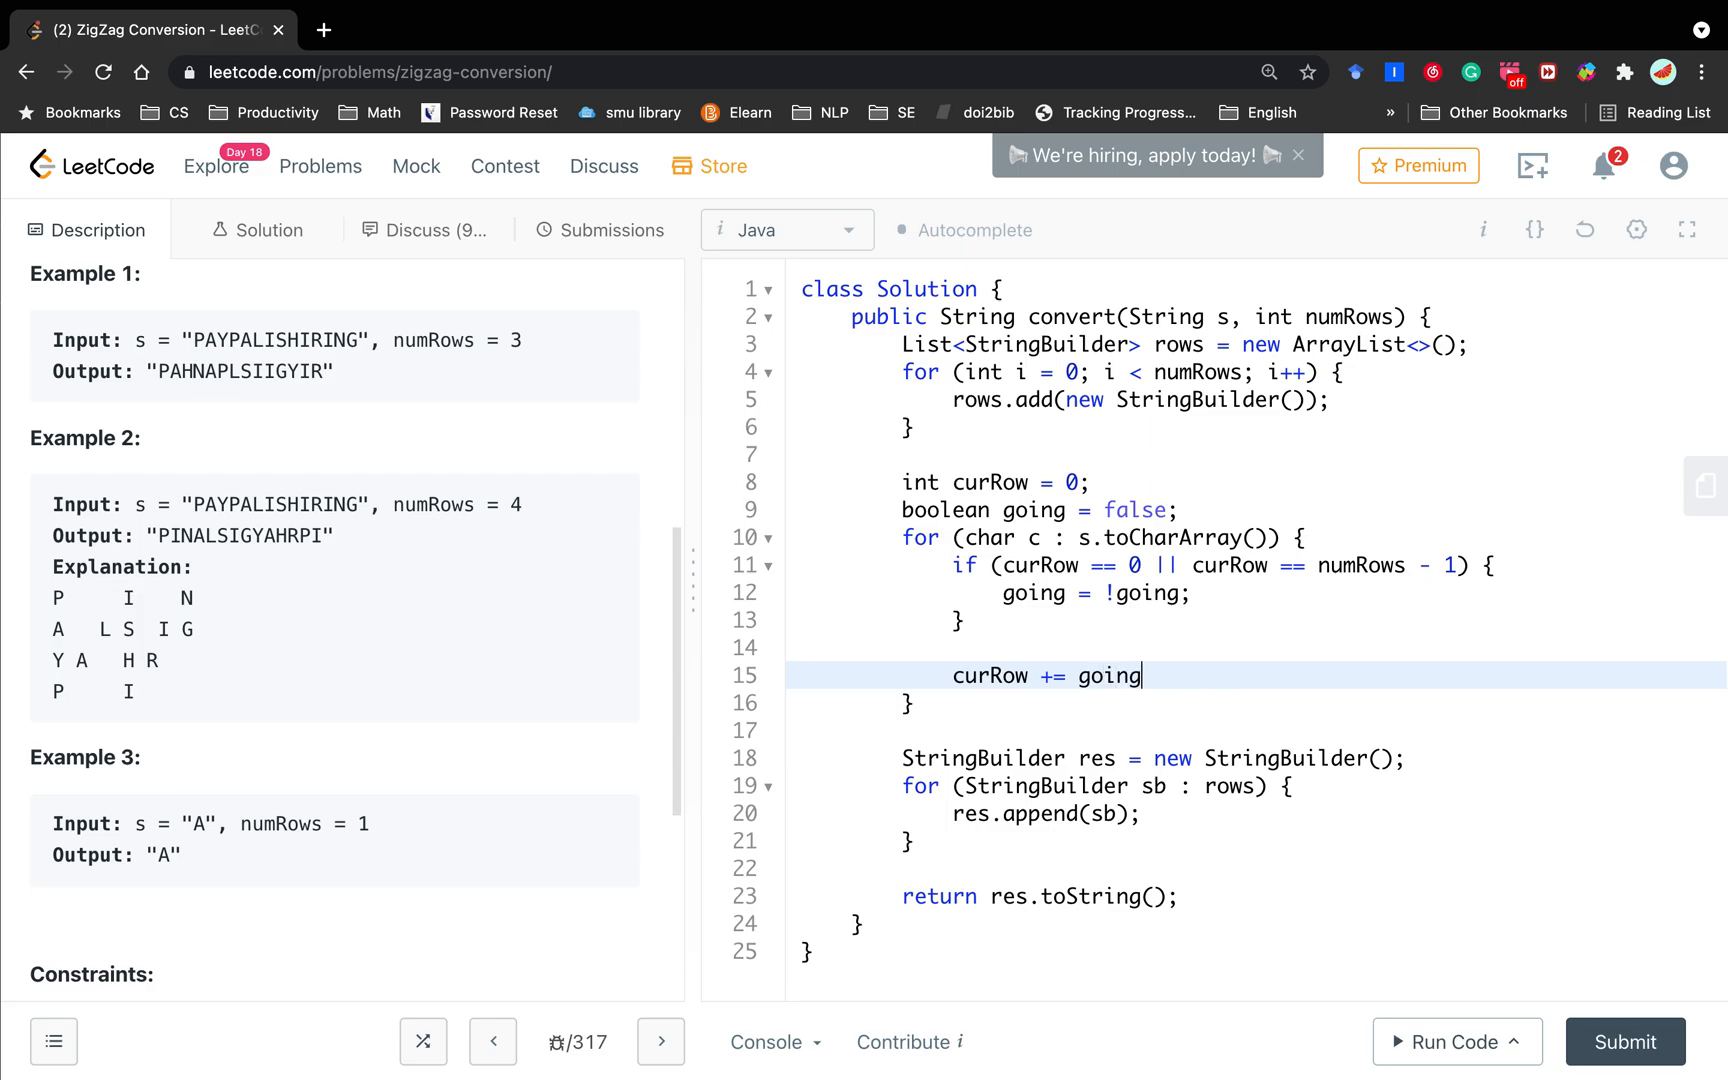
mouse_move(44, 682)
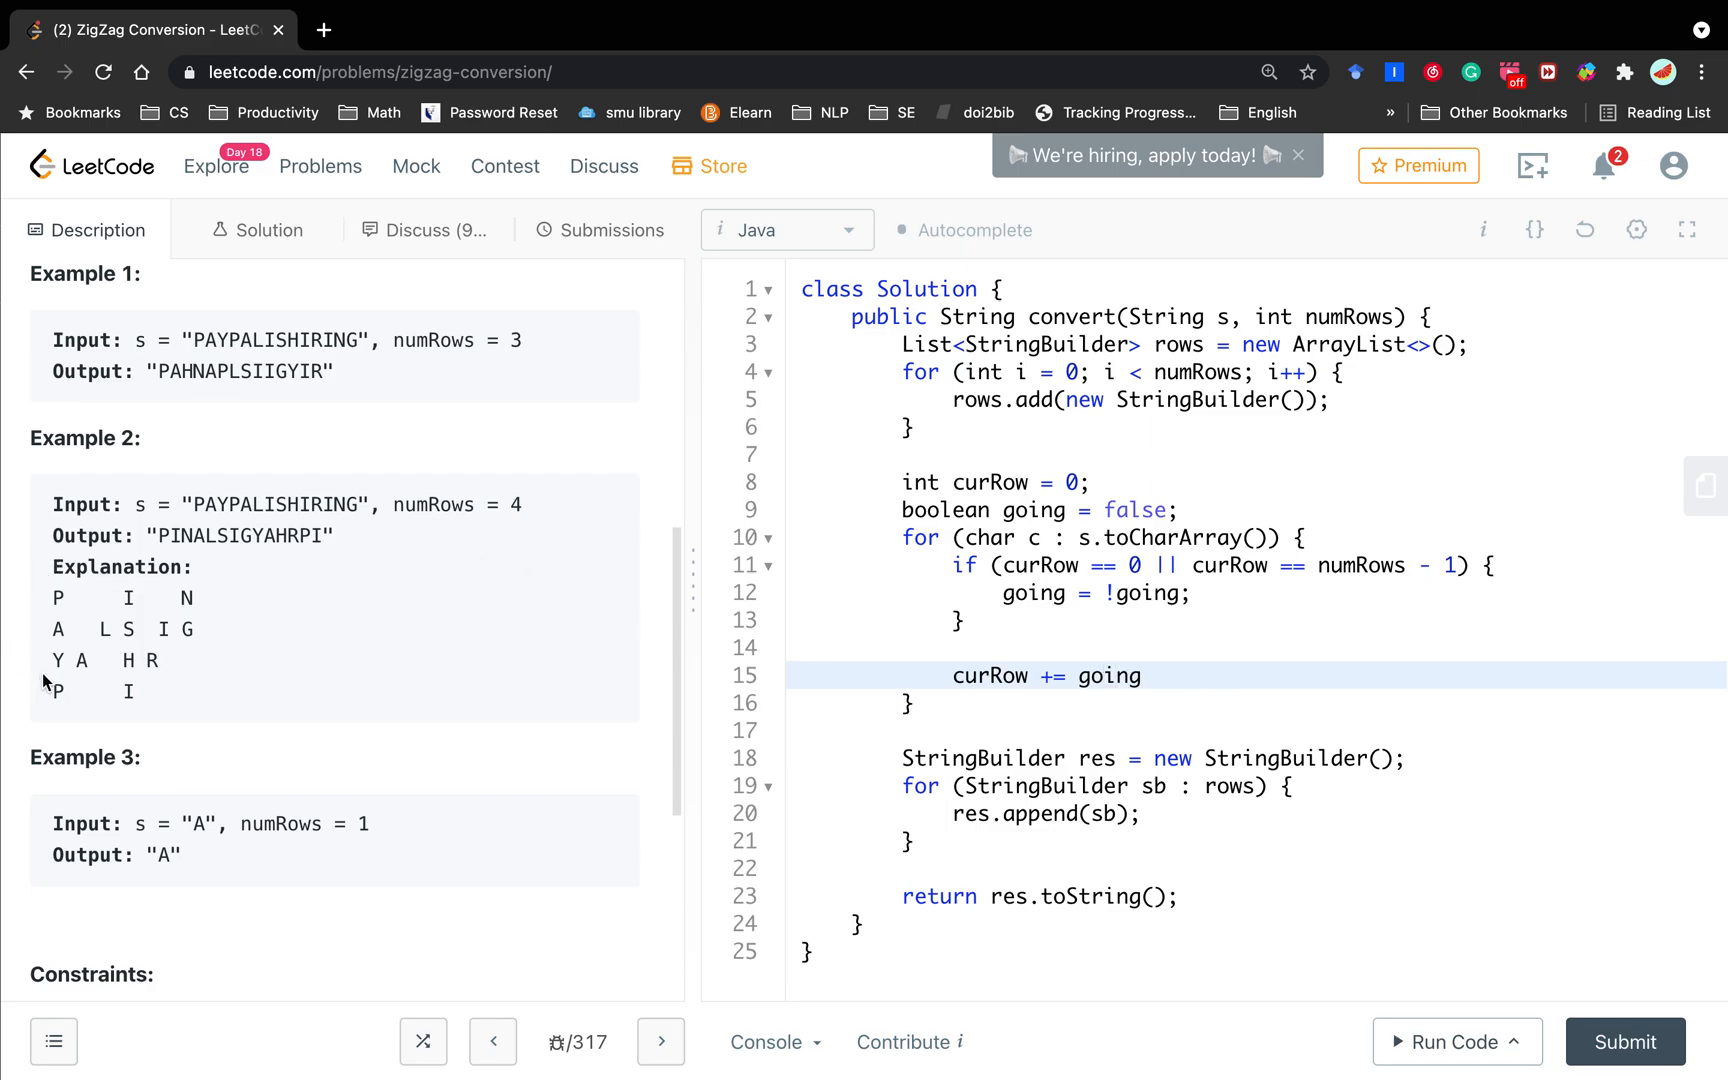
type("?")
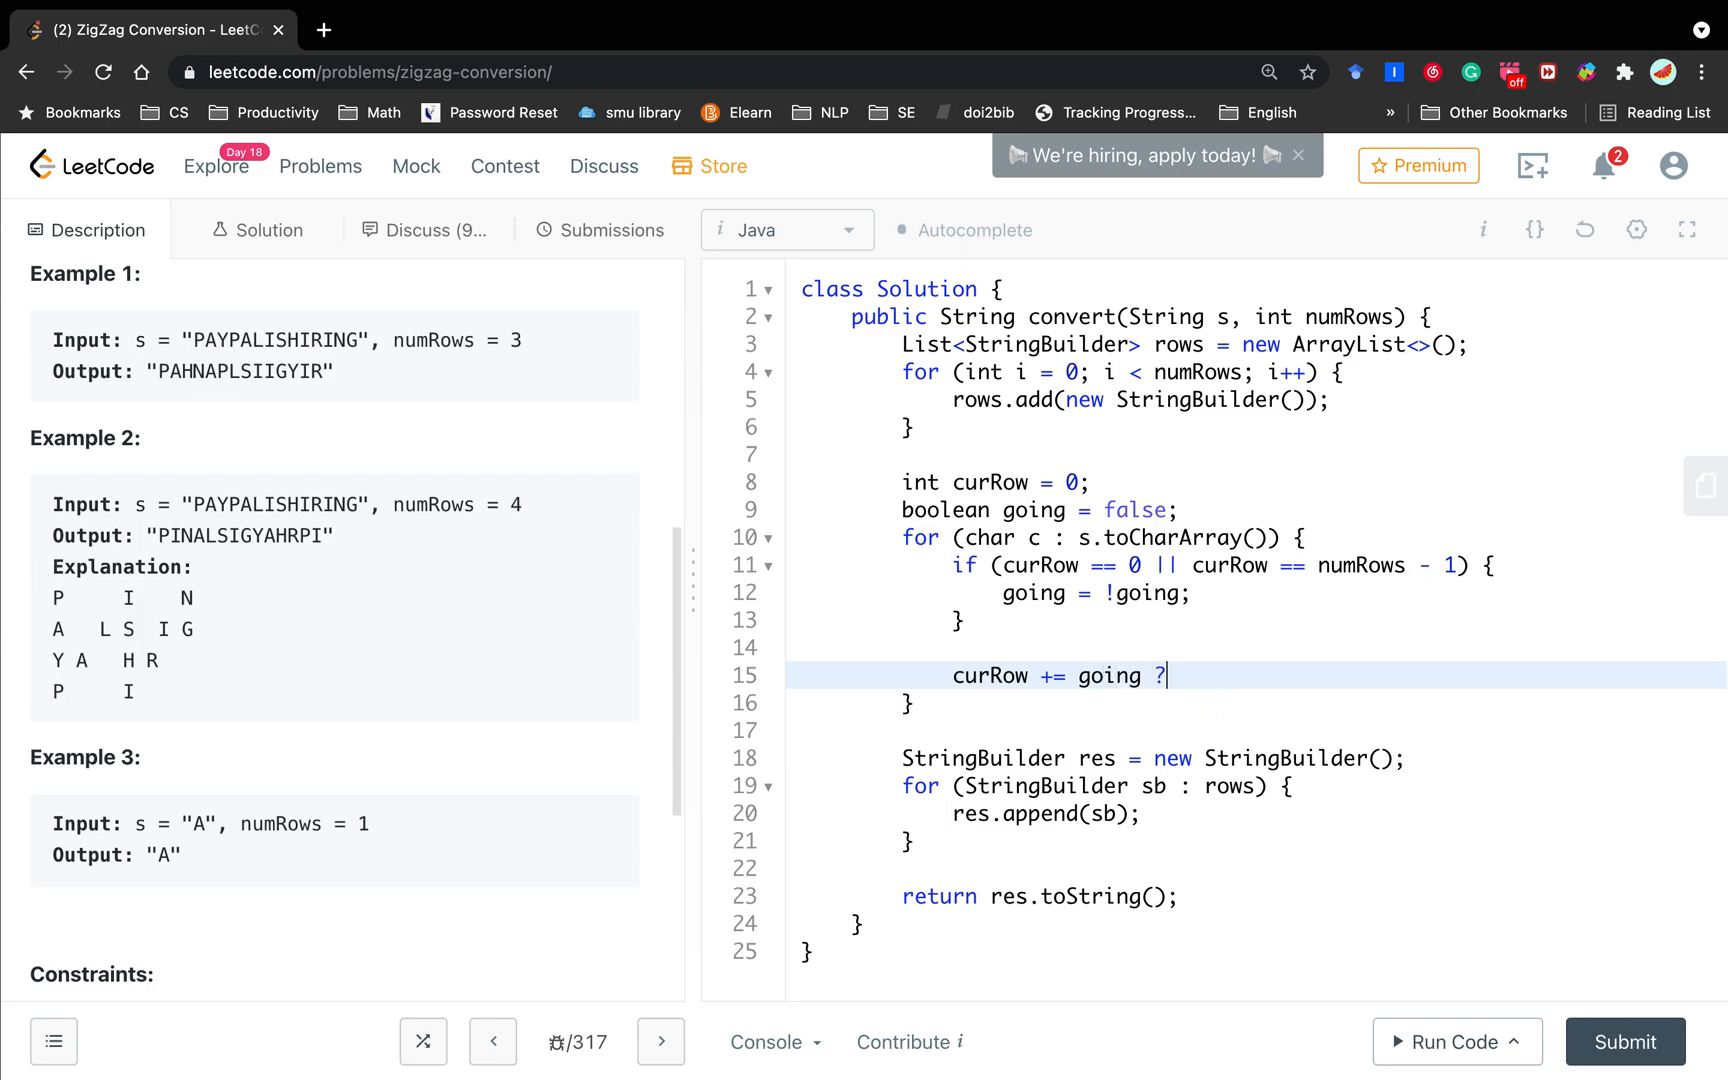
type("1 :")
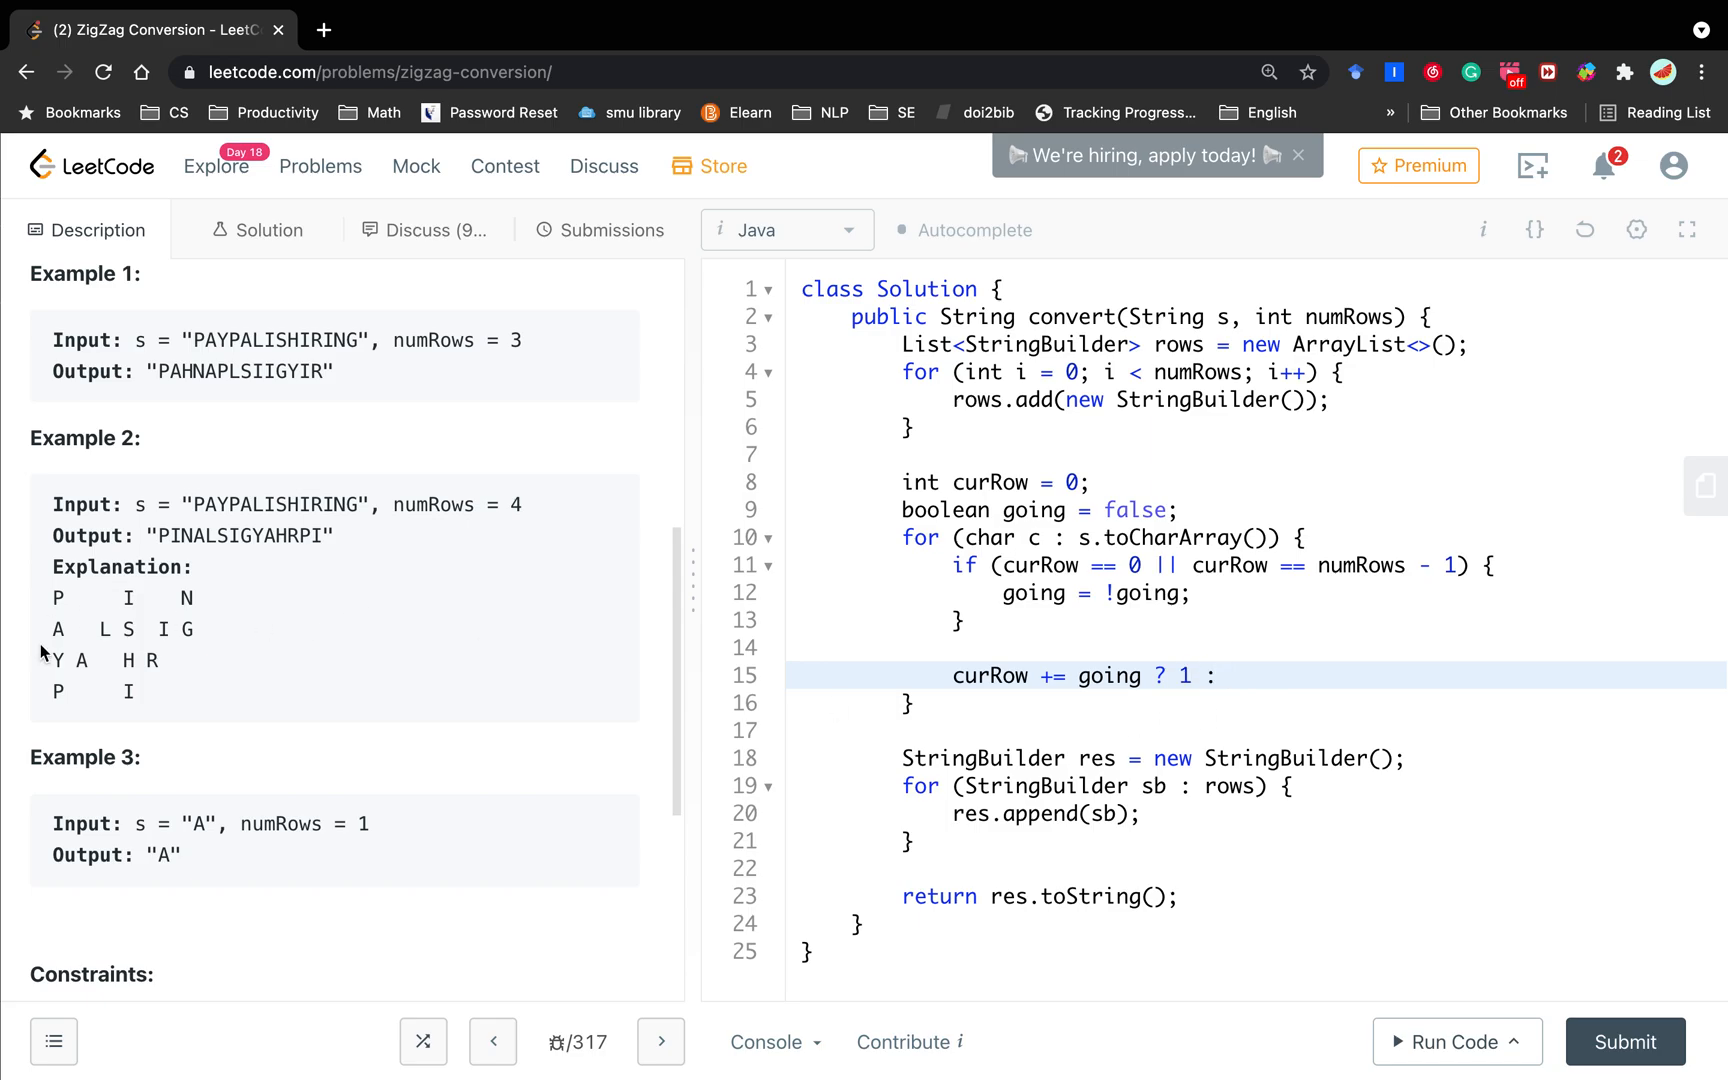
mouse_move(92, 664)
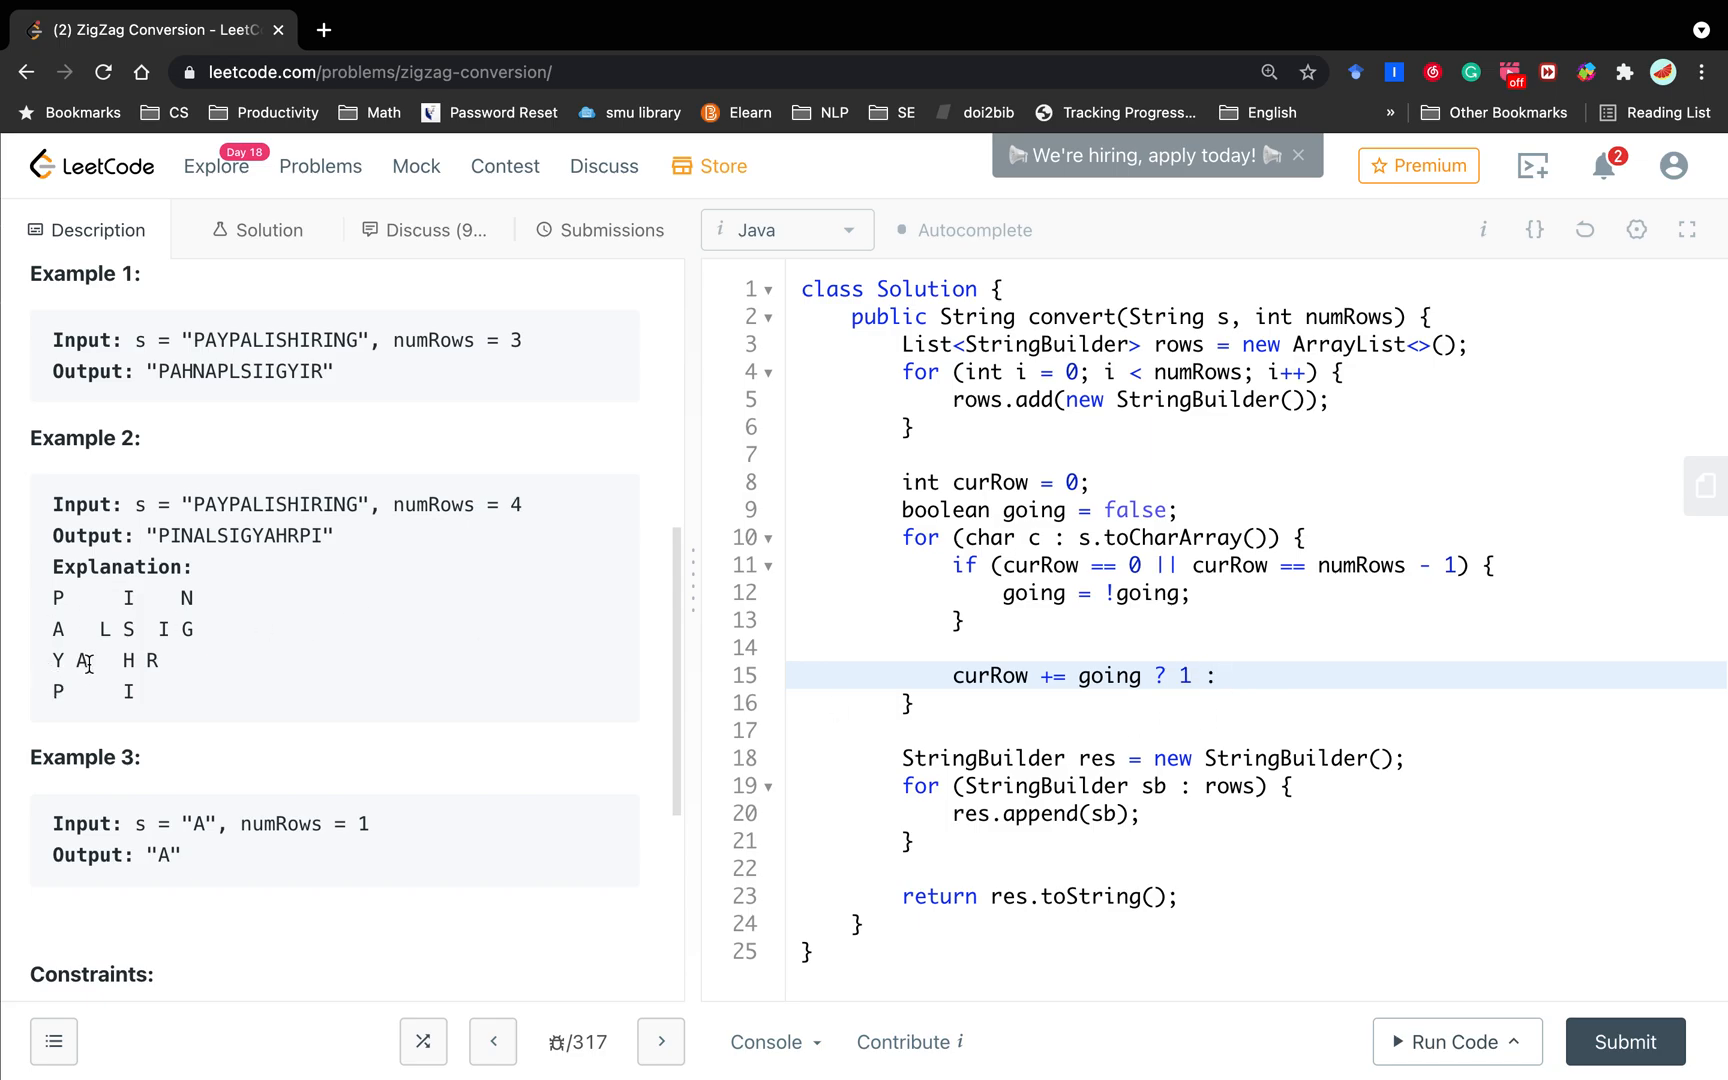
type("-1;")
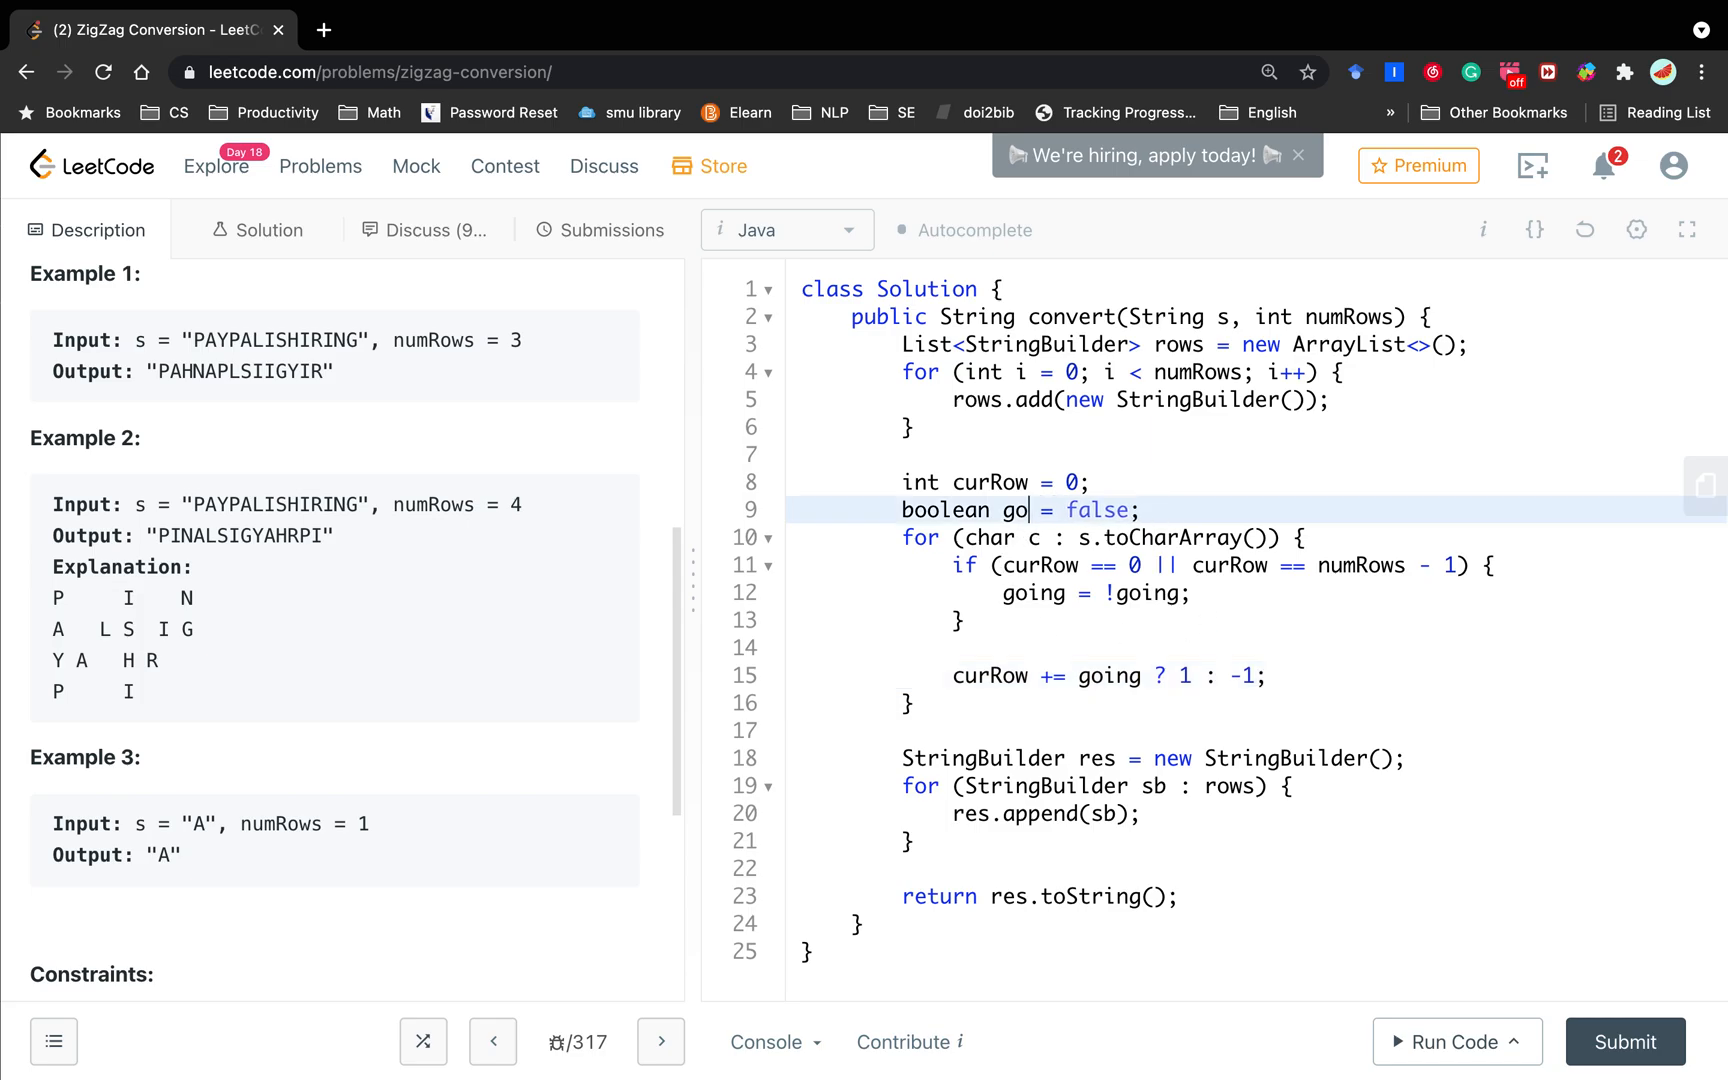
Step: Retype going as canGoDown in its declaration, its toggle and the curRow step expression
type("can")
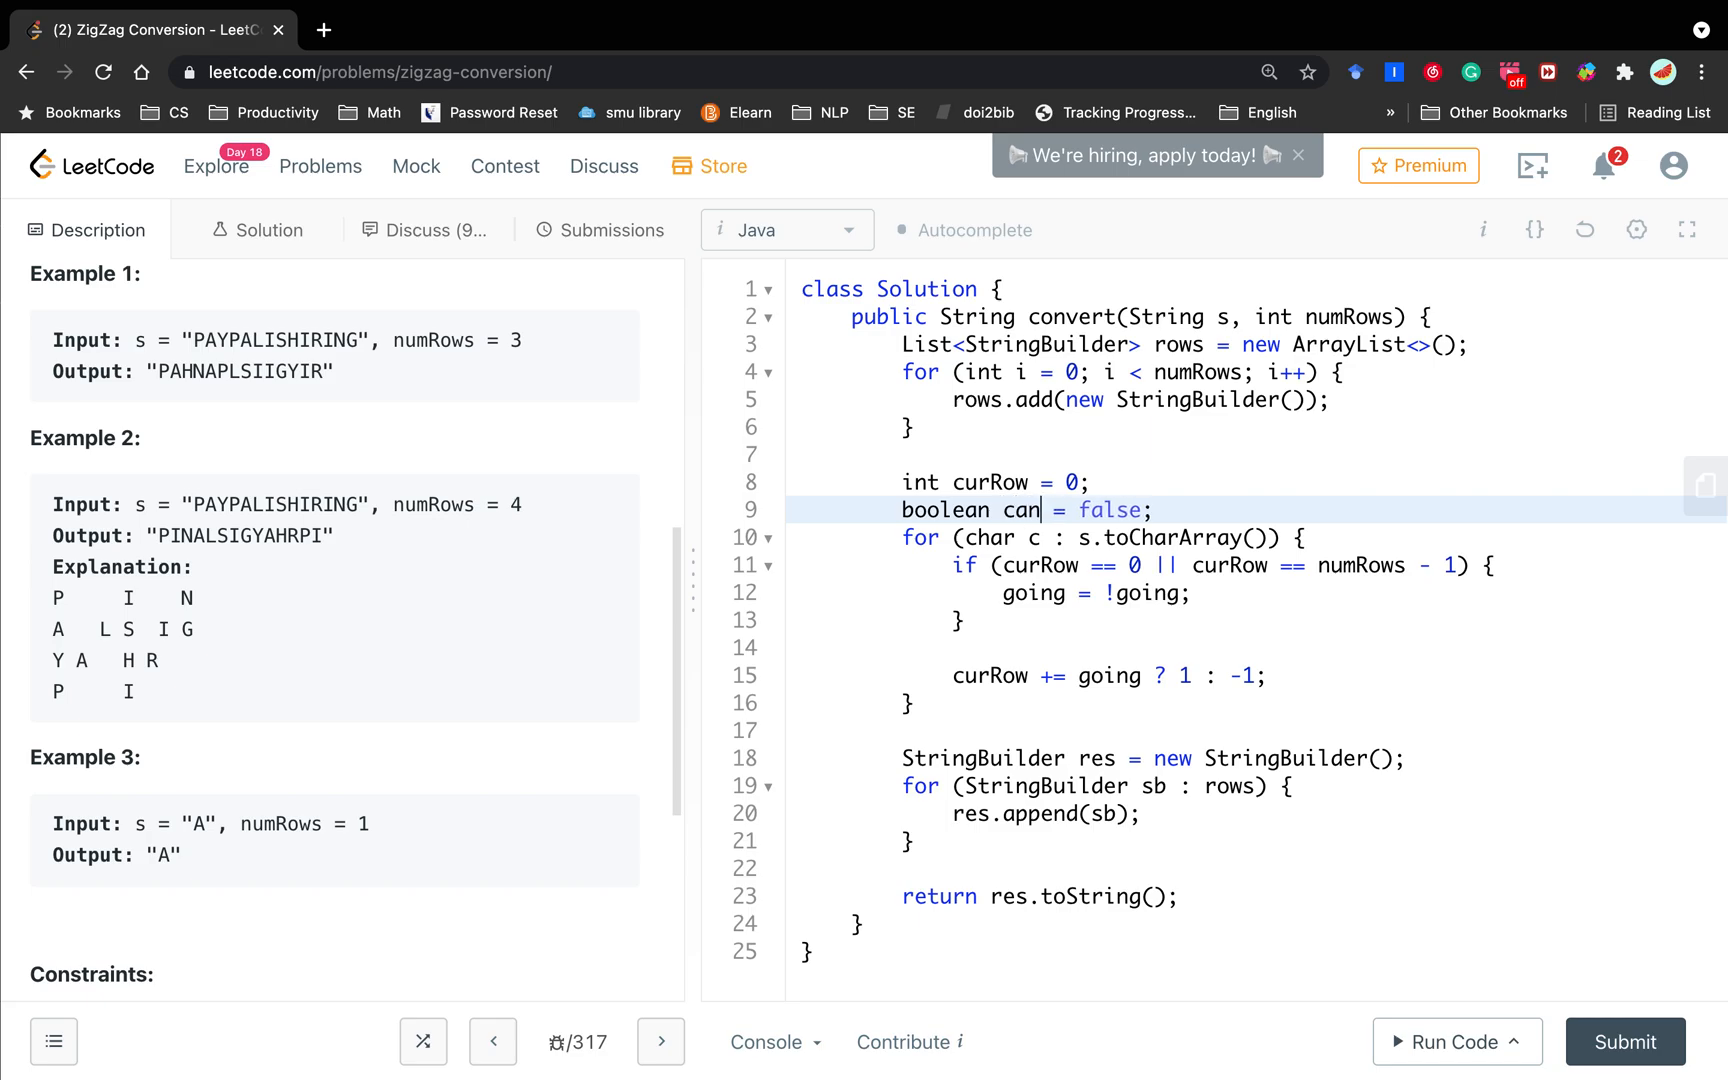
type("GoDown")
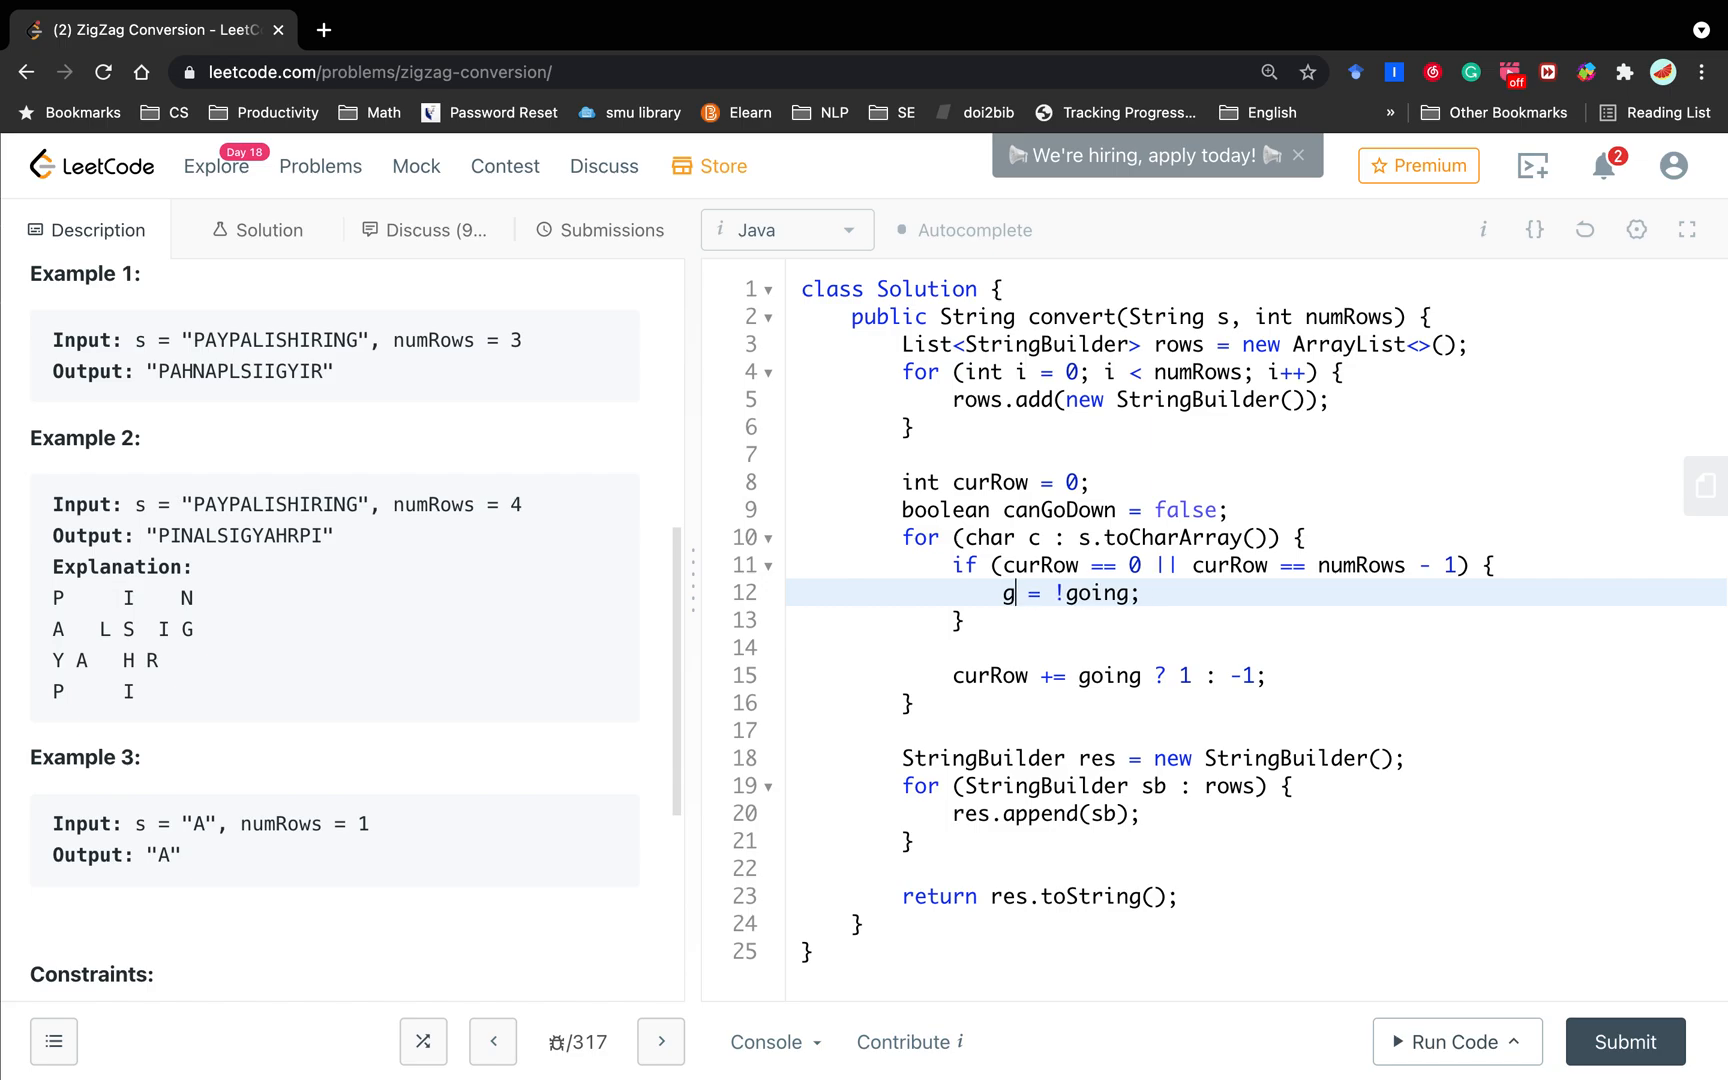
type("anGoDown = !;")
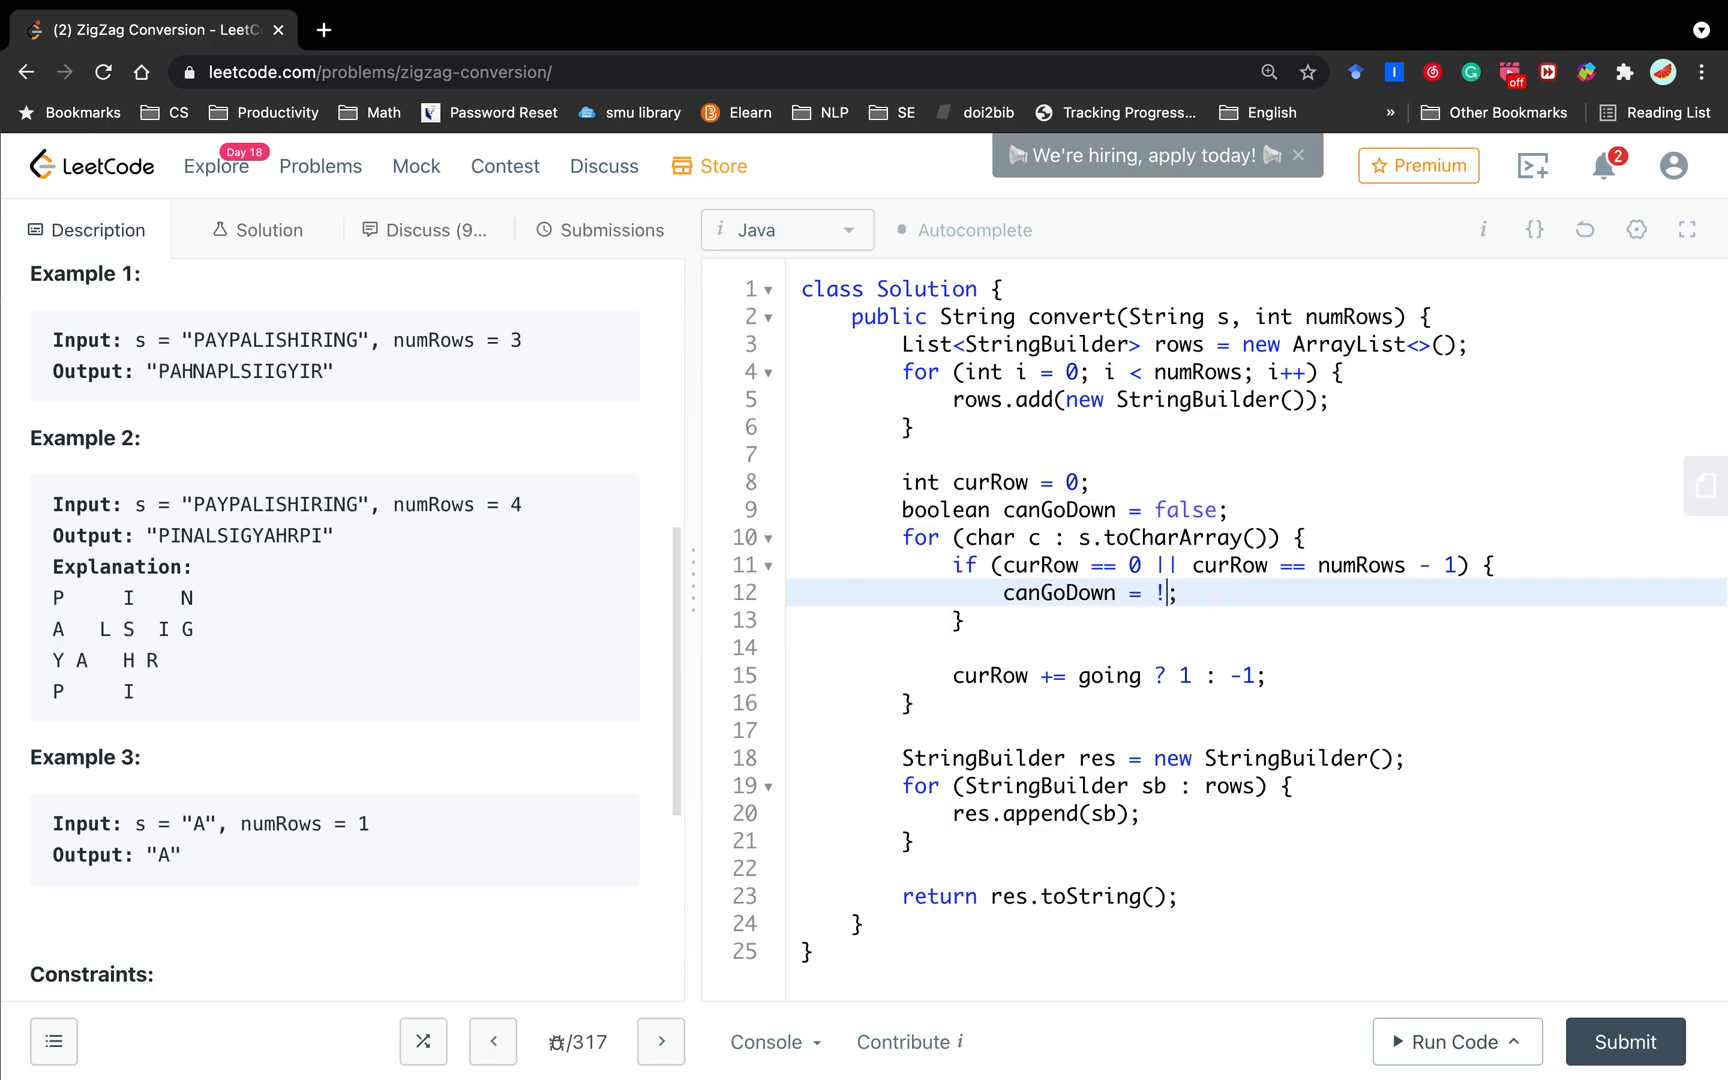
type("canGoD")
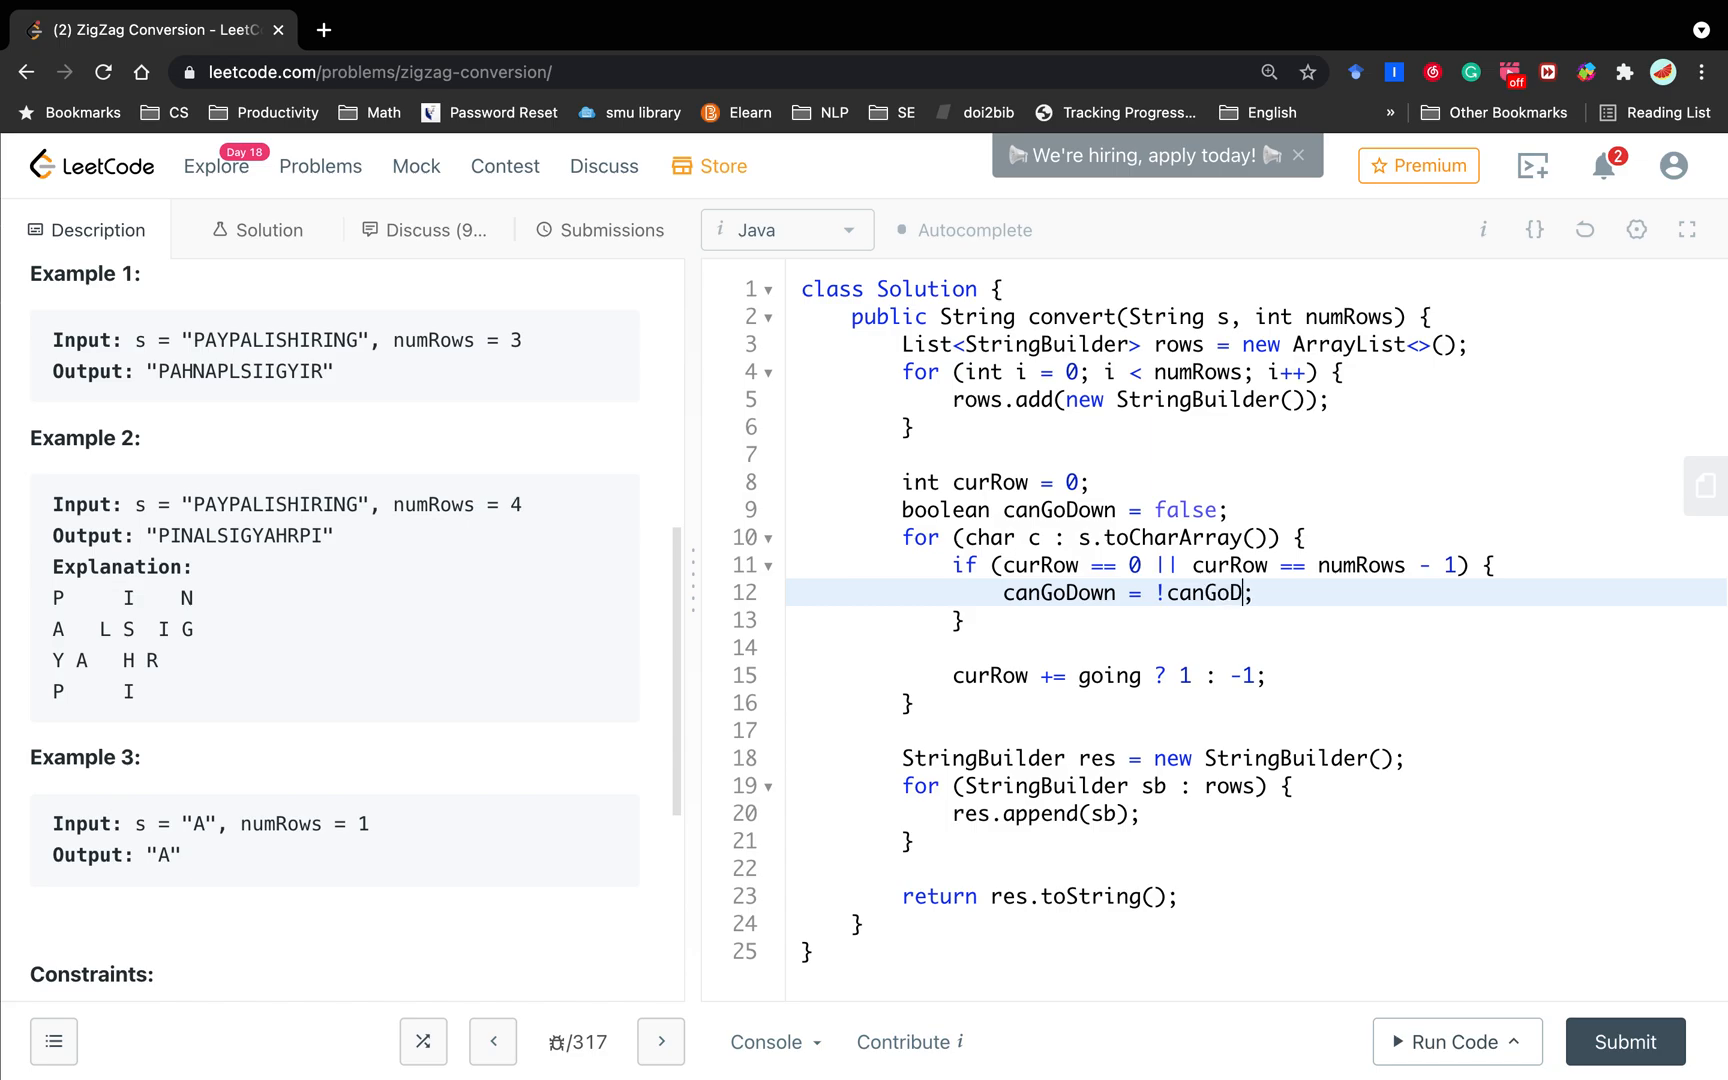
type("own")
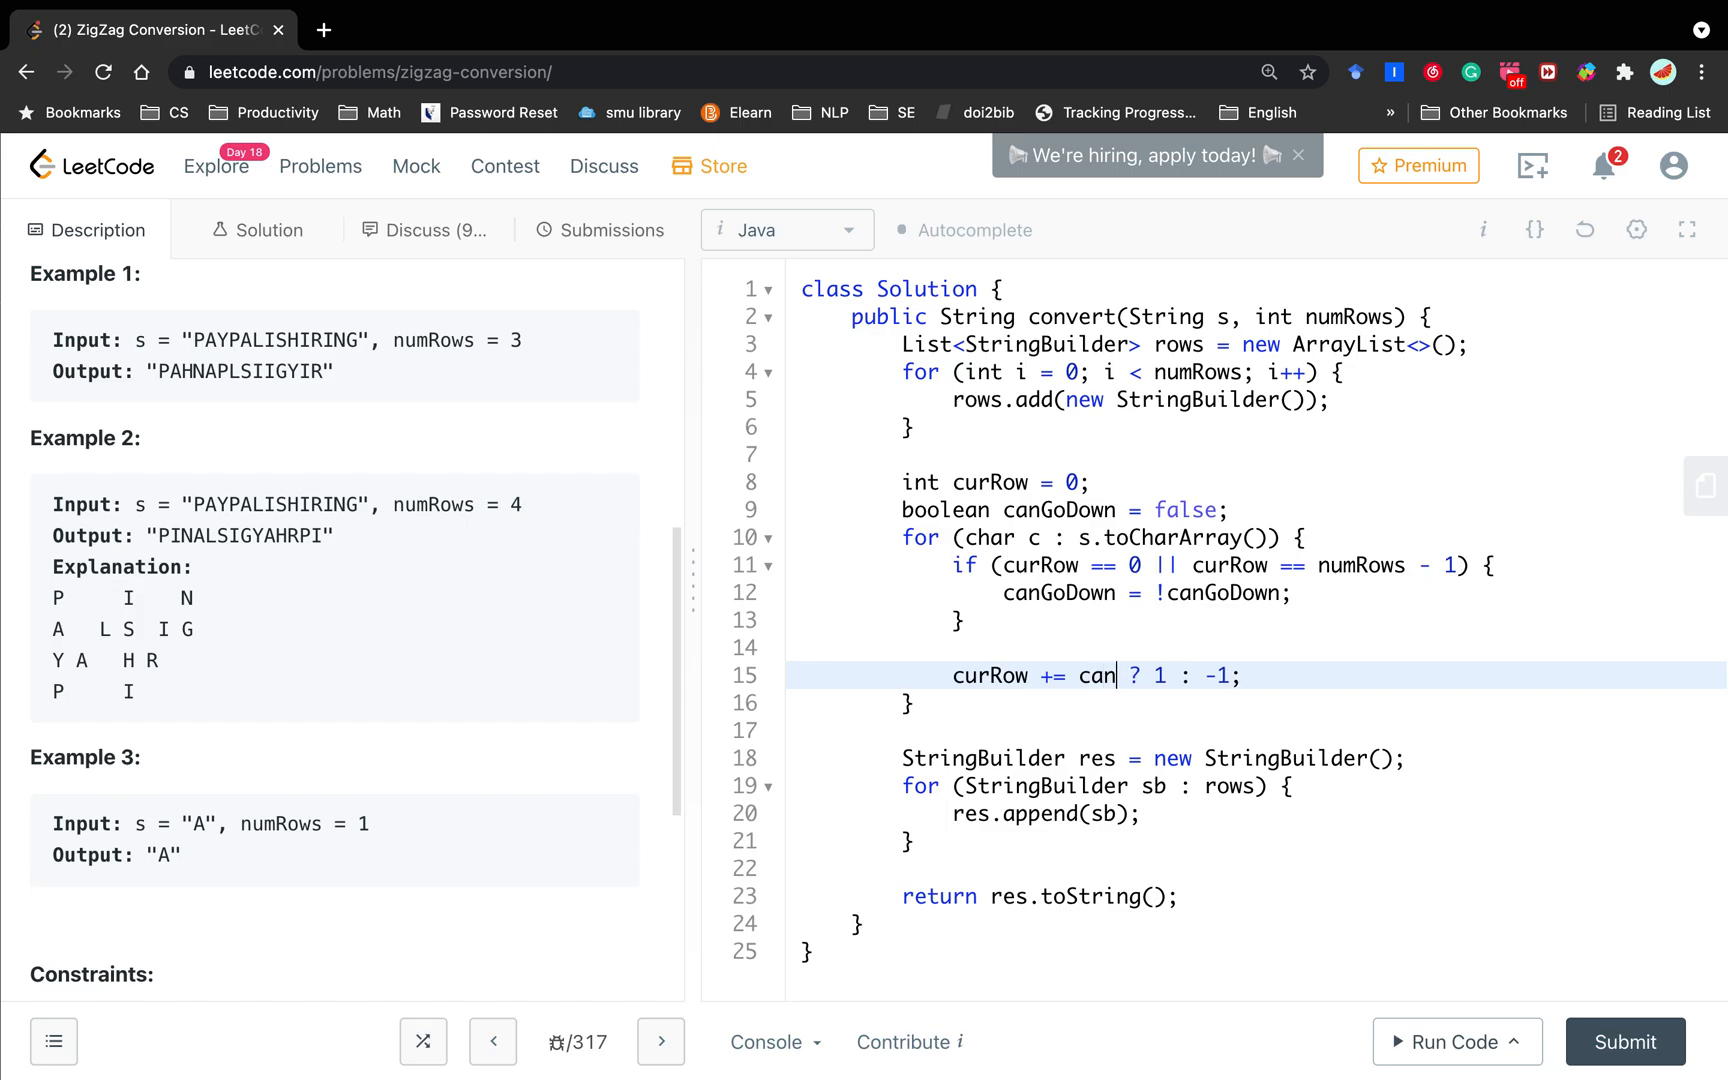
type("GoDown")
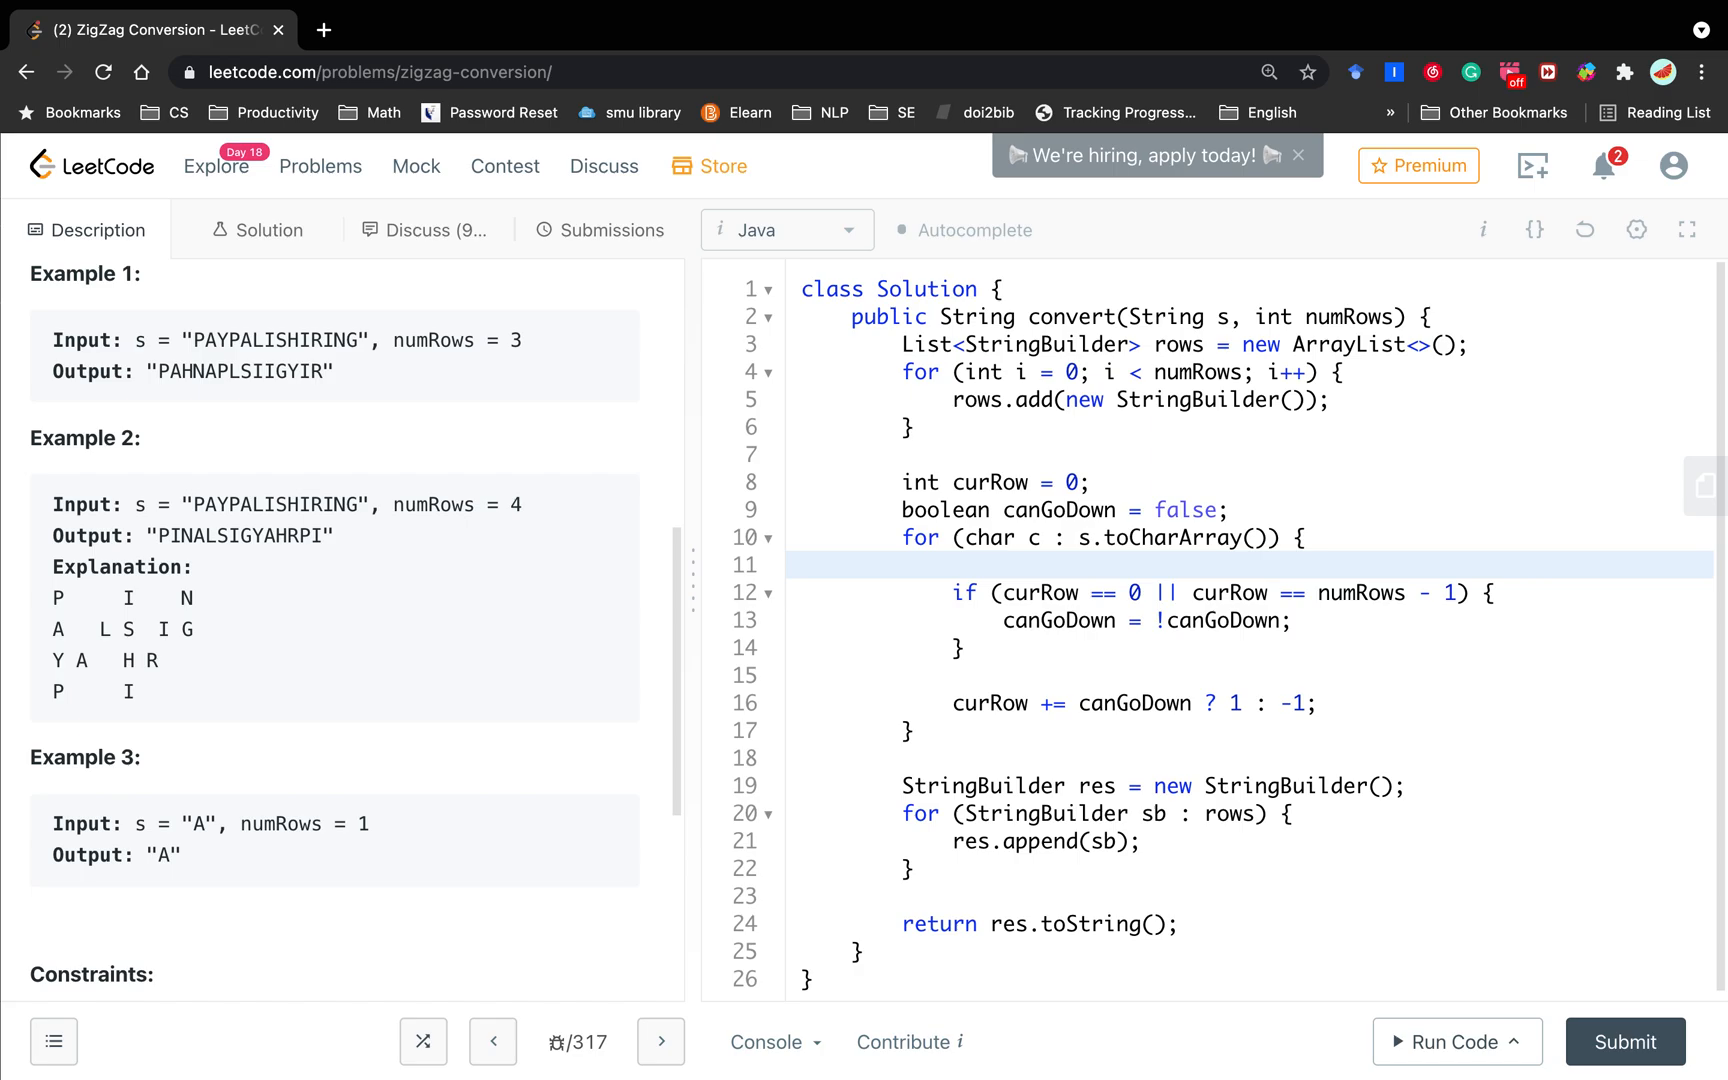
Step: At the top of the character loop, add rows.get(curRow).append(c);
type("rows.get")
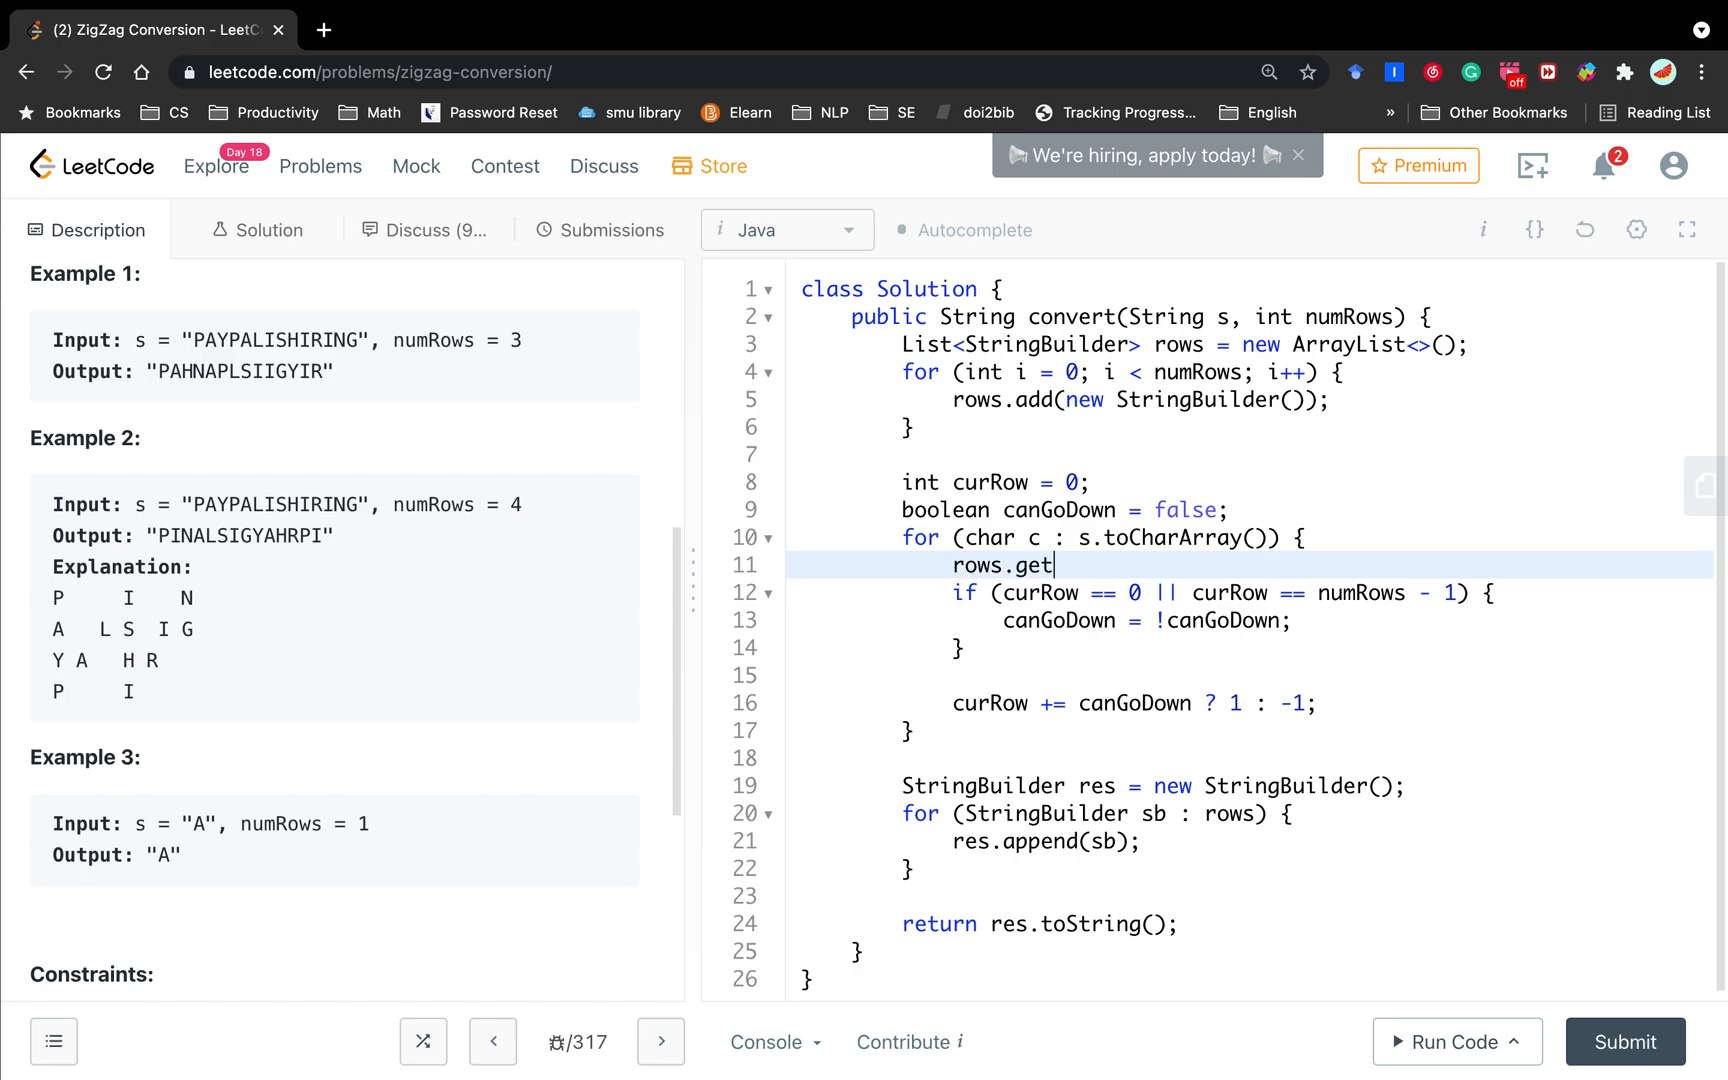
type("(curR")
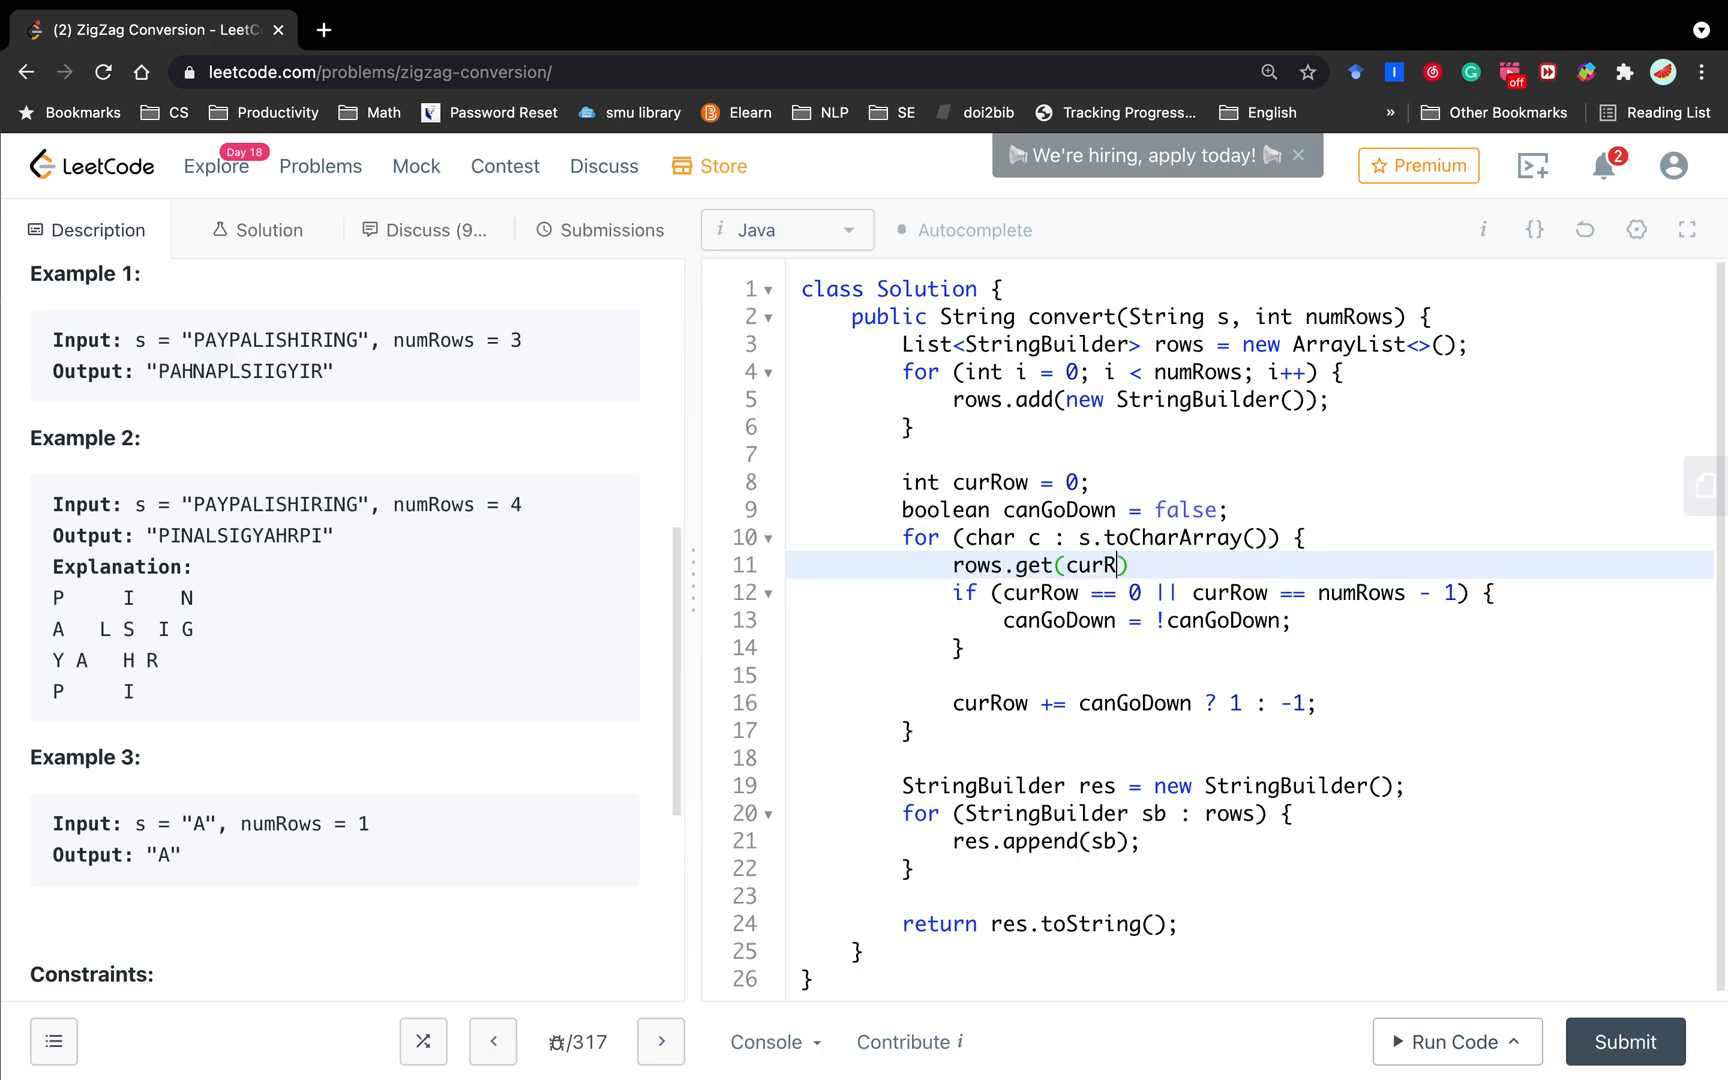
type("ow).append(c);")
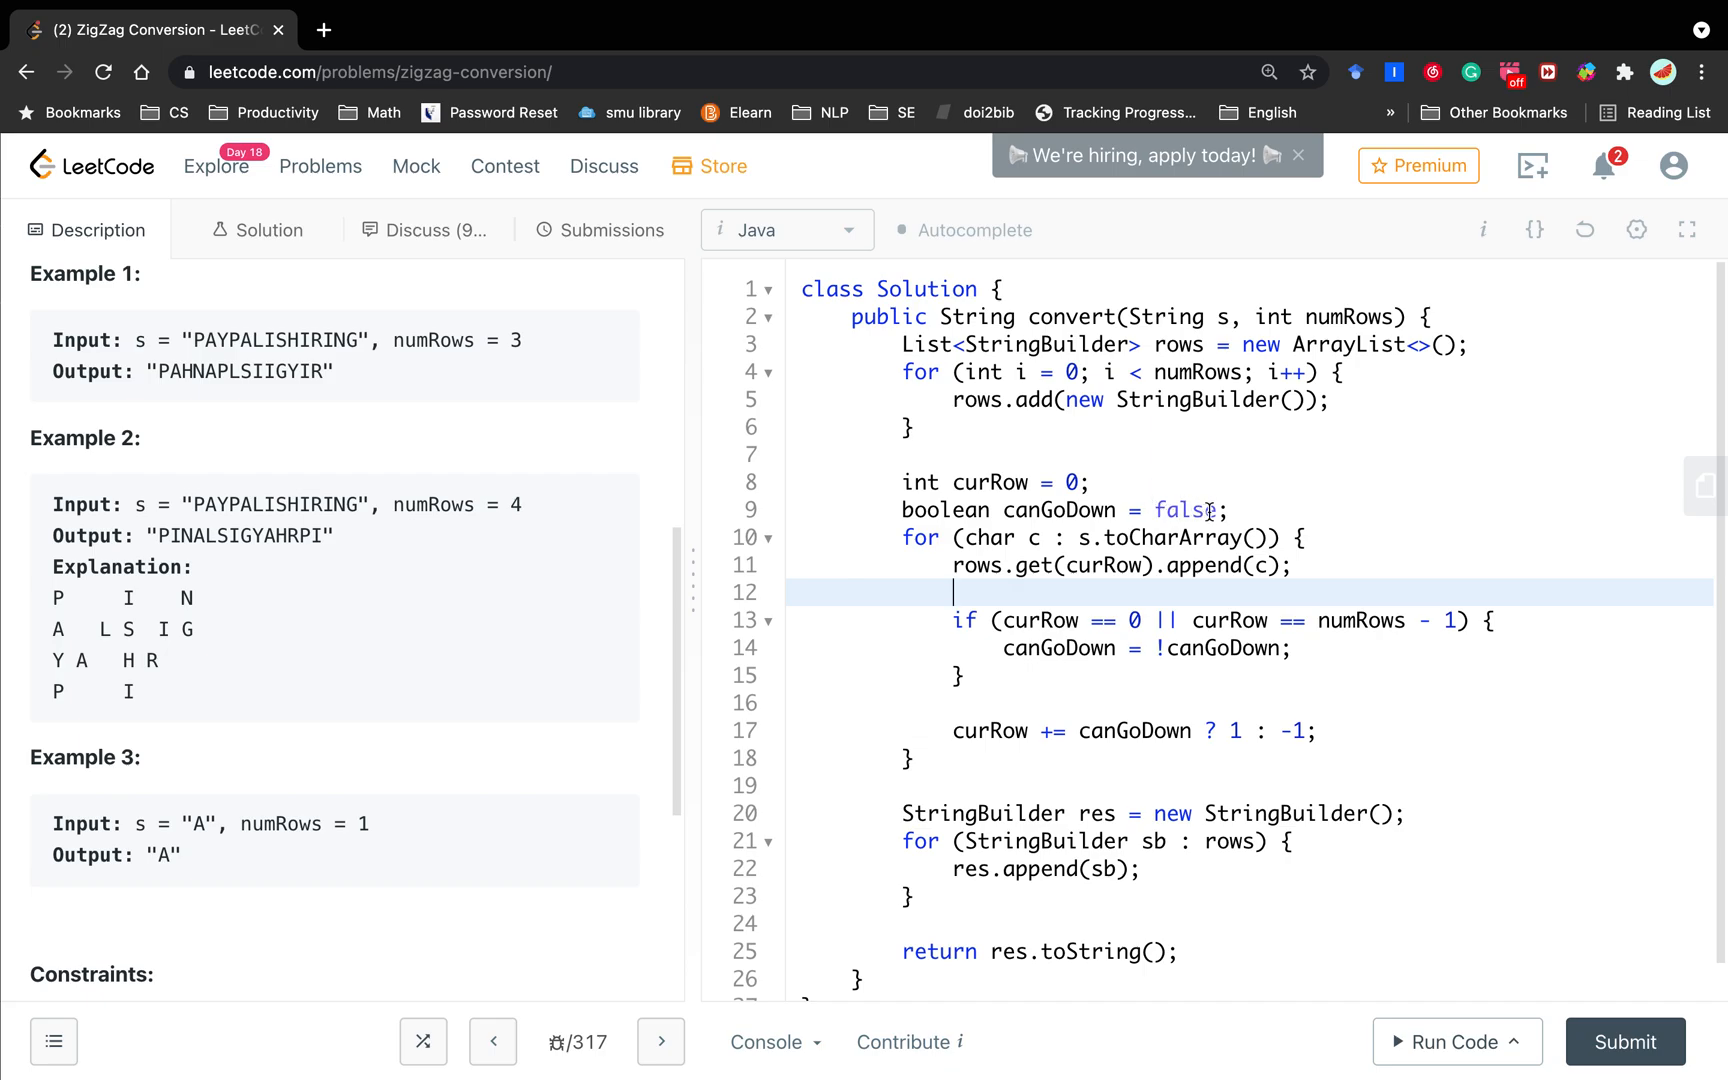
Step: Comment '// true' beside the canGoDown declaration and '// canGodown = true' beside its toggle
type("// tru")
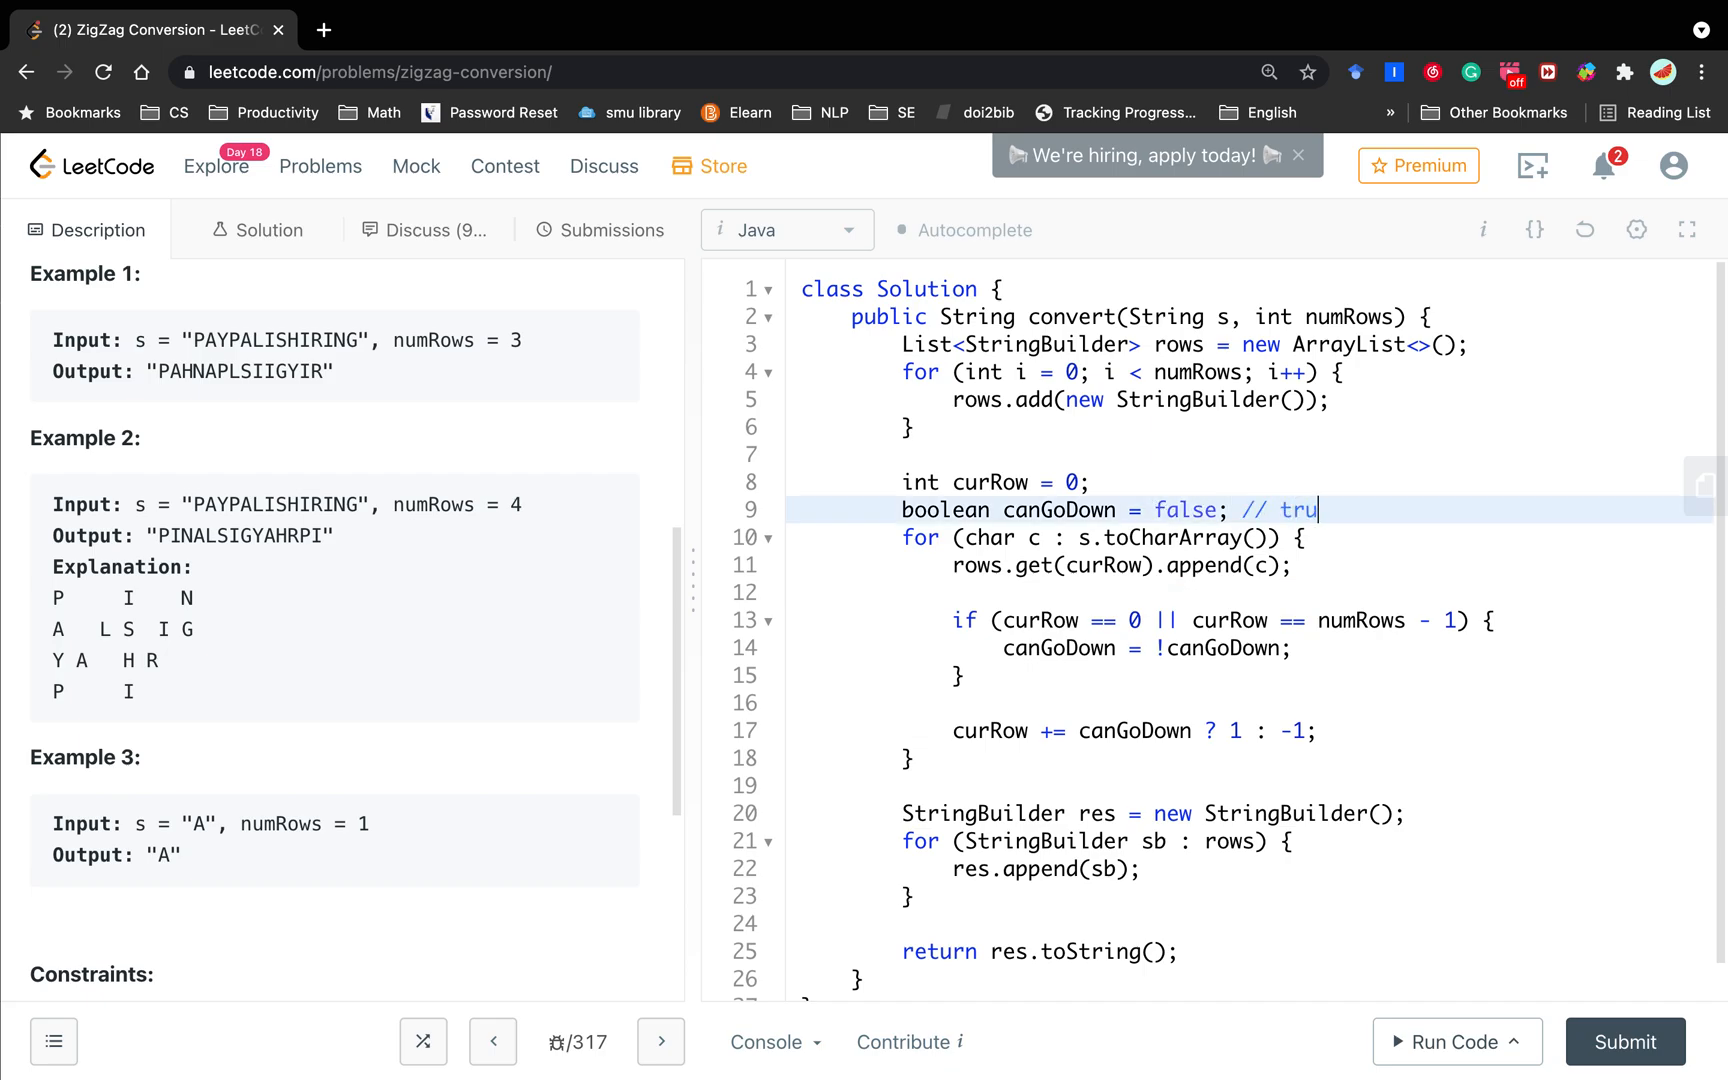
type("e")
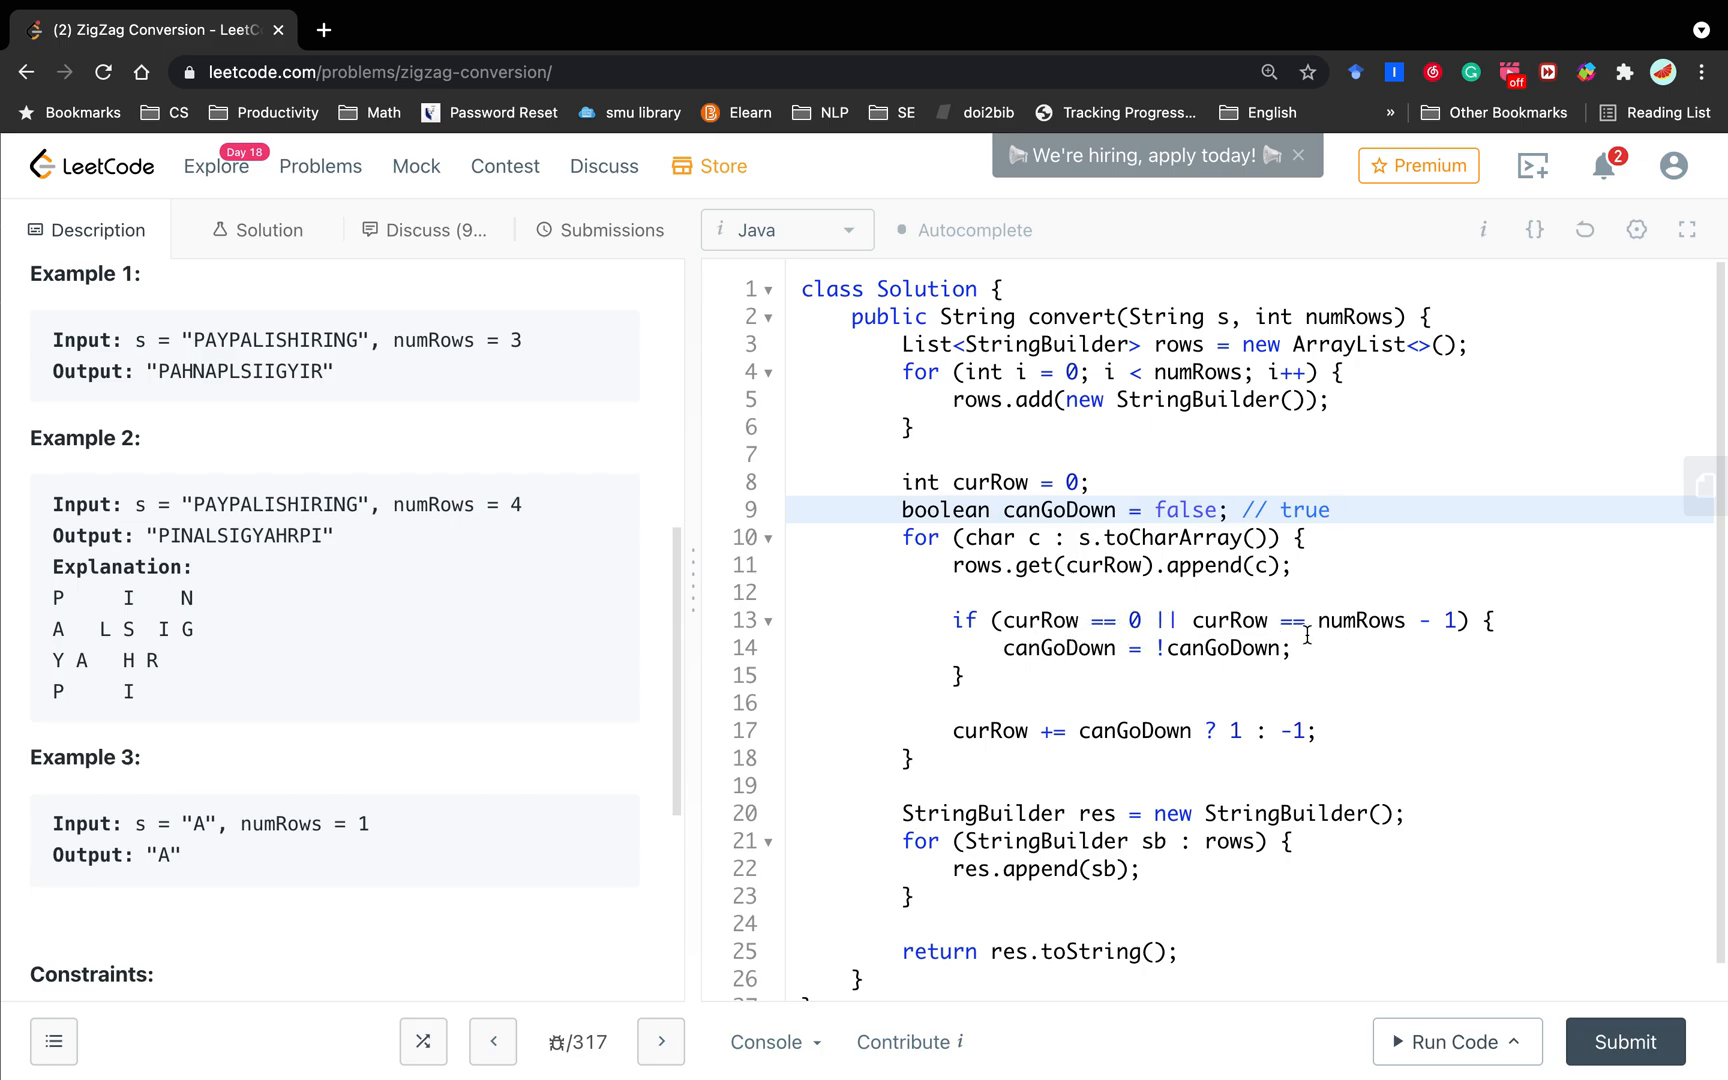
type("//")
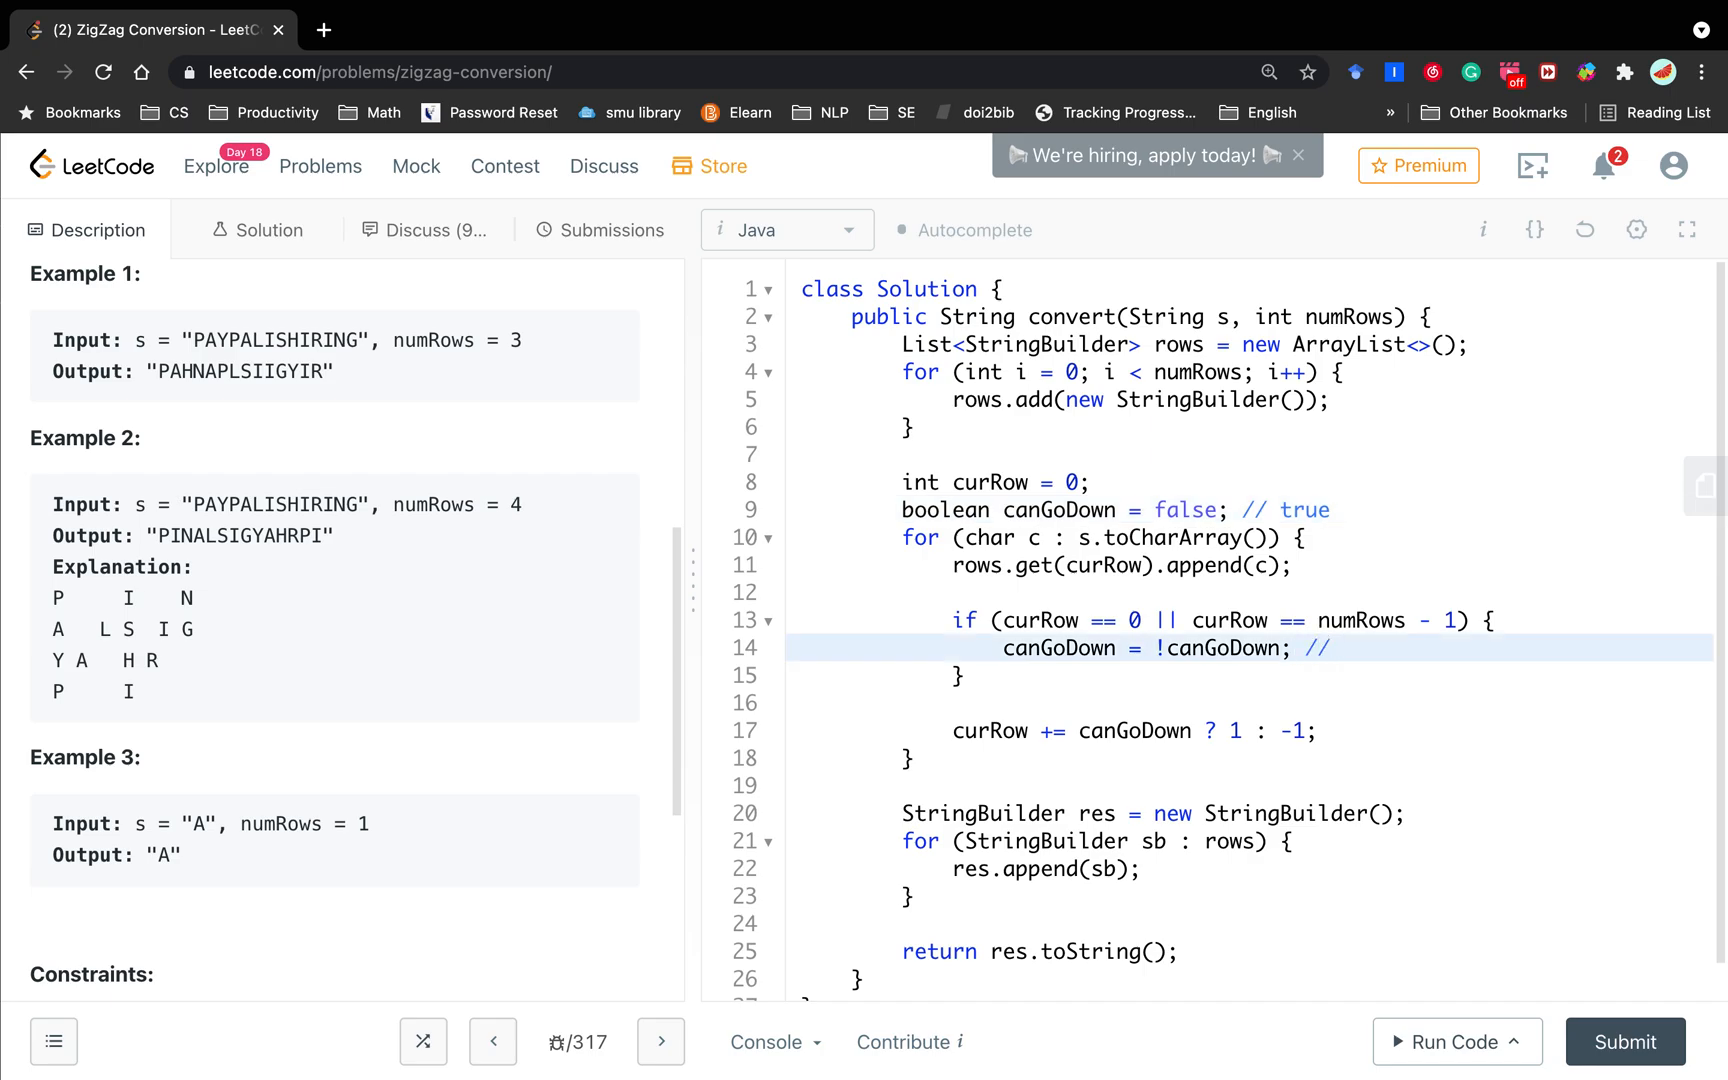
type("canGodown =")
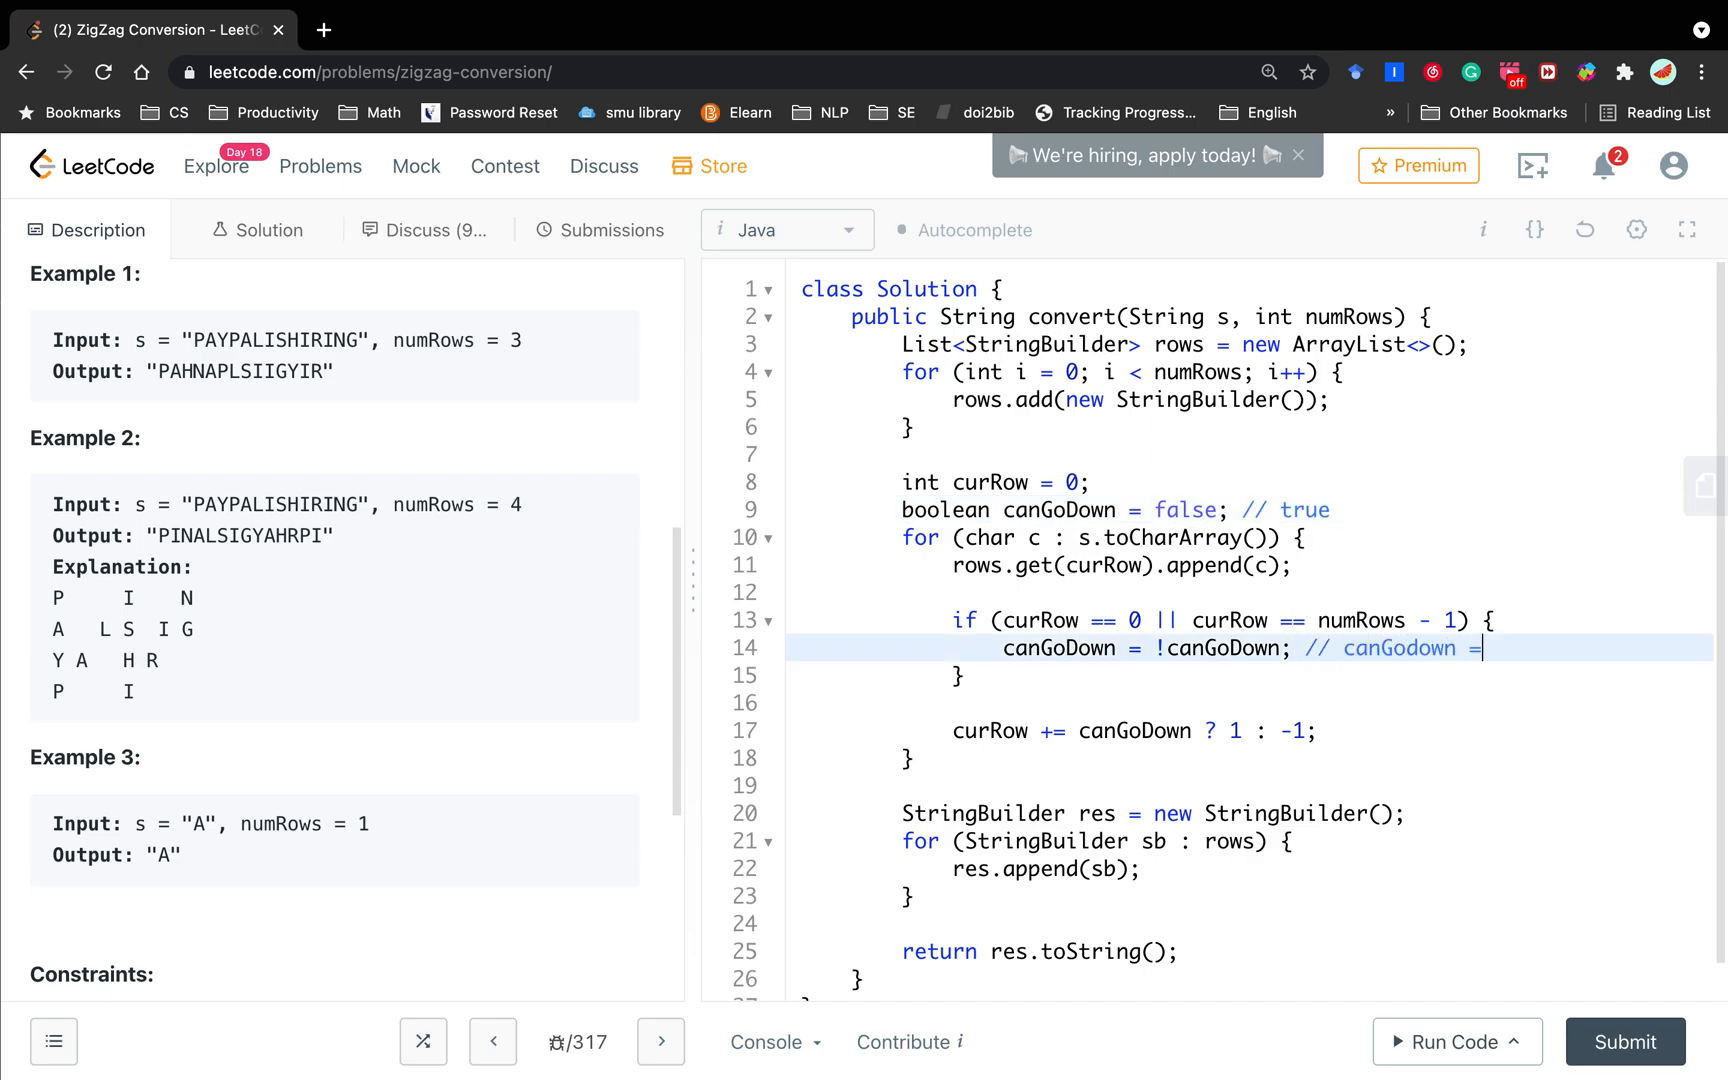
type("false;")
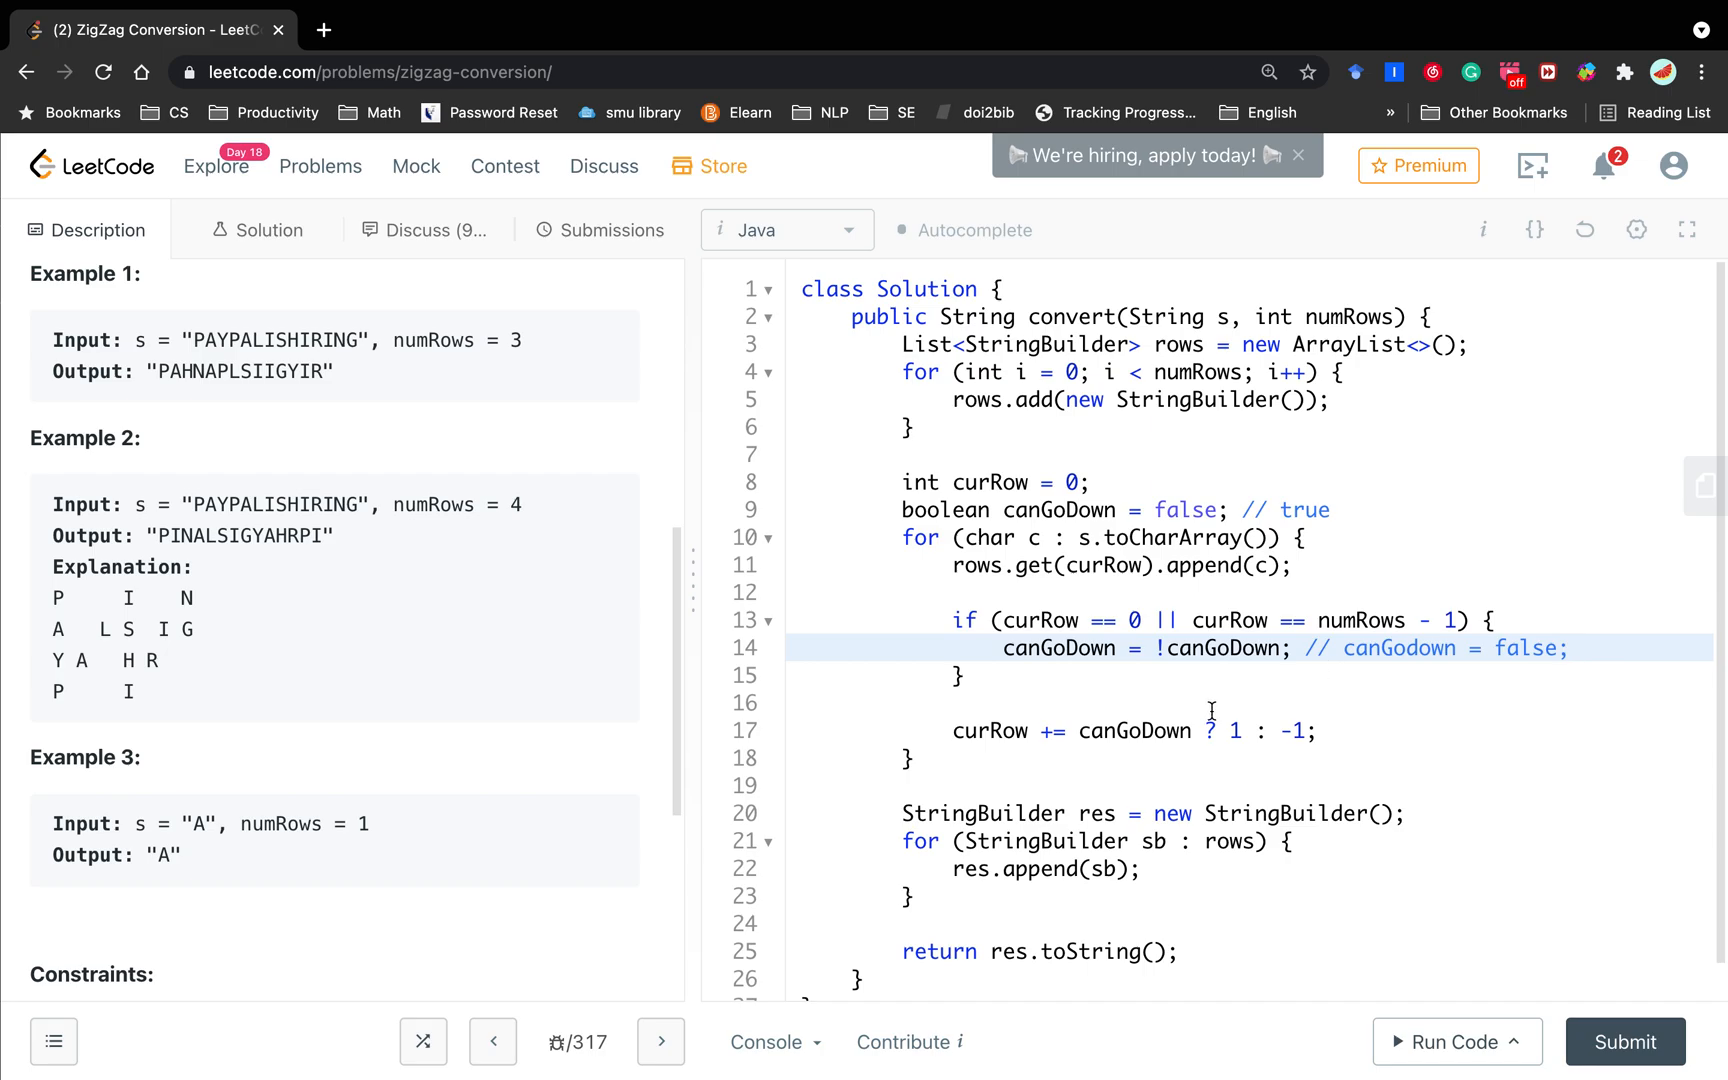
mouse_move(1310, 730)
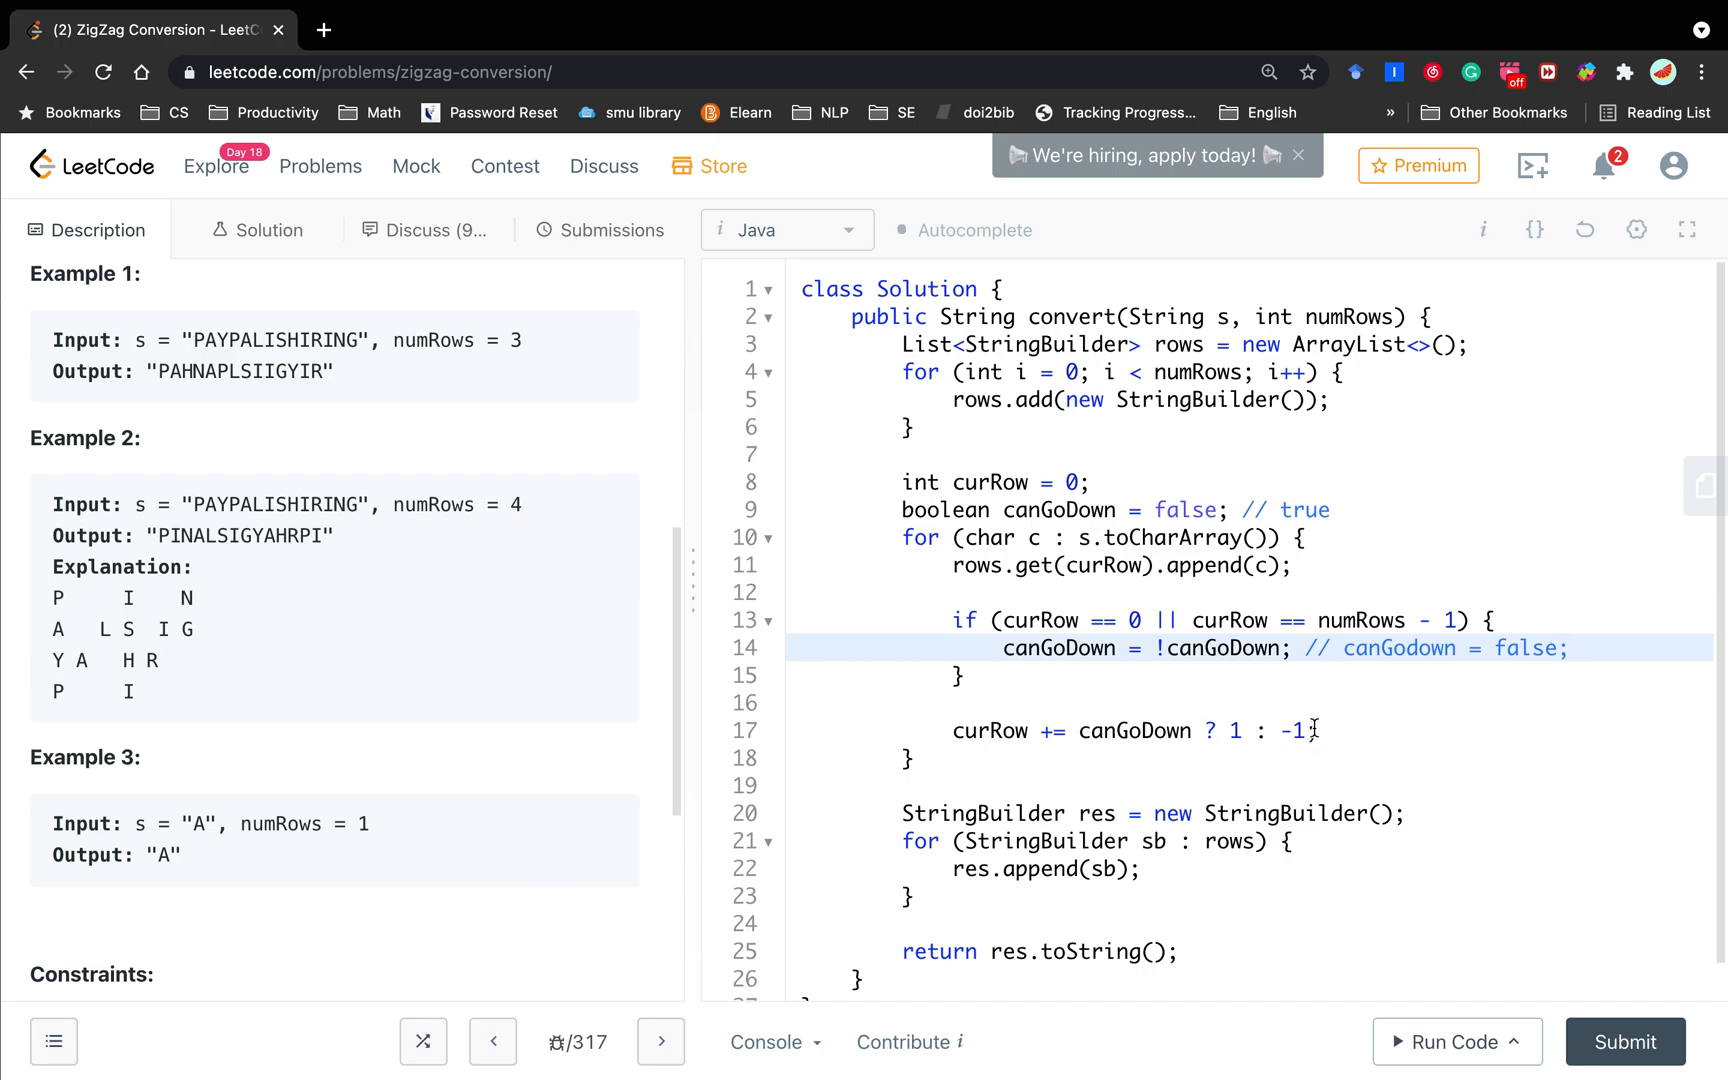
mouse_move(100, 478)
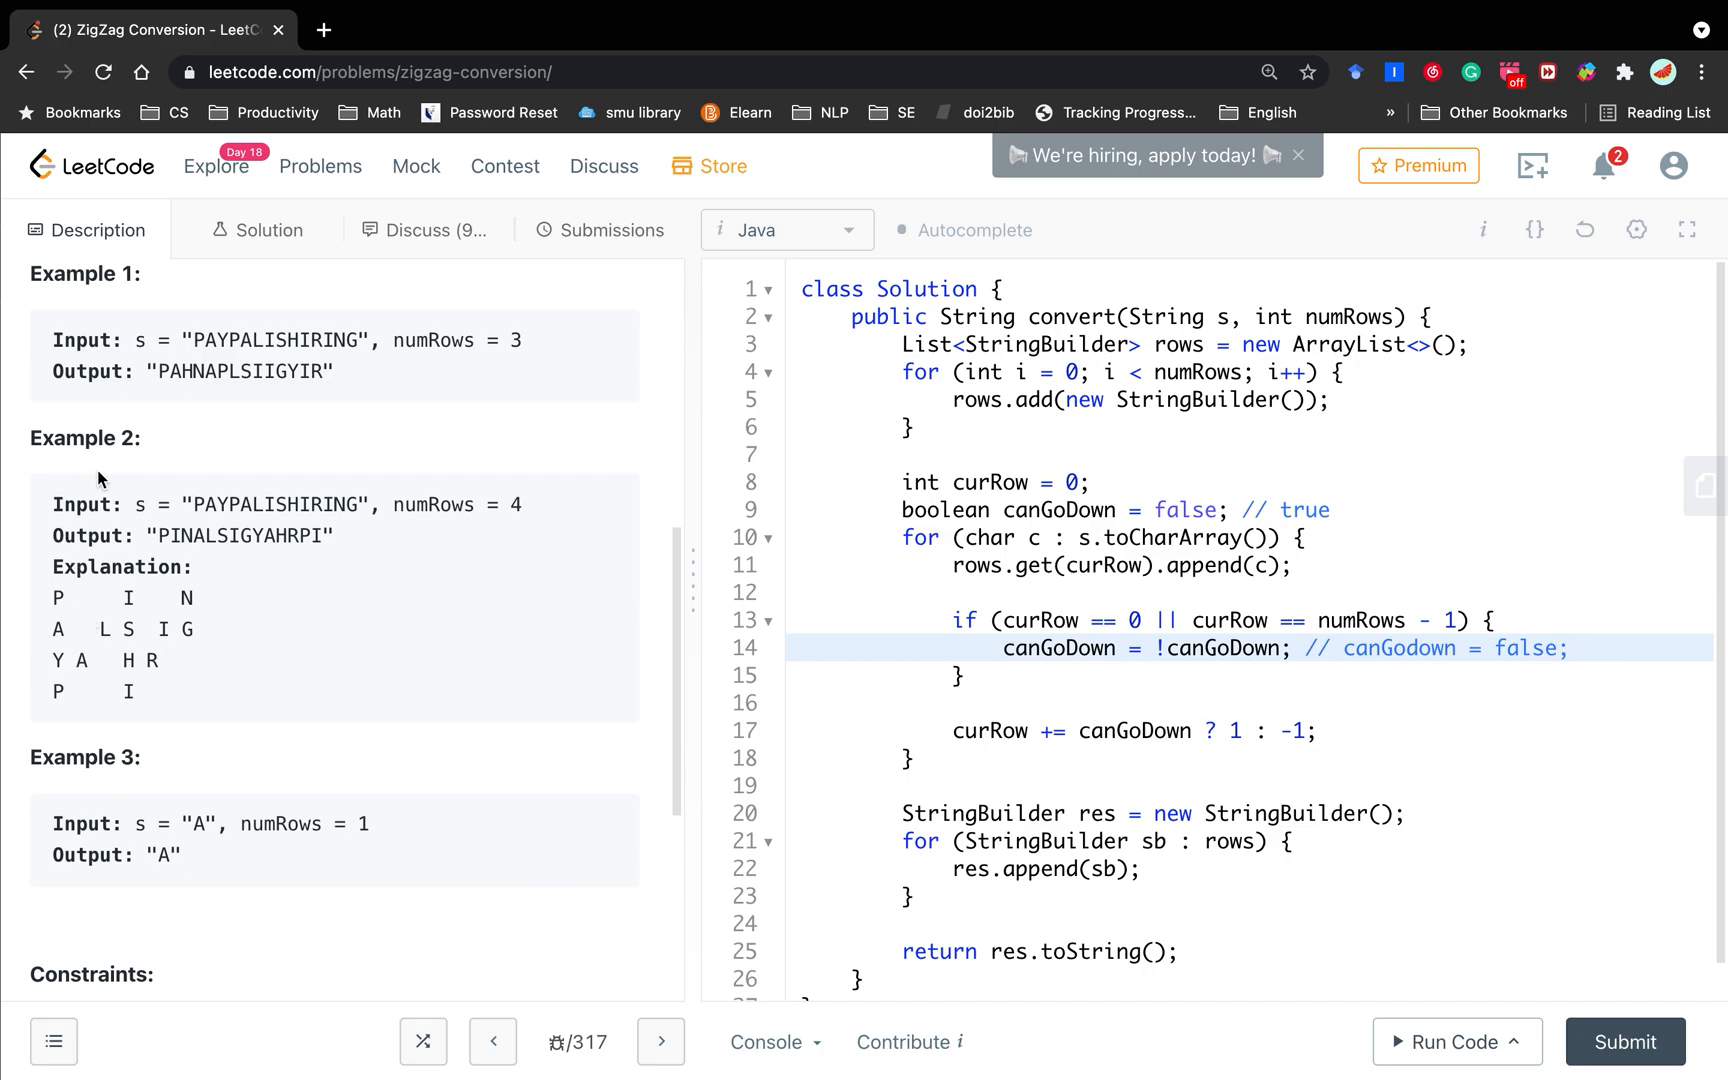
mouse_move(1020, 566)
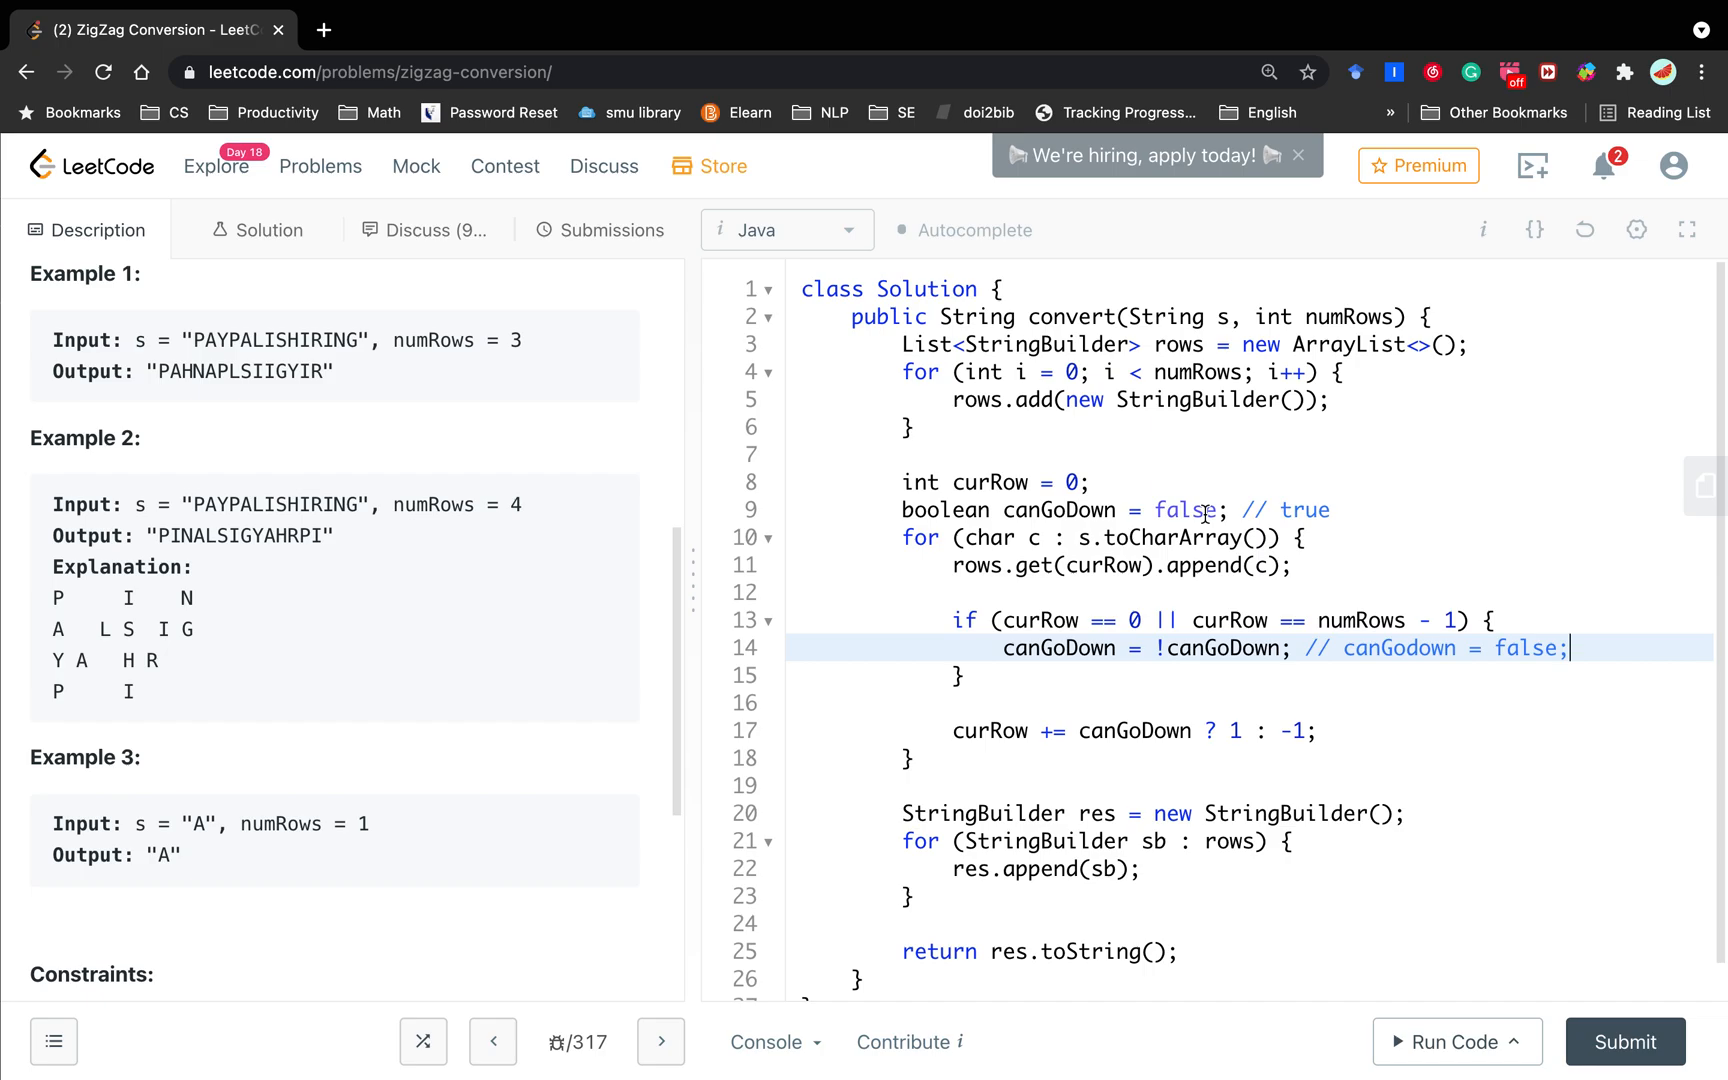
mouse_move(1076, 668)
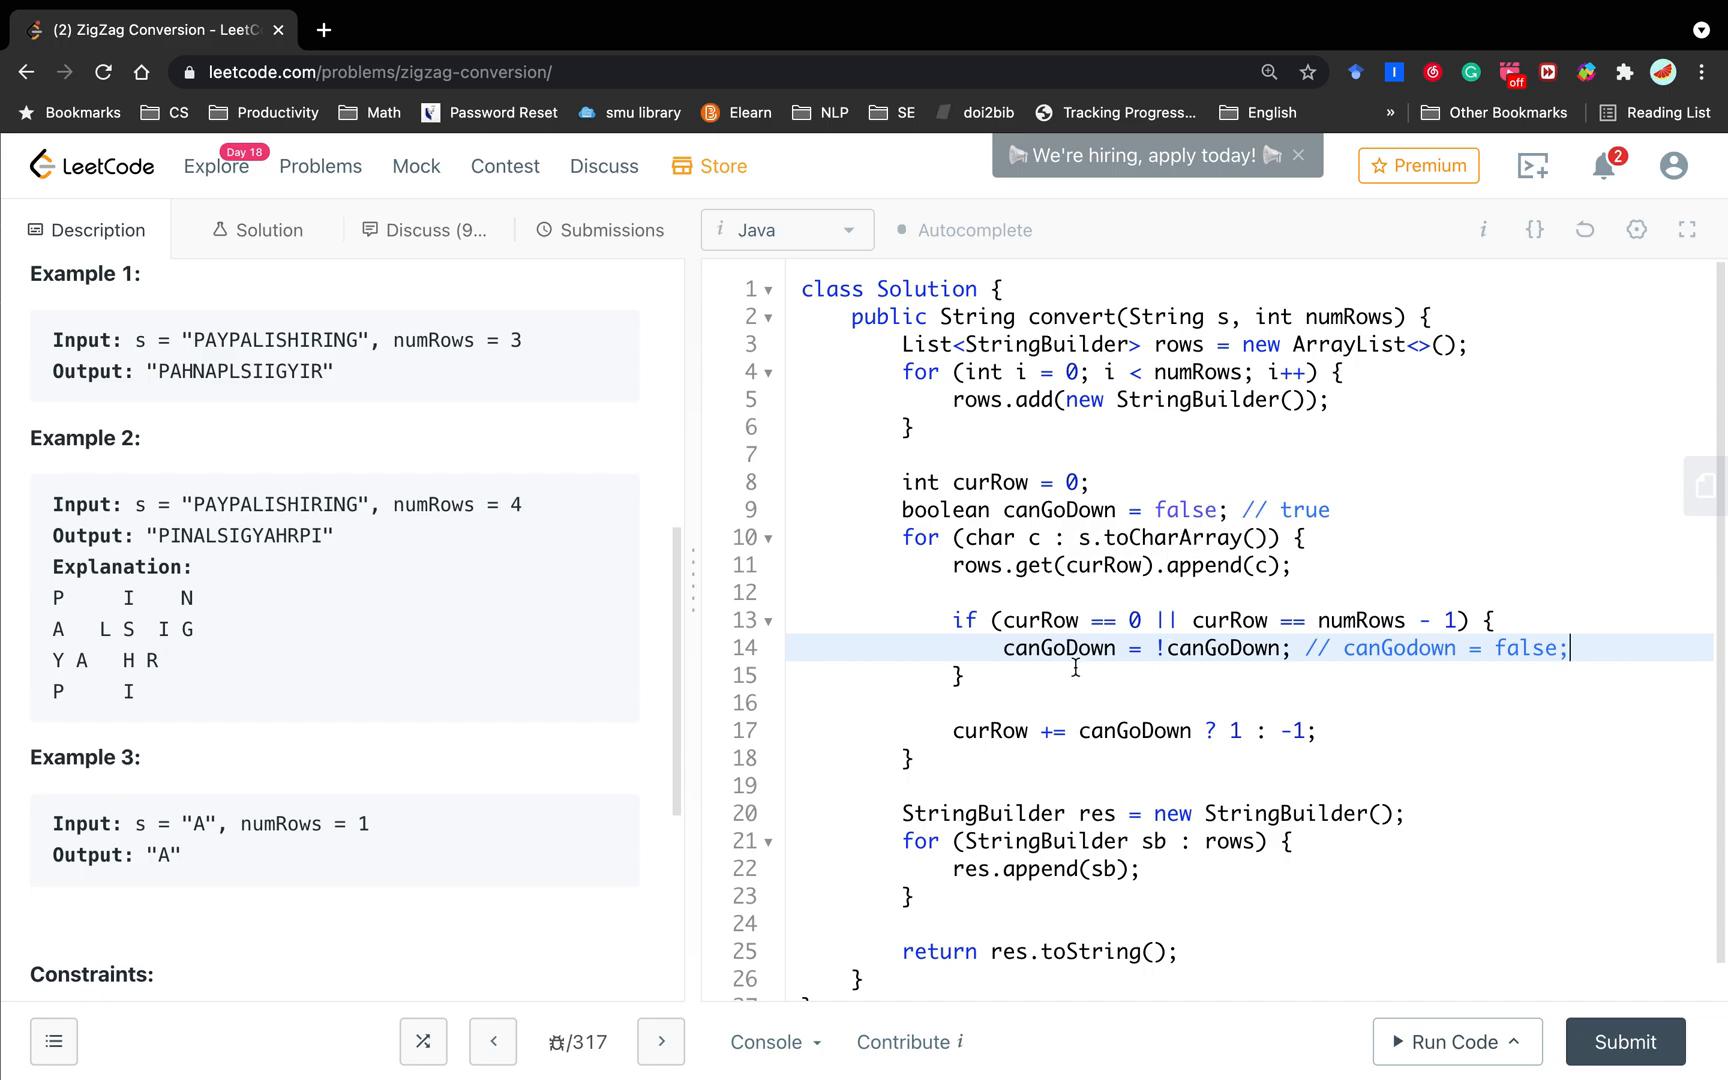
mouse_move(1236, 620)
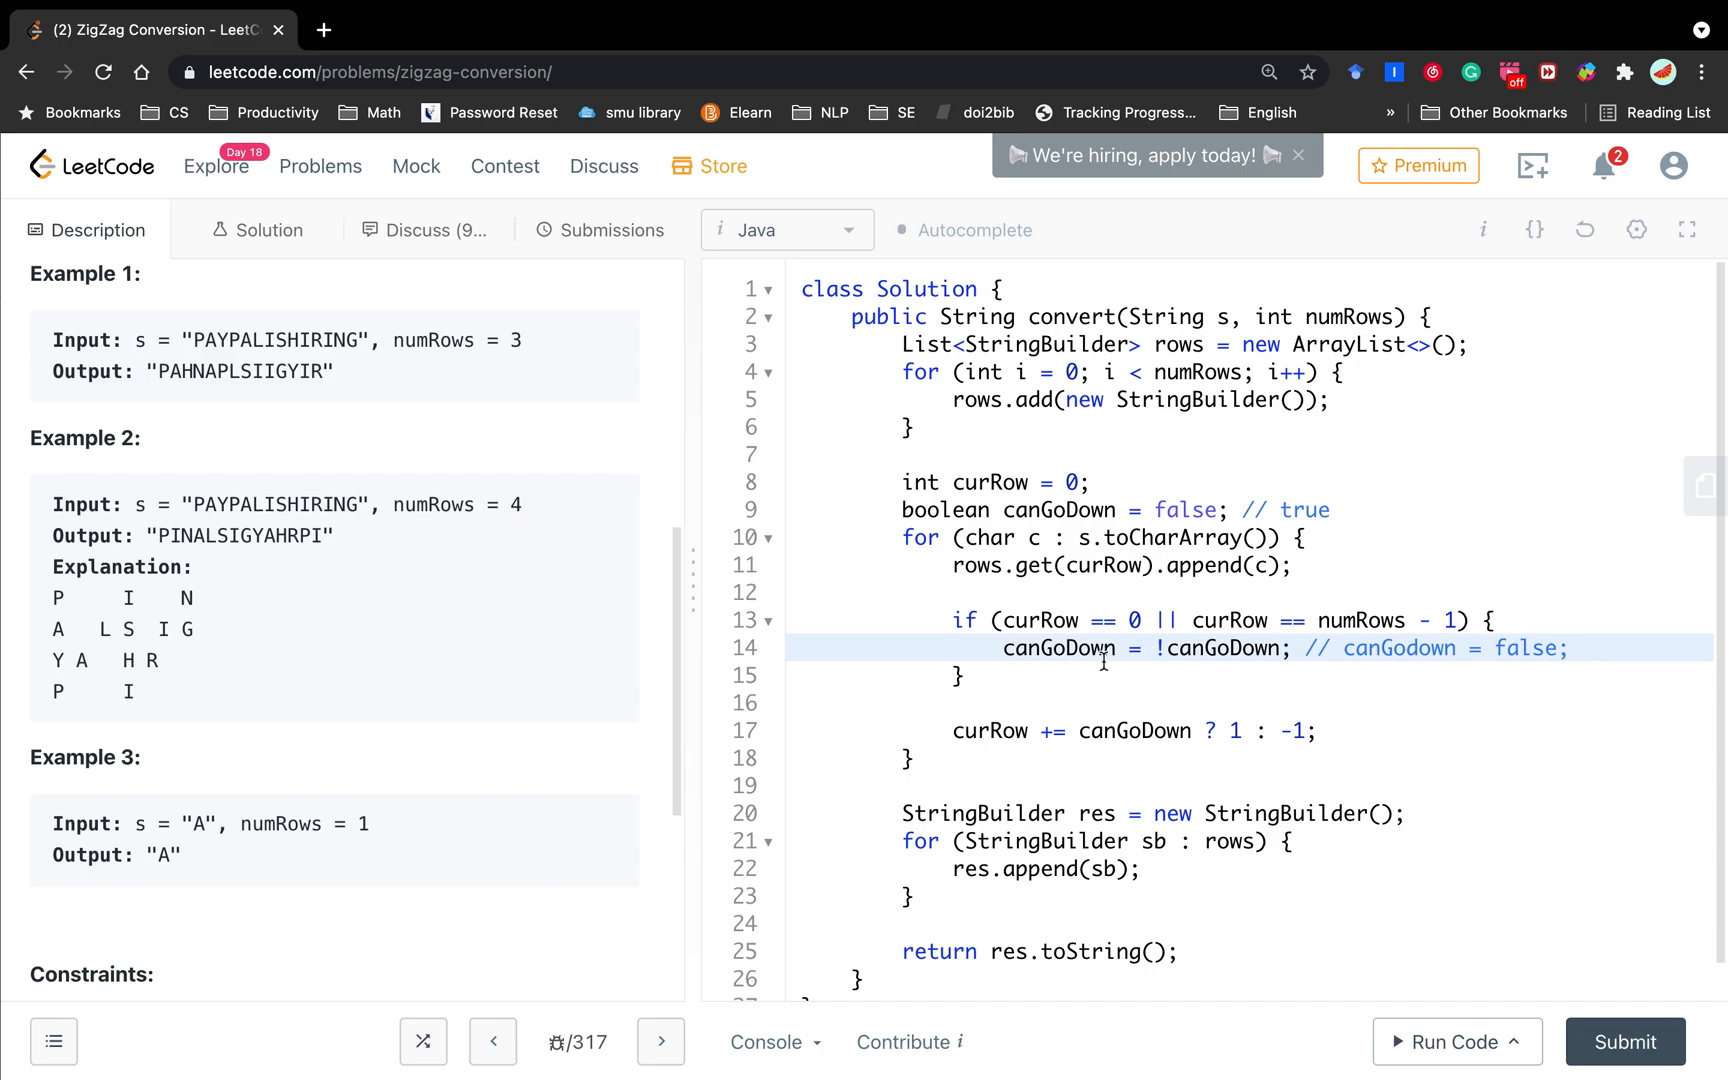
mouse_move(1400, 642)
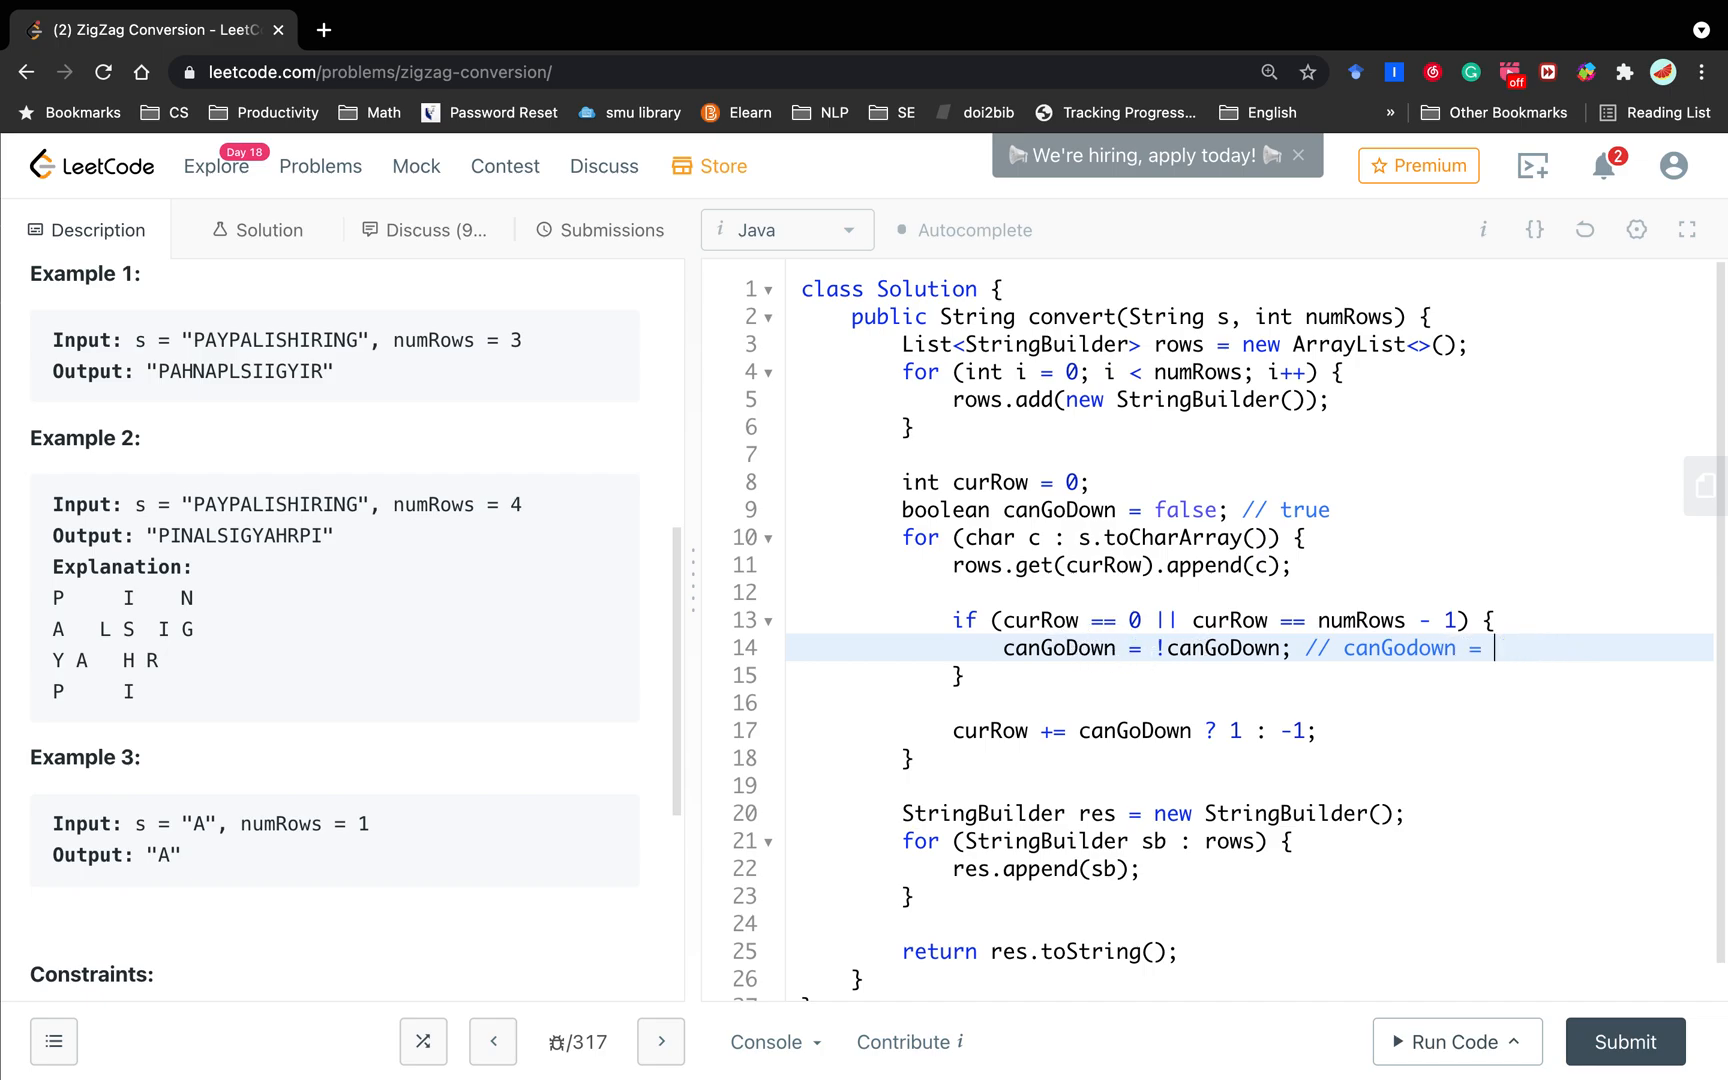
type("true")
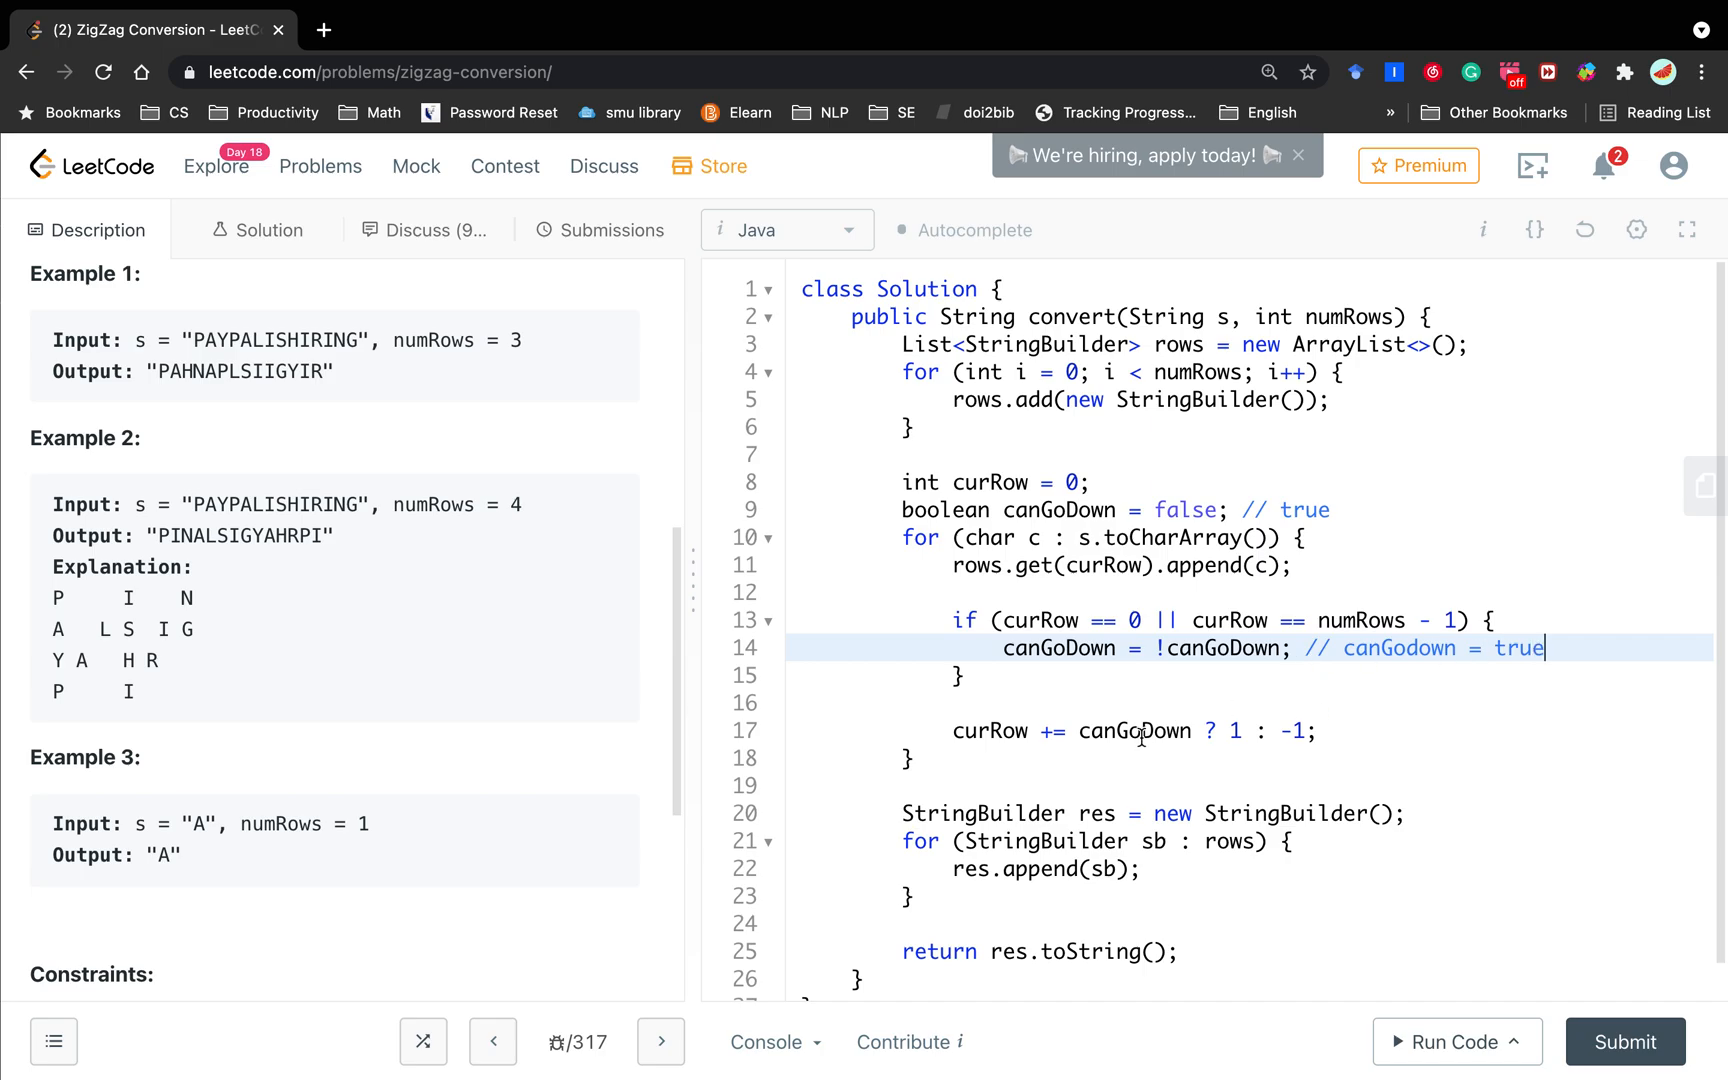
mouse_move(1236, 730)
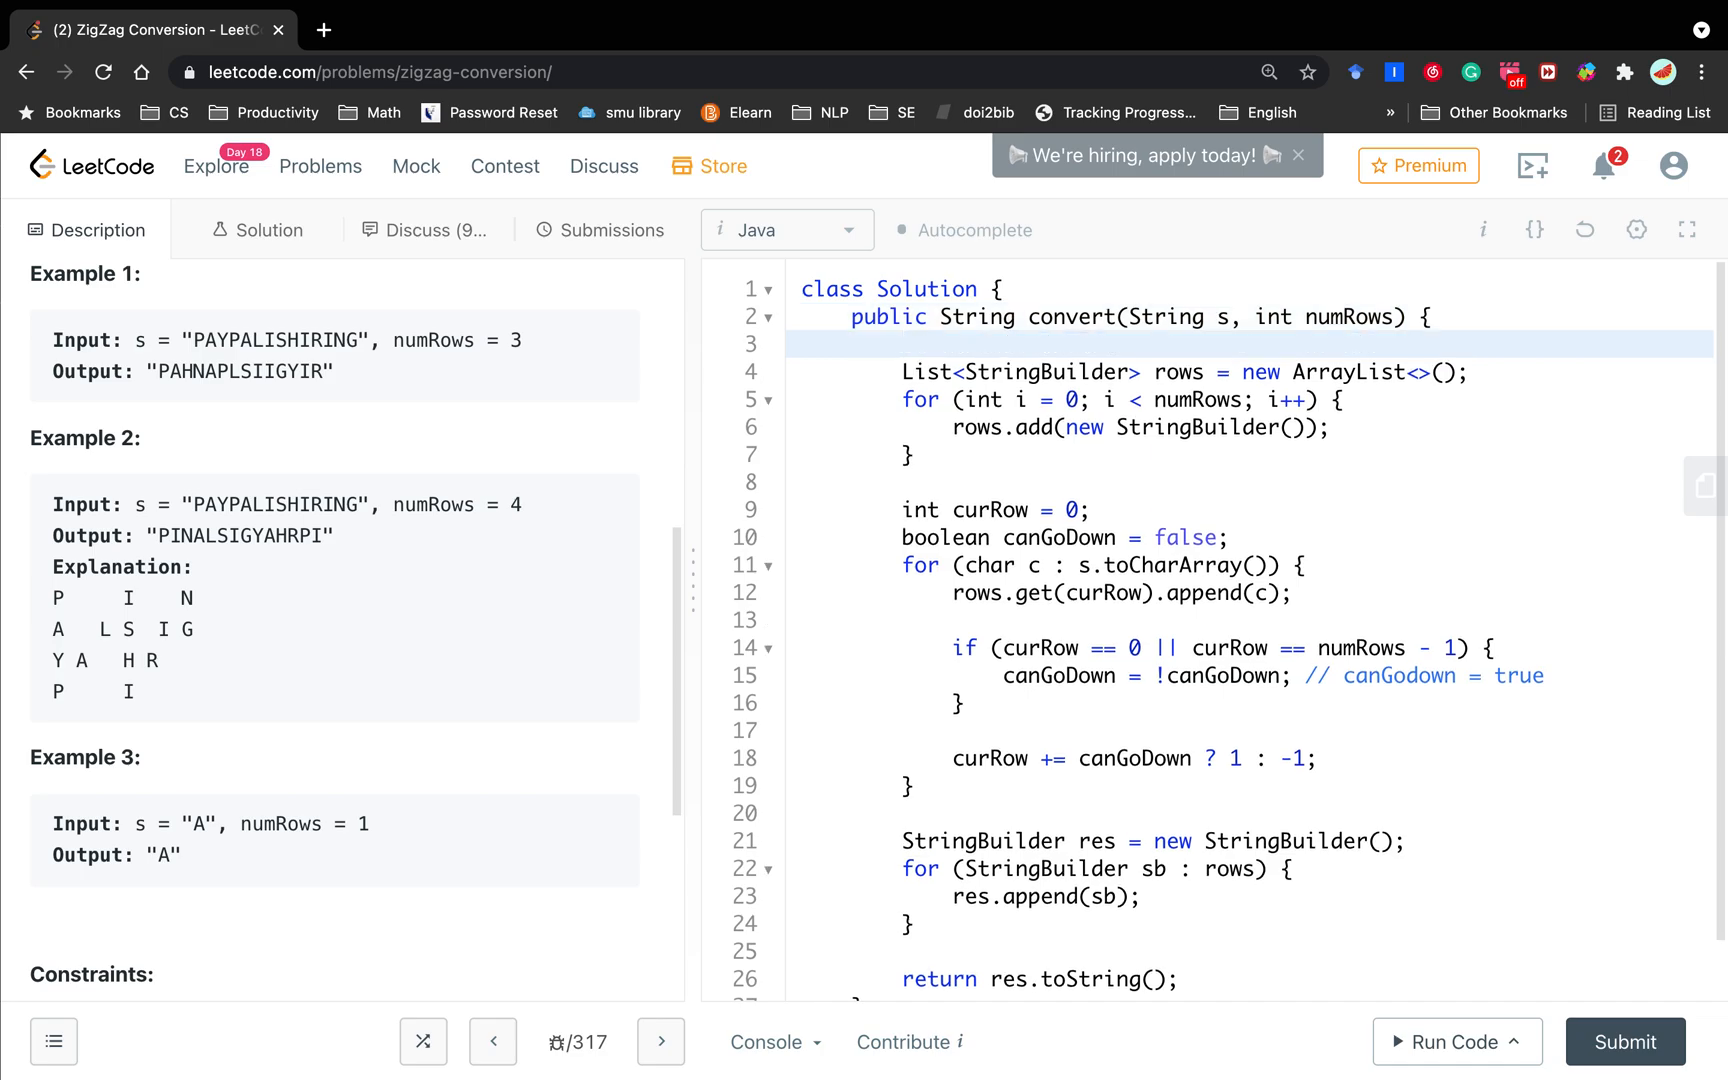
Step: Open convert with int n = s.length(); and if (numRows > n || numRows == 1) return s;
type("int n = s.length();")
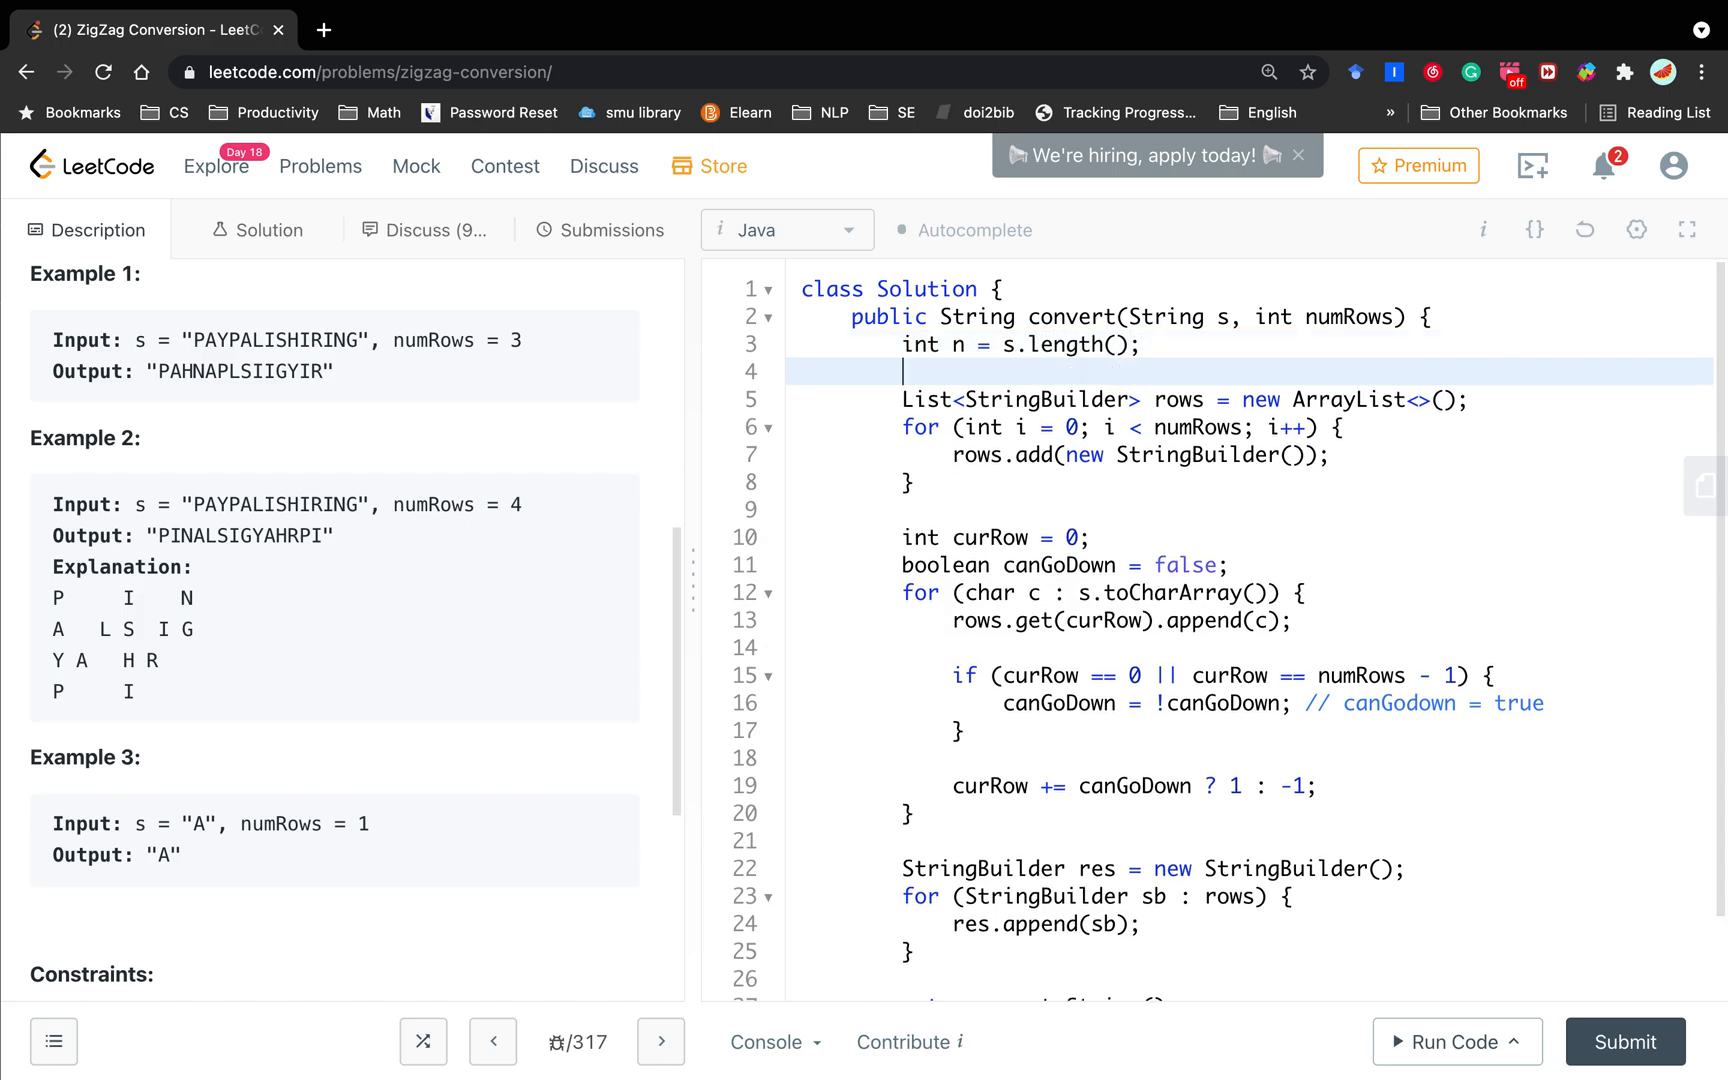
type("if")
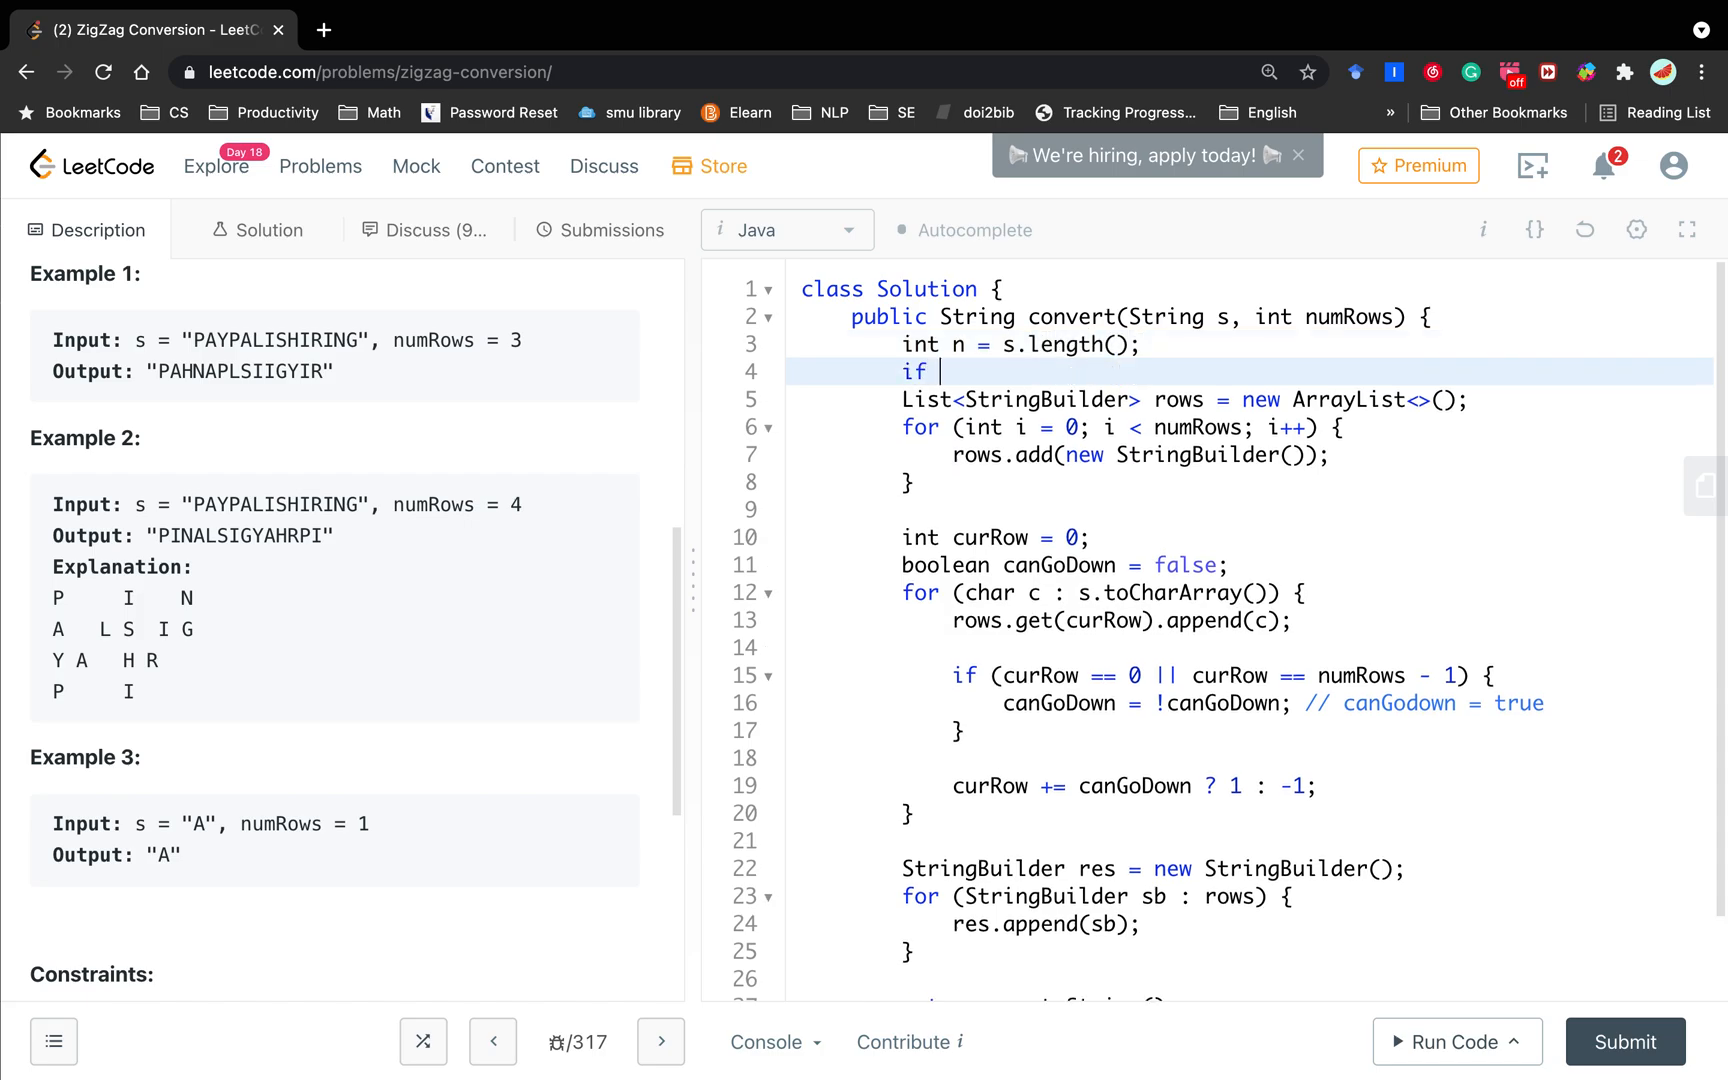
type("()")
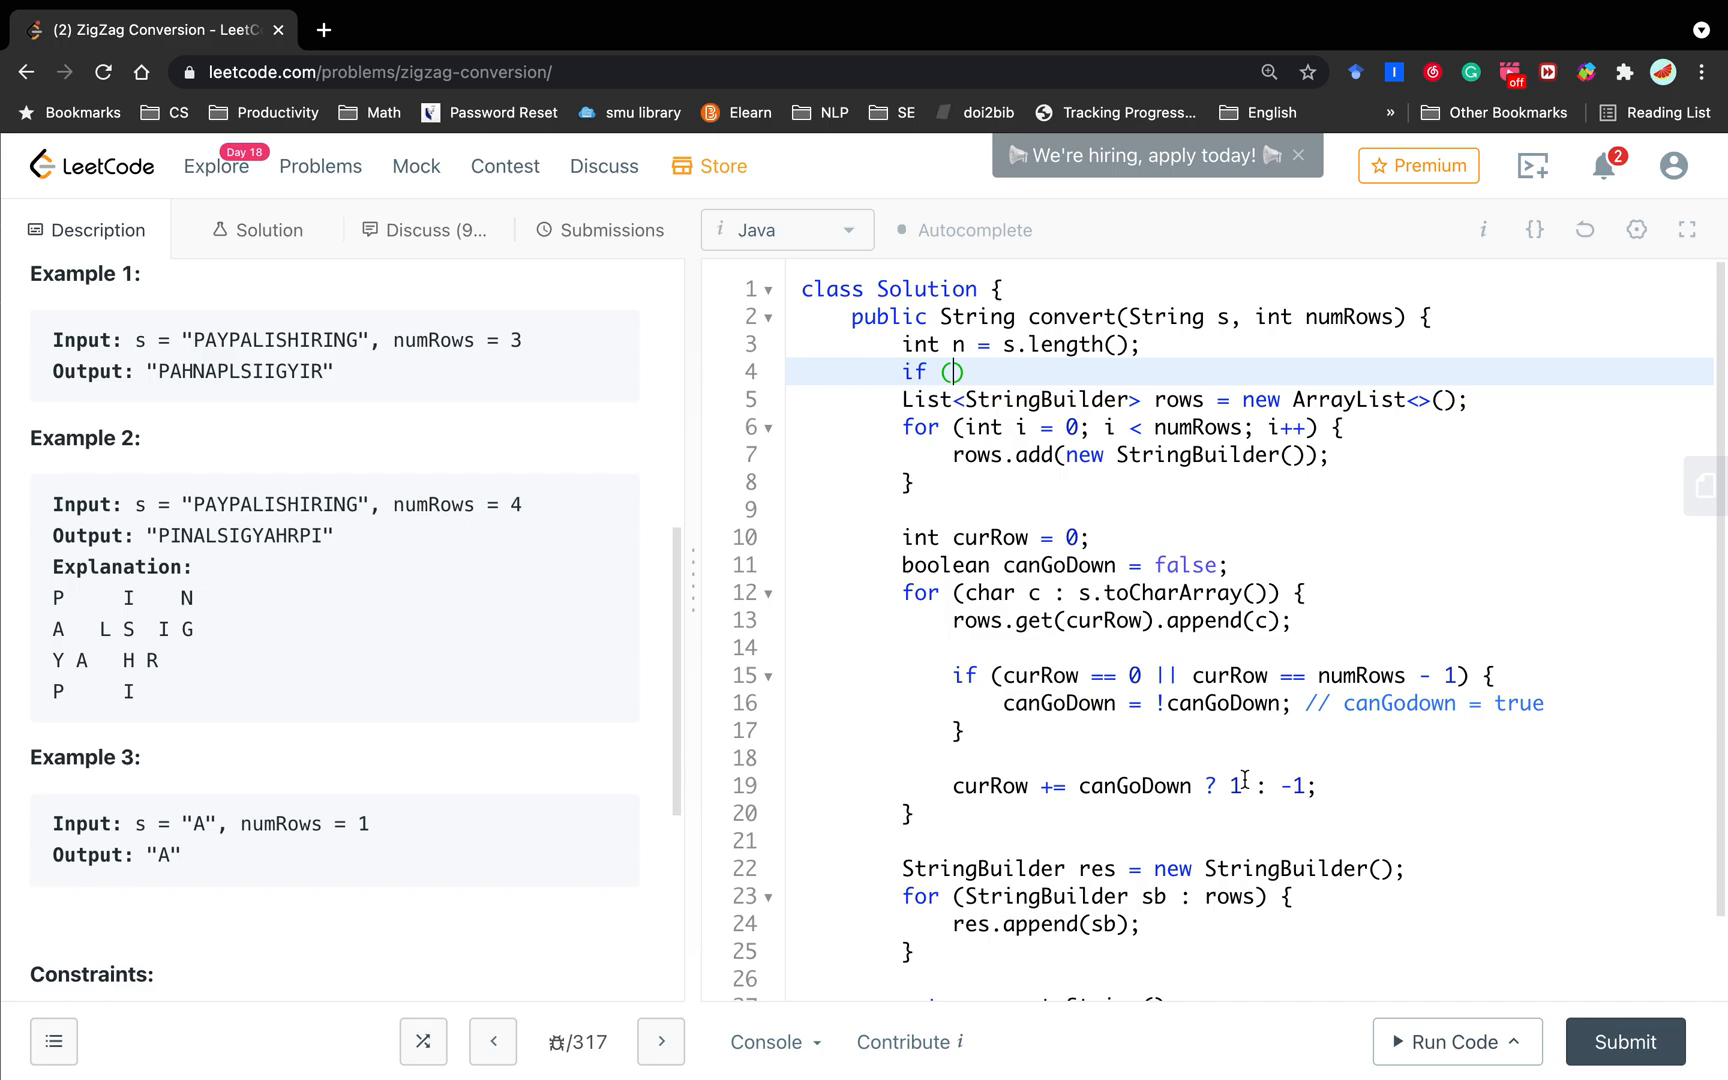
type("numRows >")
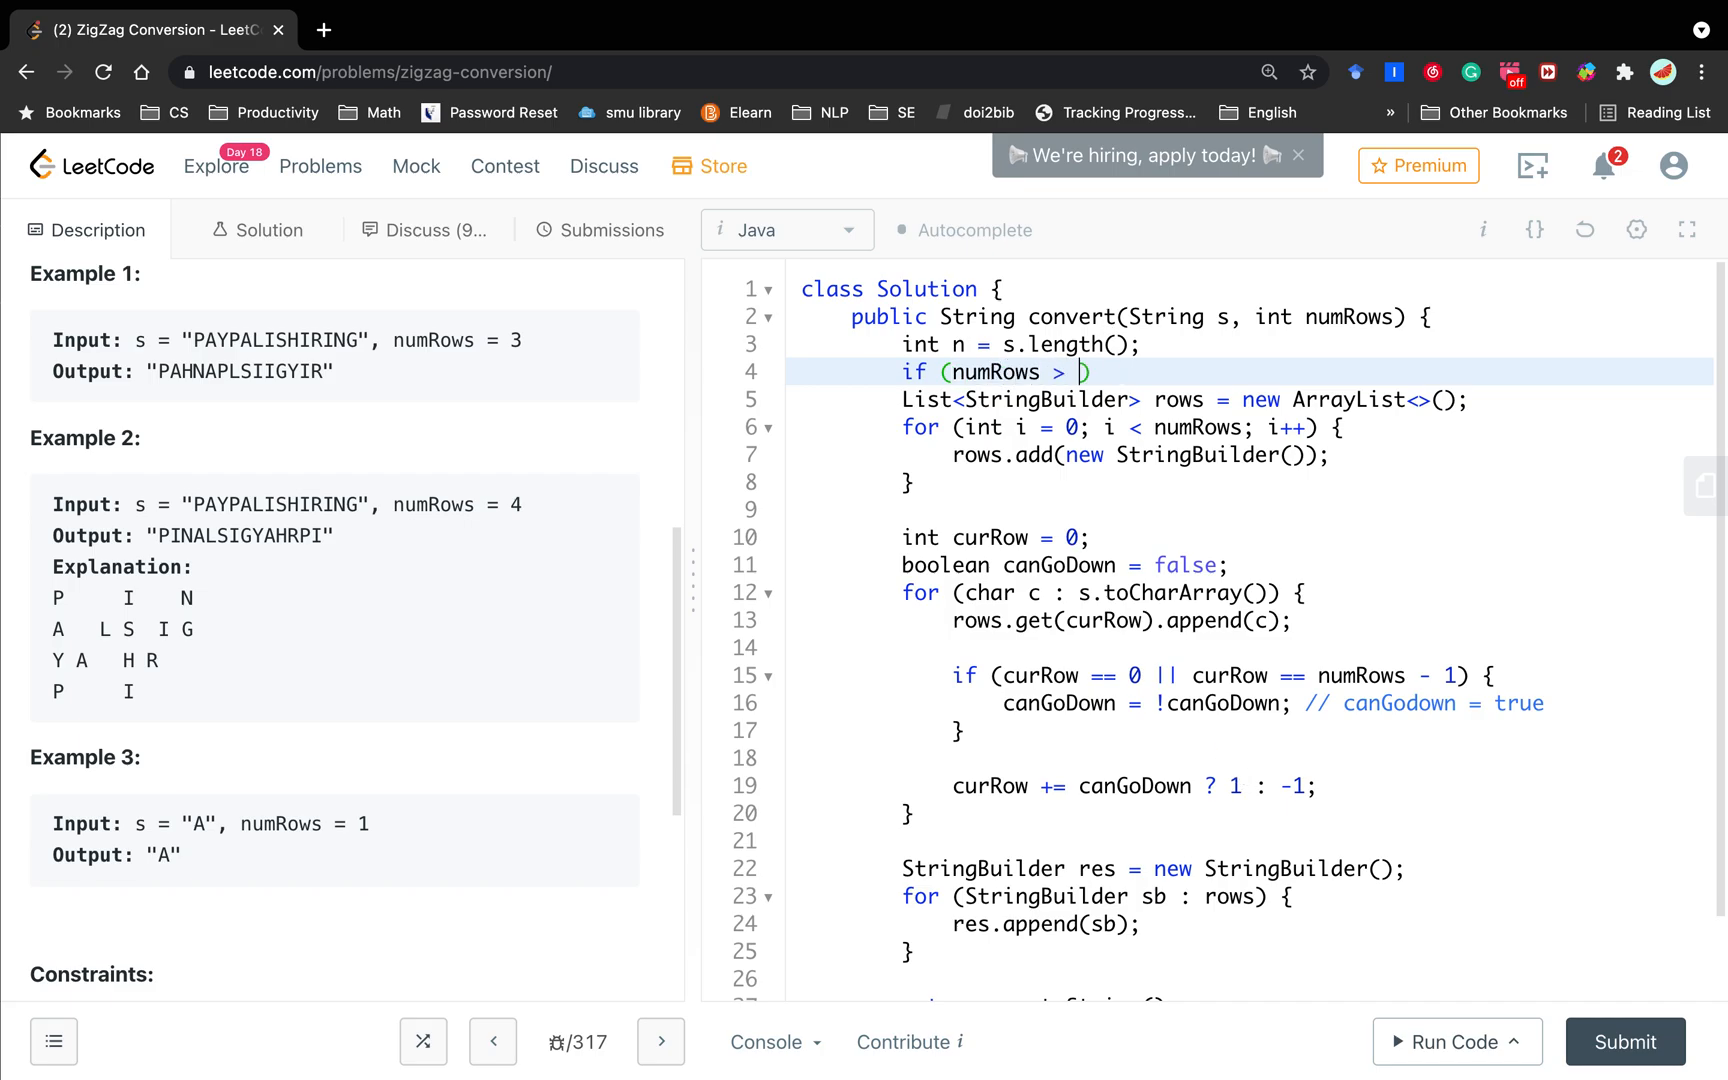
type("n")
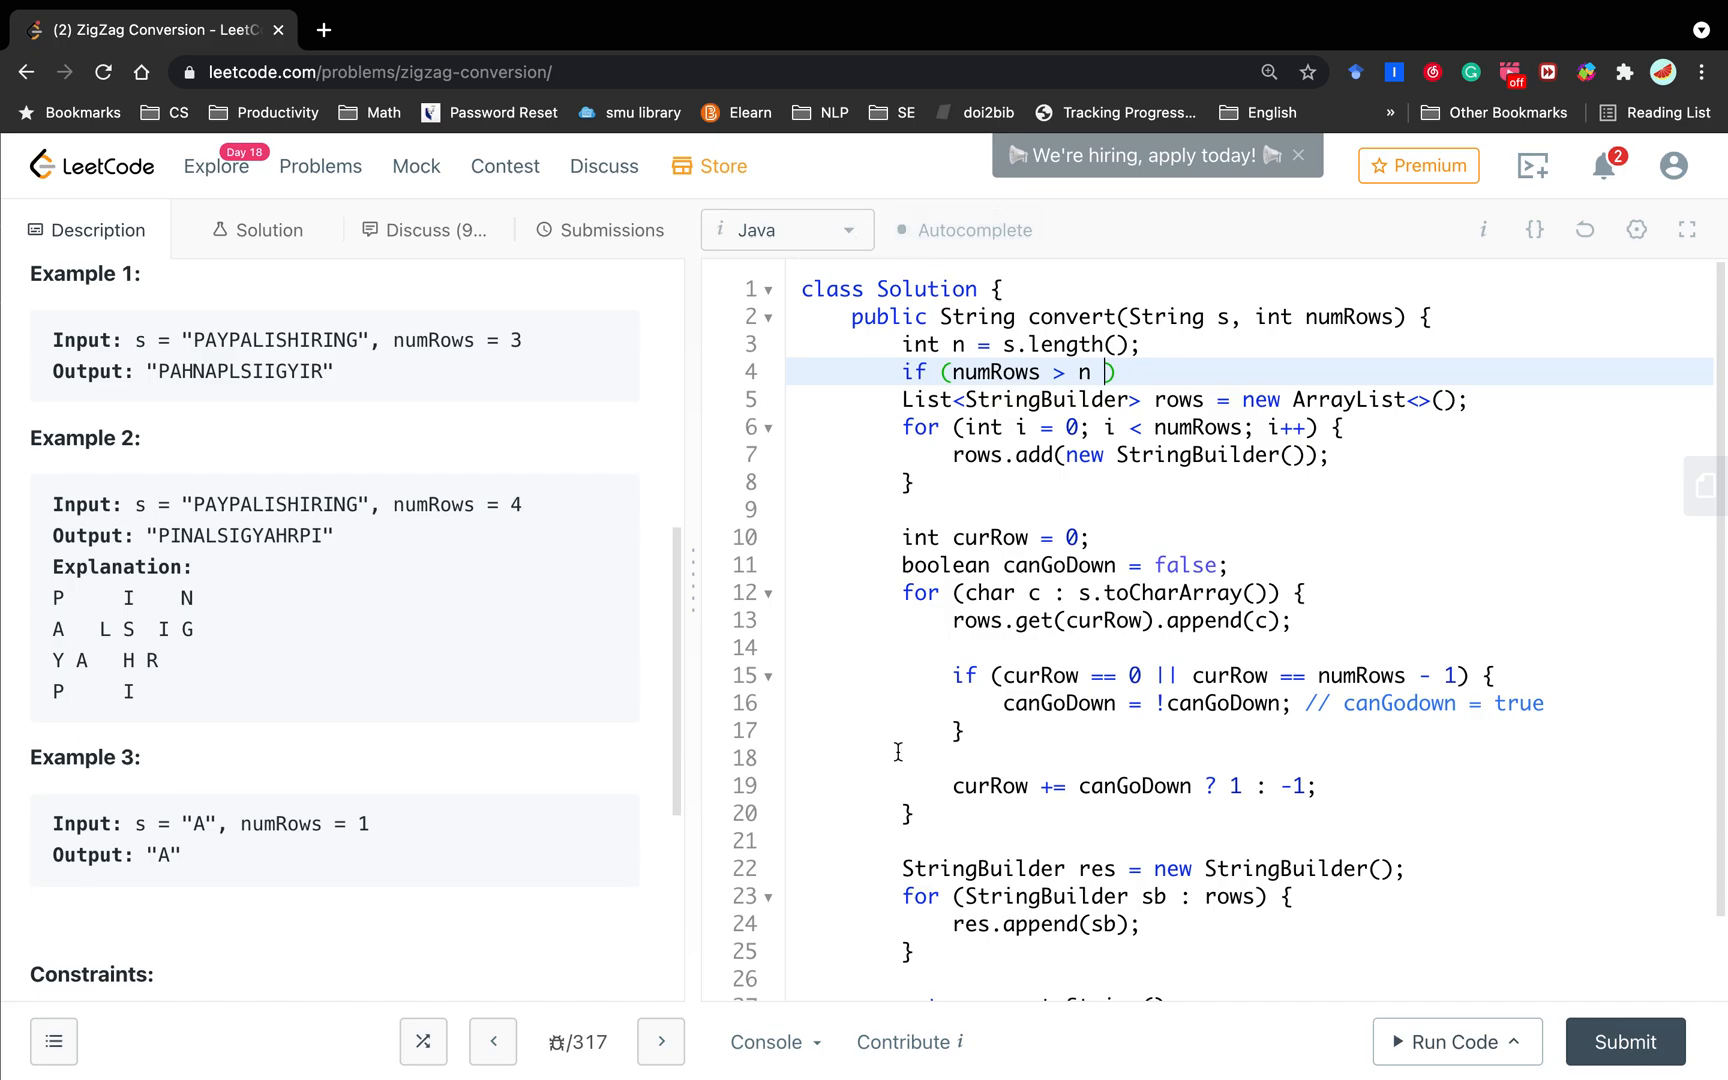
type("||")
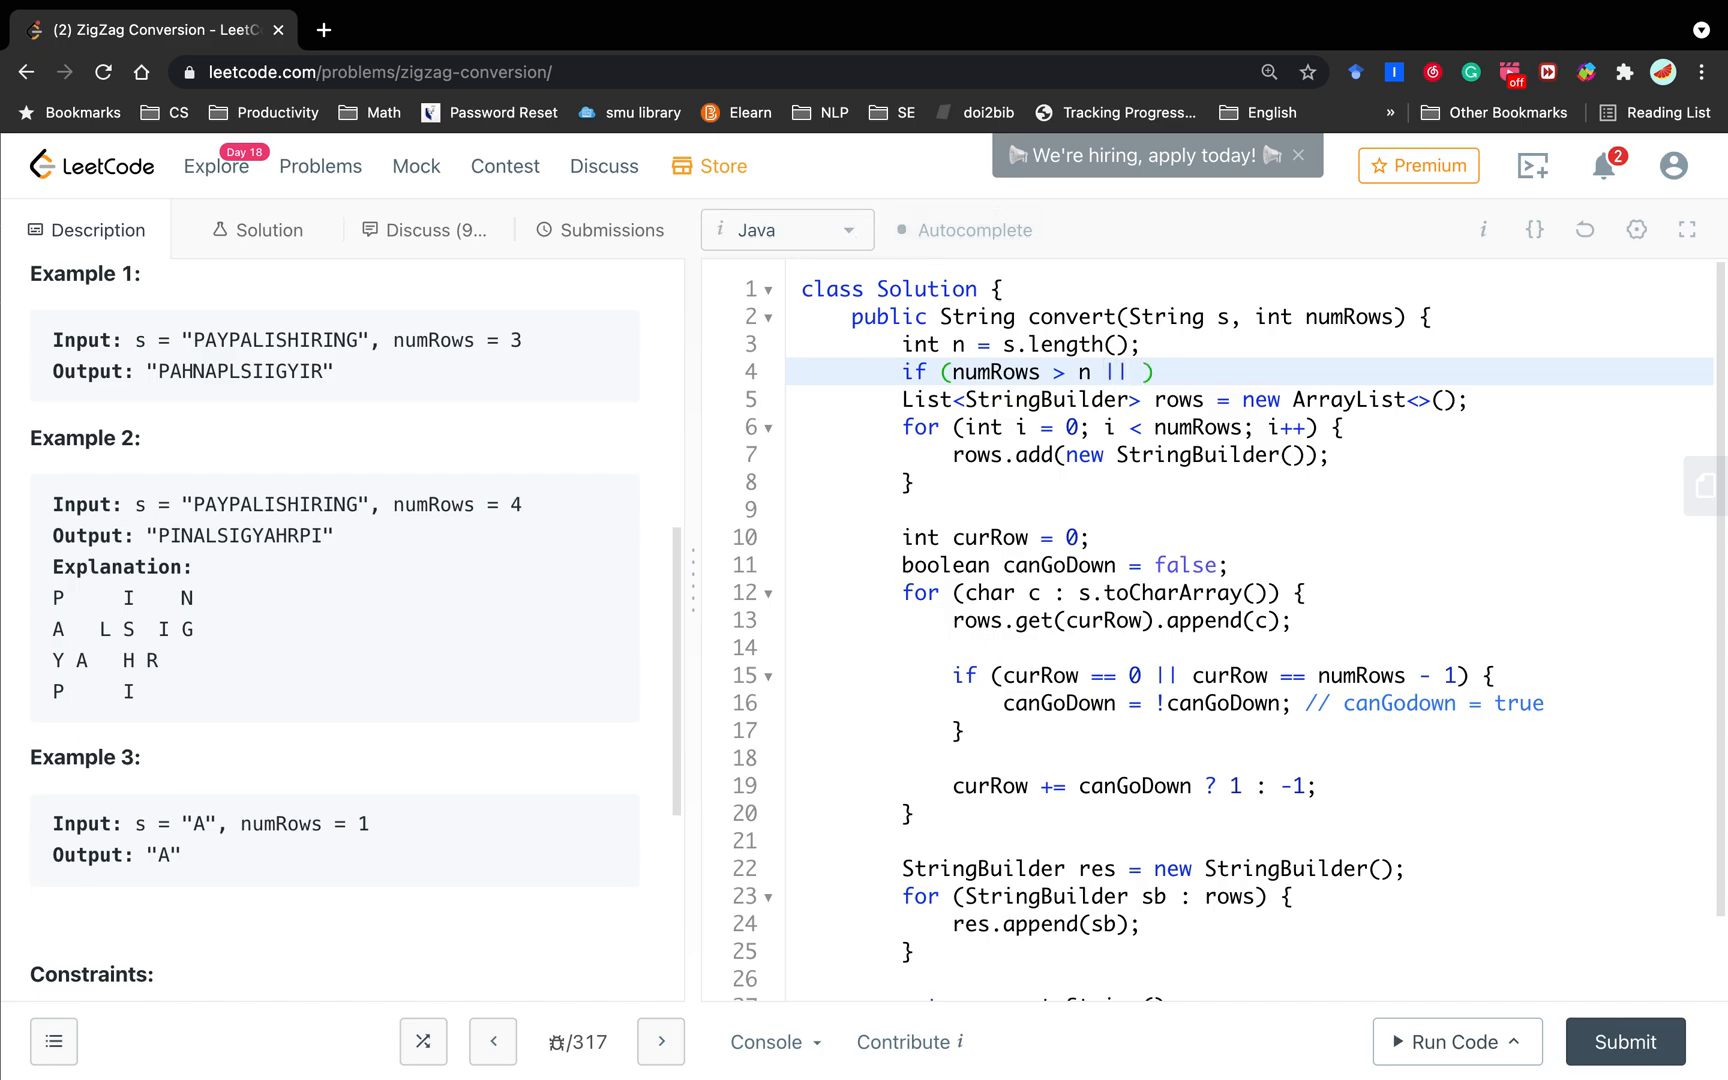
mouse_move(1444, 534)
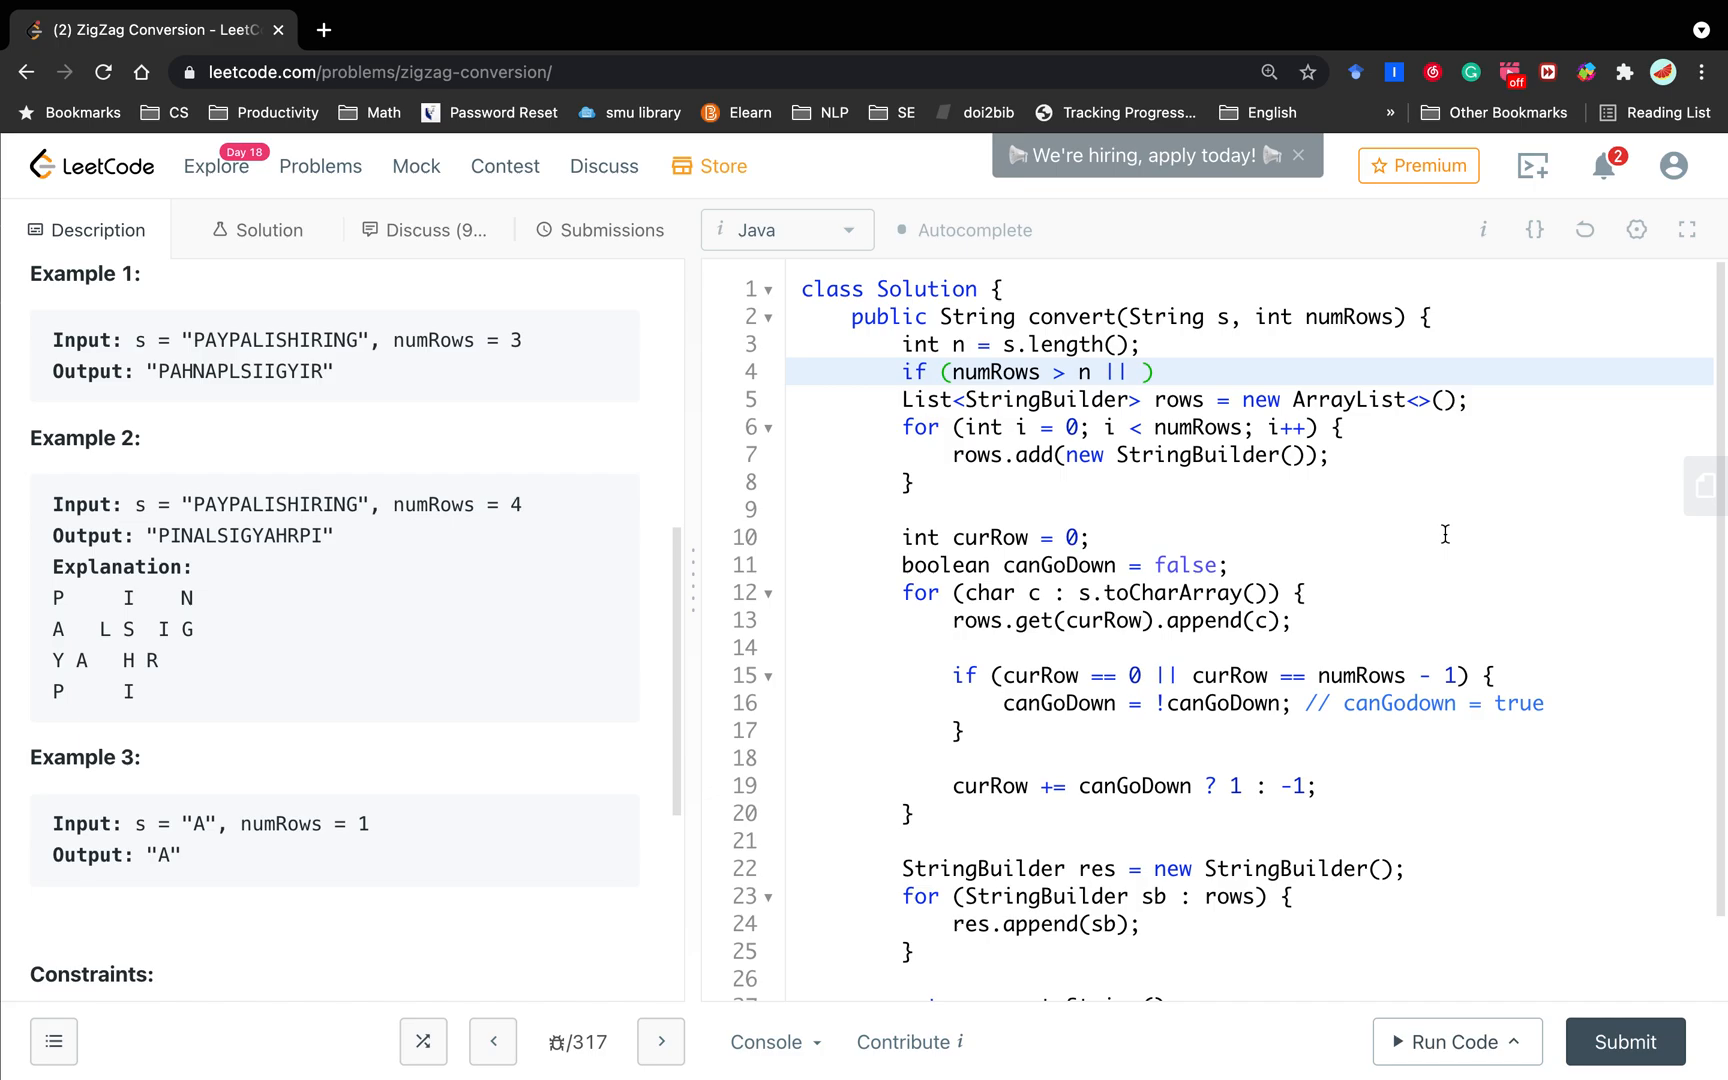
mouse_move(1442, 530)
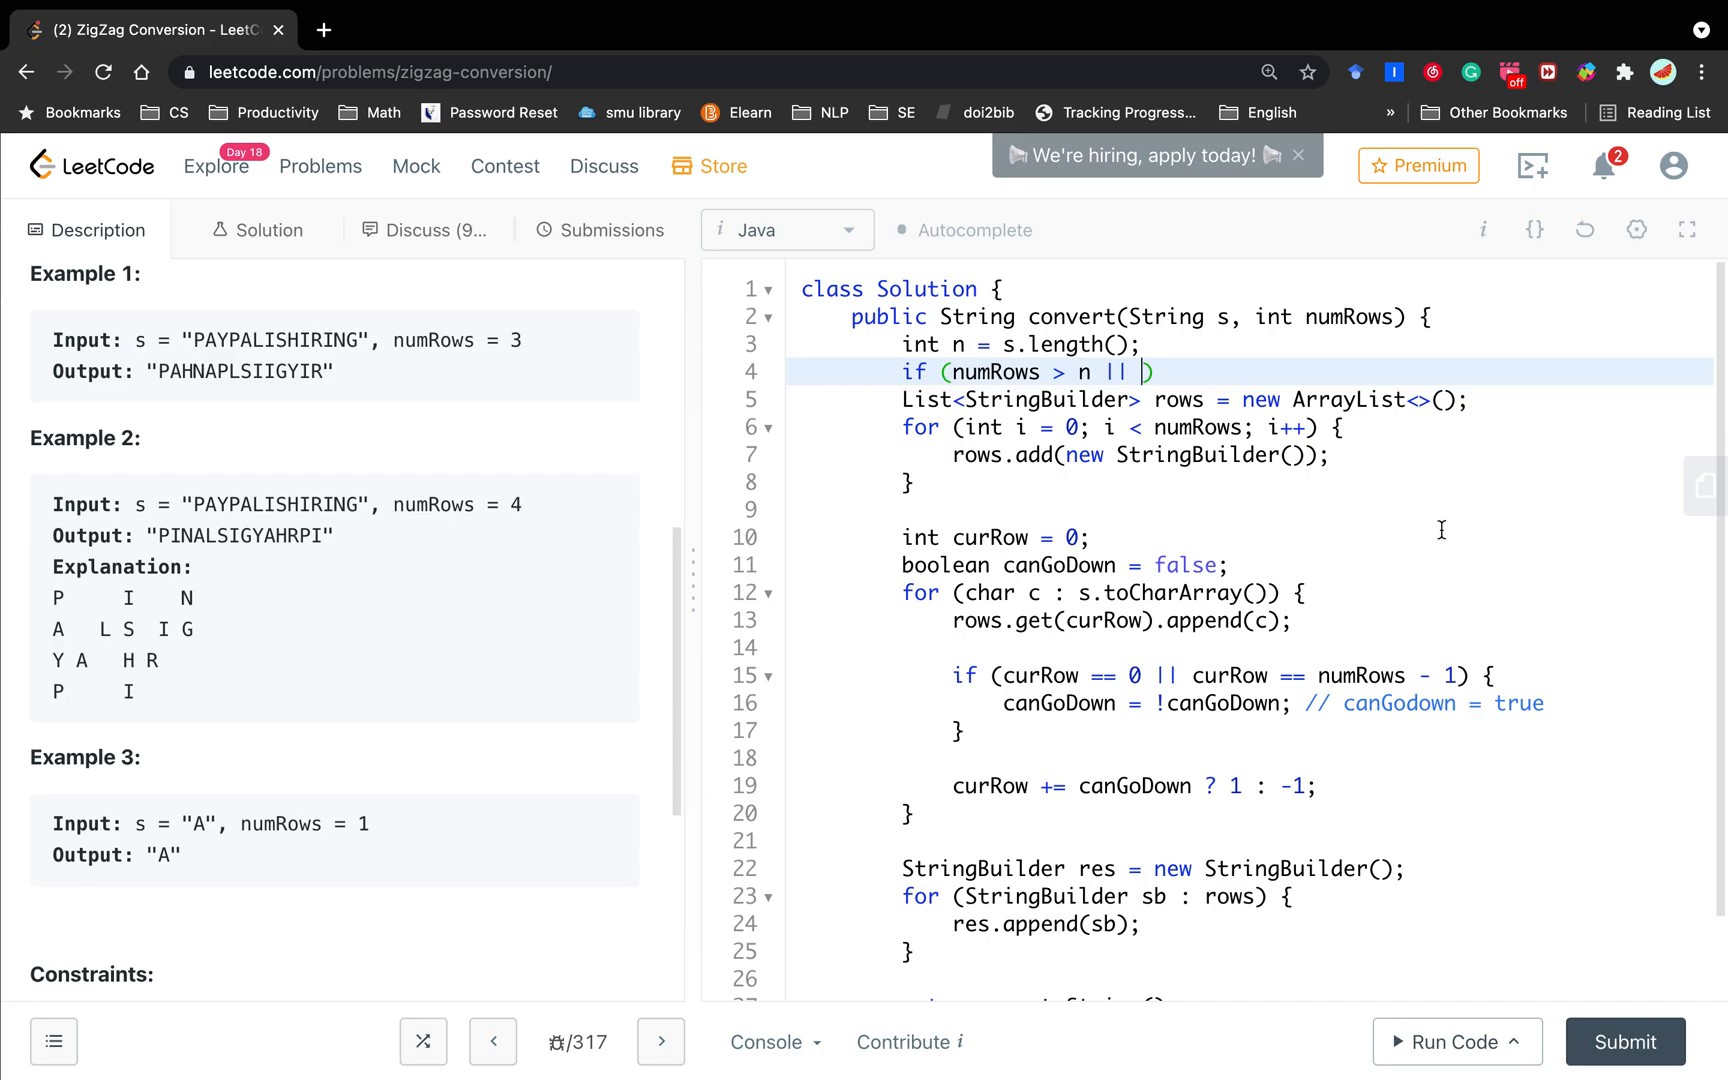
type("numRows")
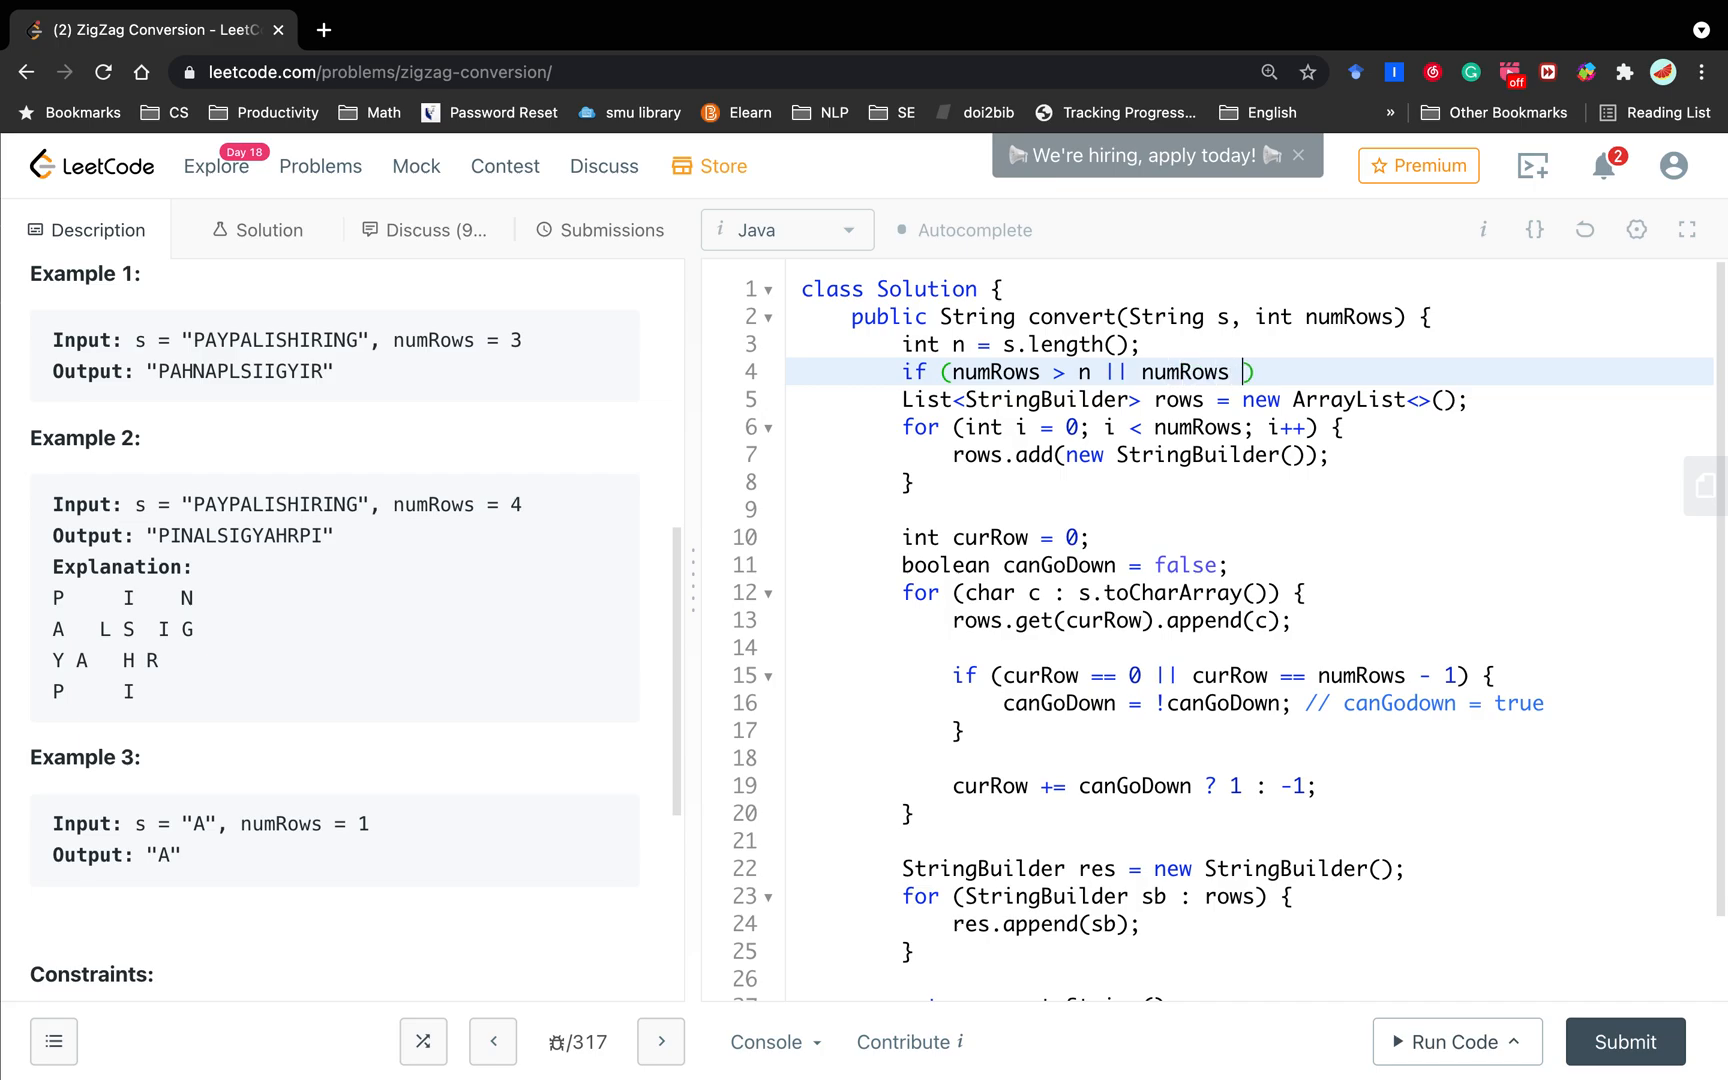
type("== 1) r")
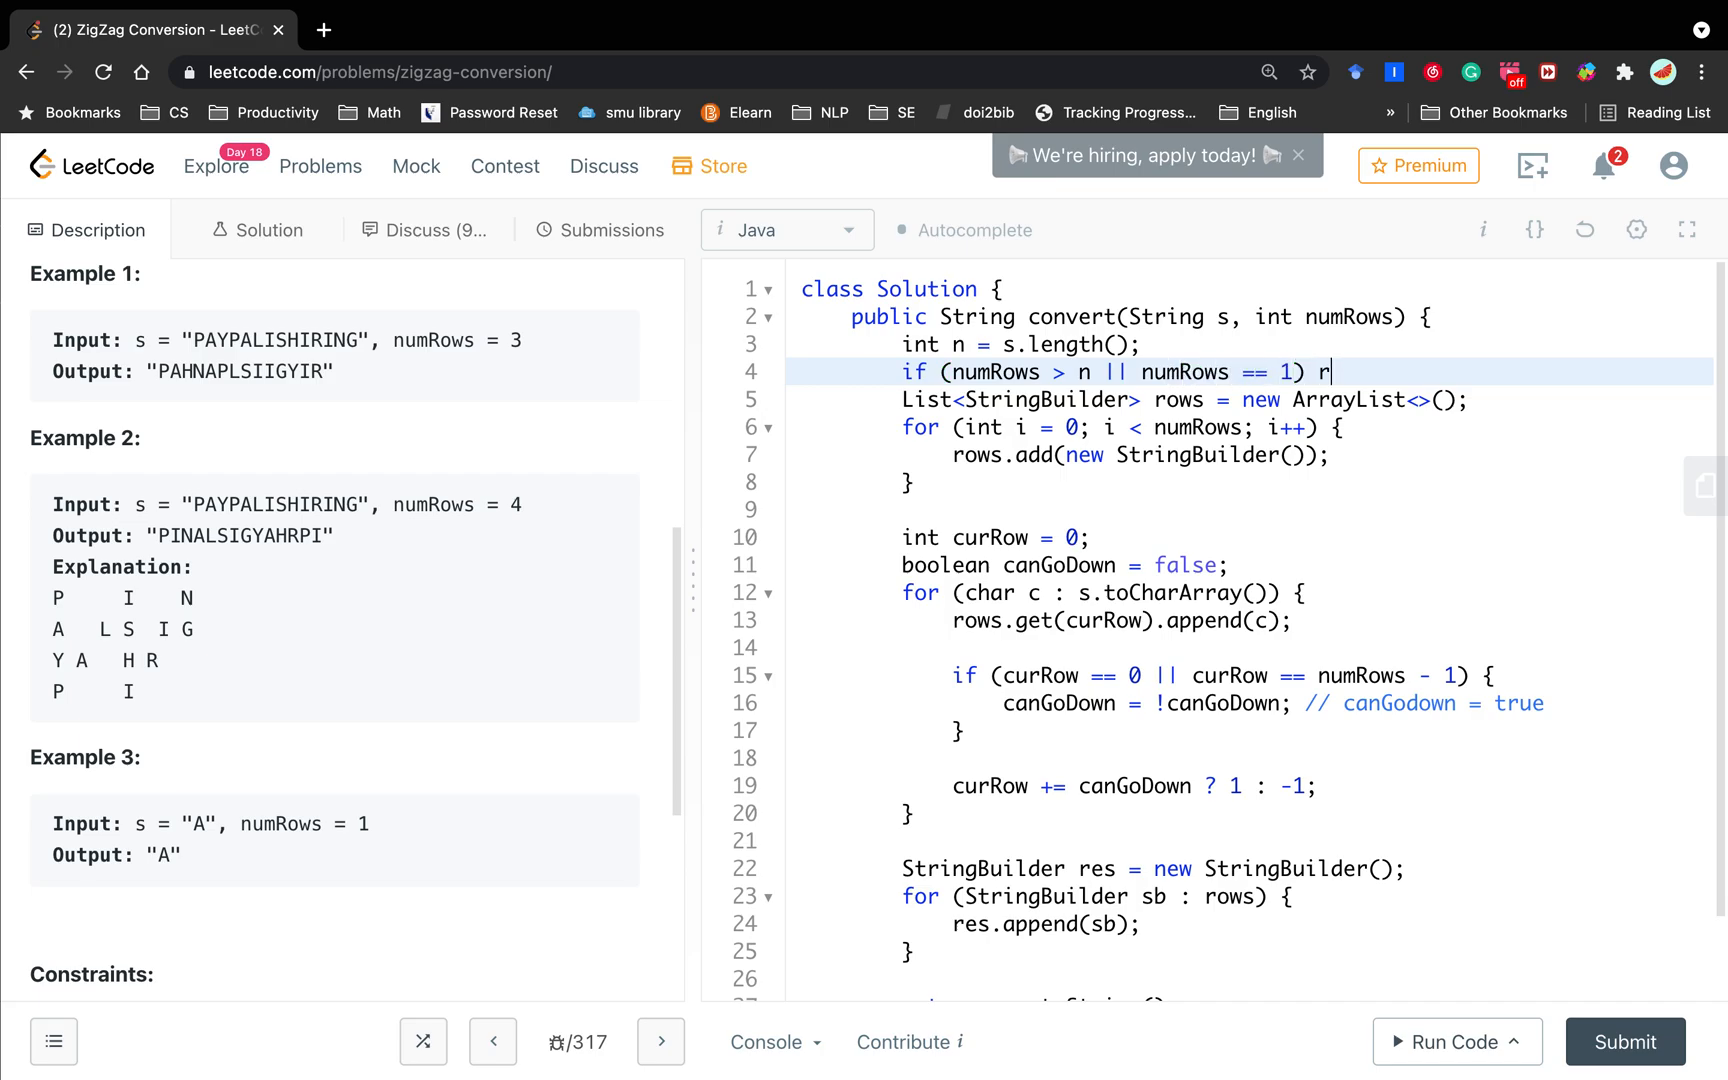
type("eturn s;")
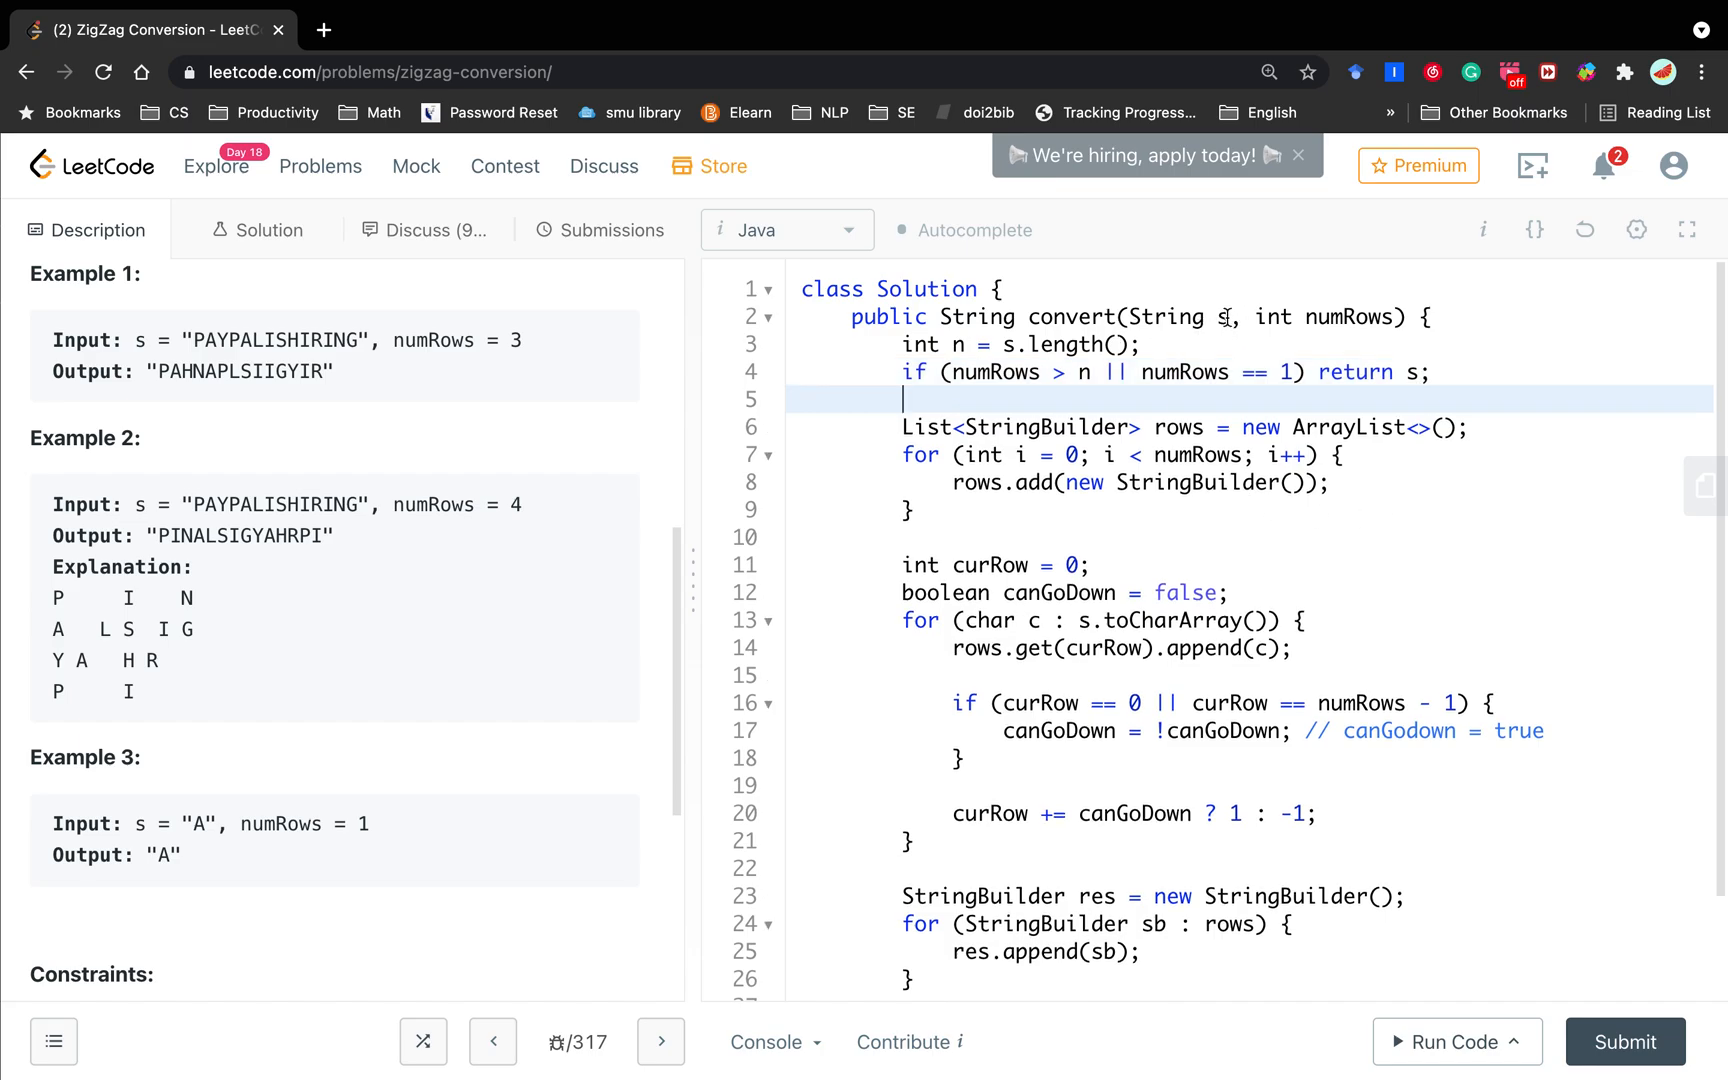
mouse_move(1410, 652)
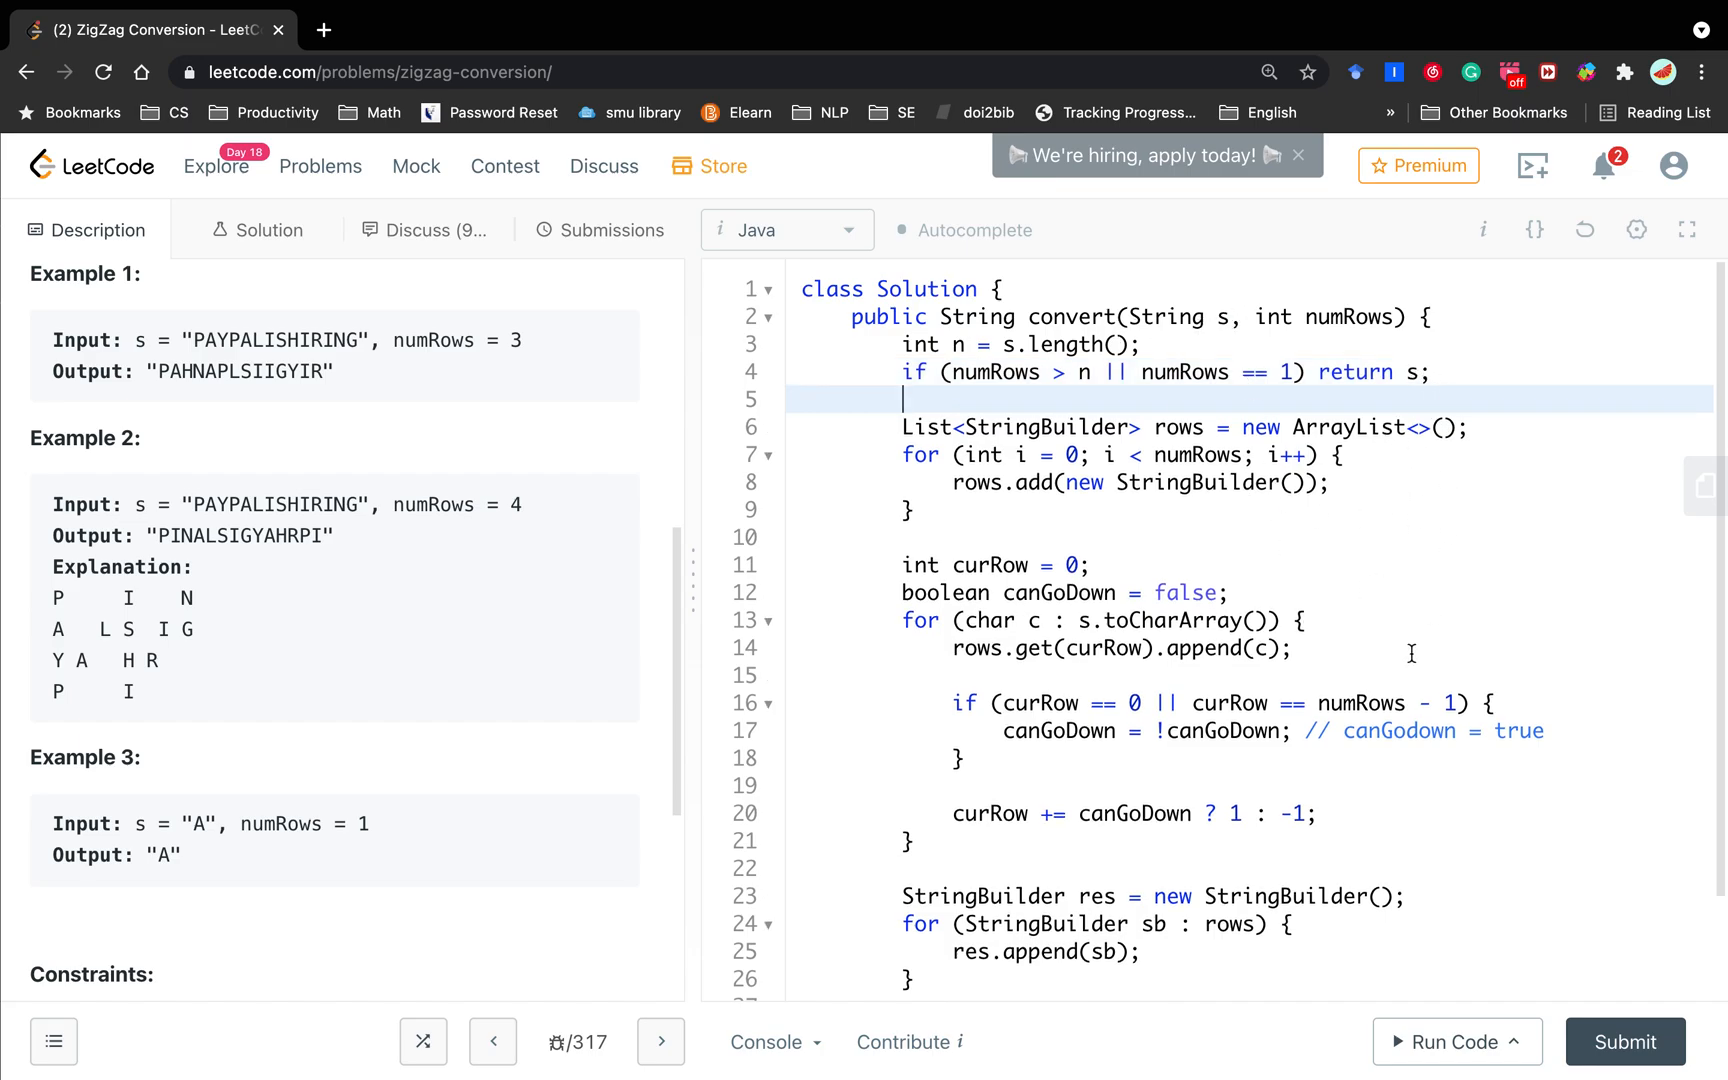